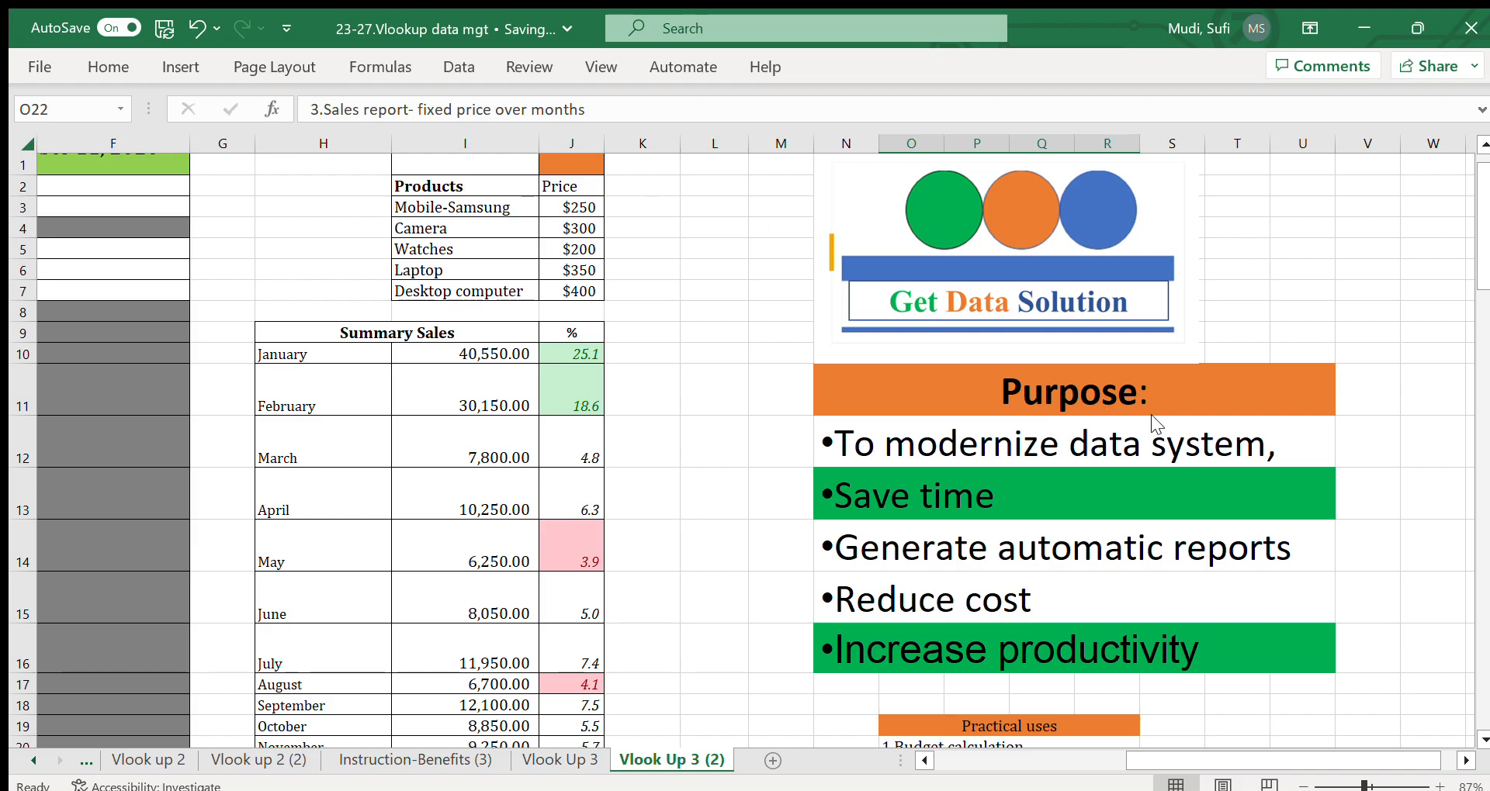
mouse_move(1421, 586)
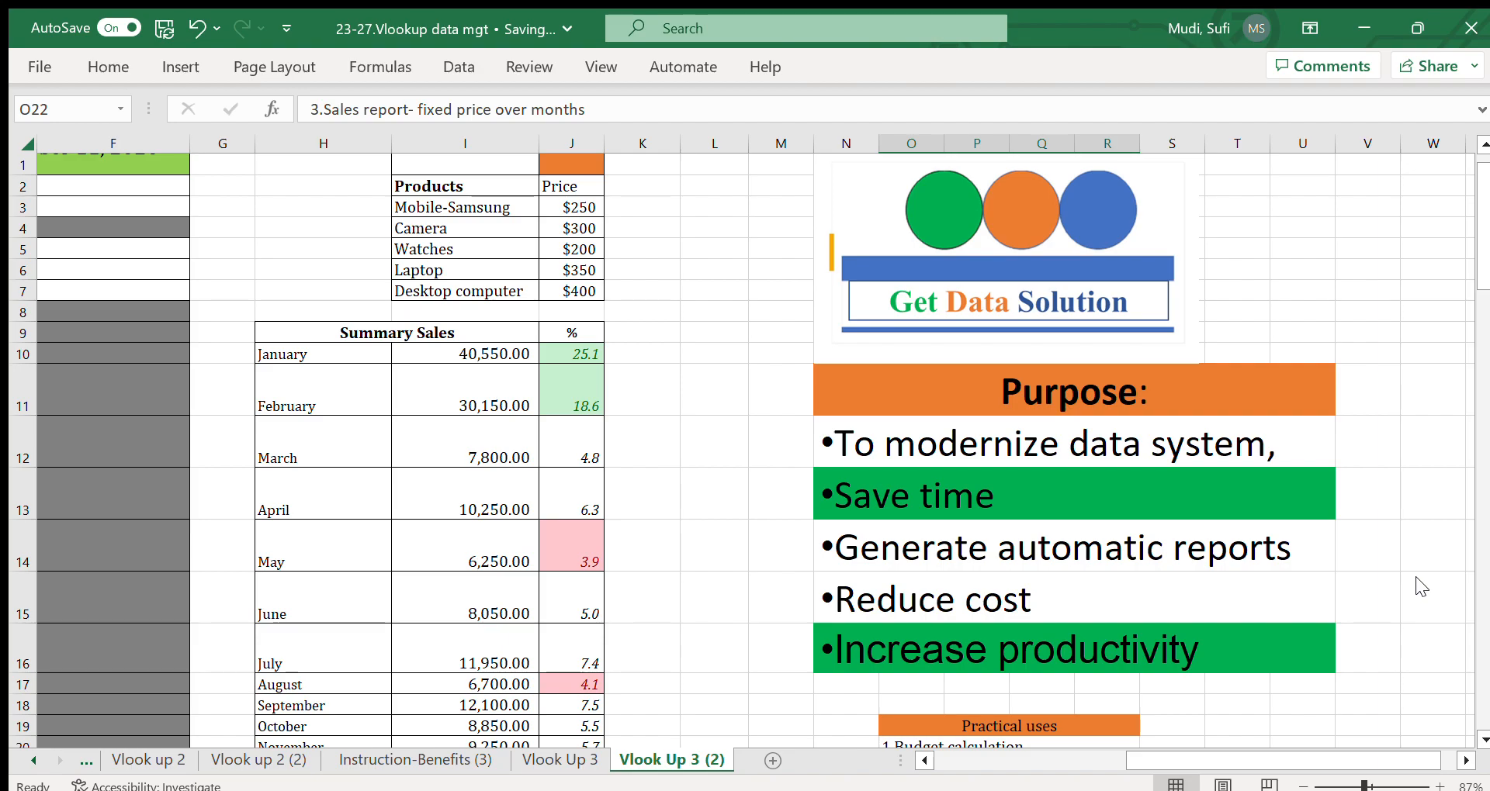
mouse_move(1464, 714)
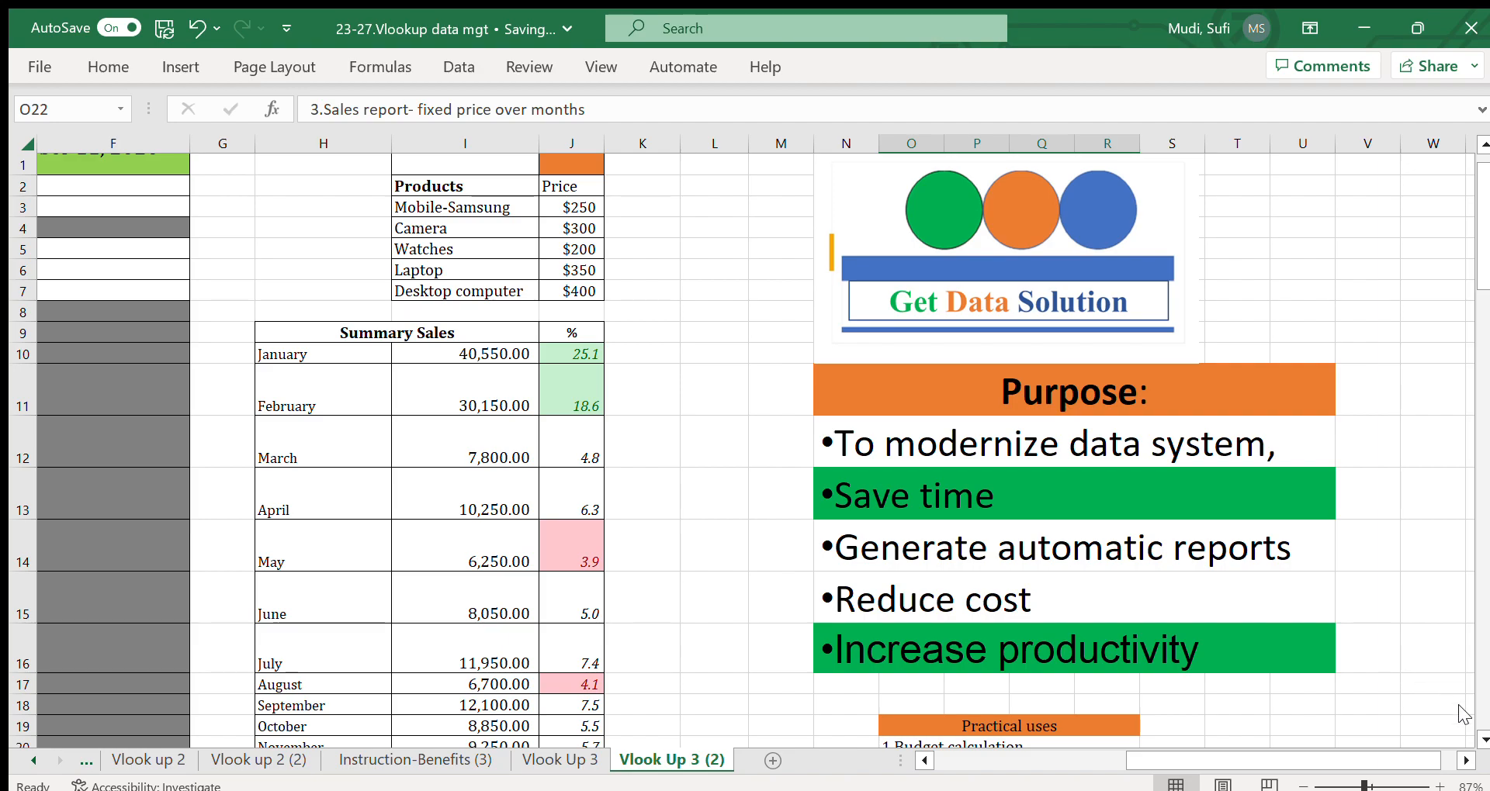
mouse_move(1485, 202)
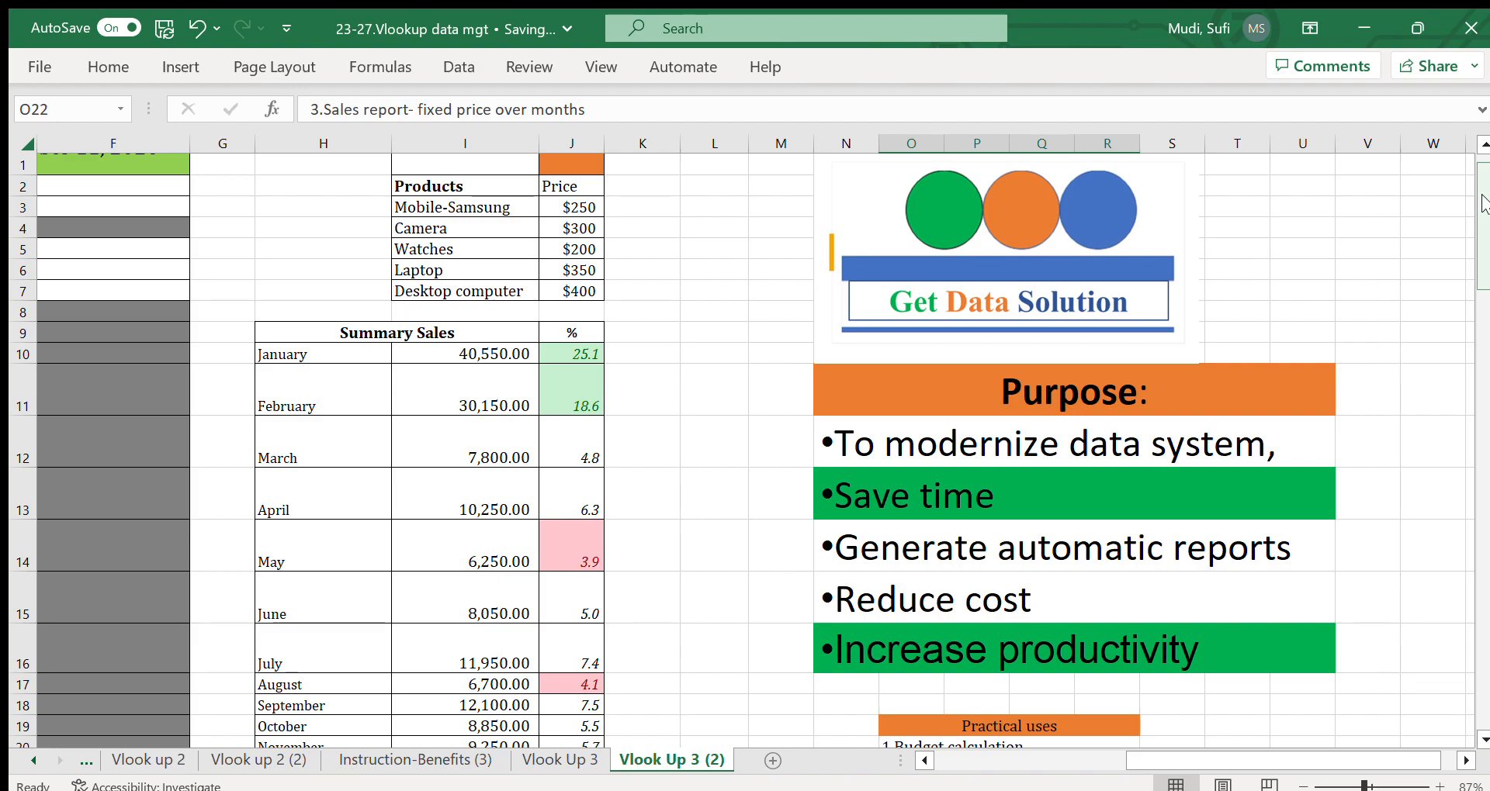
mouse_move(1478, 664)
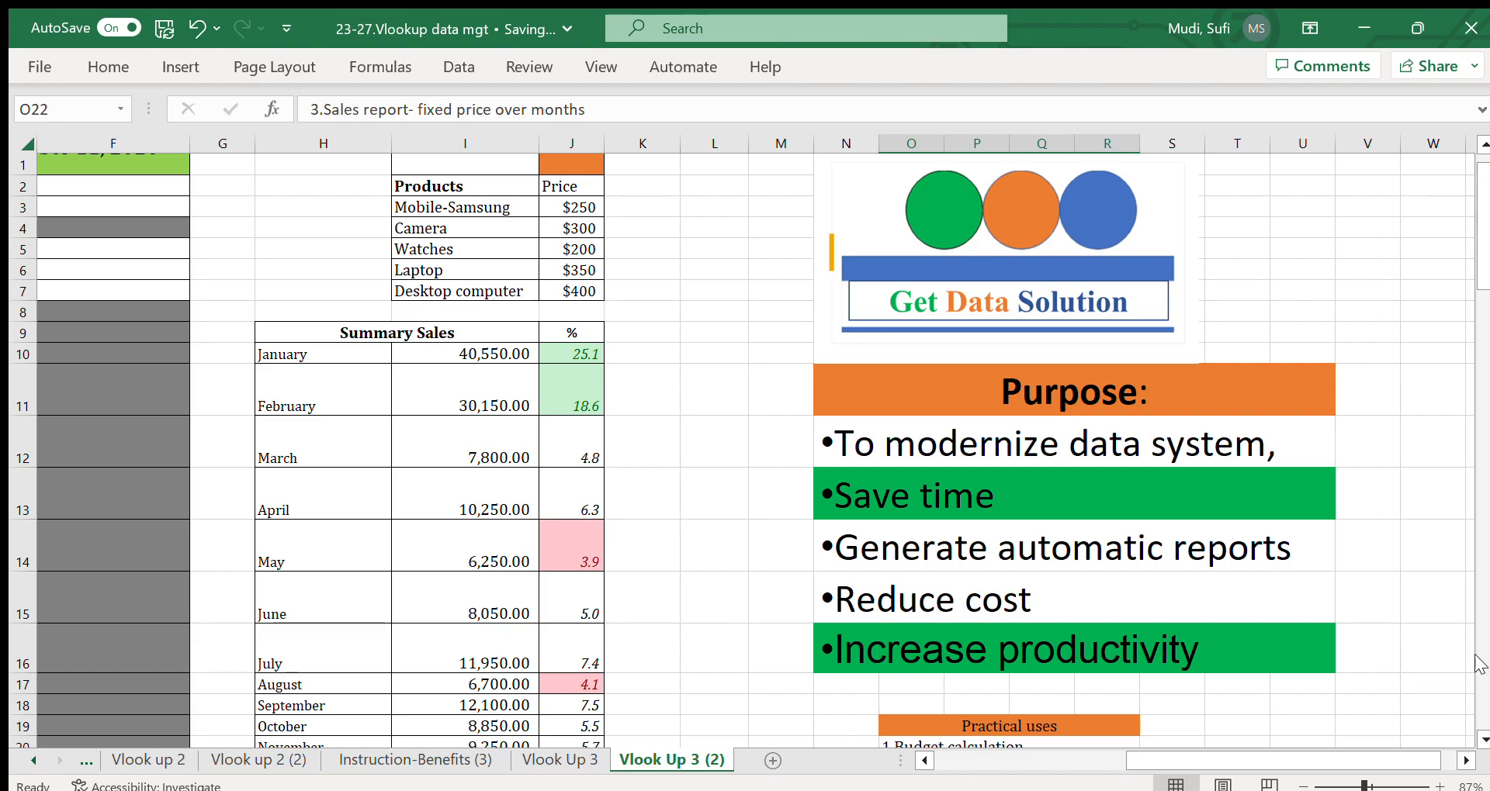
Step: Review the listed VLOOKUP uses: budget calculation, grade report and fixed-price sales report
scroll("down", 3)
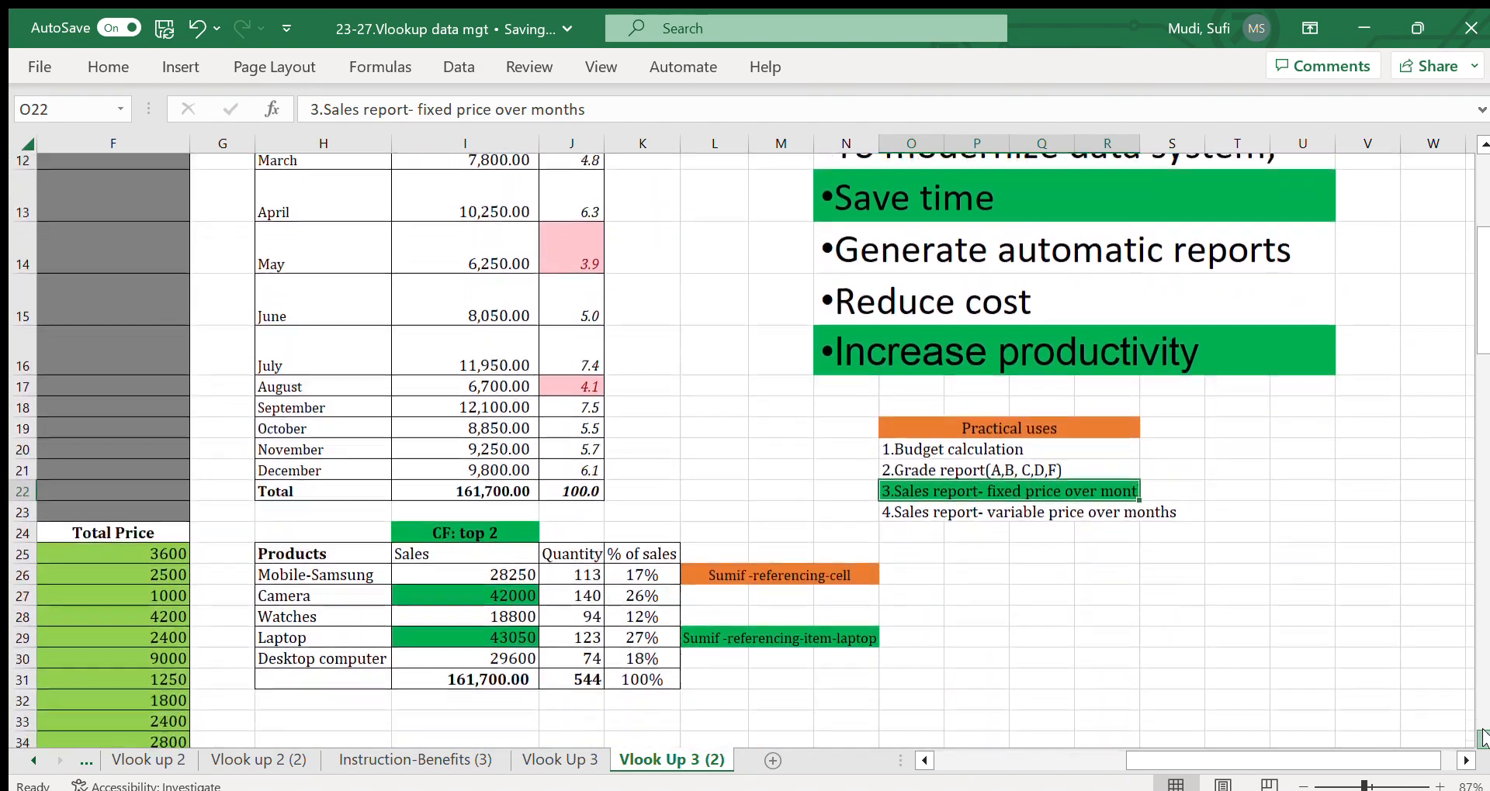
scroll("down", 3)
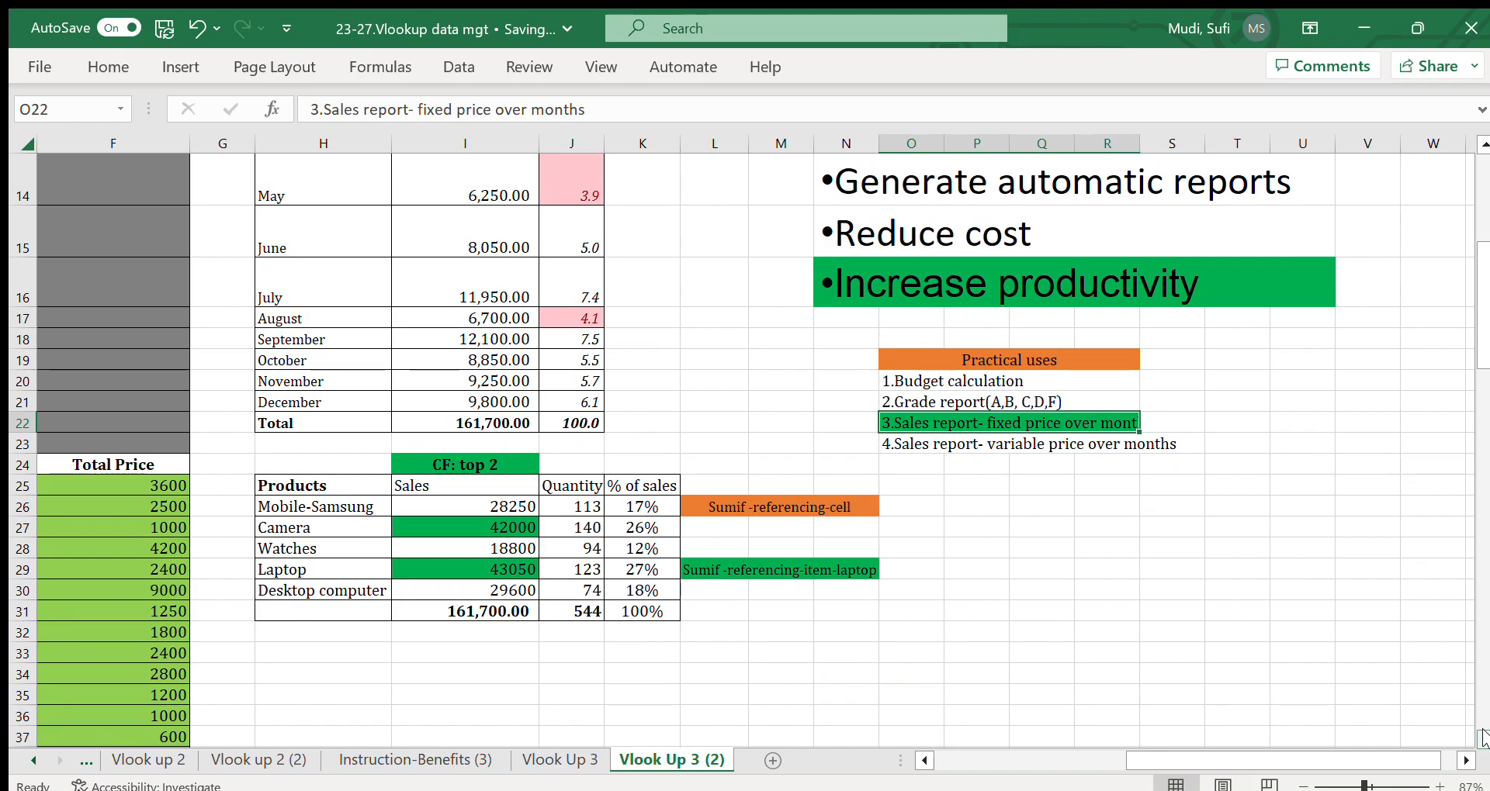
mouse_move(960, 465)
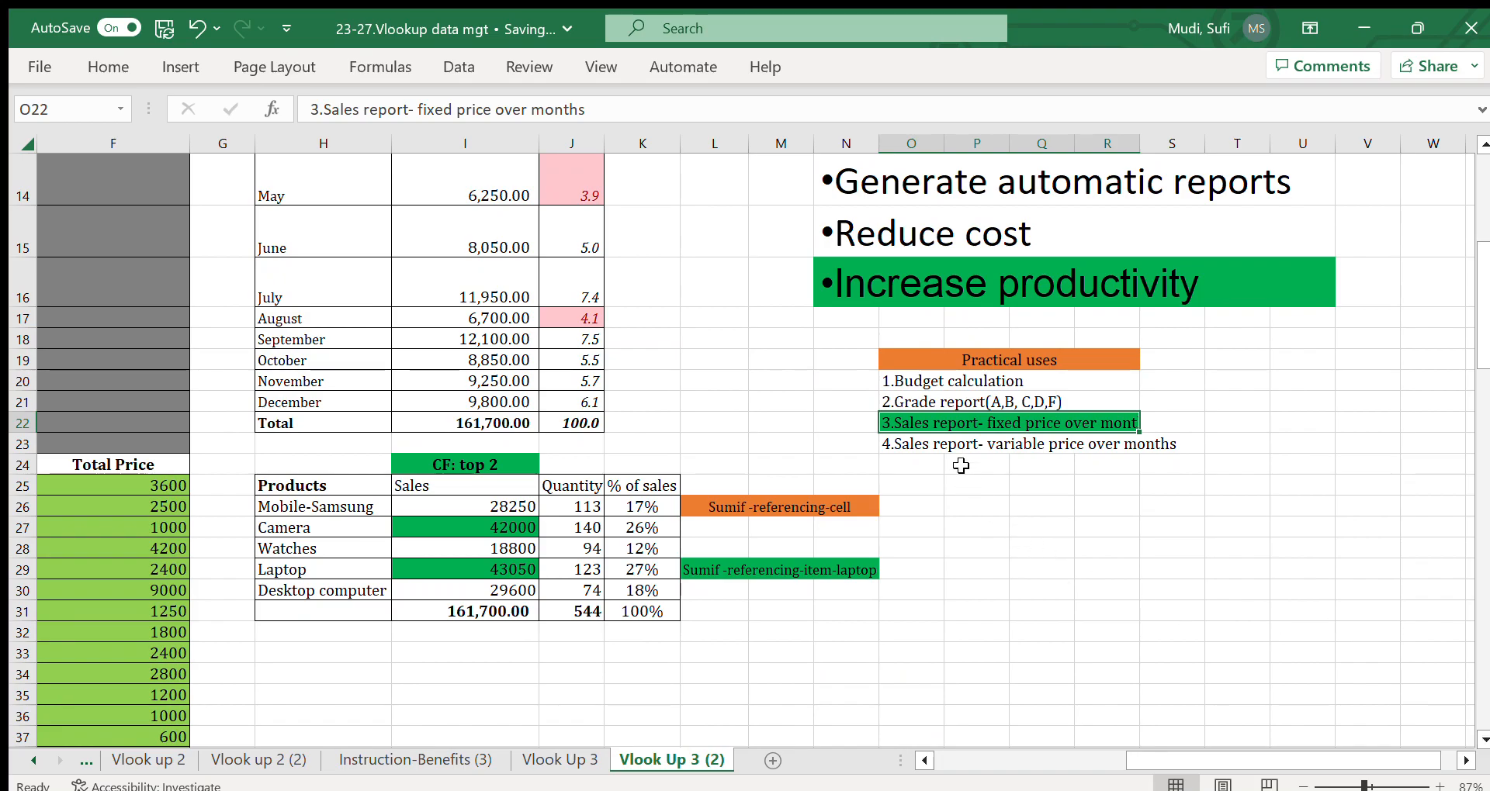
left_click(974, 465)
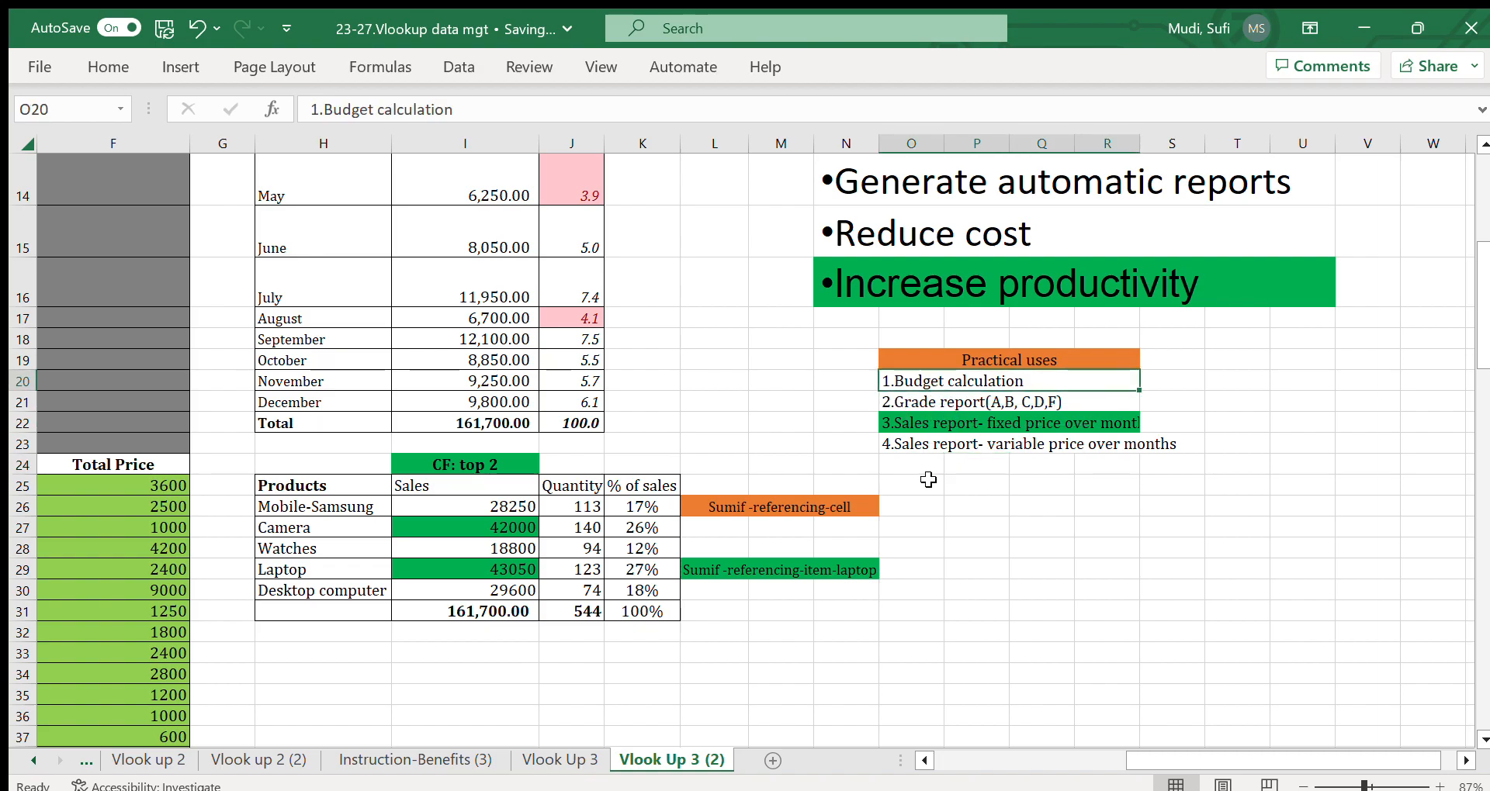
left_click(980, 401)
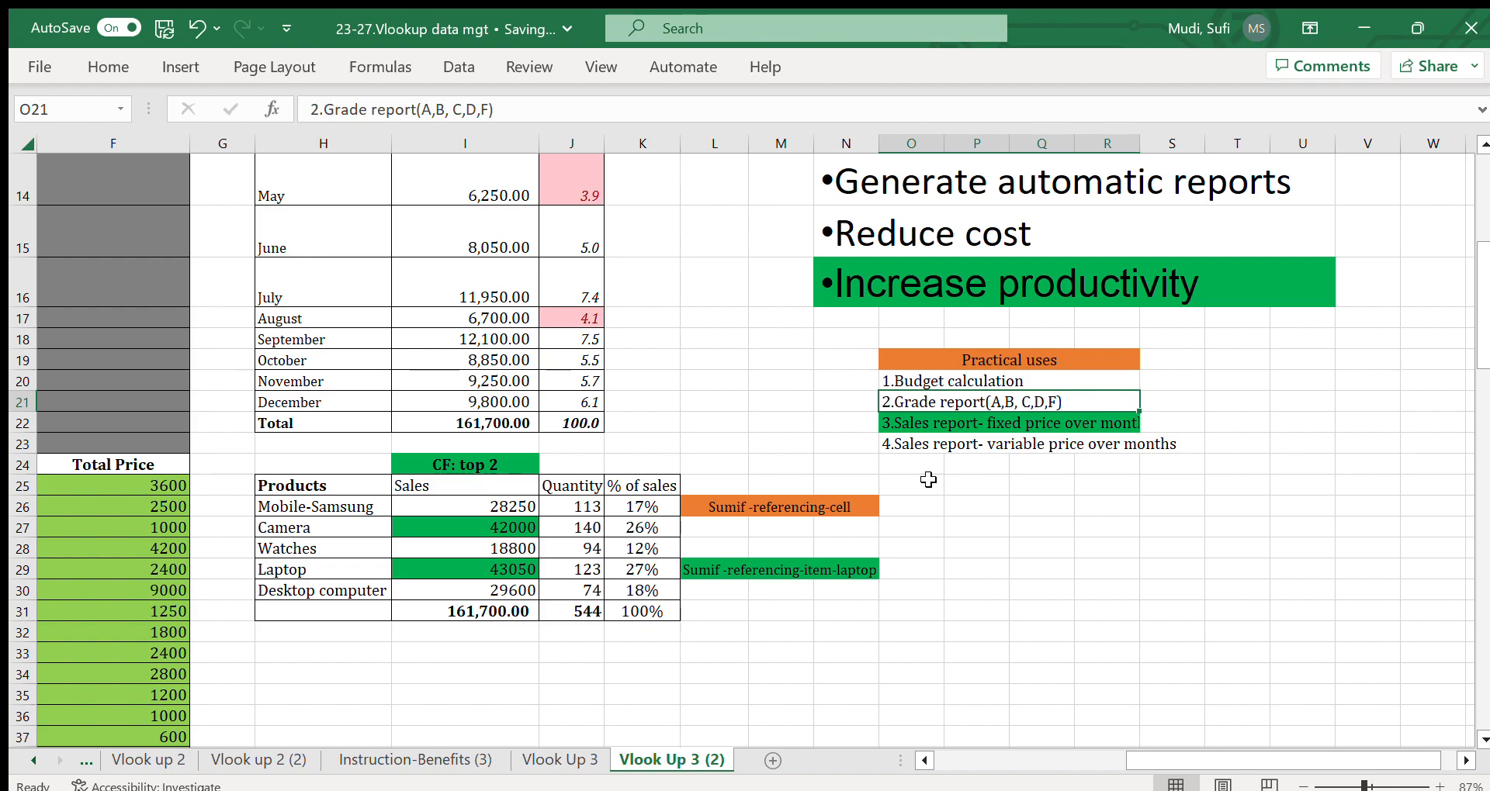
left_click(1008, 422)
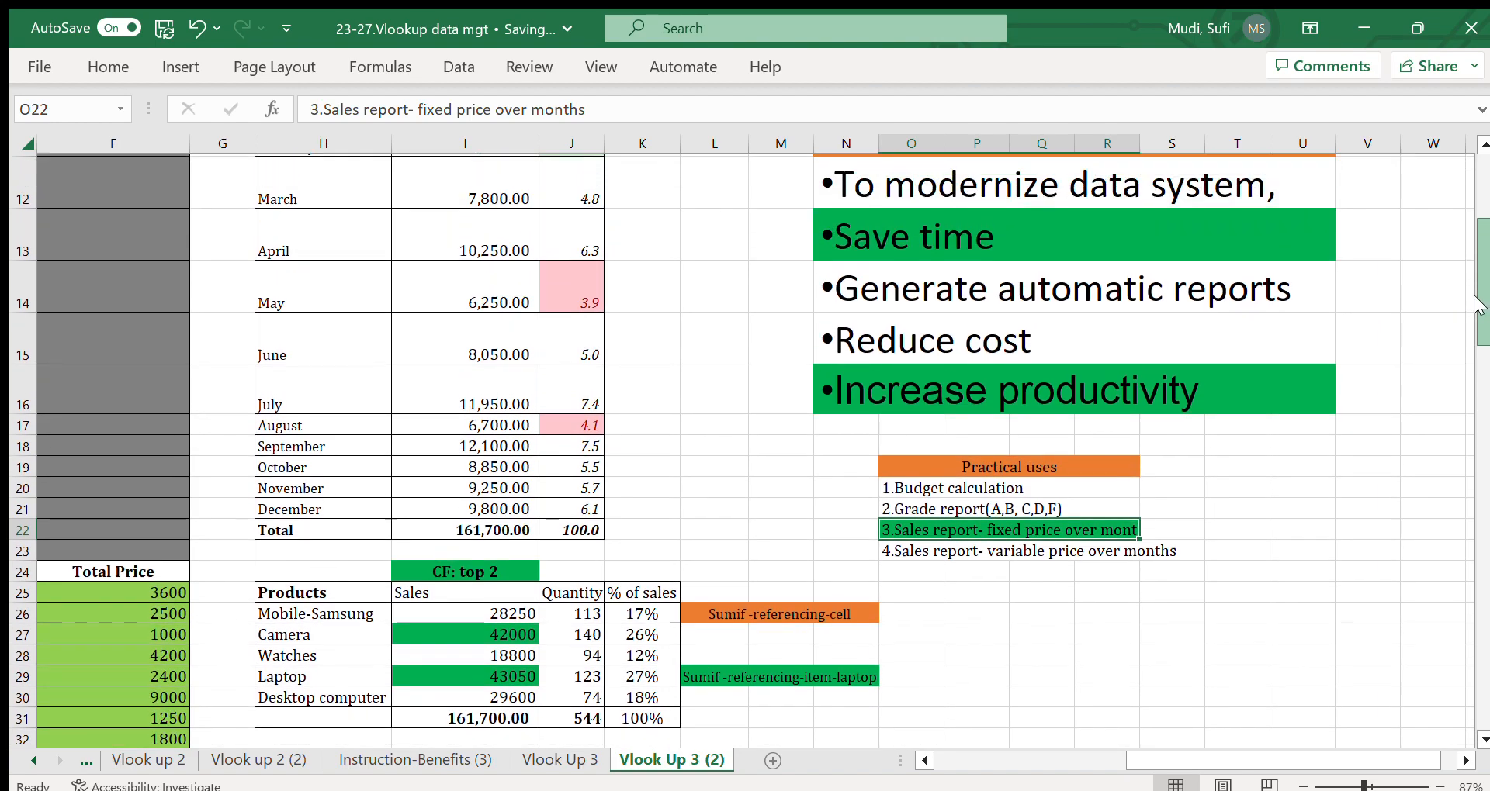
Step: Review the product price list: Mobile-Samsung $250, Watches $200, Laptop $350, Desktop computer $400
scroll("up", 3)
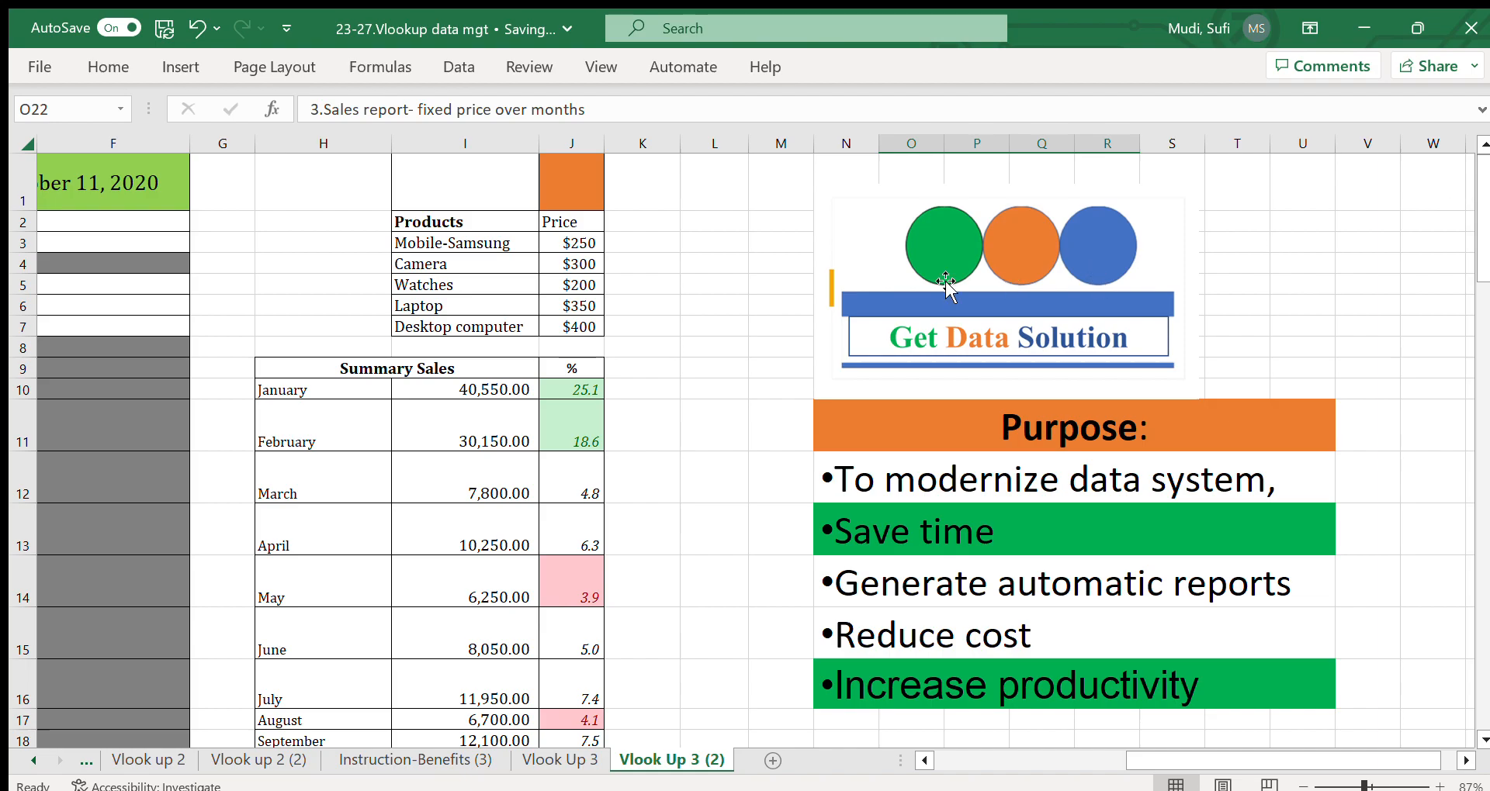
left_click(450, 220)
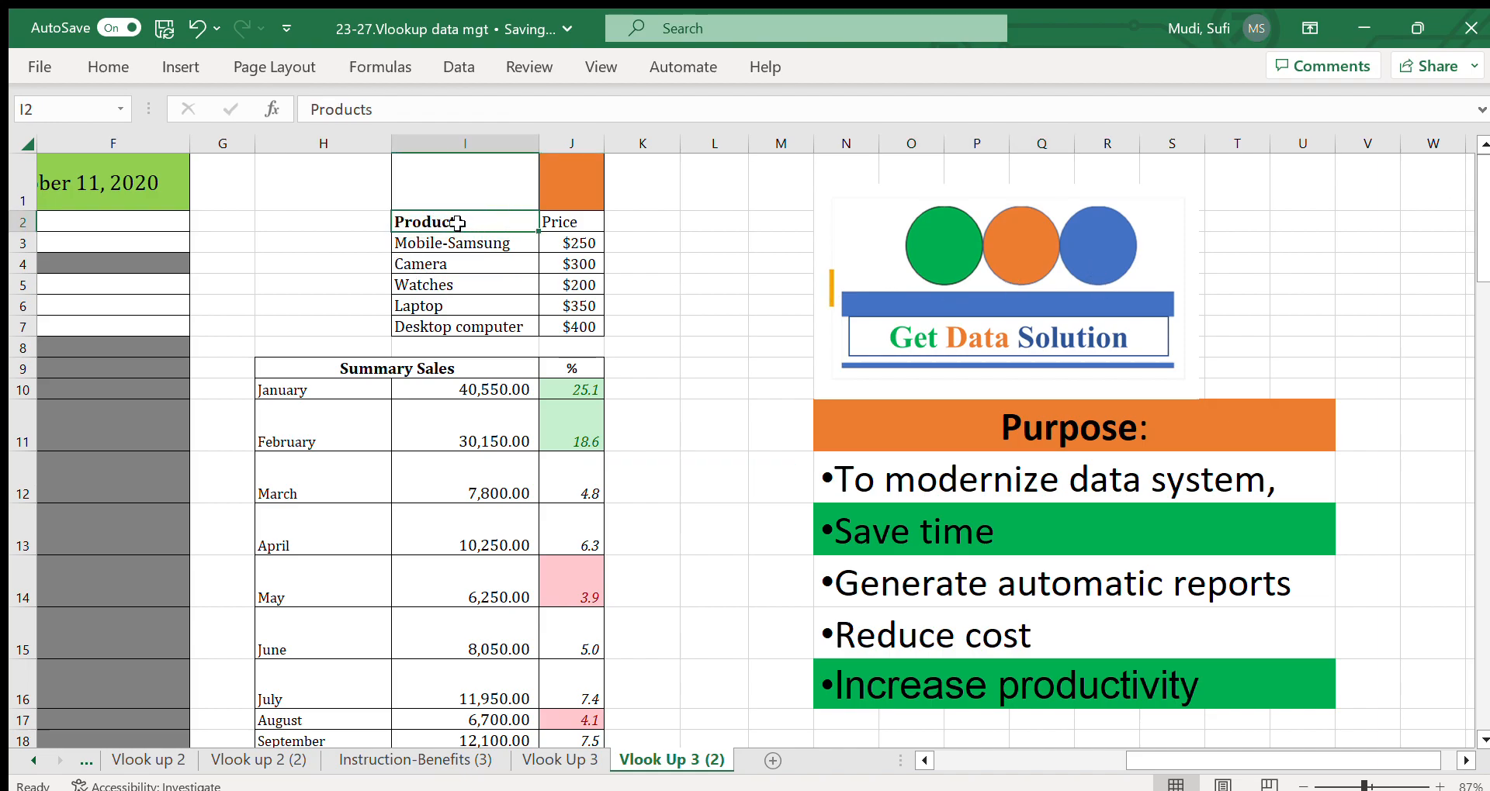
left_click_drag(464, 222, 579, 286)
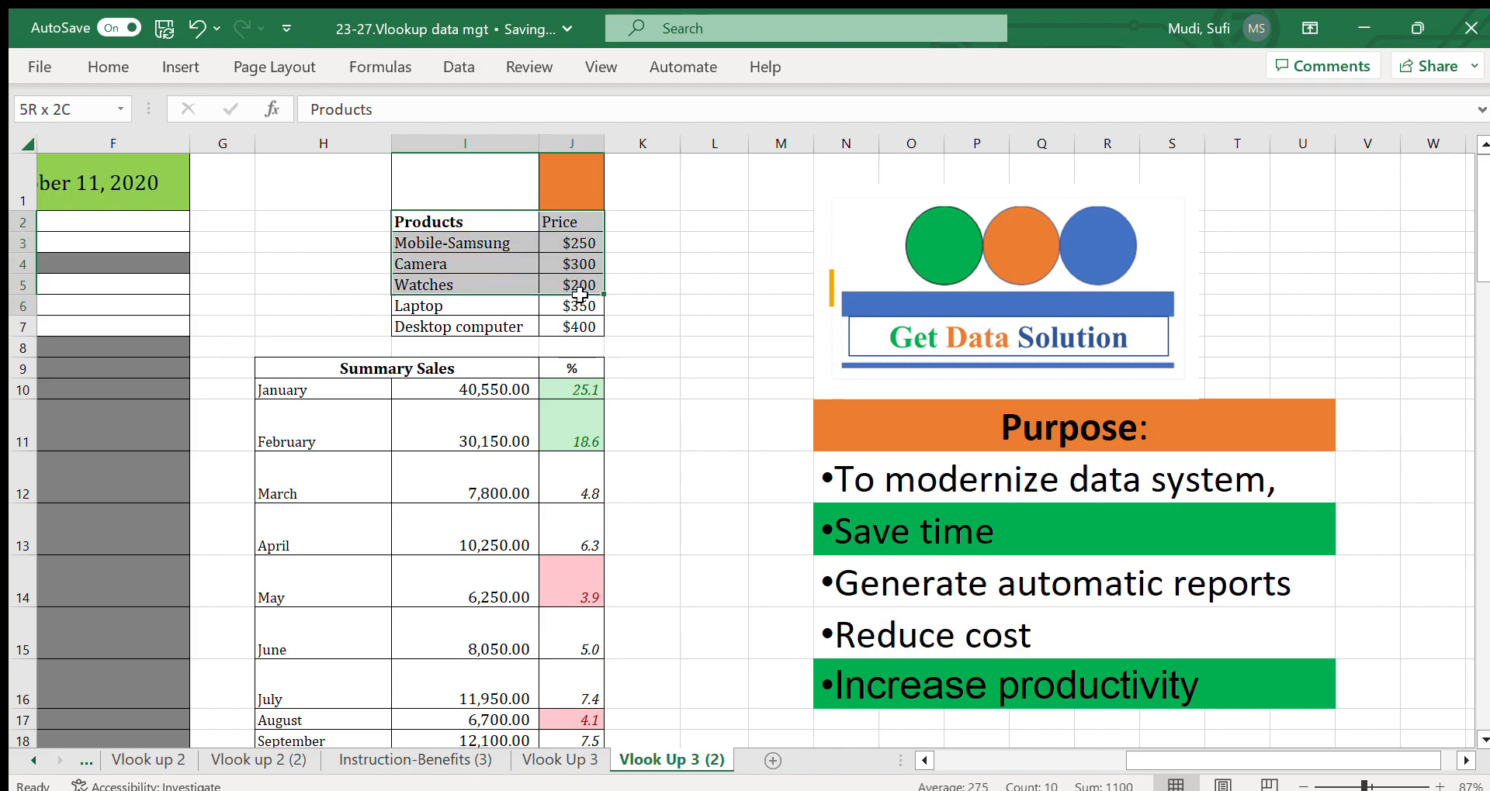
left_click(453, 242)
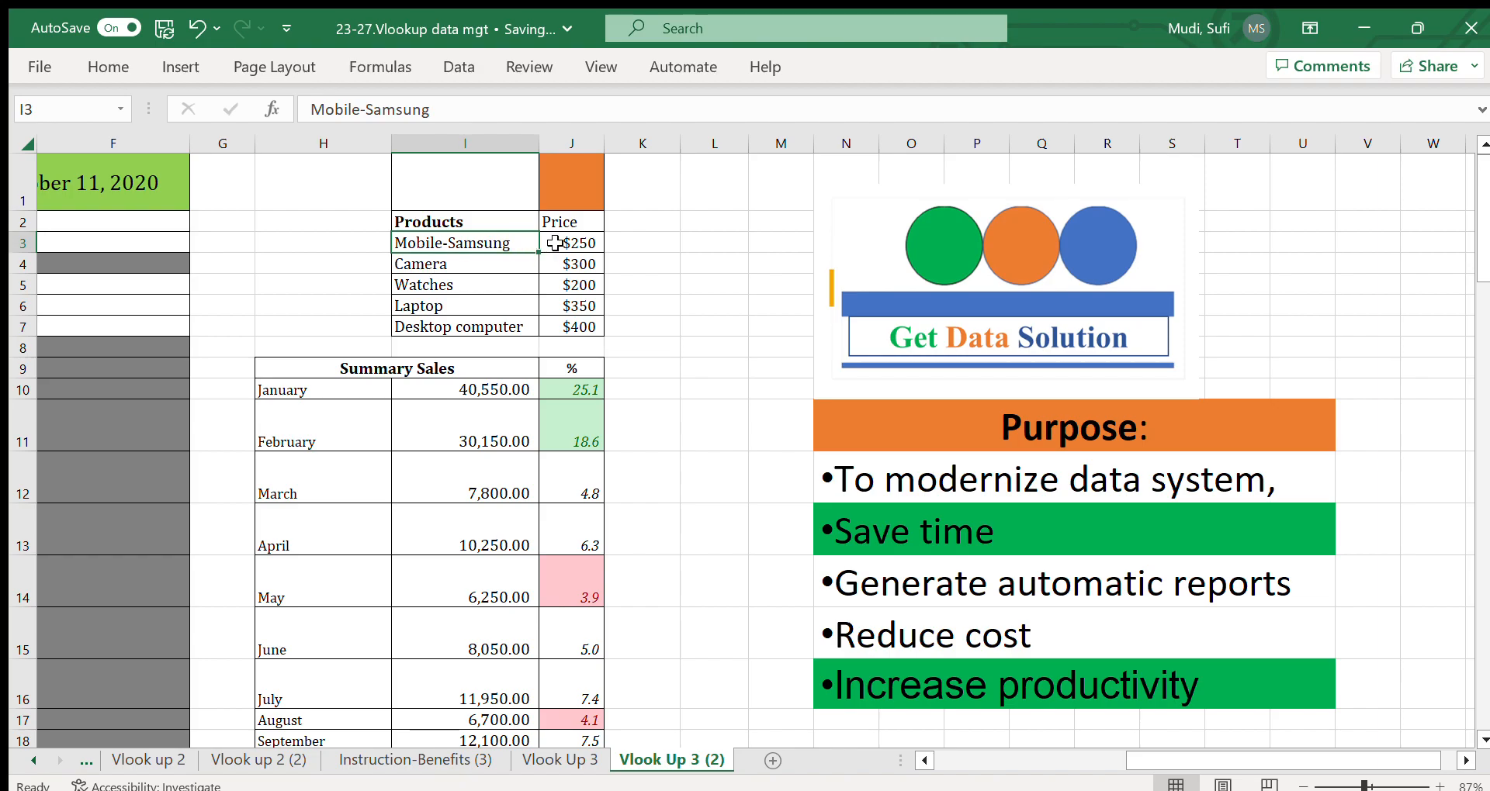
left_click(571, 242)
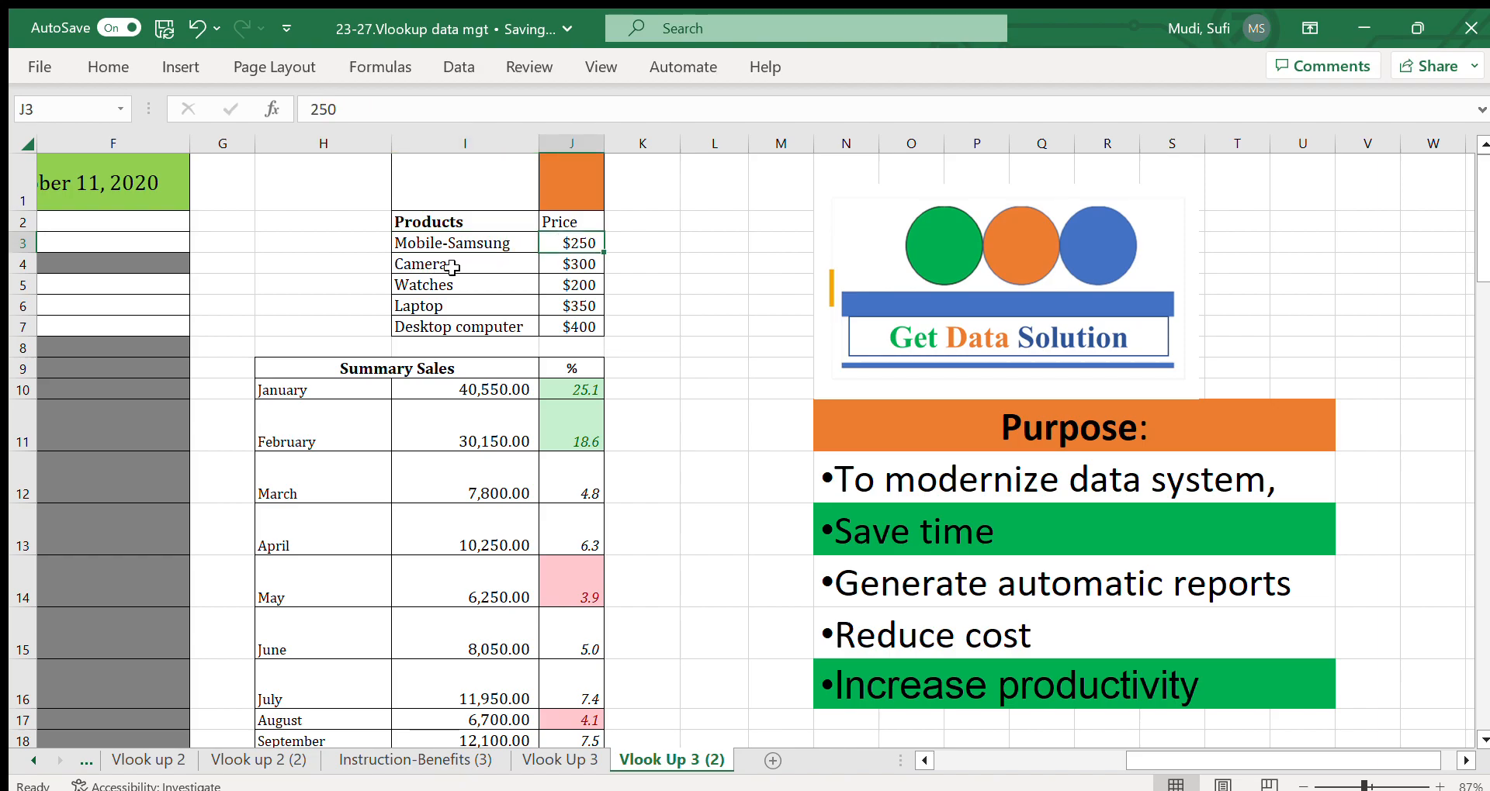
left_click(446, 264)
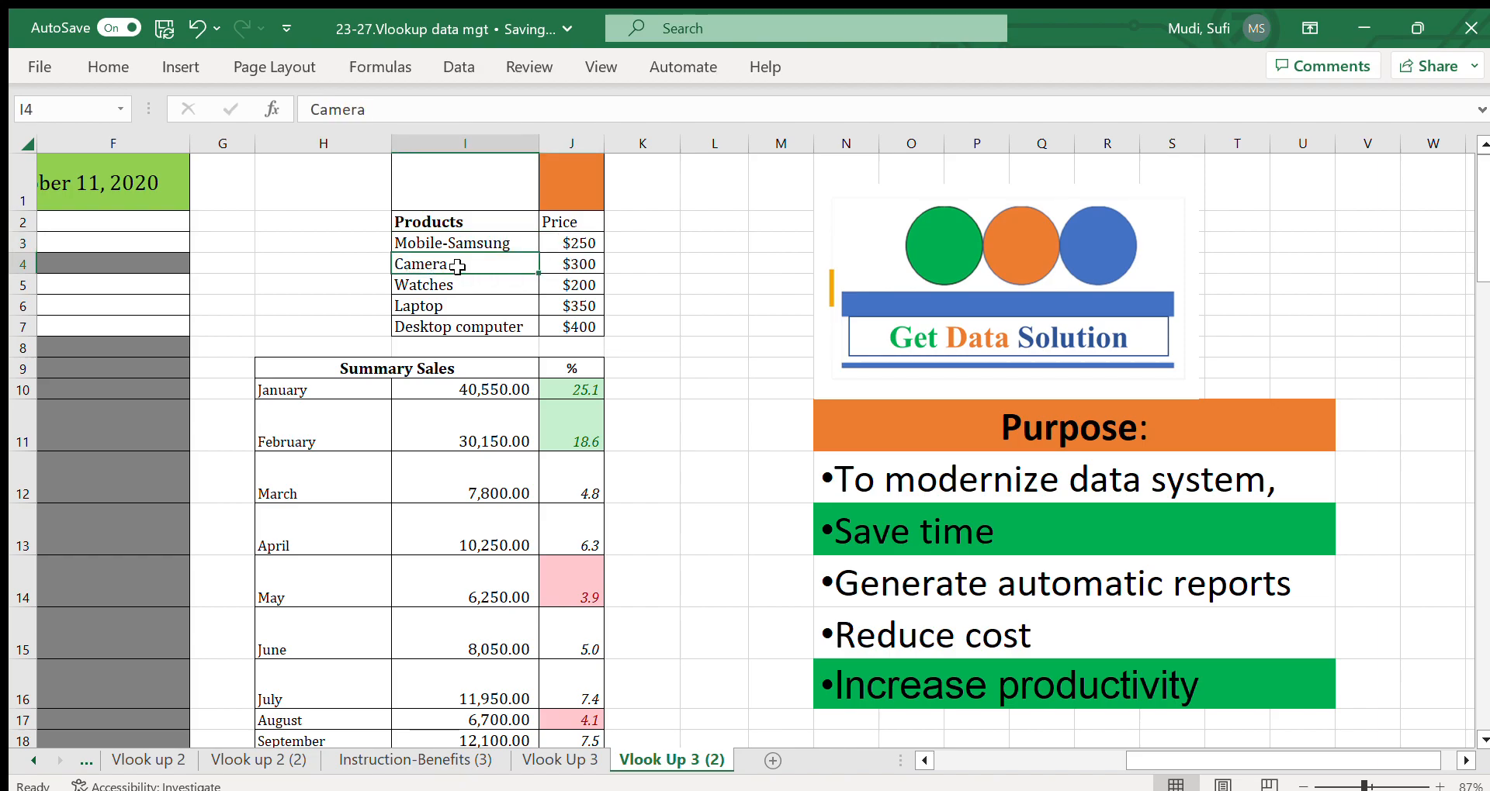
left_click(571, 264)
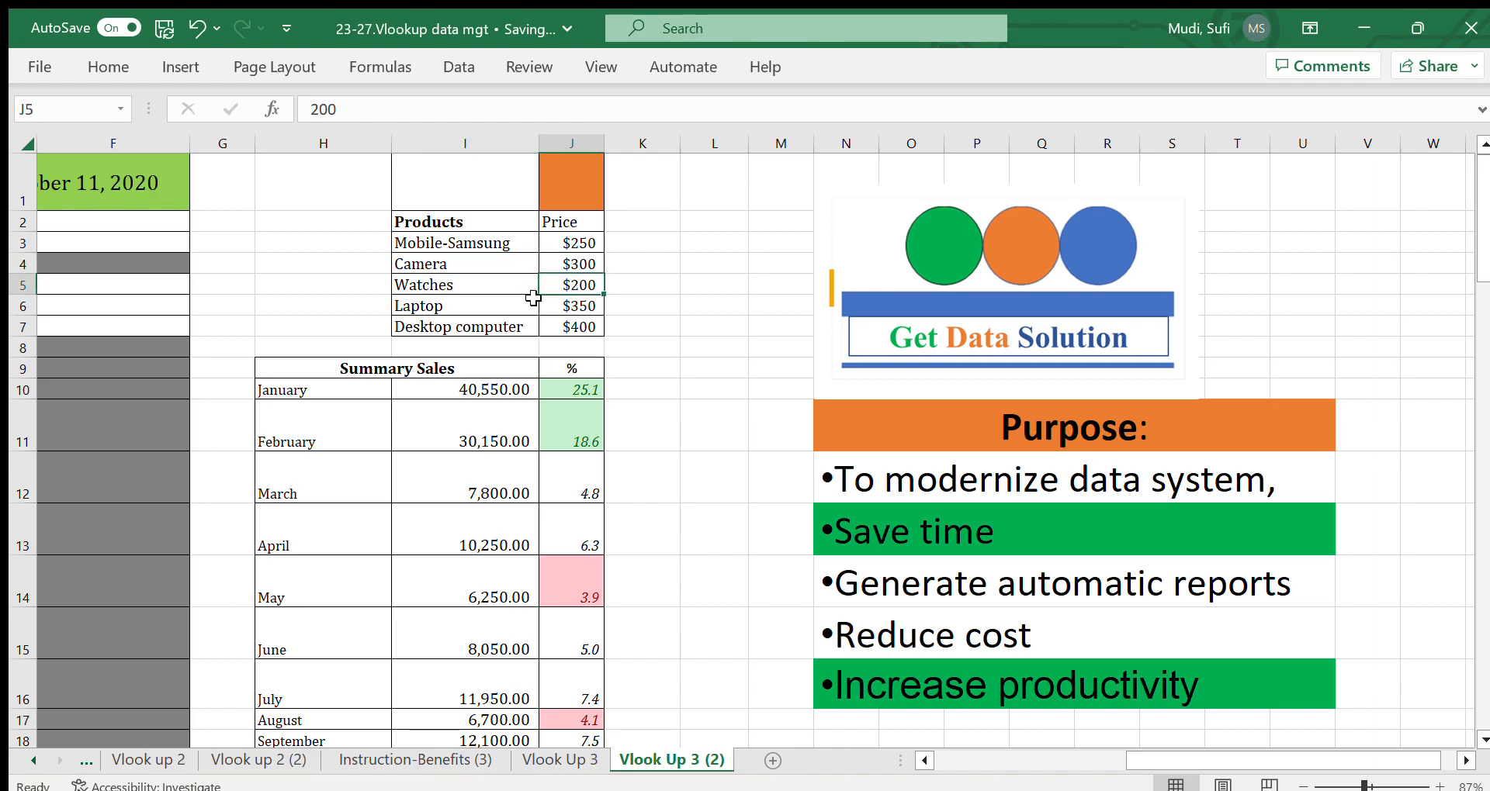
left_click(571, 306)
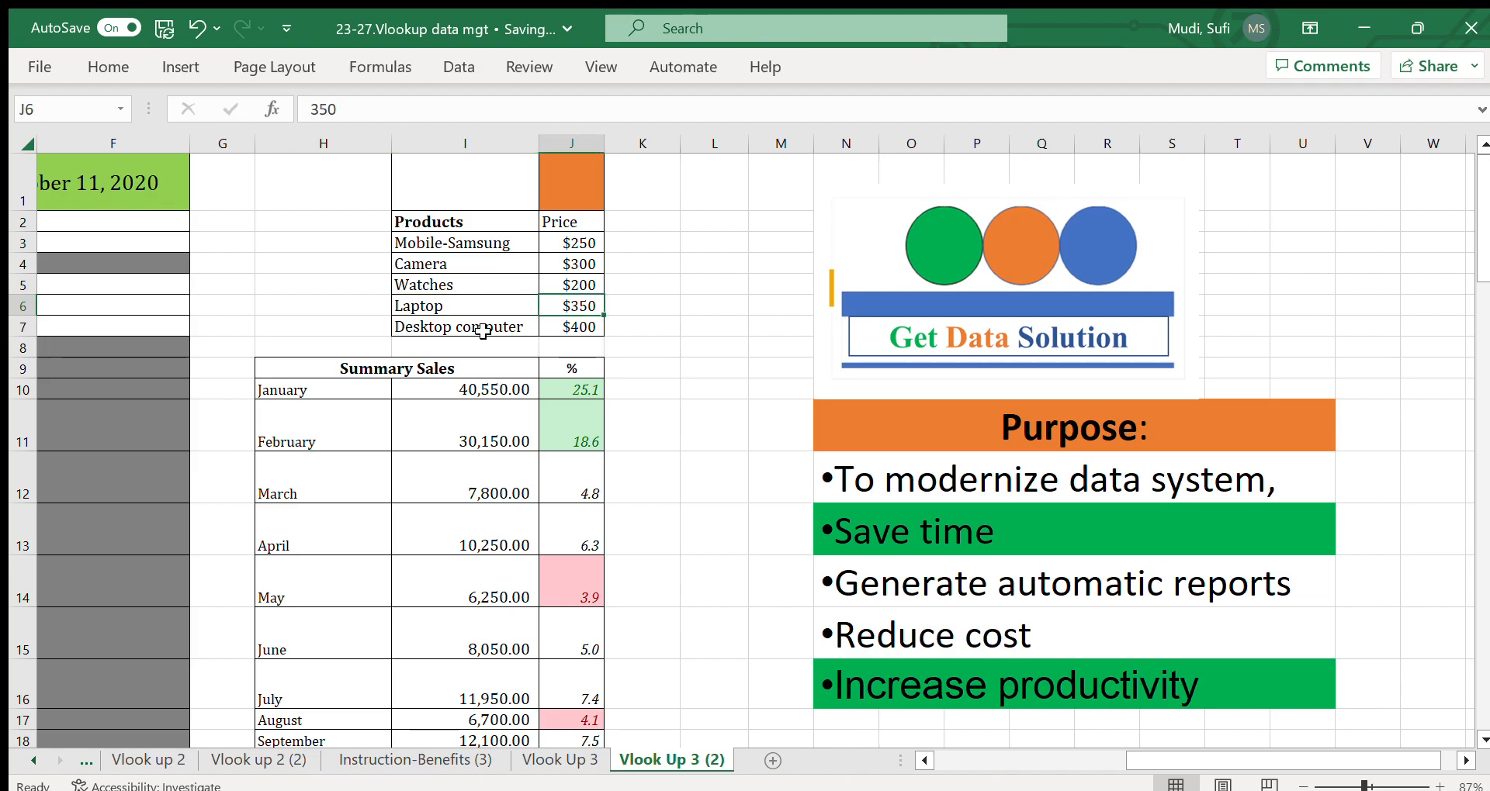
left_click(571, 326)
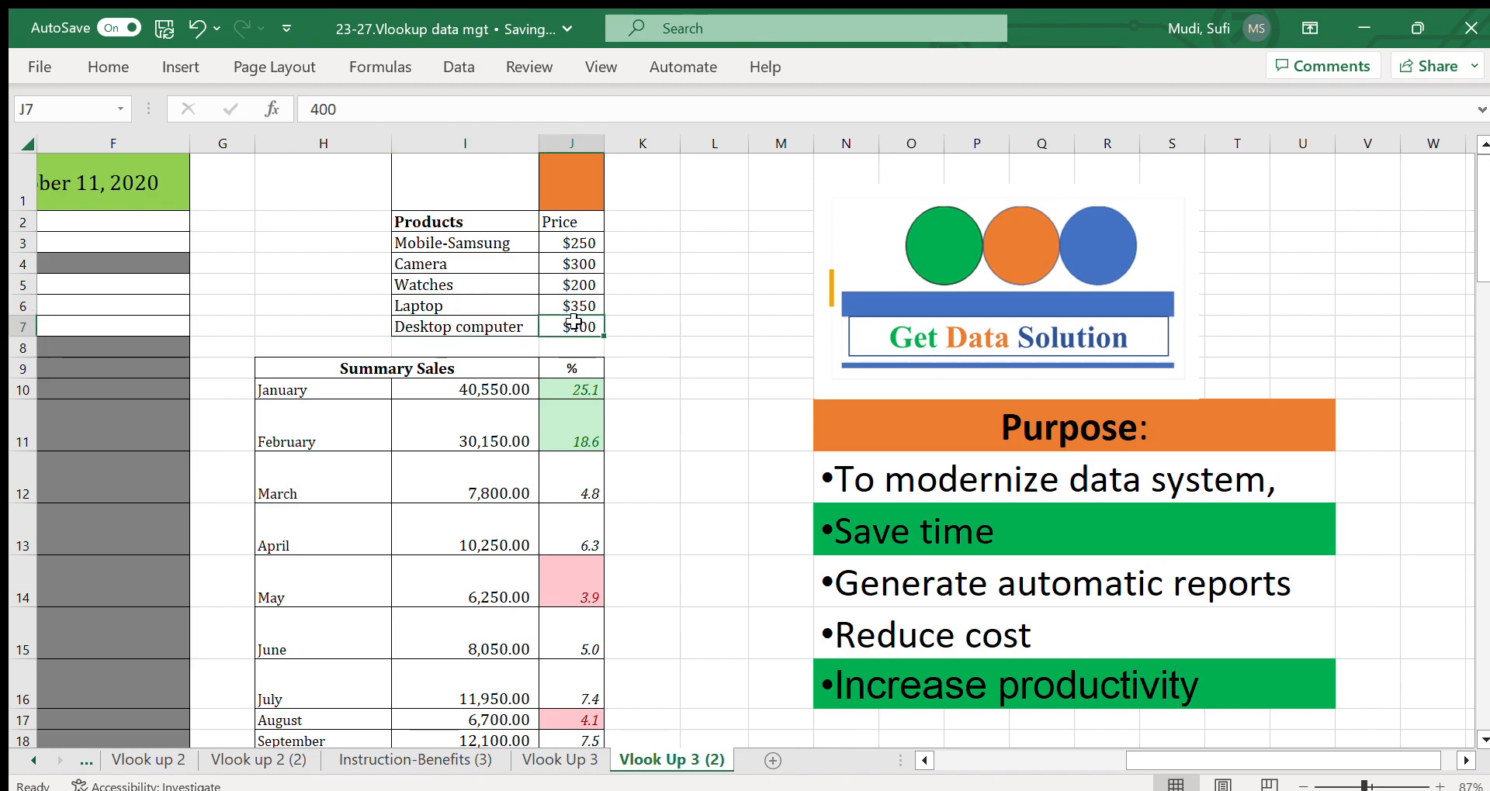
left_click_drag(428, 222, 572, 306)
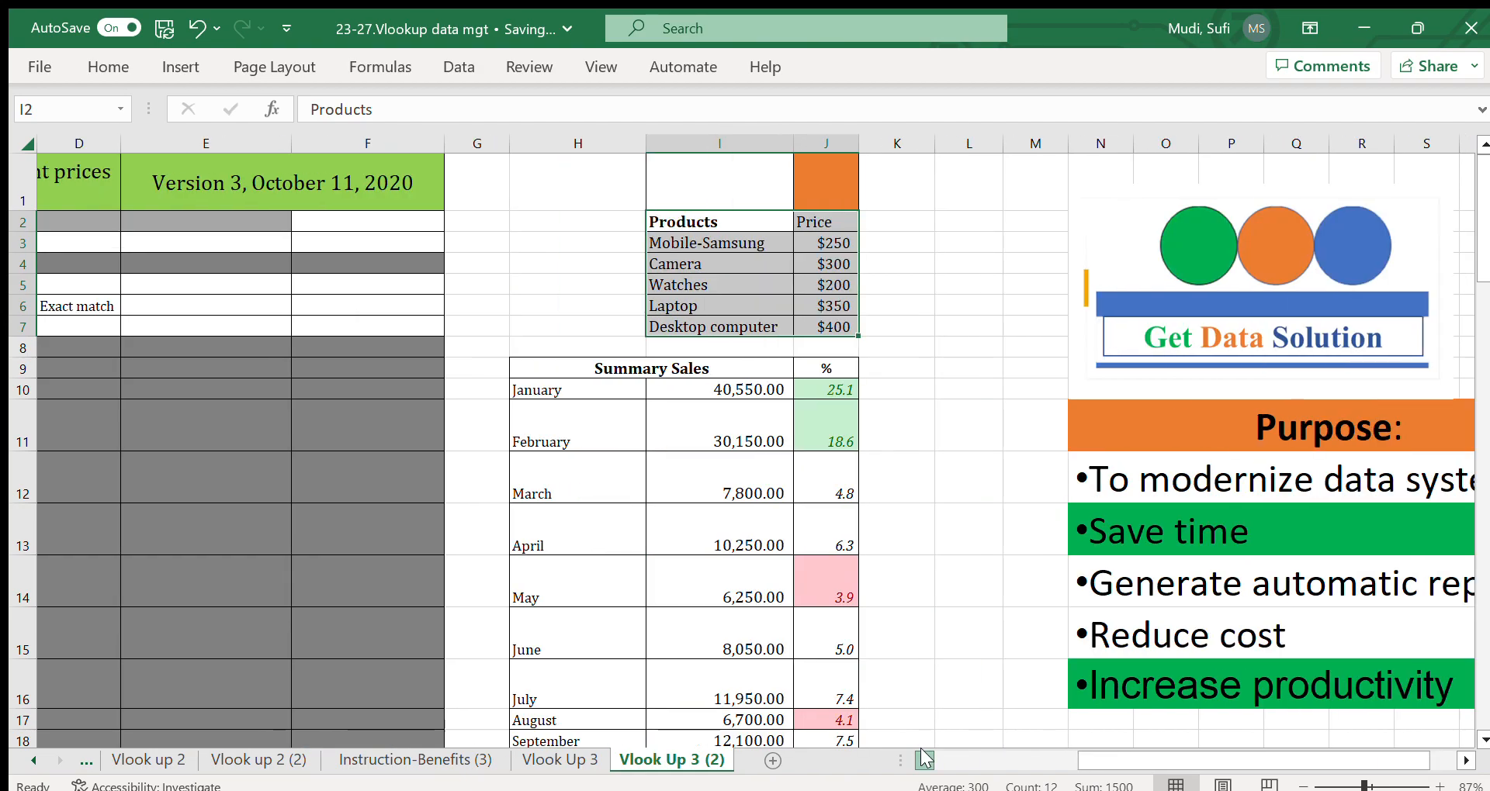
Step: Review the first sale's date January 1, 2021, its month, product Camera and looked-up price
scroll("left", 3)
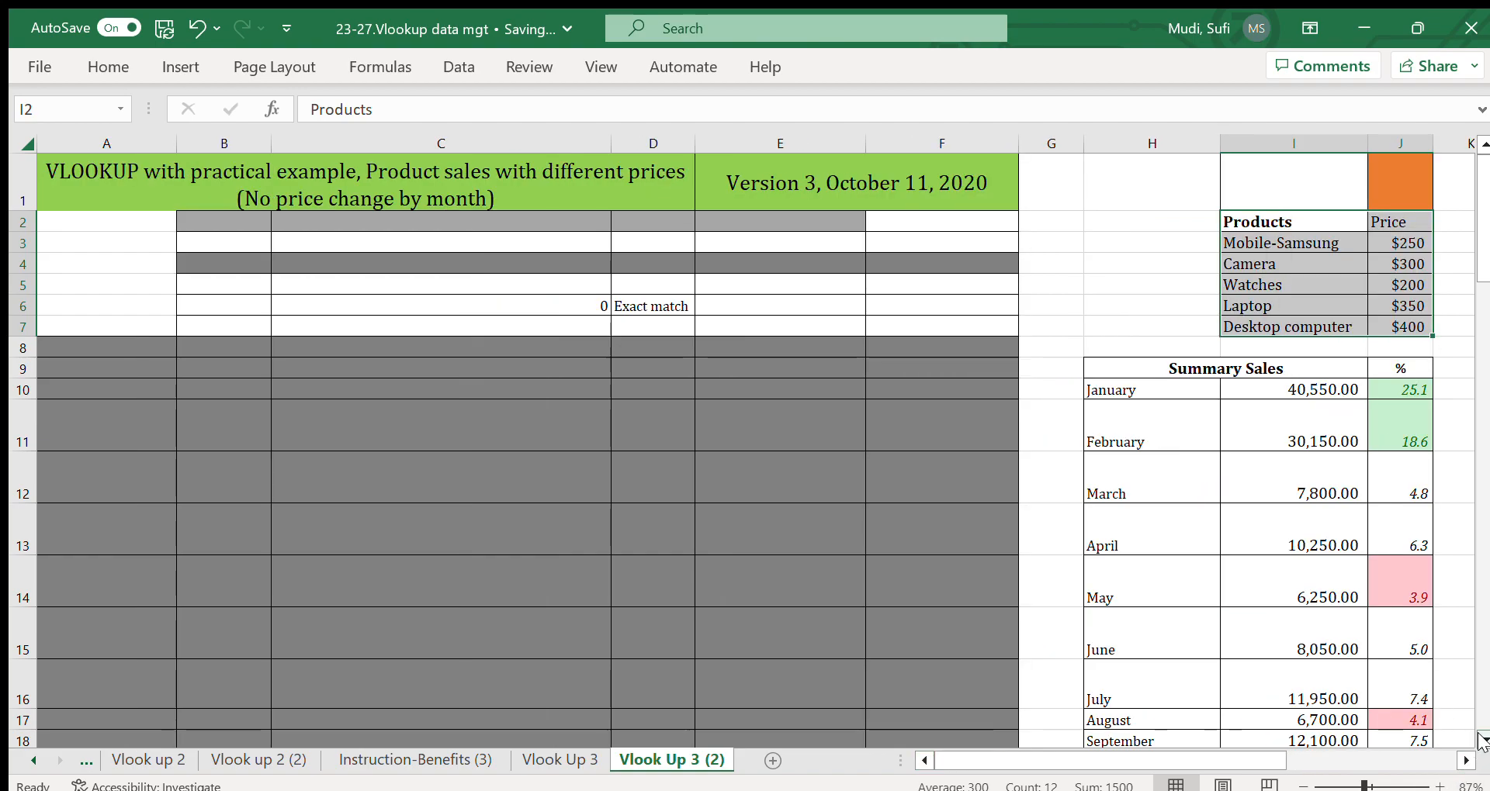
scroll("down", 3)
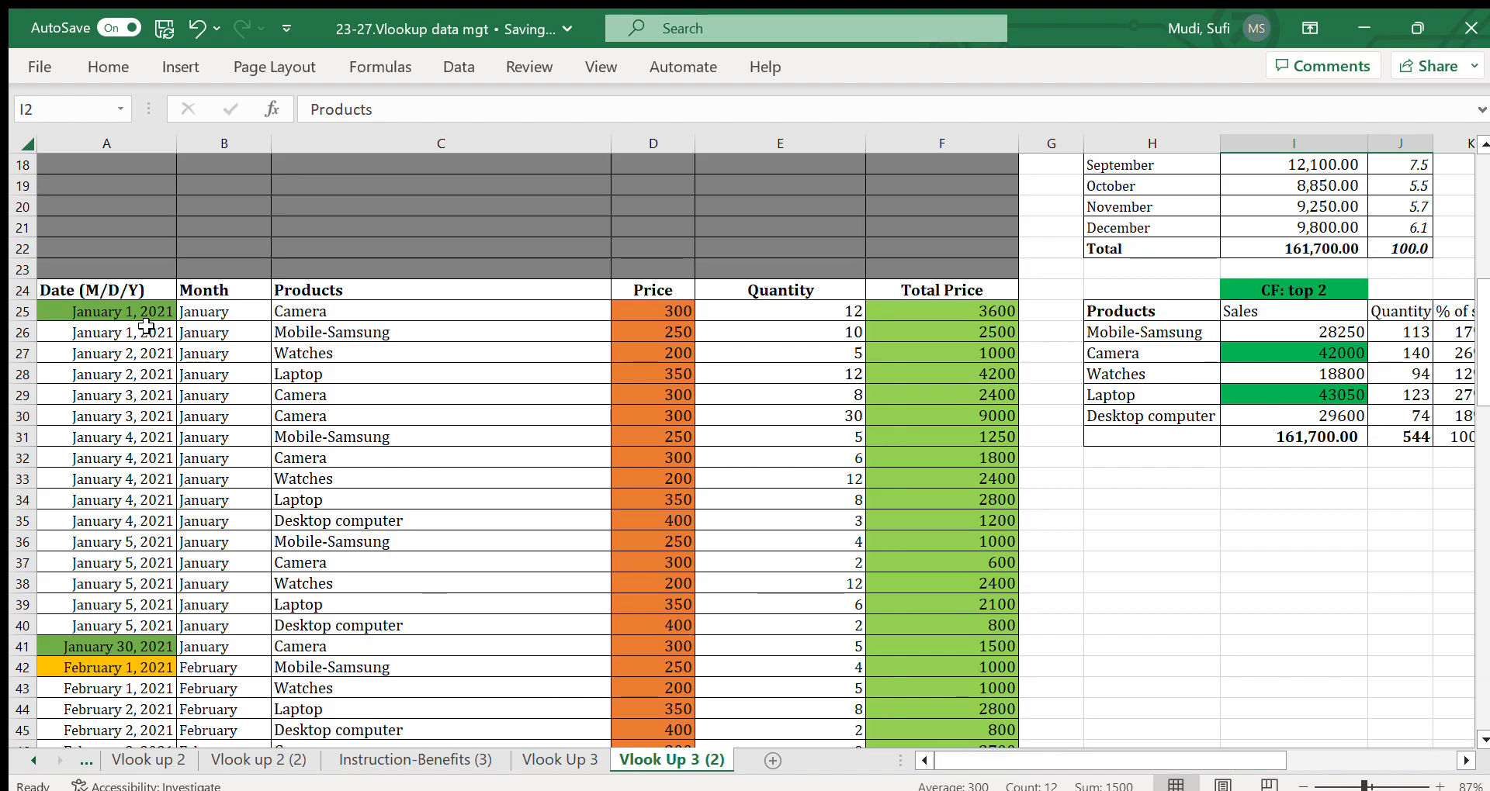
left_click(105, 312)
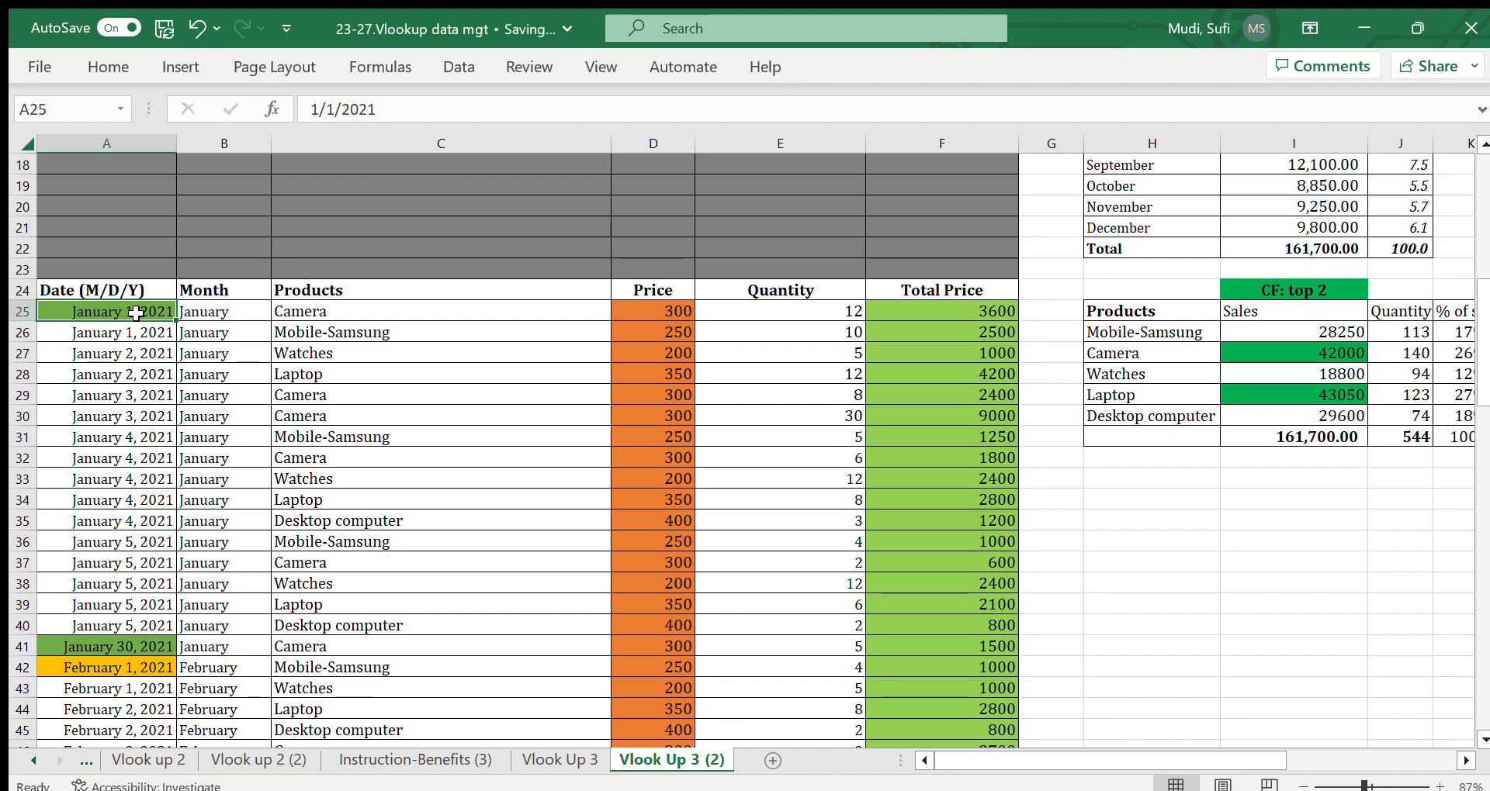
left_click(106, 332)
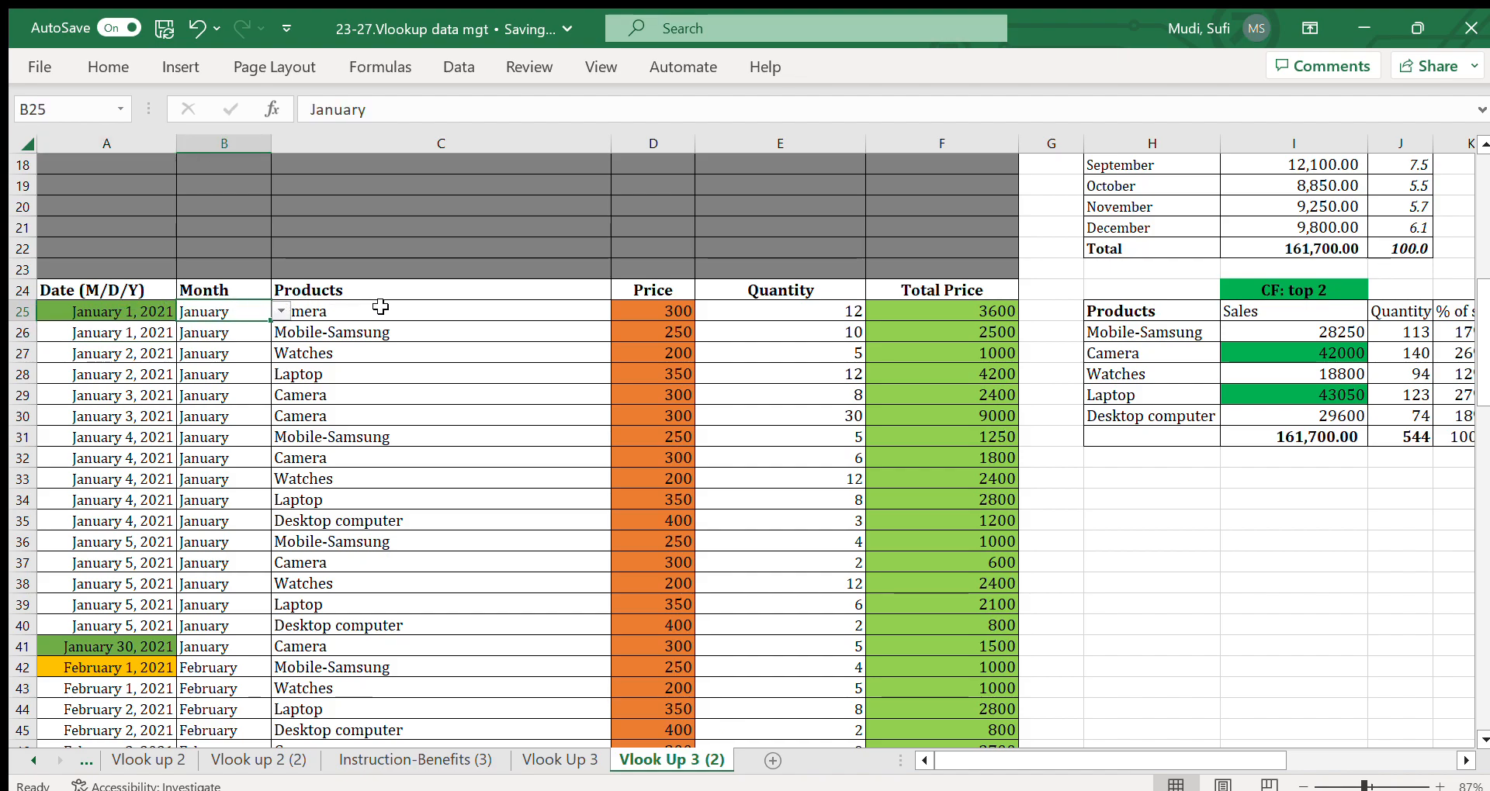
left_click(470, 310)
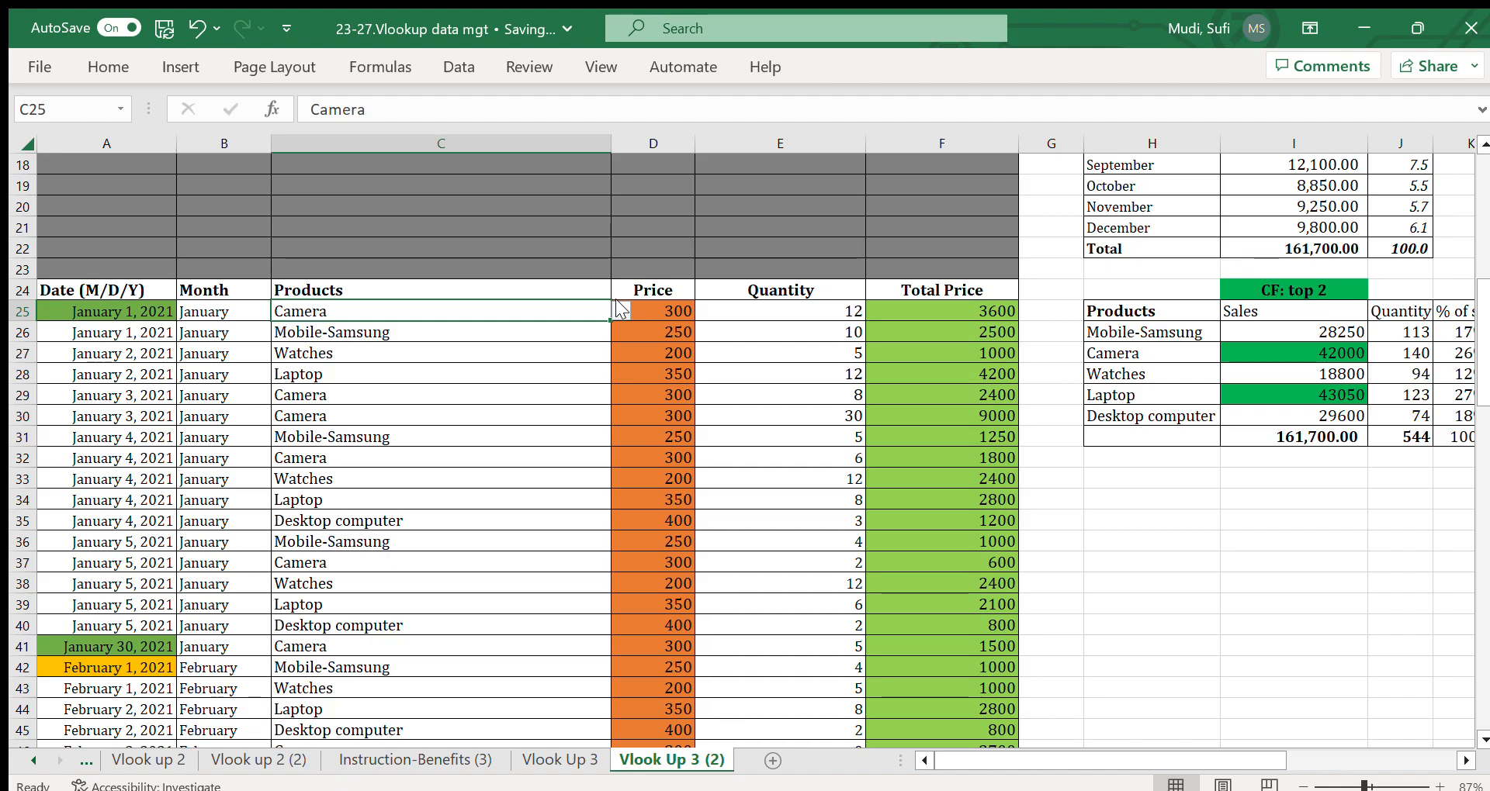
mouse_move(661, 305)
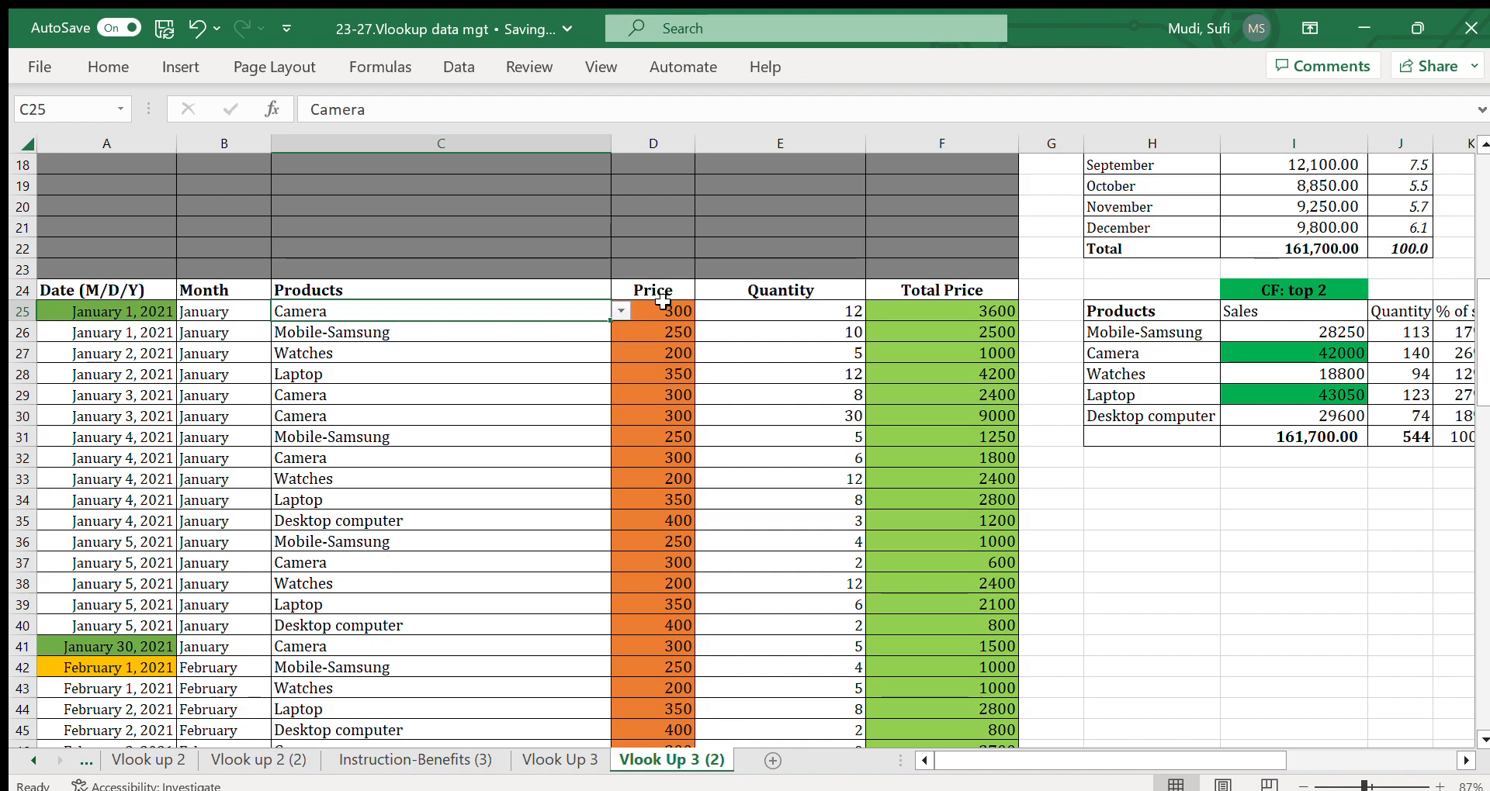
left_click(653, 311)
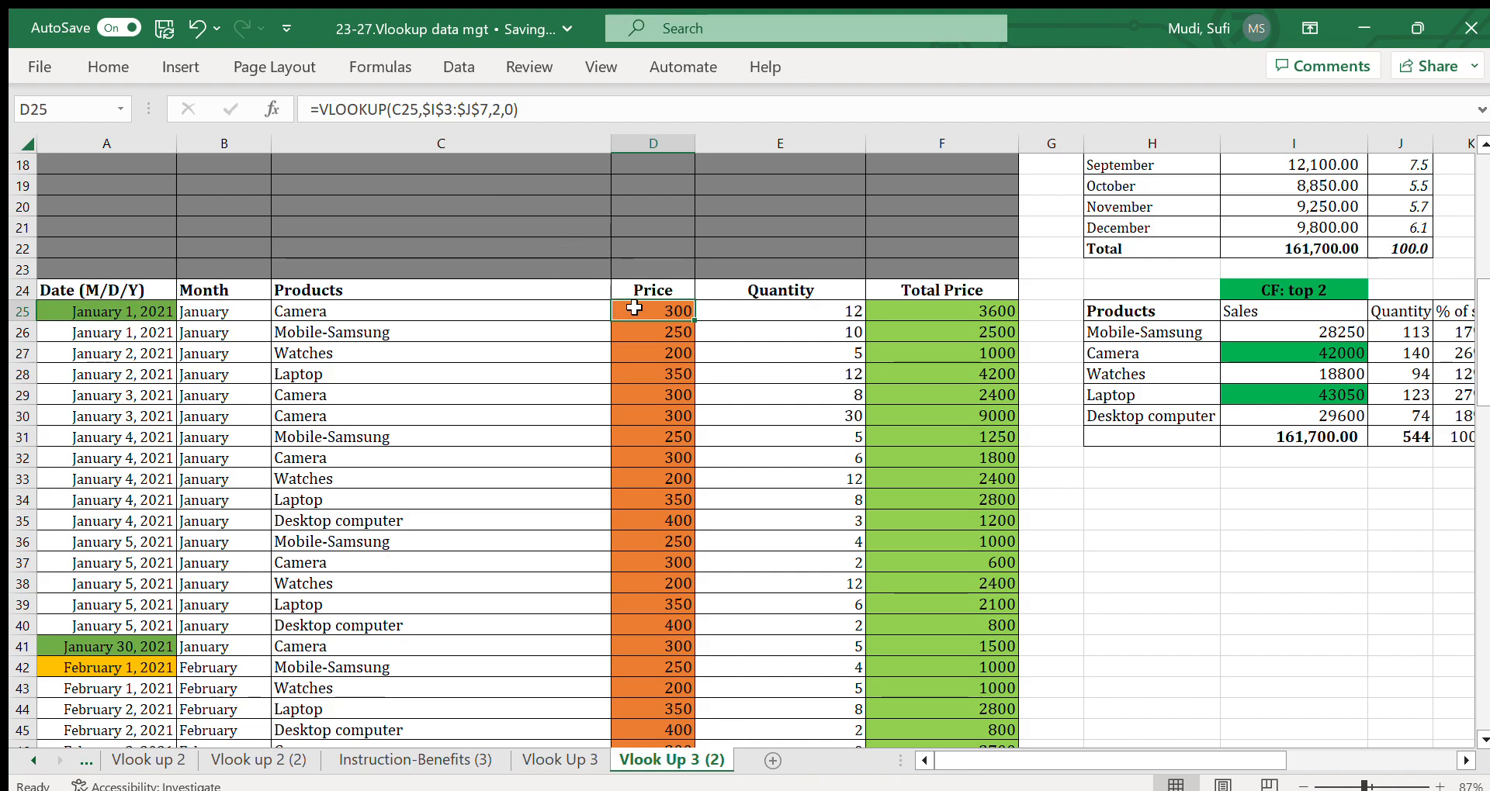
double_click(652, 311)
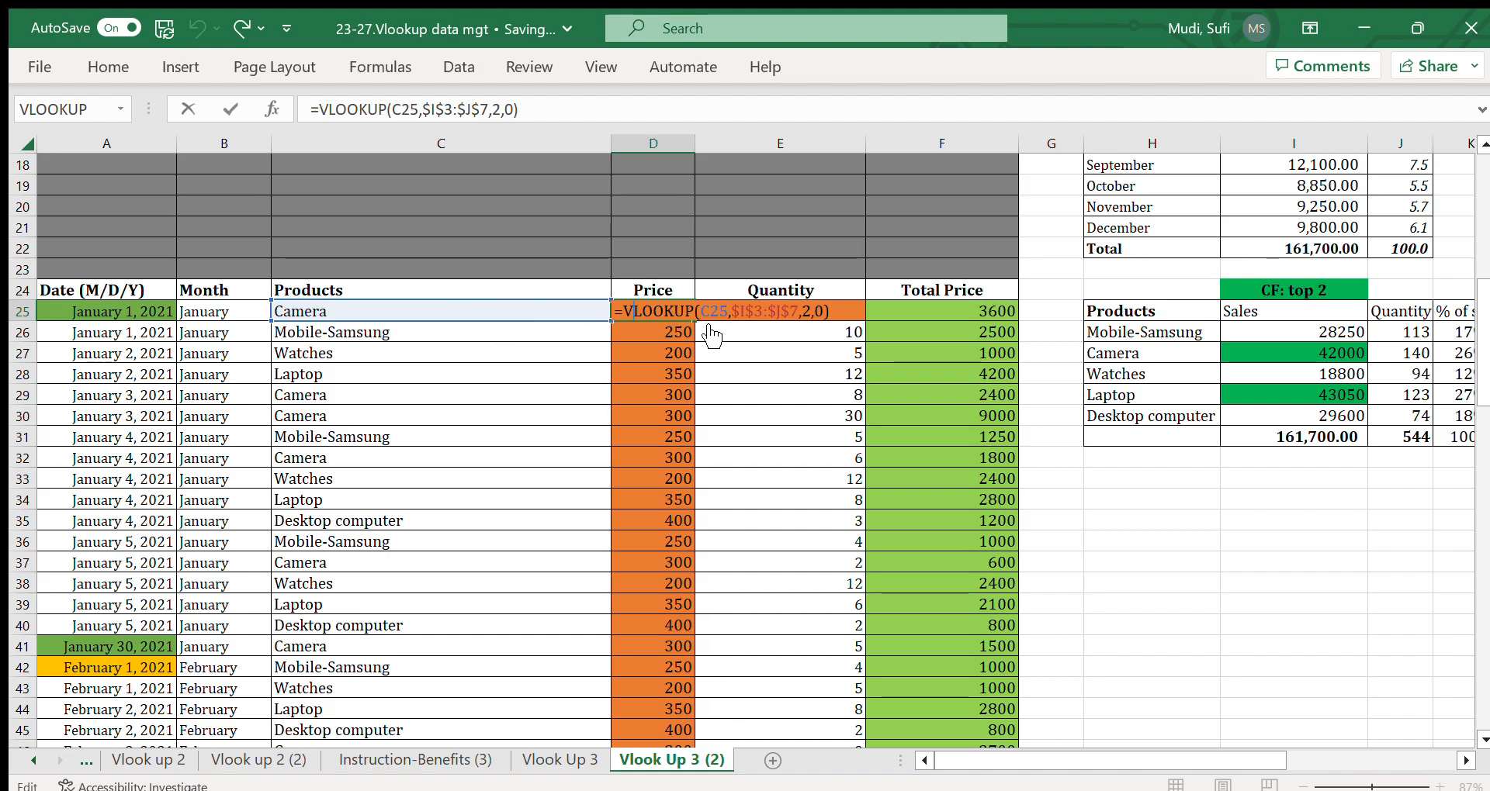
mouse_move(737, 318)
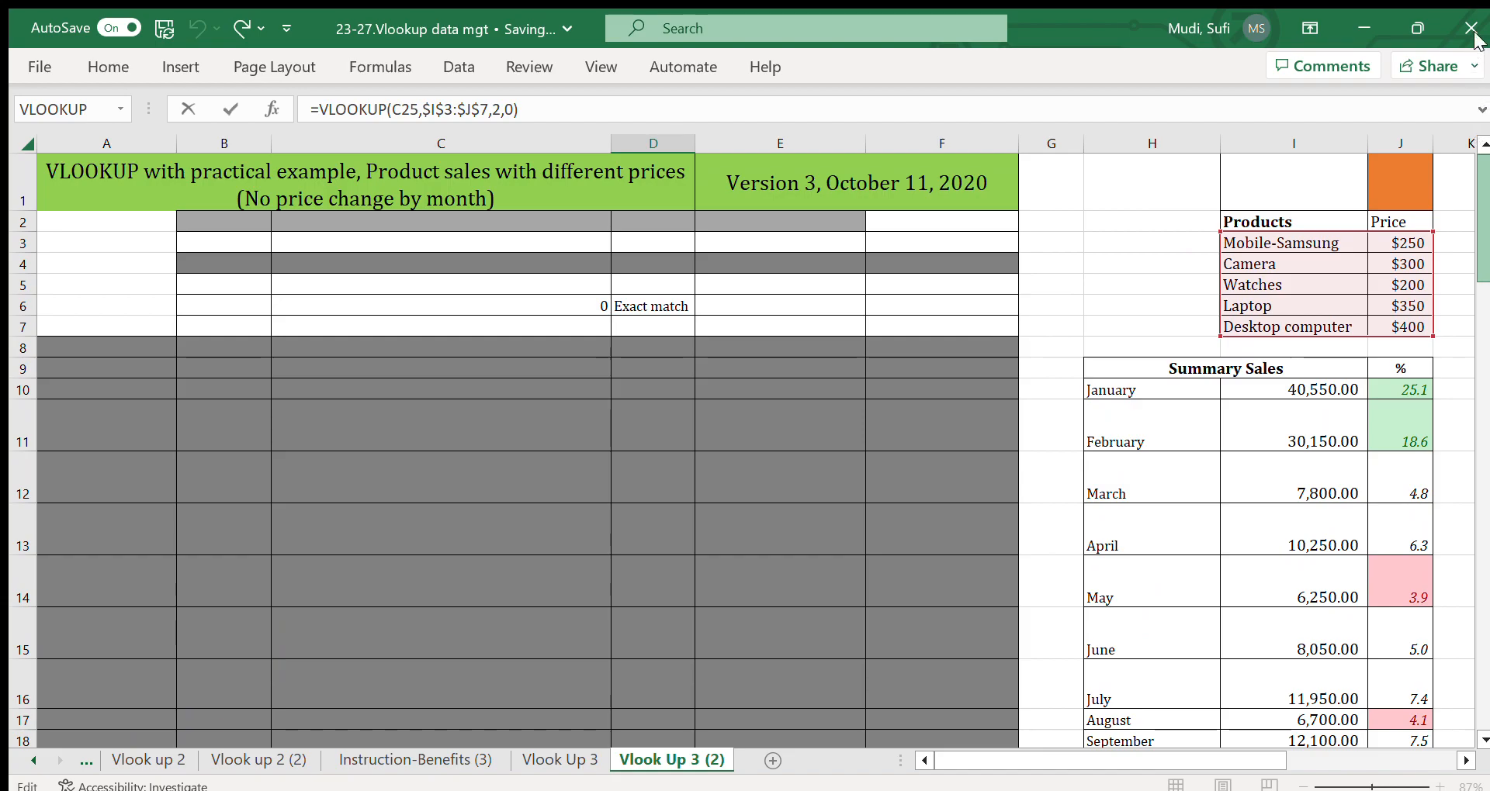
mouse_move(1452, 279)
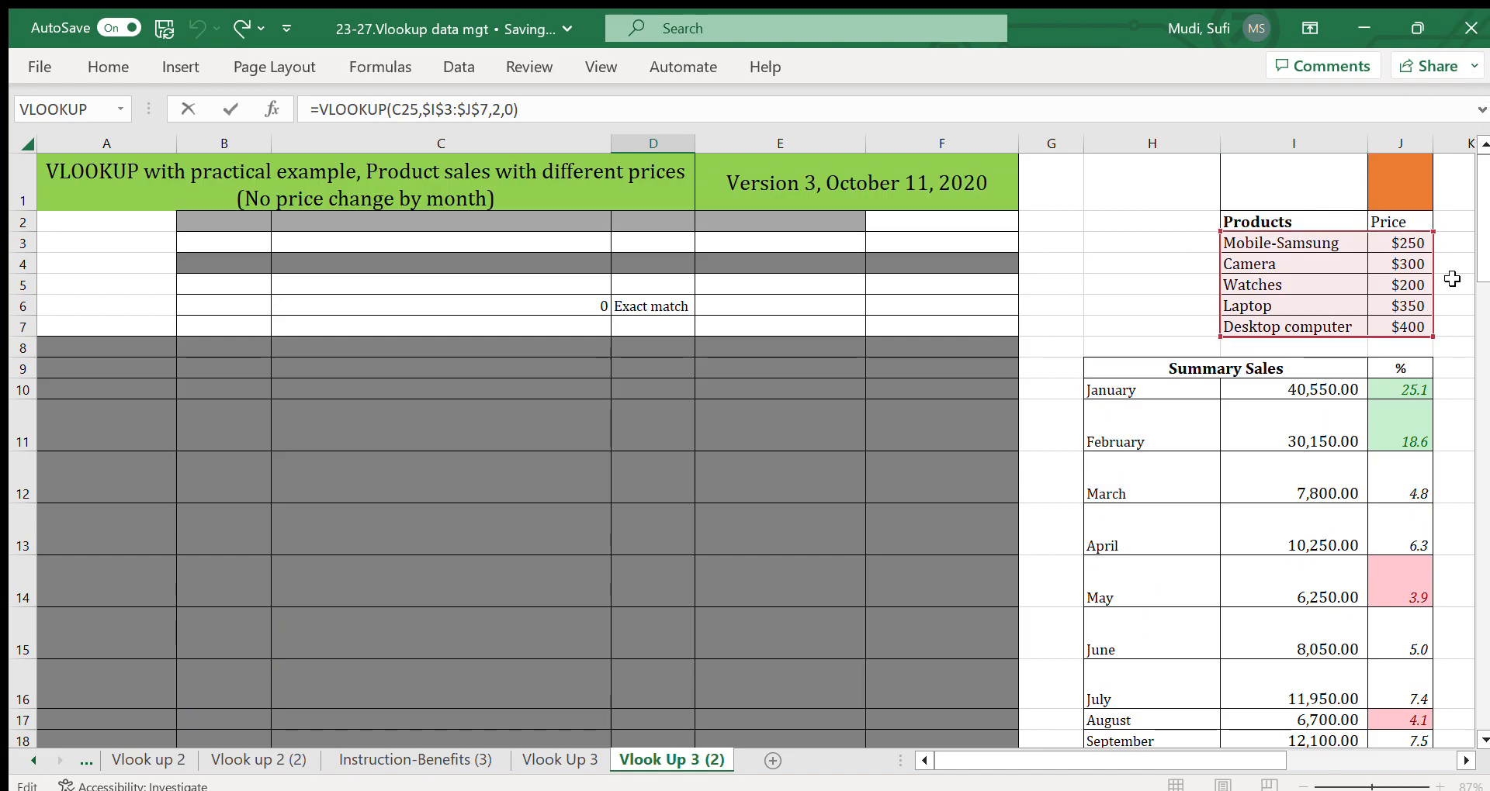
Step: Show the VLOOKUP in D25 against $I$3:$J$7 returning 300 for Camera and confirm it
scroll("down", 3)
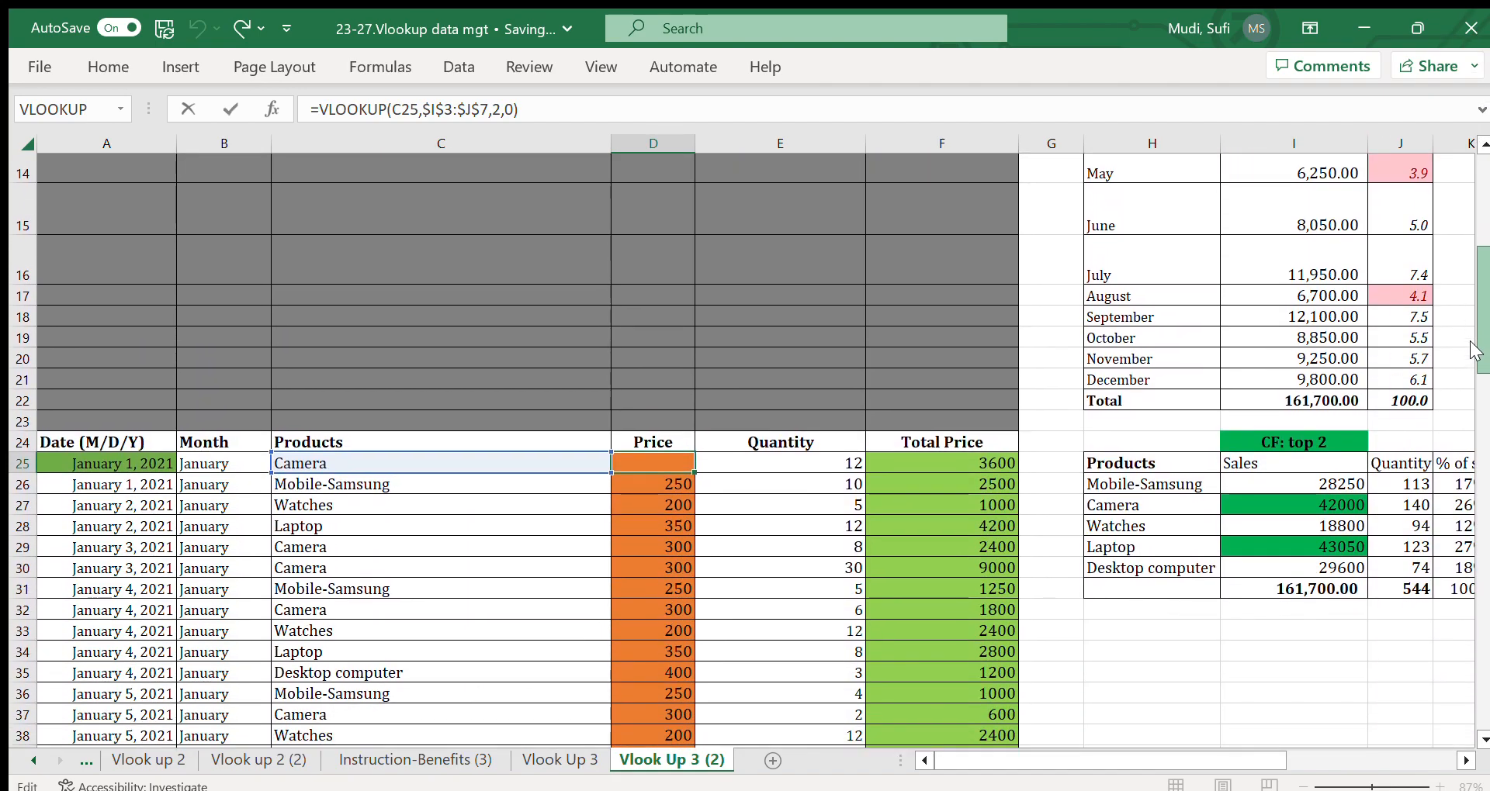
double_click(652, 462)
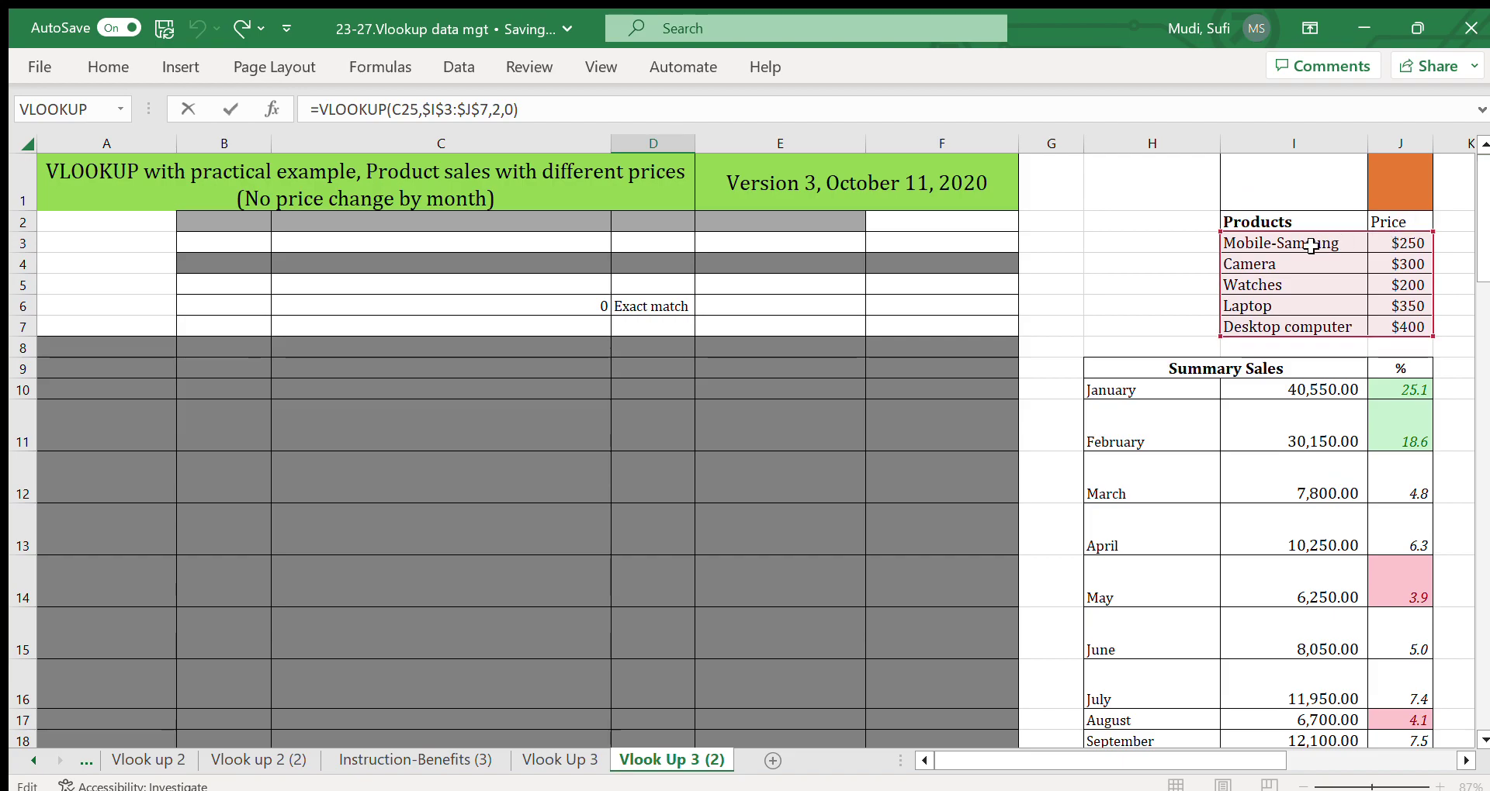
mouse_move(1481, 292)
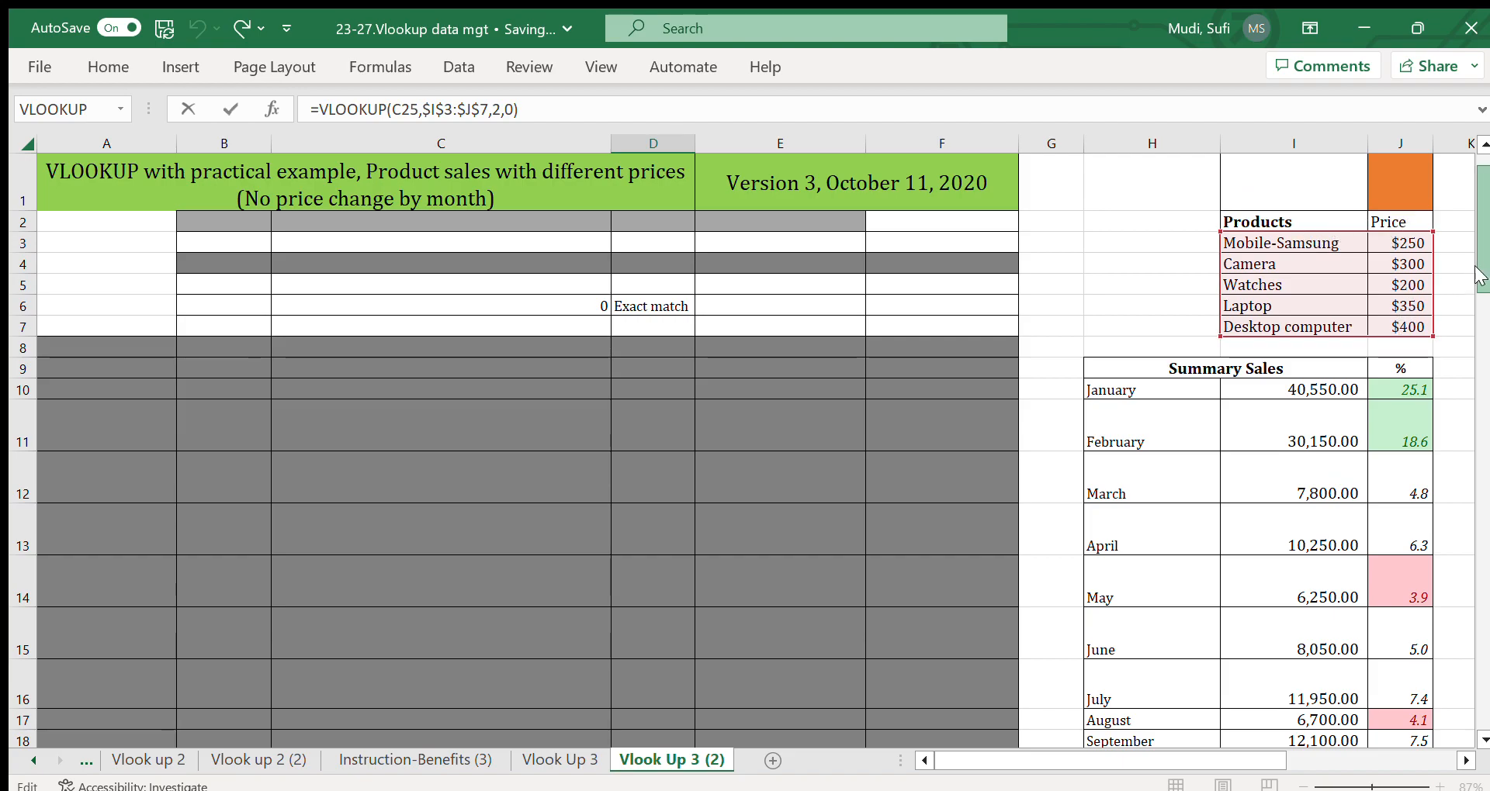
scroll("down", 3)
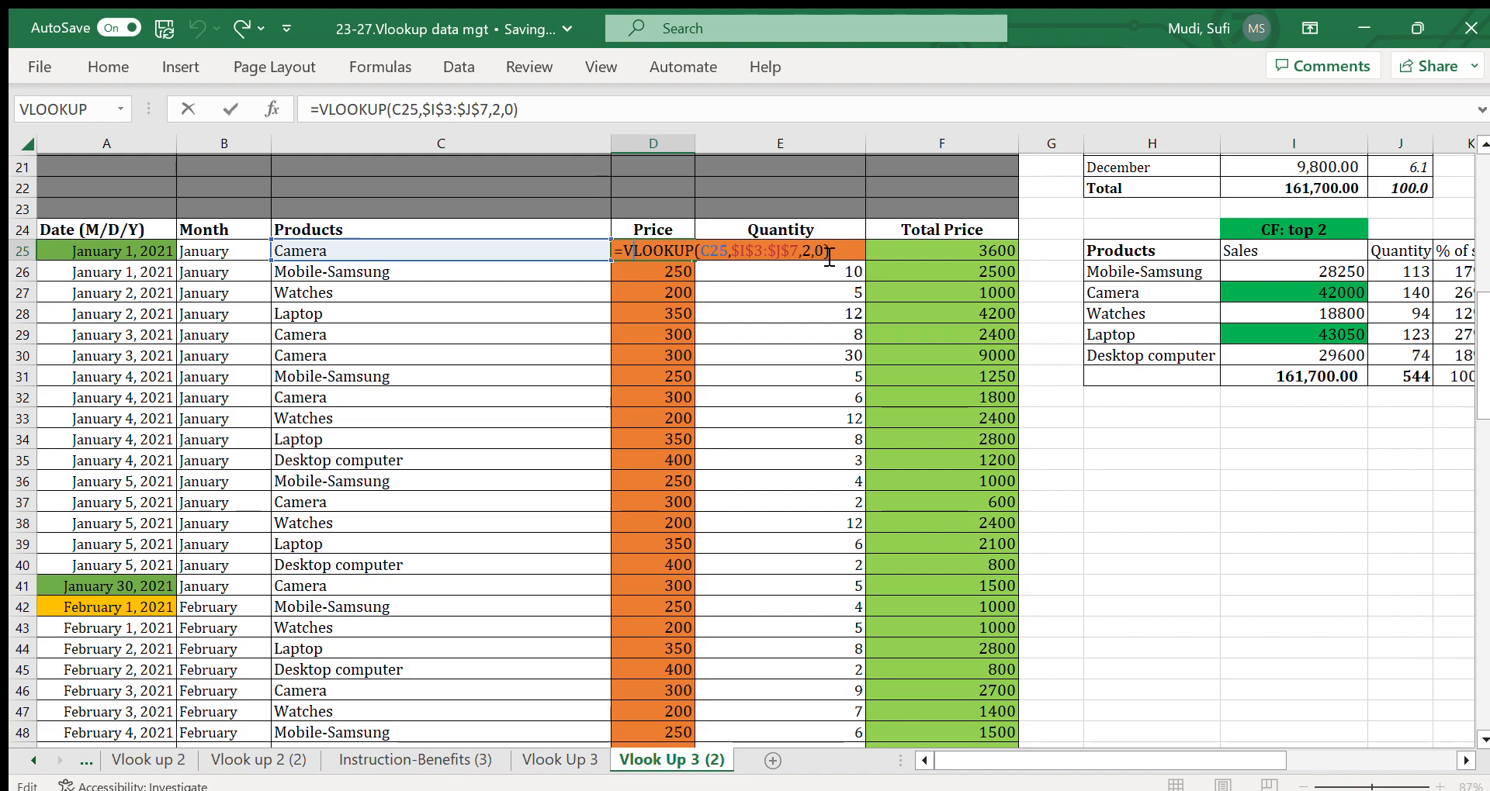
key("Enter")
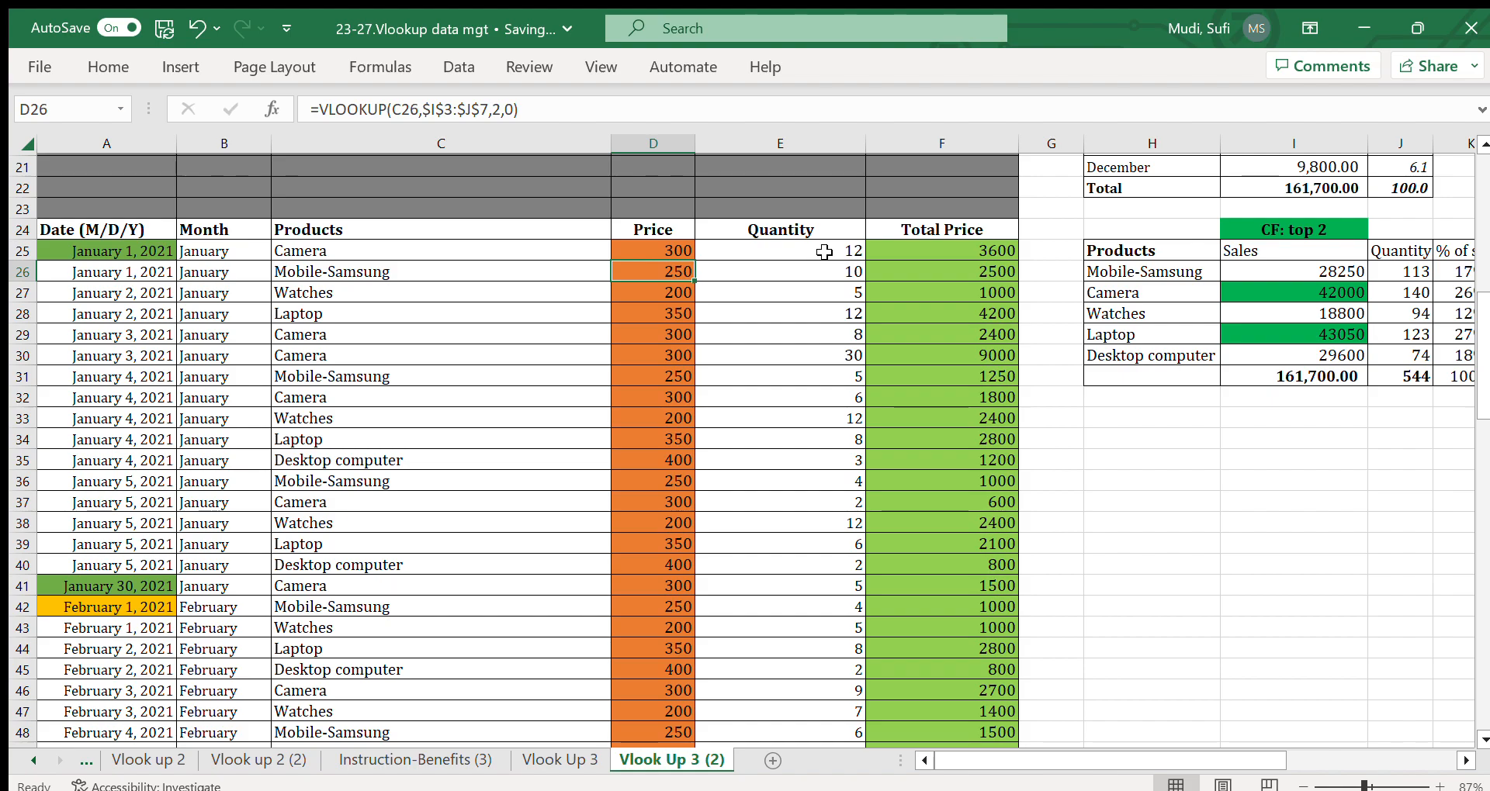
left_click(779, 250)
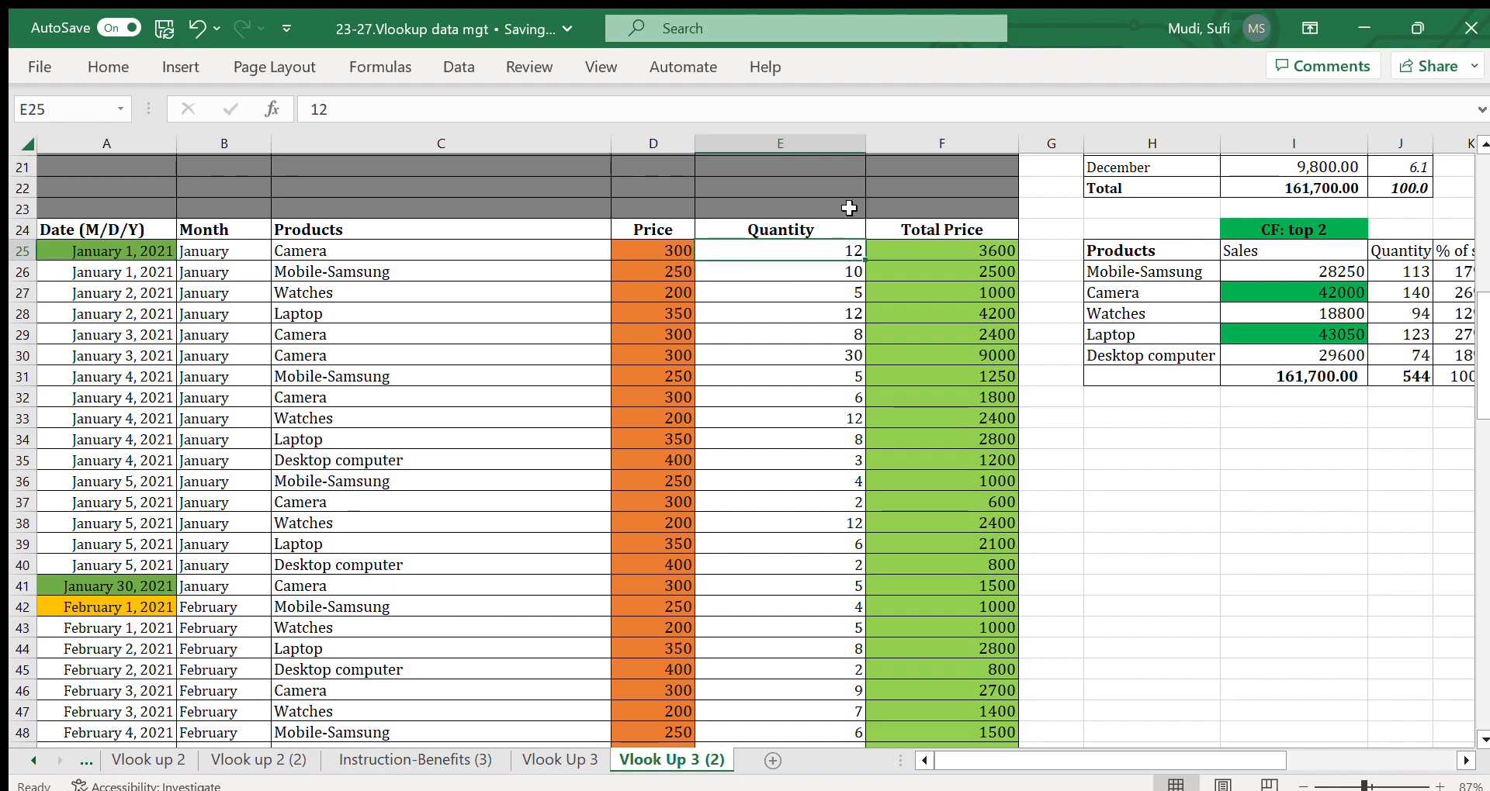
scroll("up", 3)
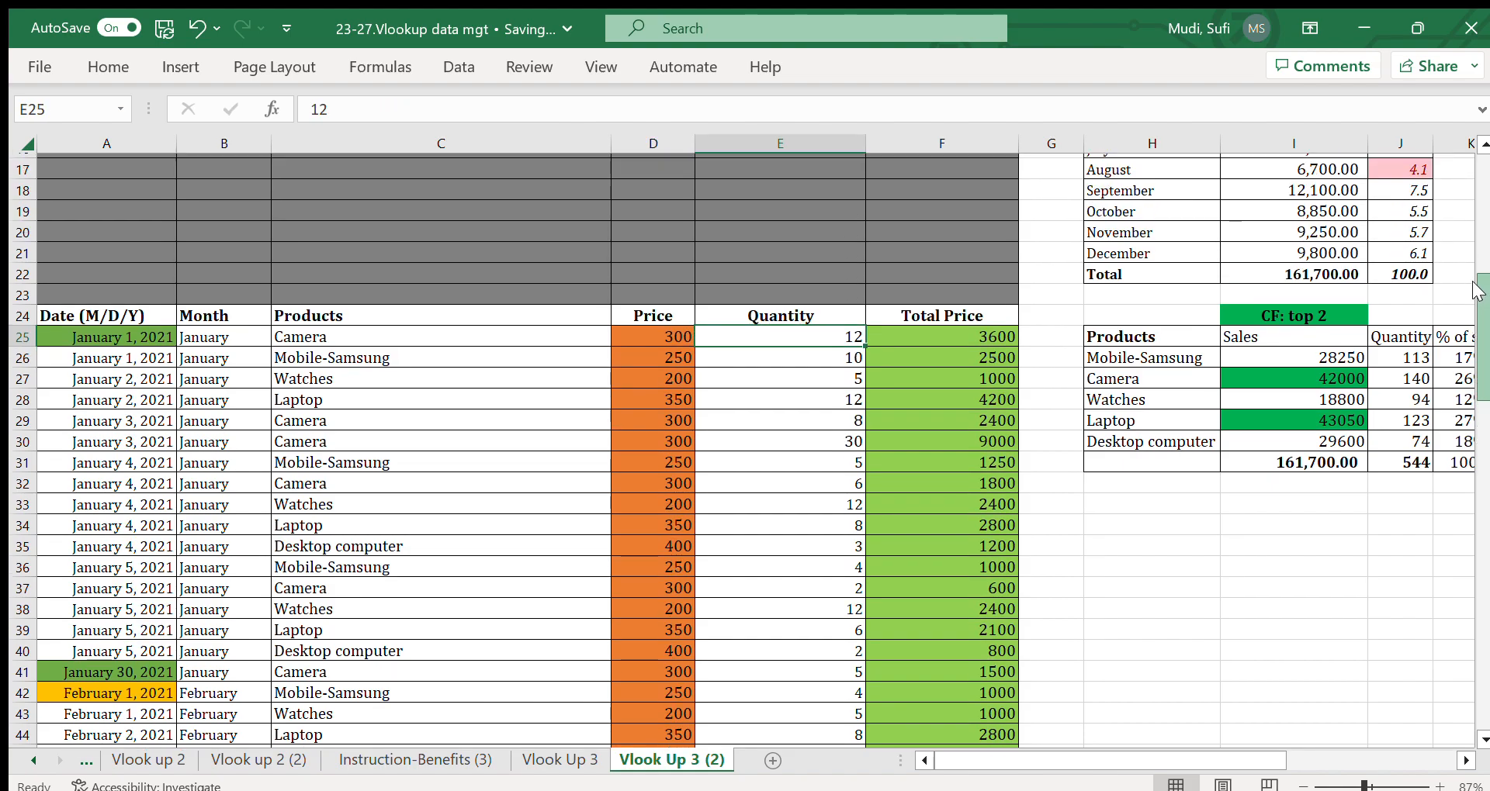
mouse_move(776, 332)
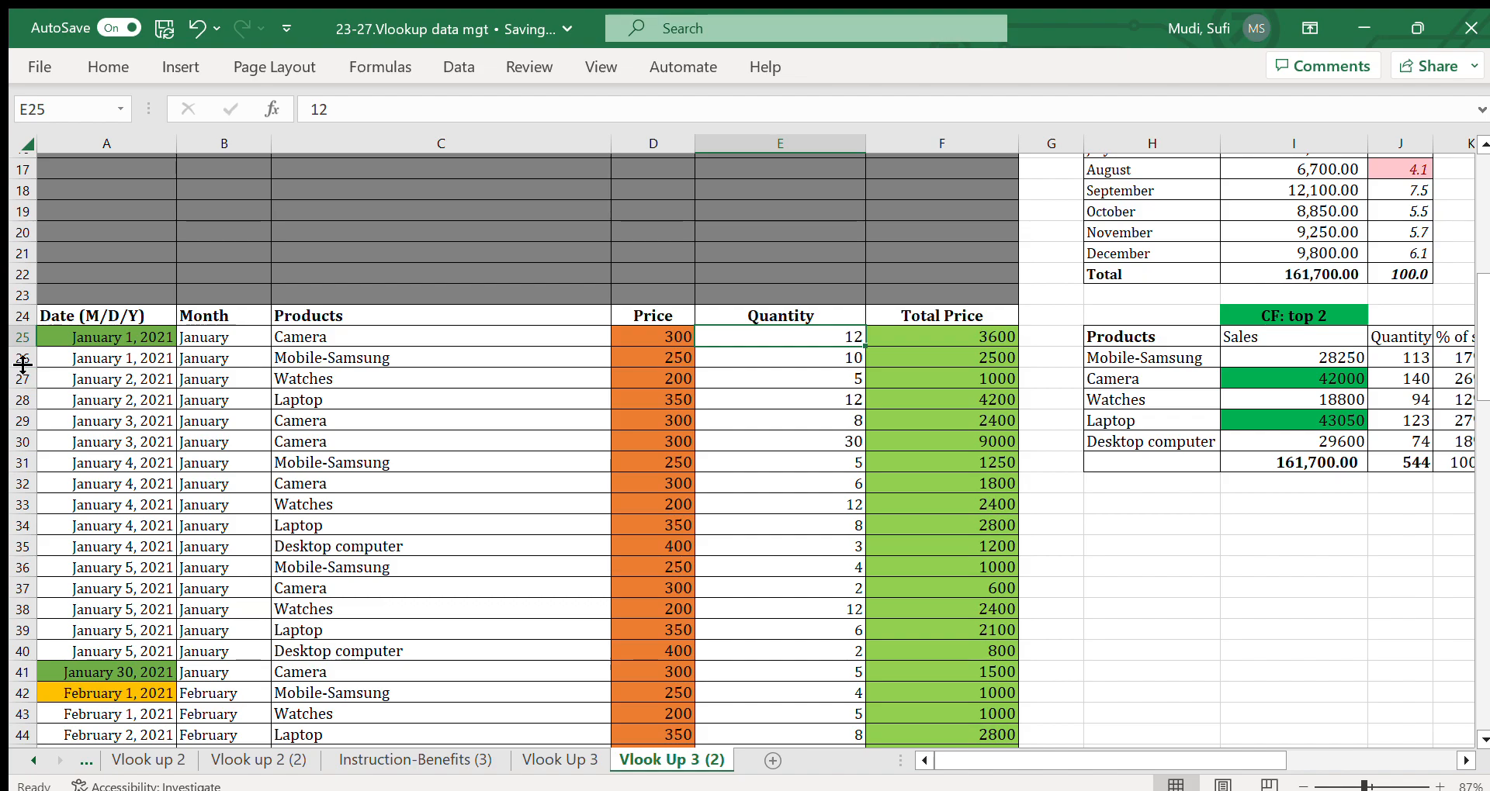
left_click(90, 336)
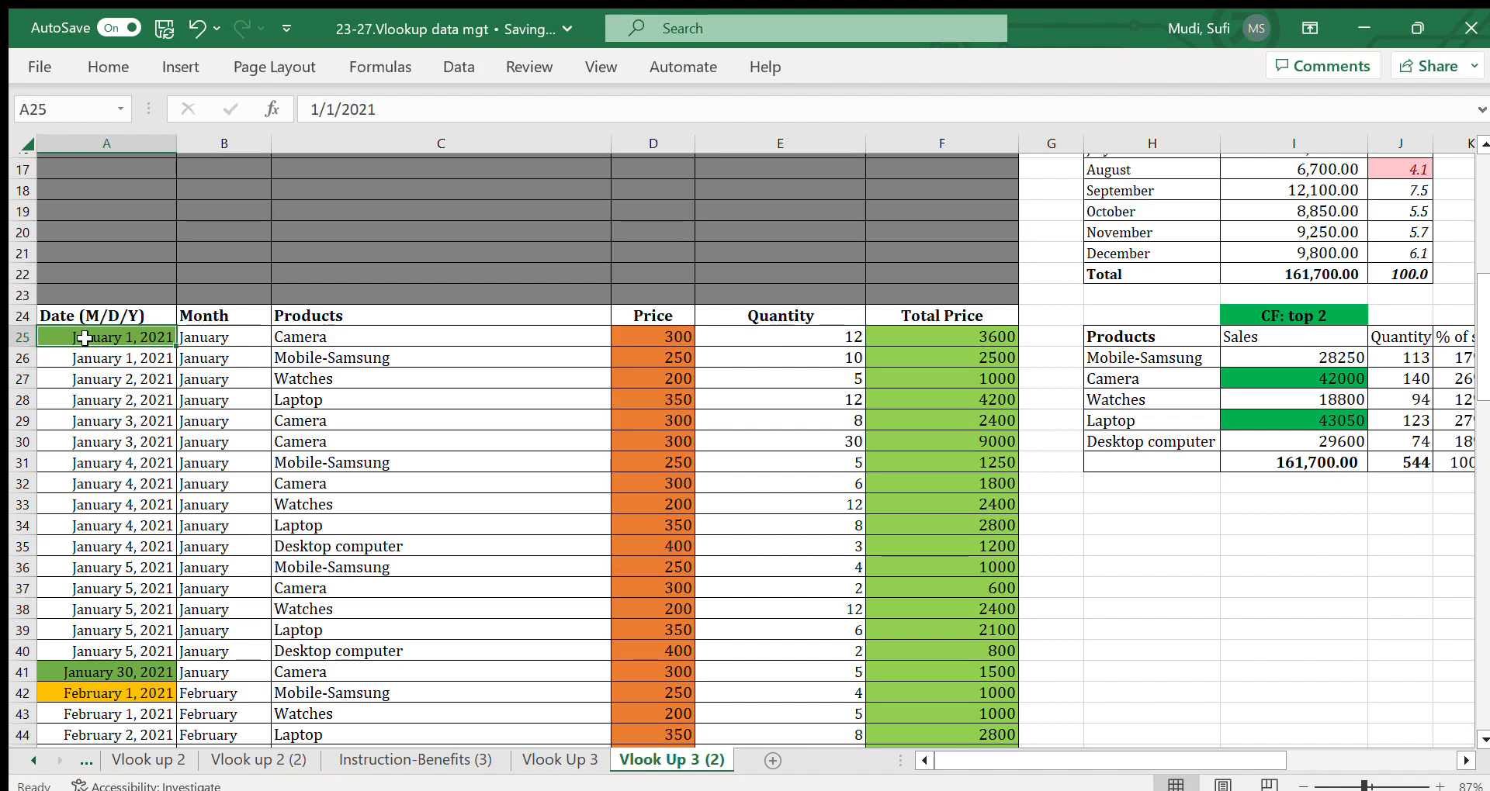
left_click(329, 337)
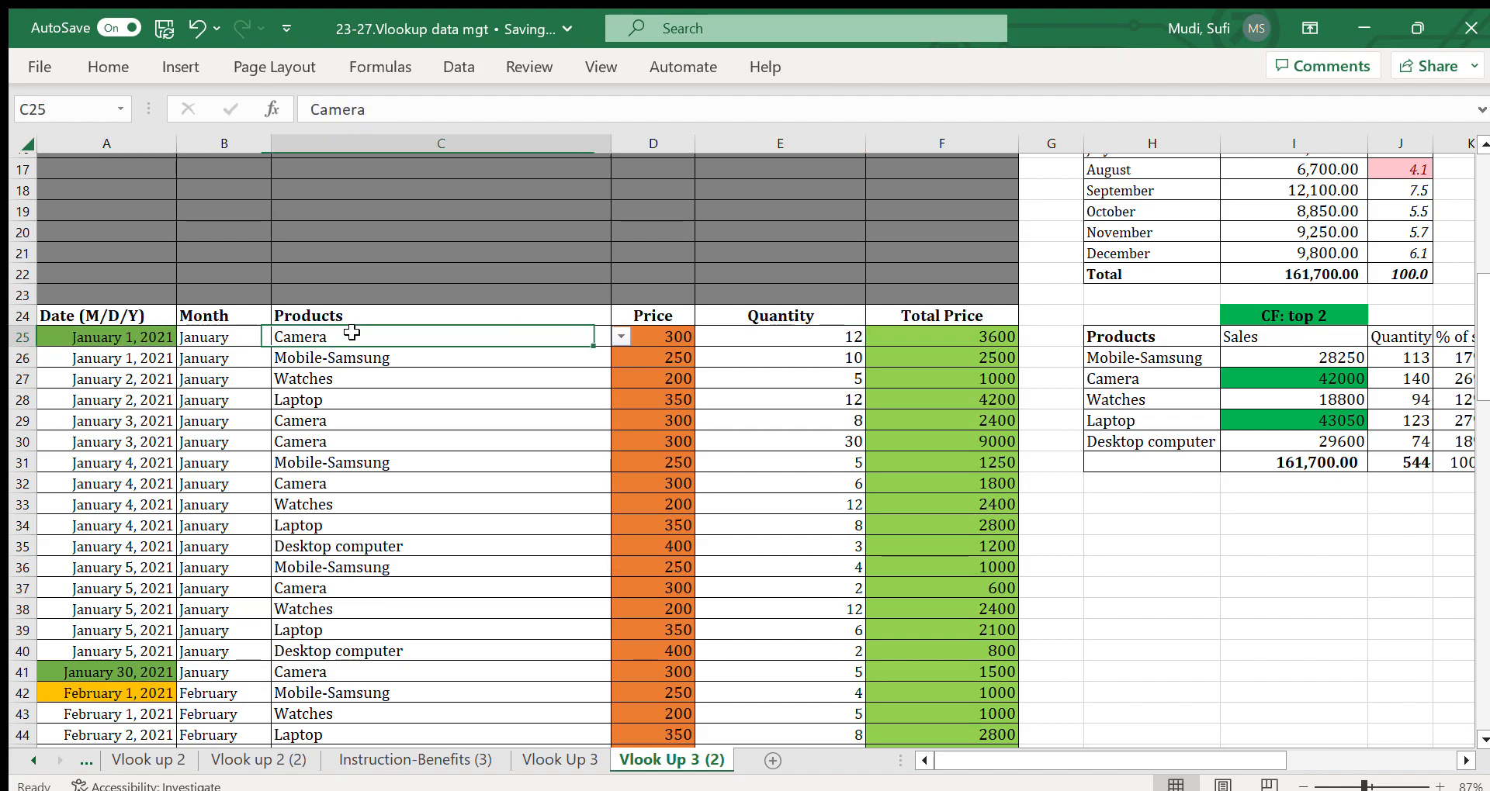
left_click(780, 339)
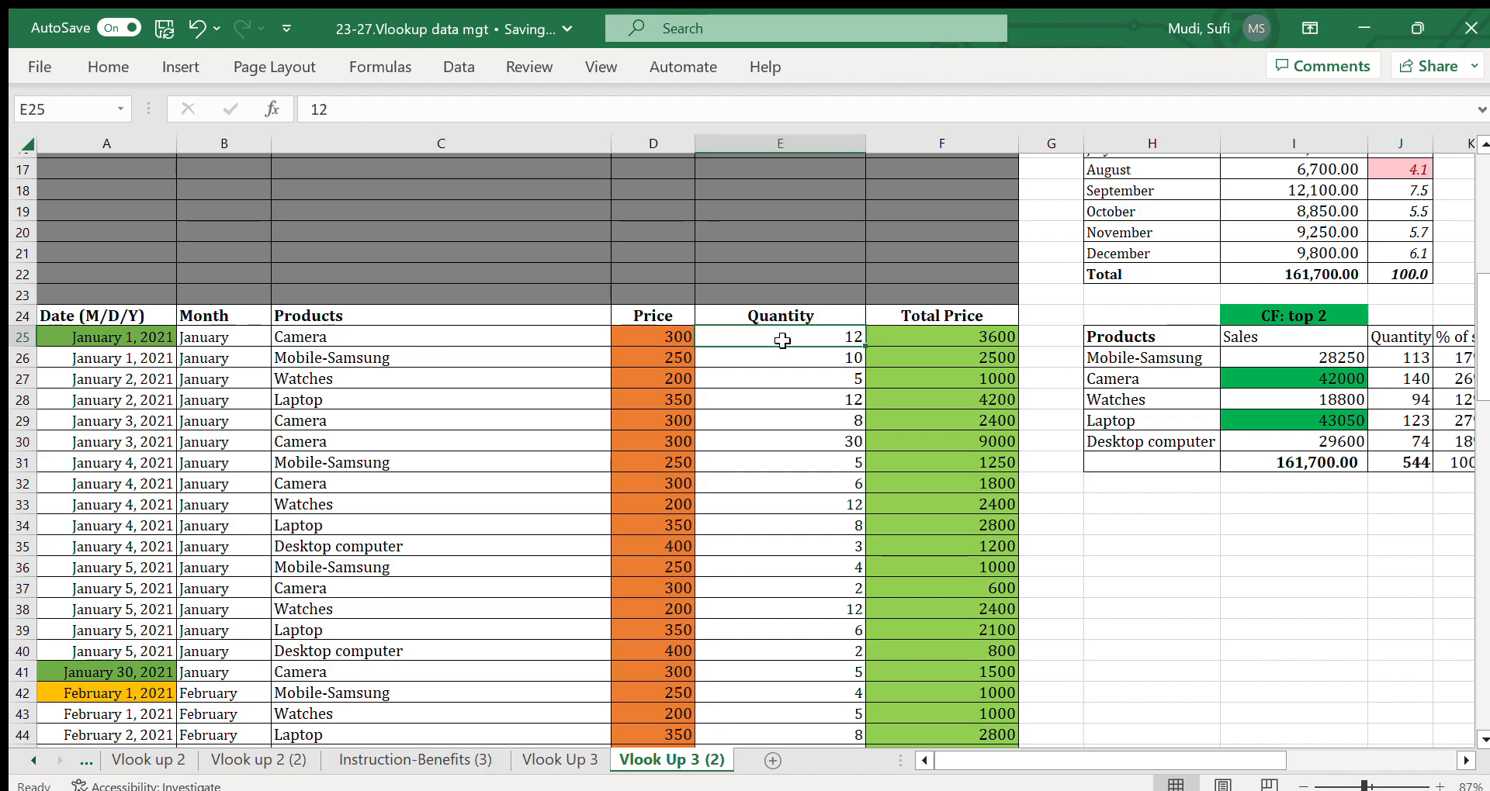
left_click(923, 335)
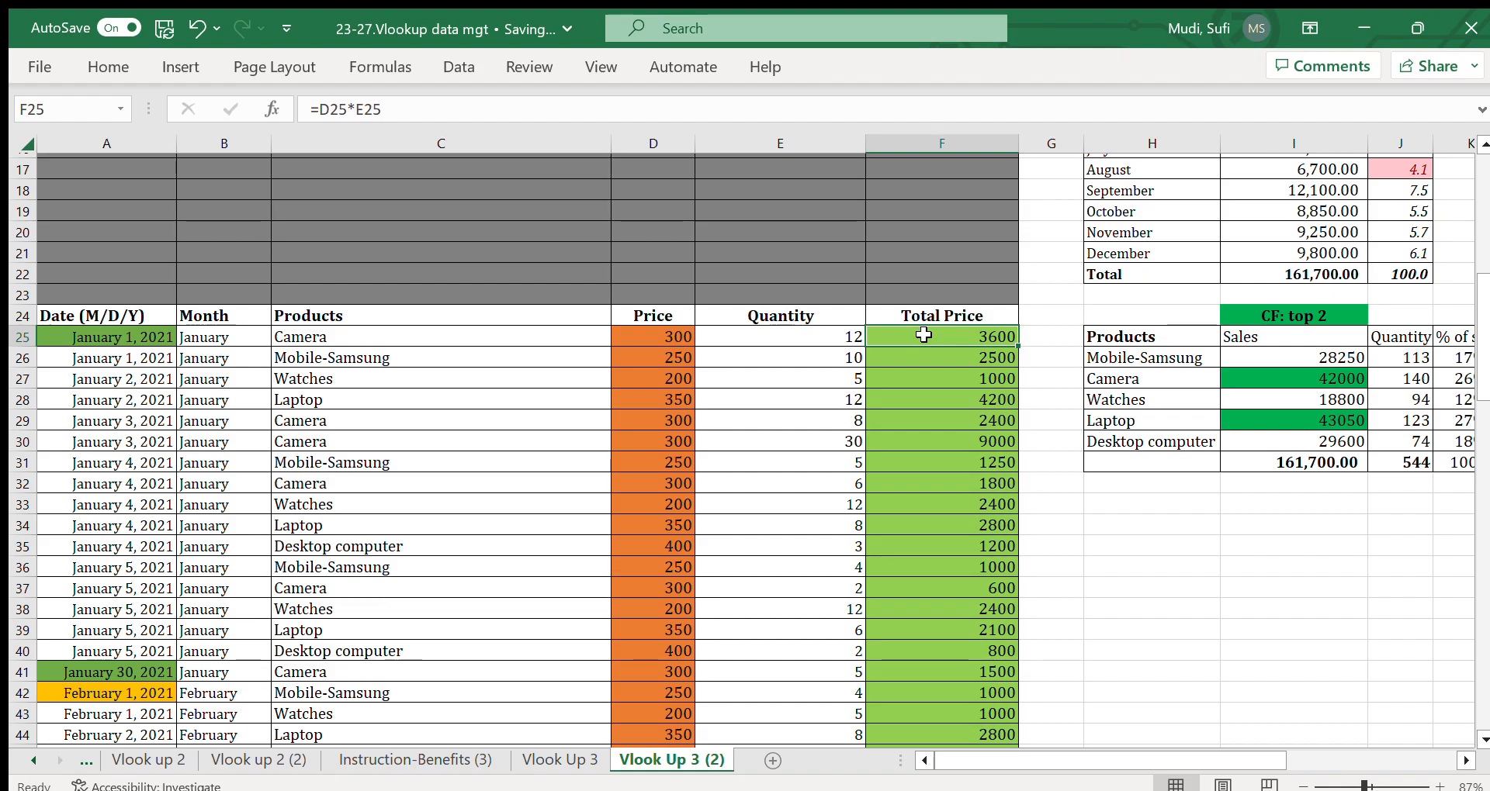
left_click(109, 338)
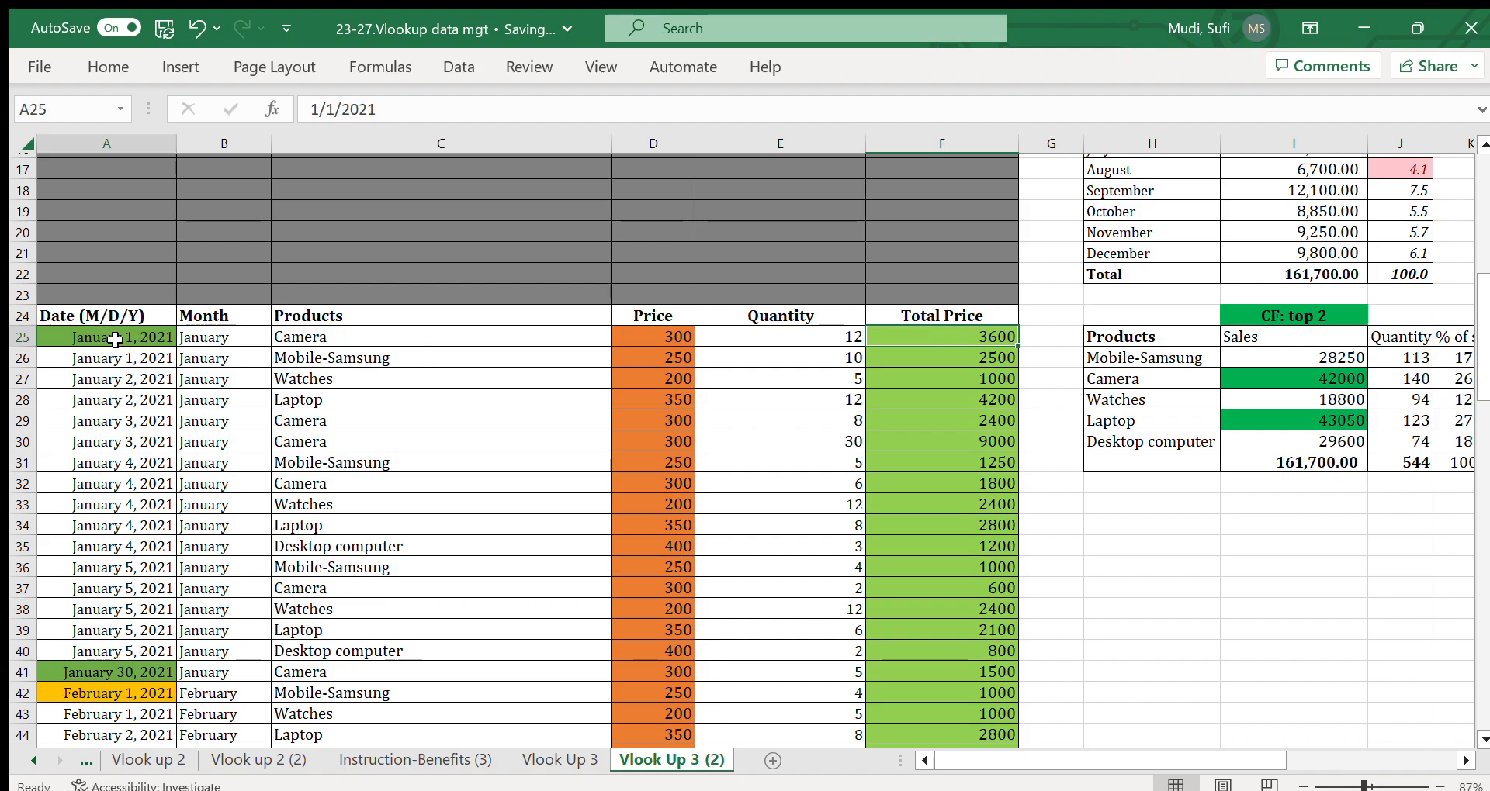
left_click(221, 336)
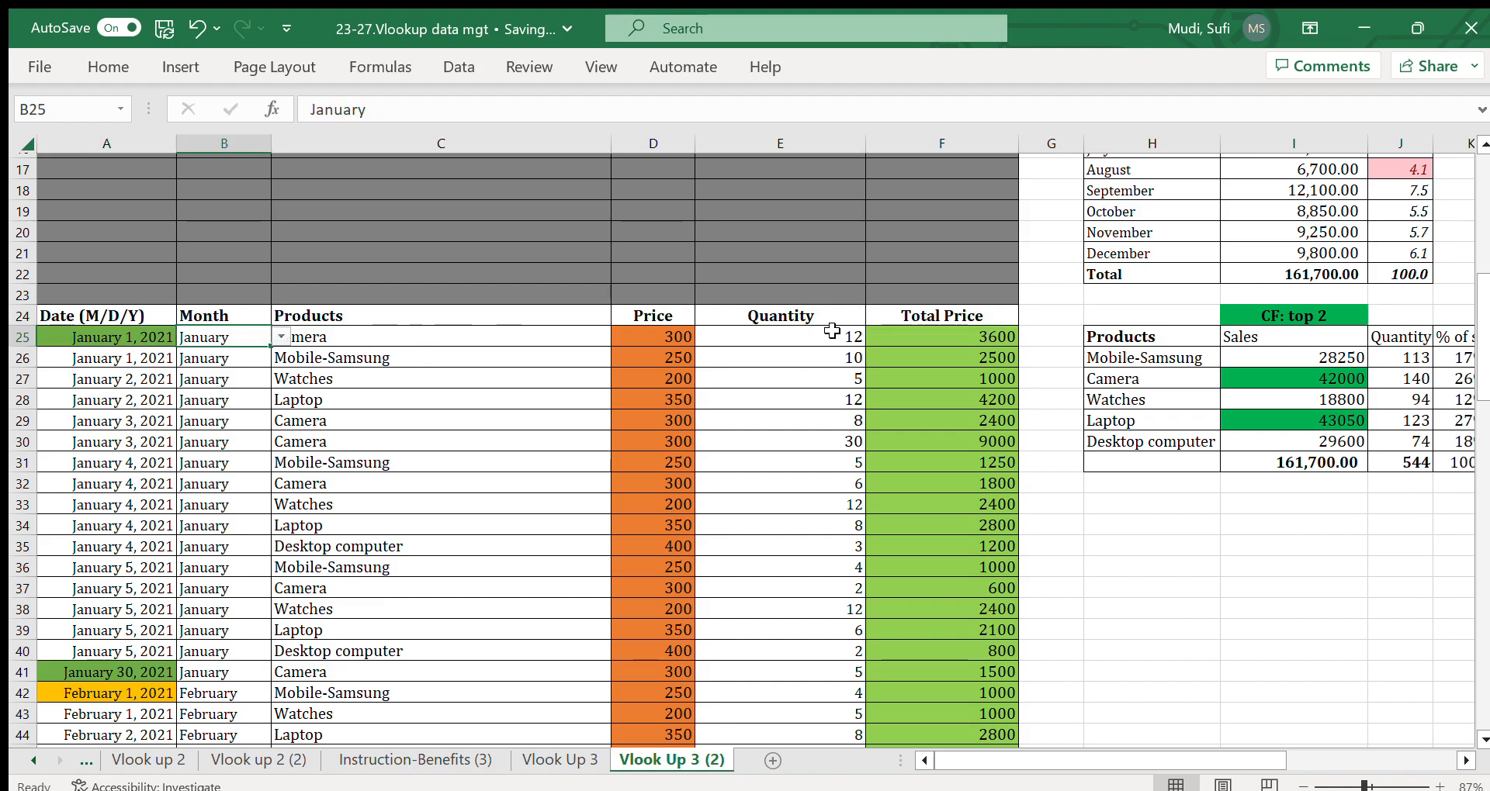
left_click(802, 337)
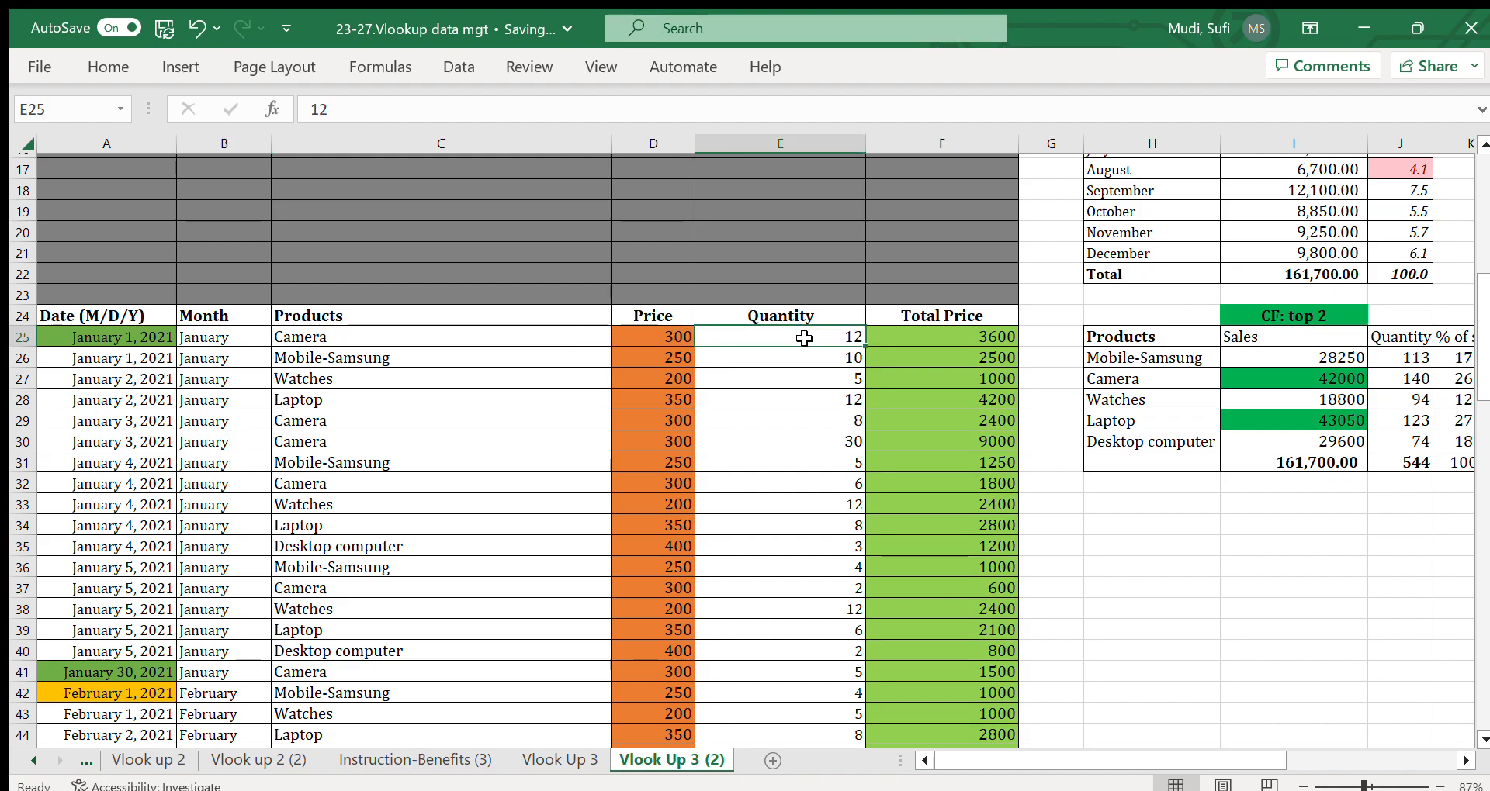
left_click(656, 336)
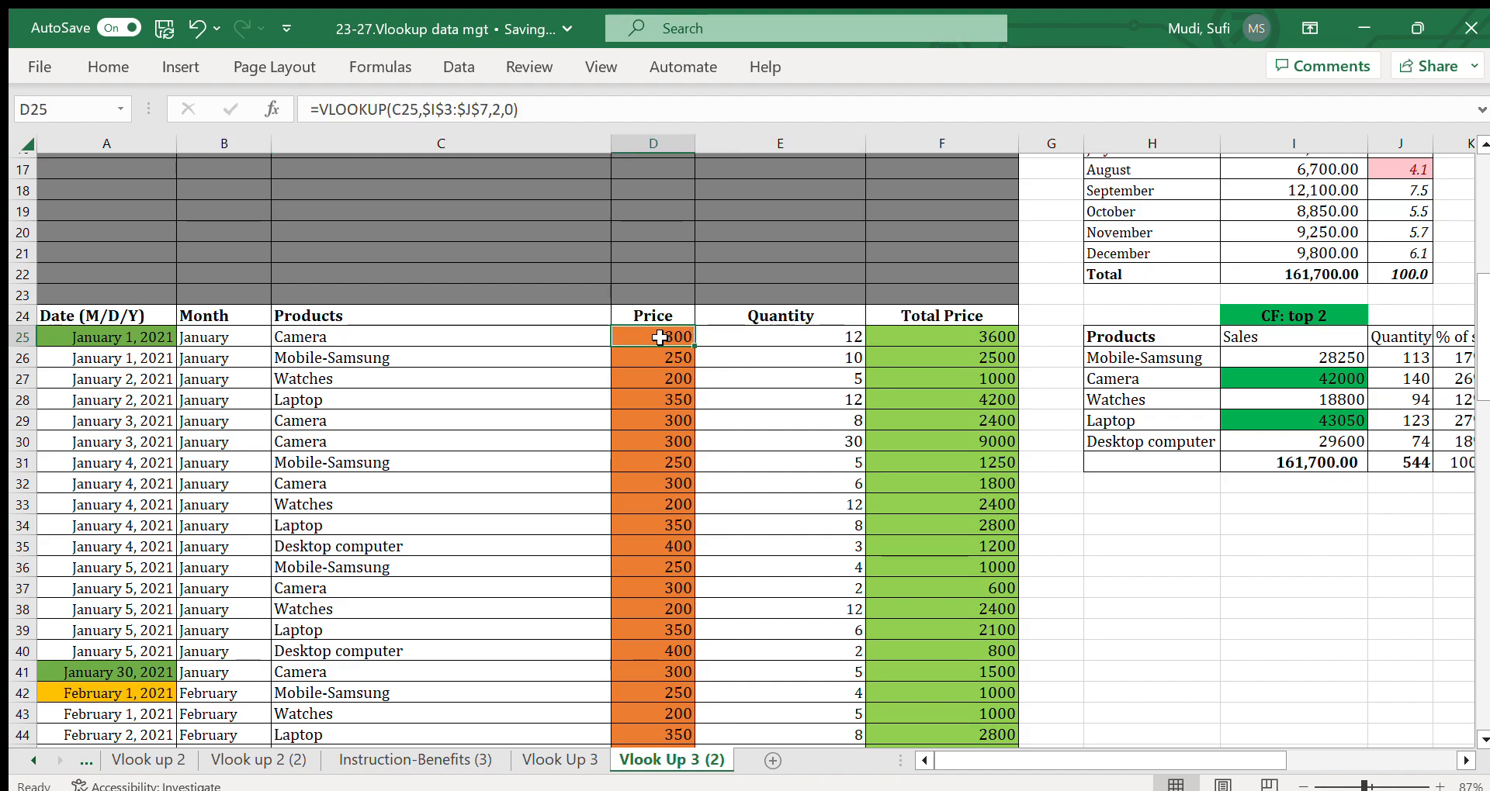
mouse_move(928, 346)
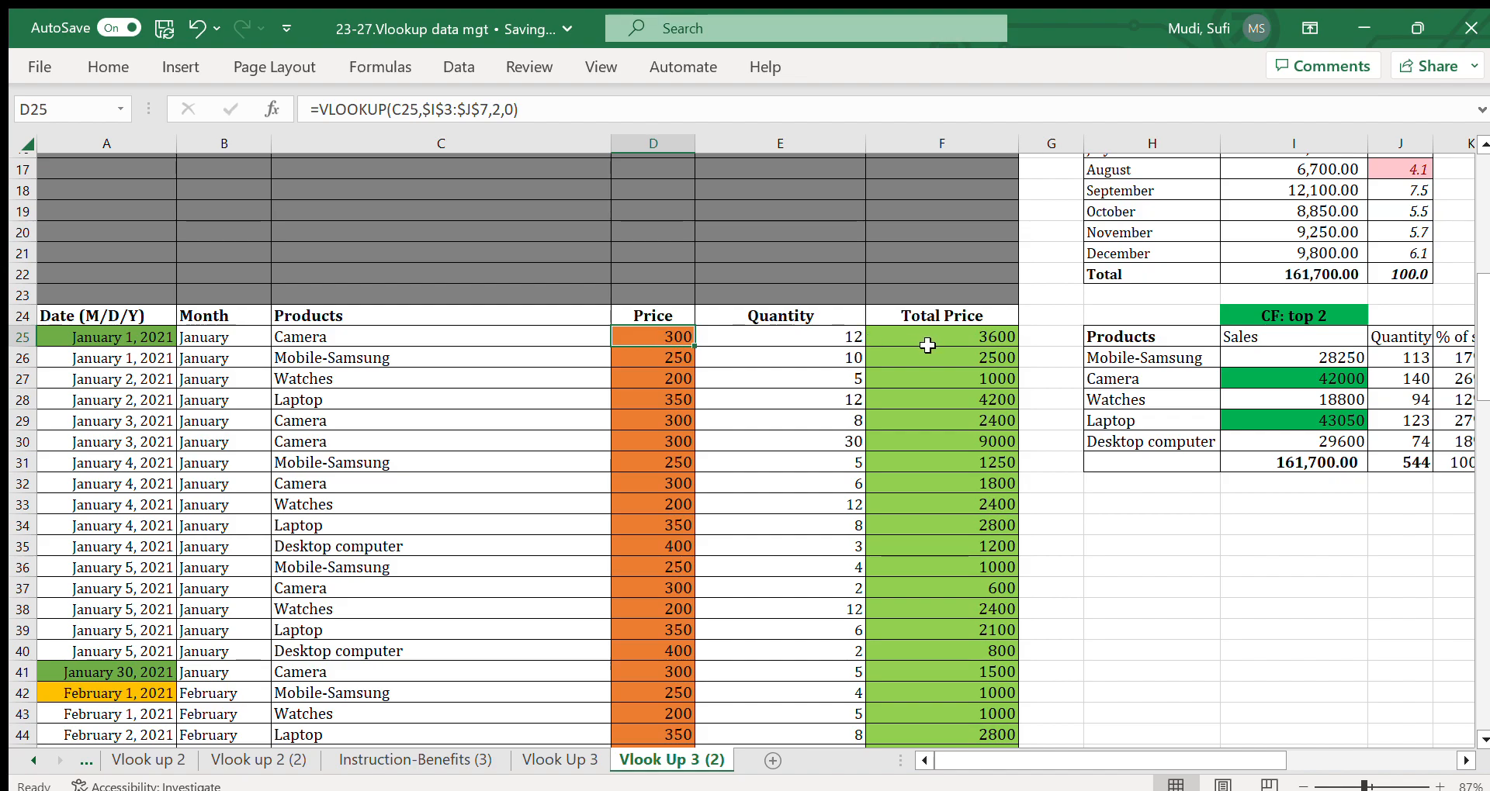
left_click(940, 337)
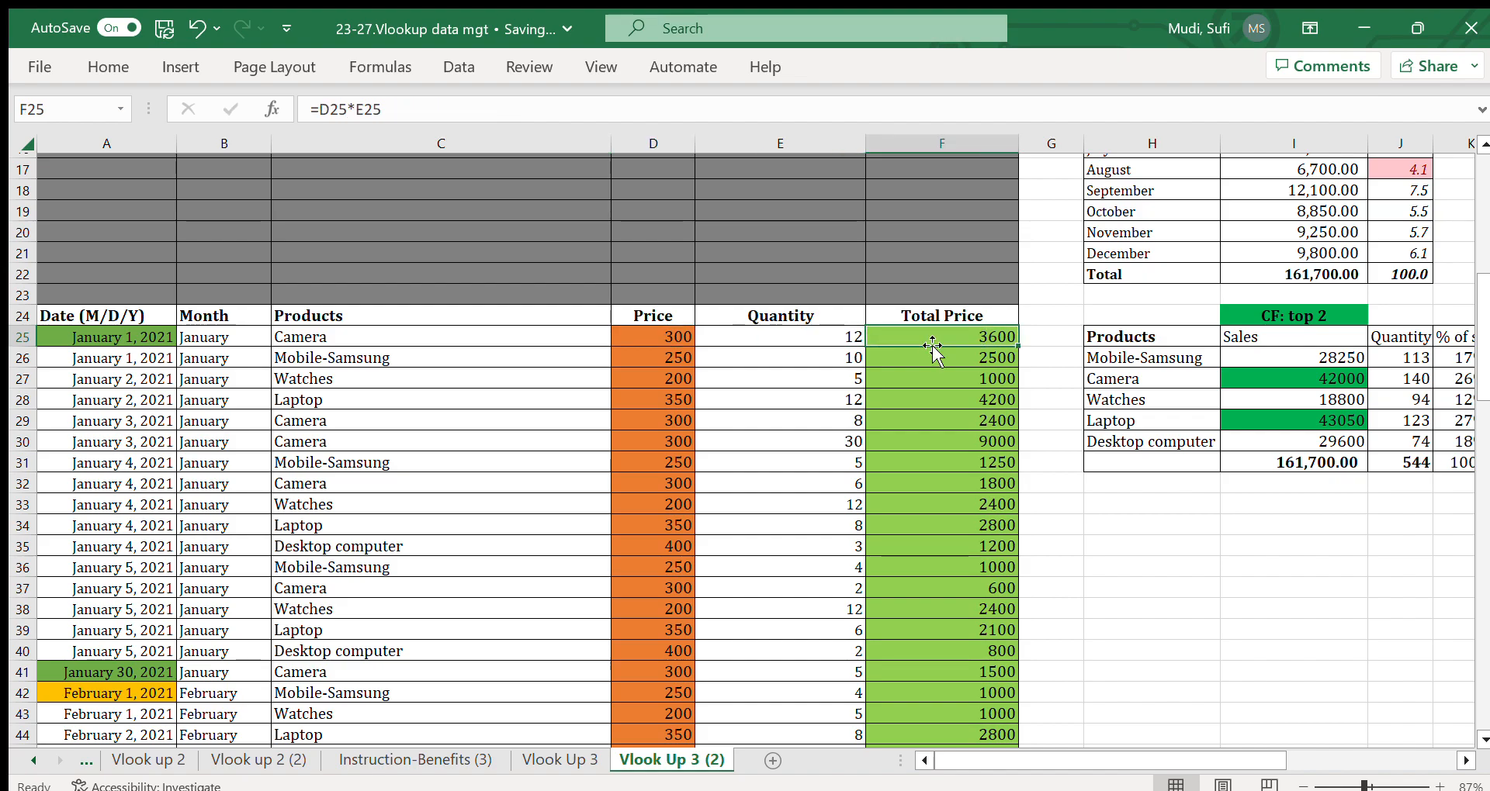
left_click(94, 359)
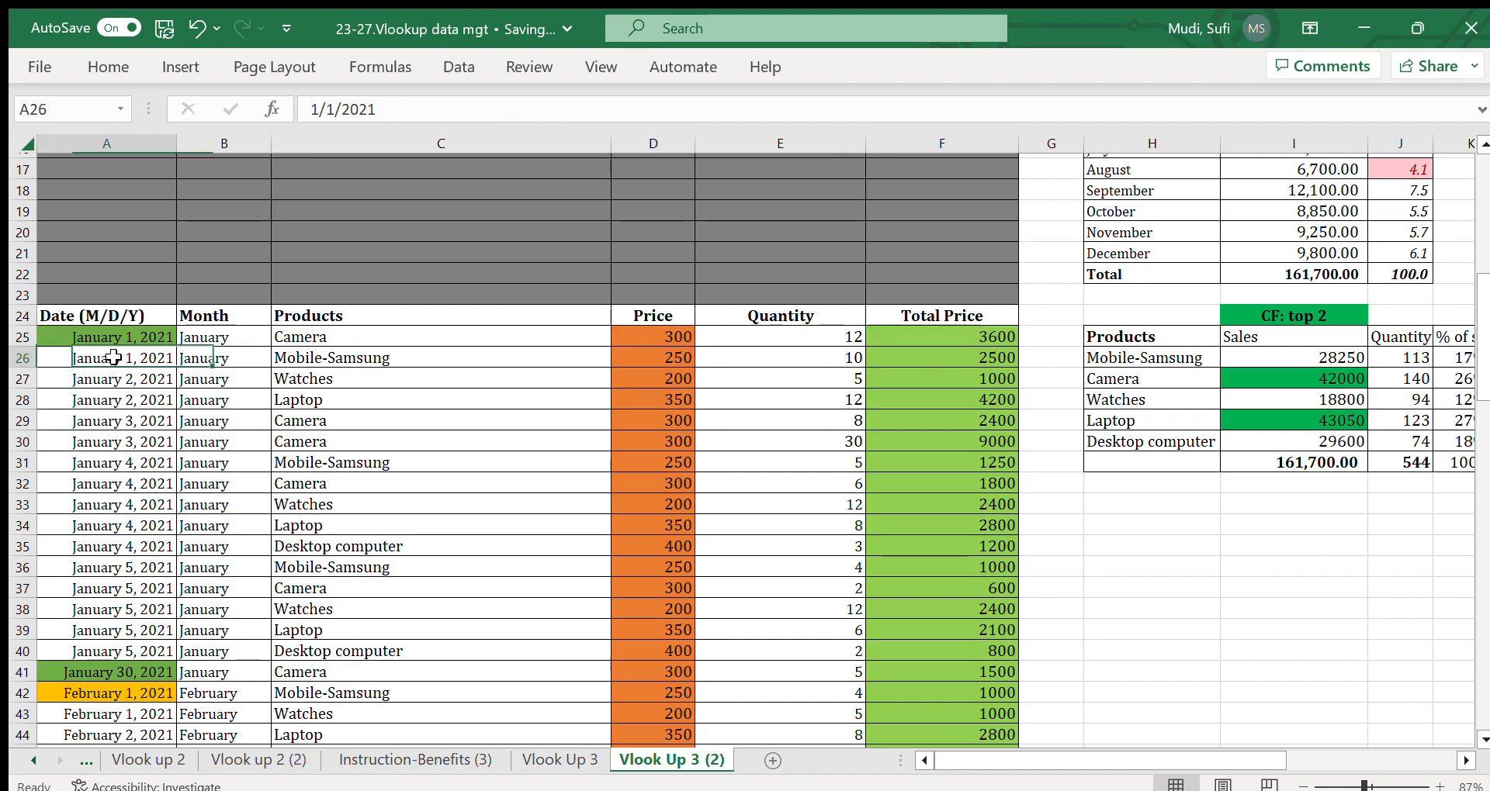
left_click(439, 357)
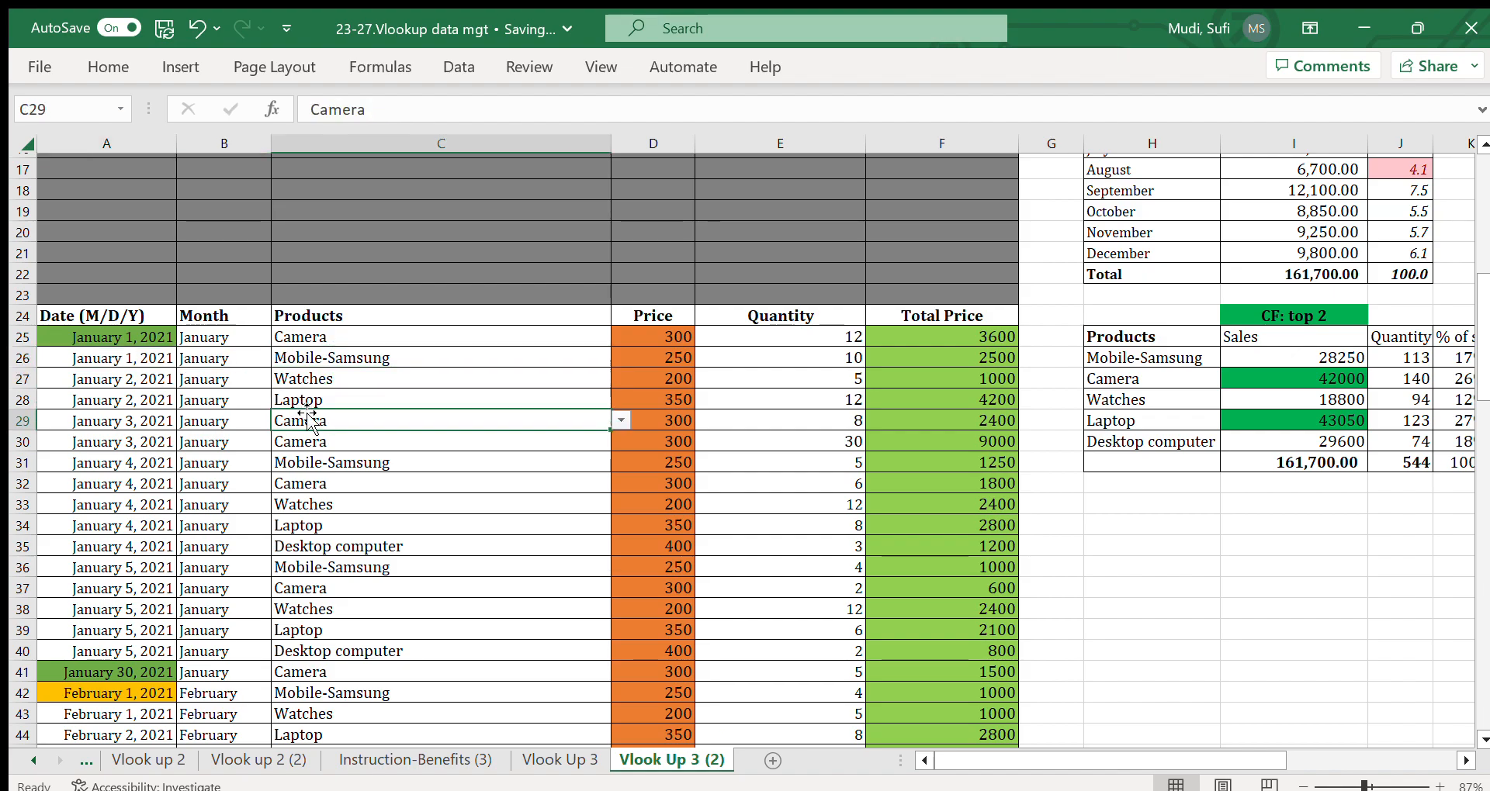
mouse_move(136, 651)
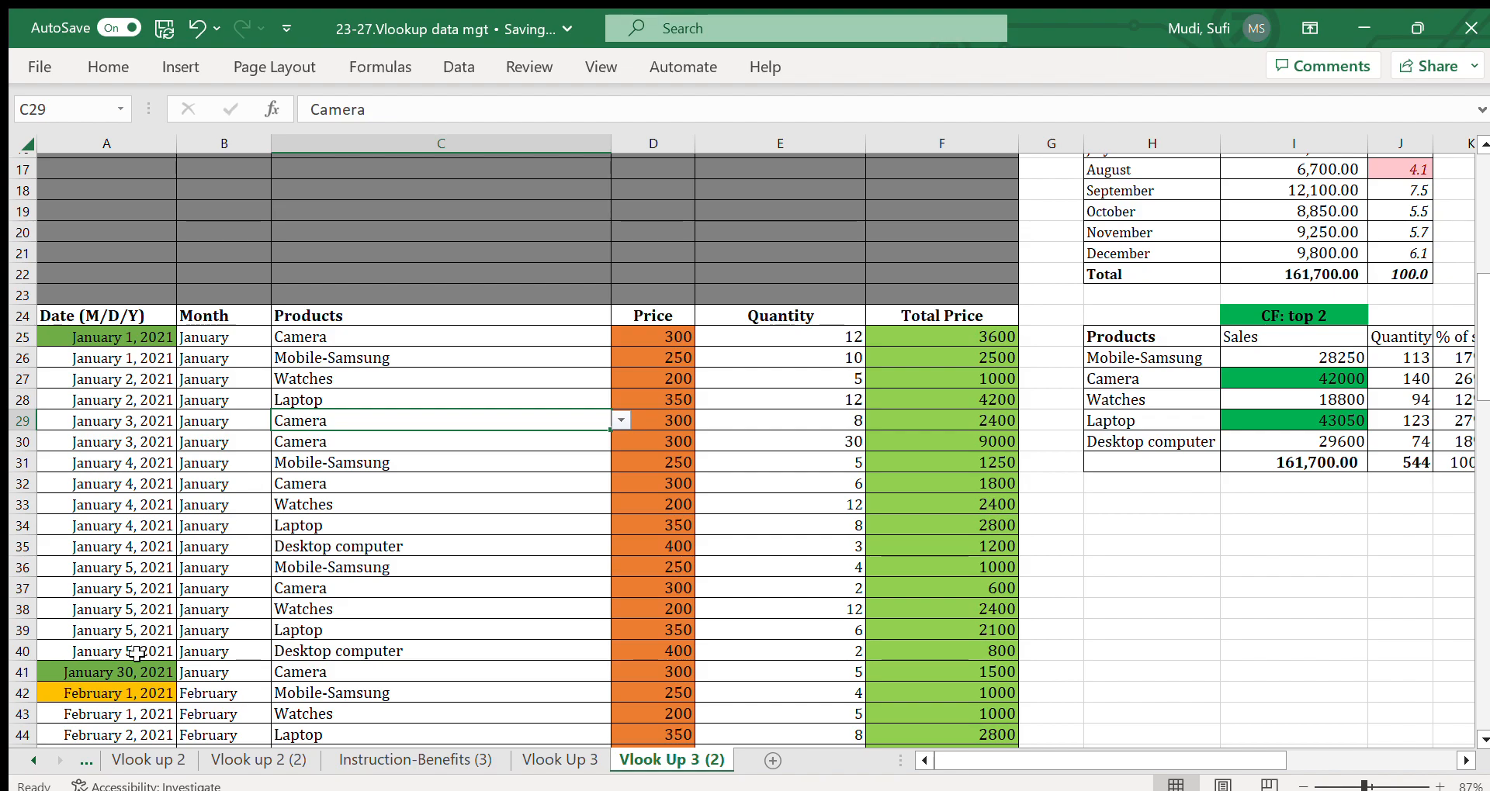
left_click(116, 673)
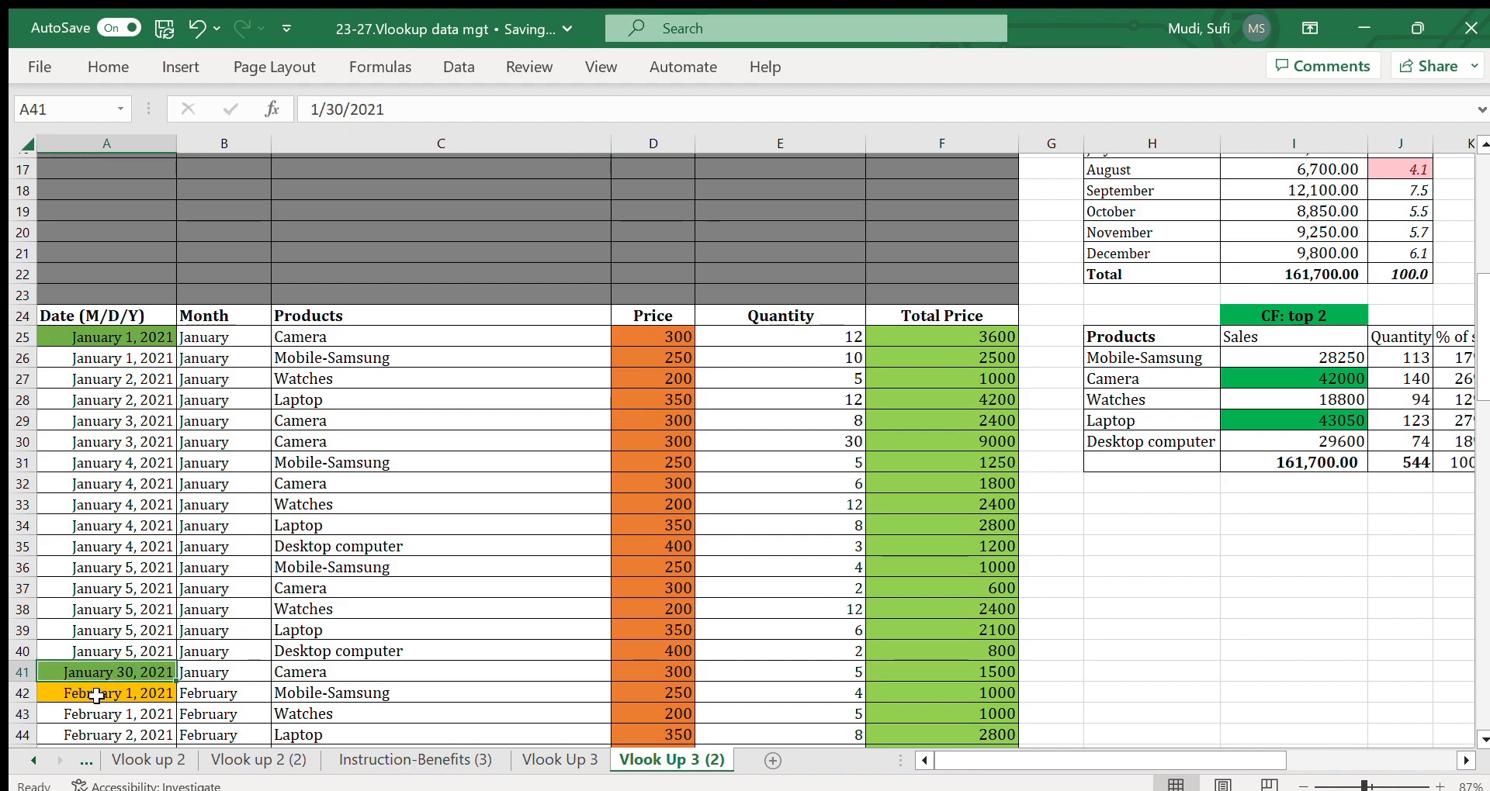
left_click(107, 692)
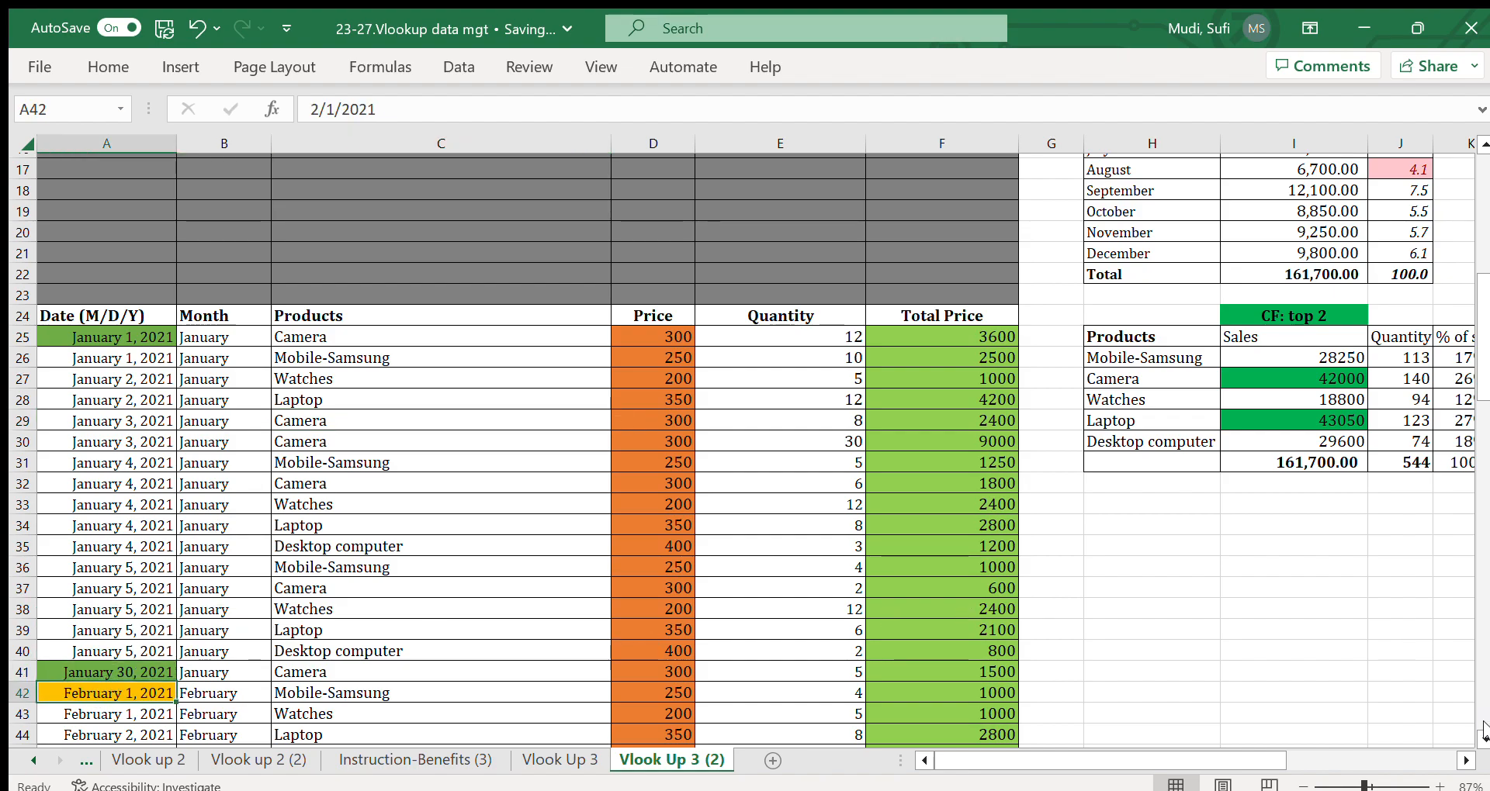
scroll("down", 3)
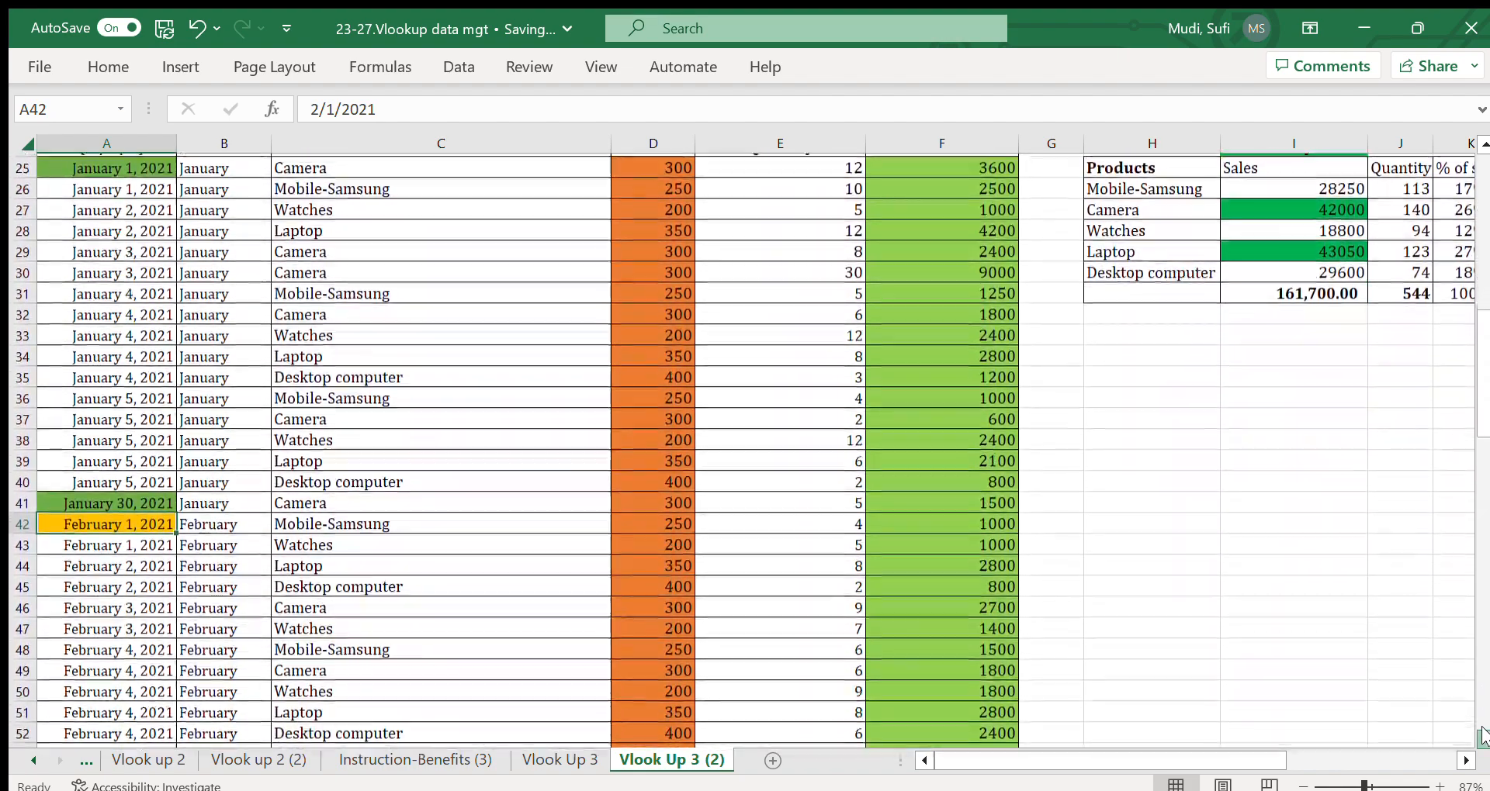
scroll("down", 3)
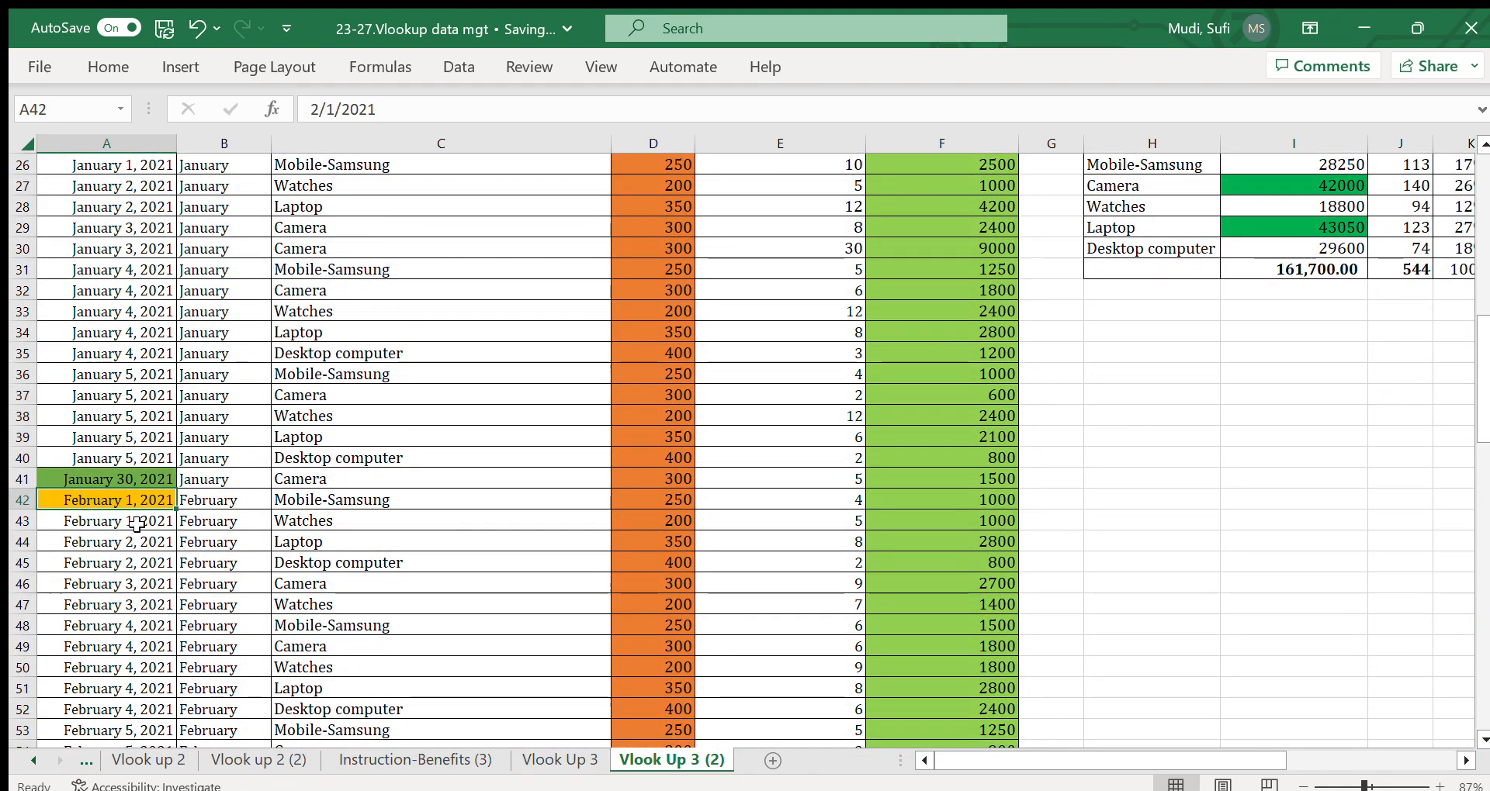
left_click(393, 500)
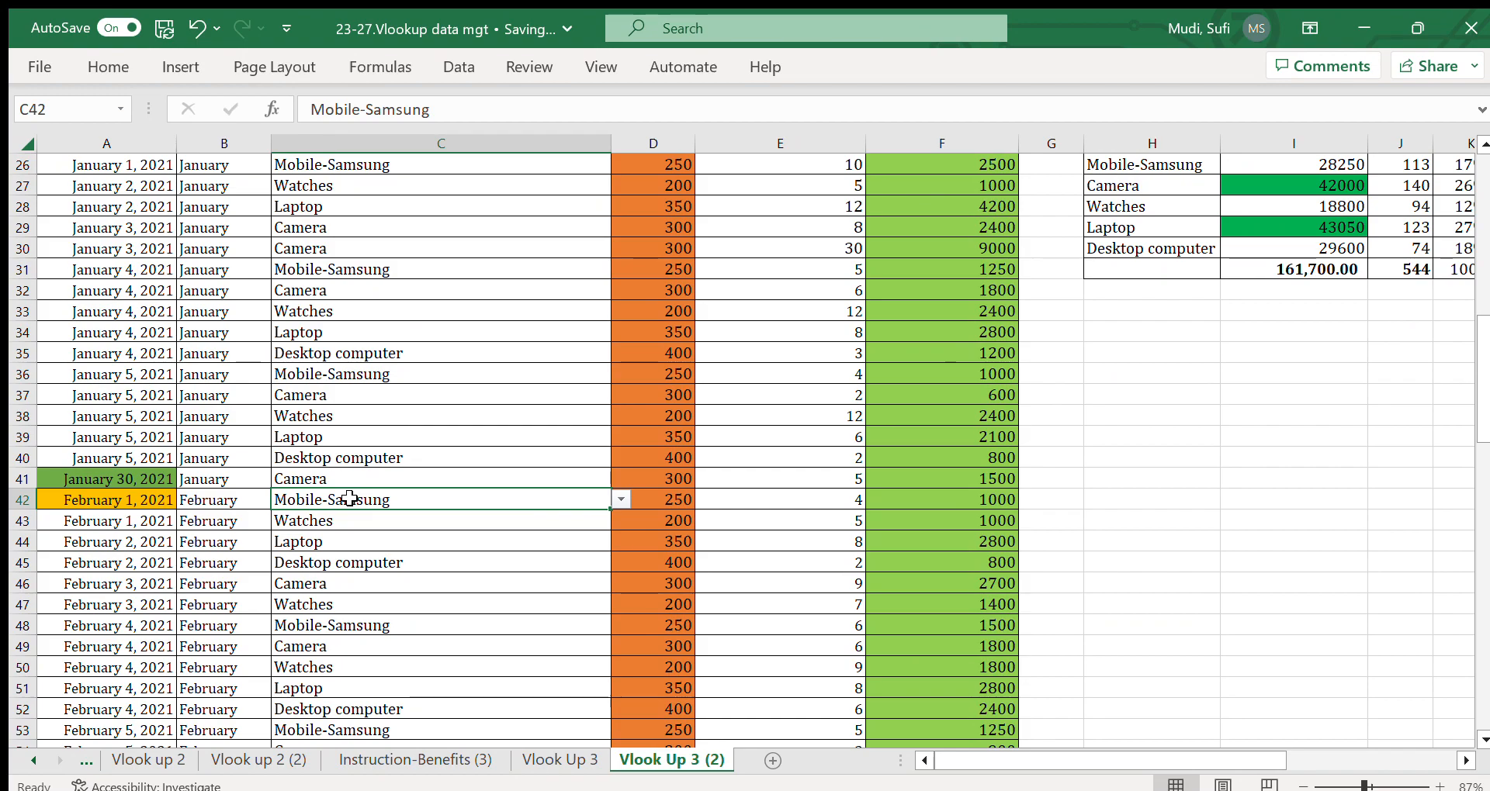
left_click(109, 499)
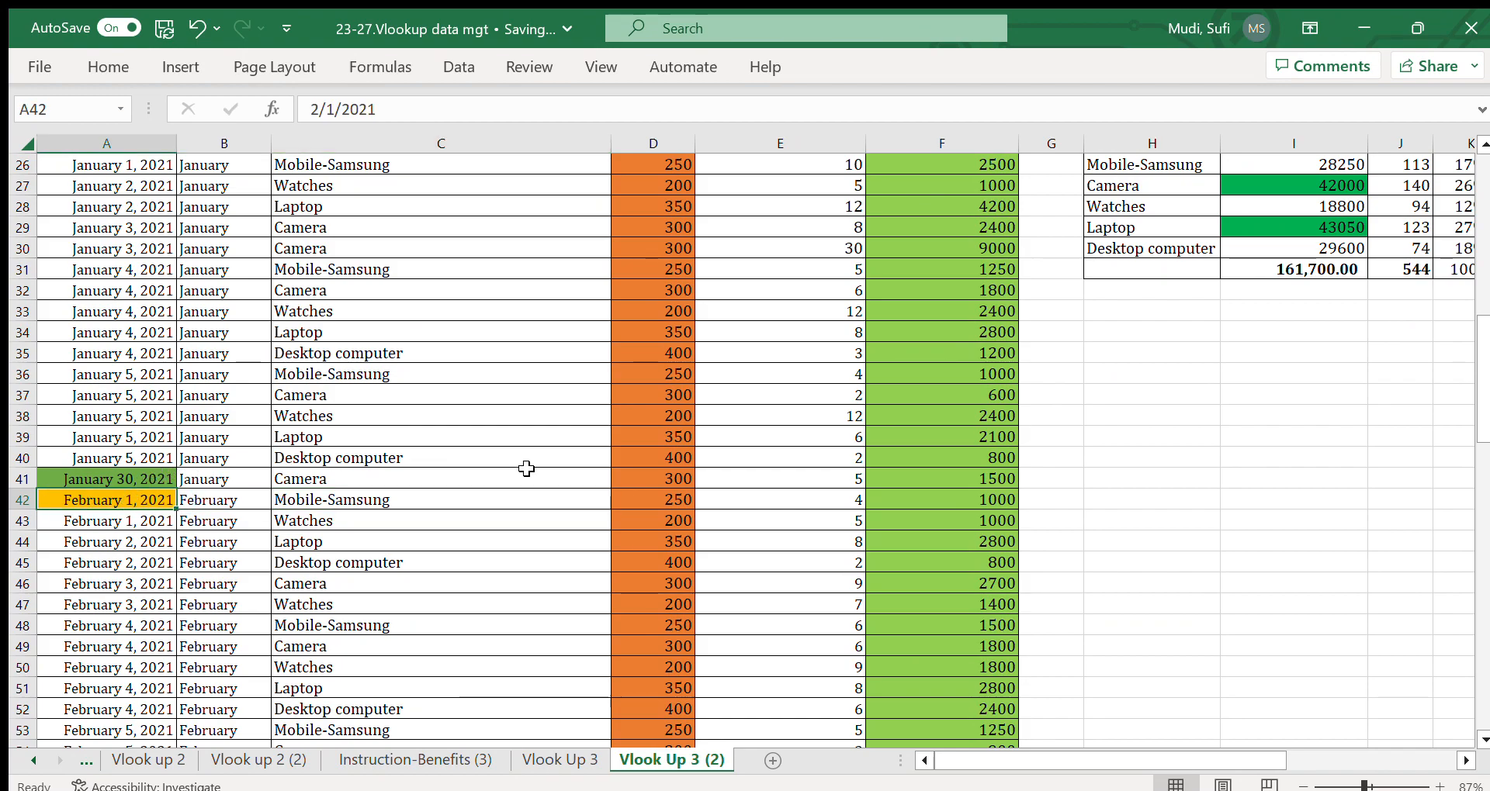
left_click(439, 499)
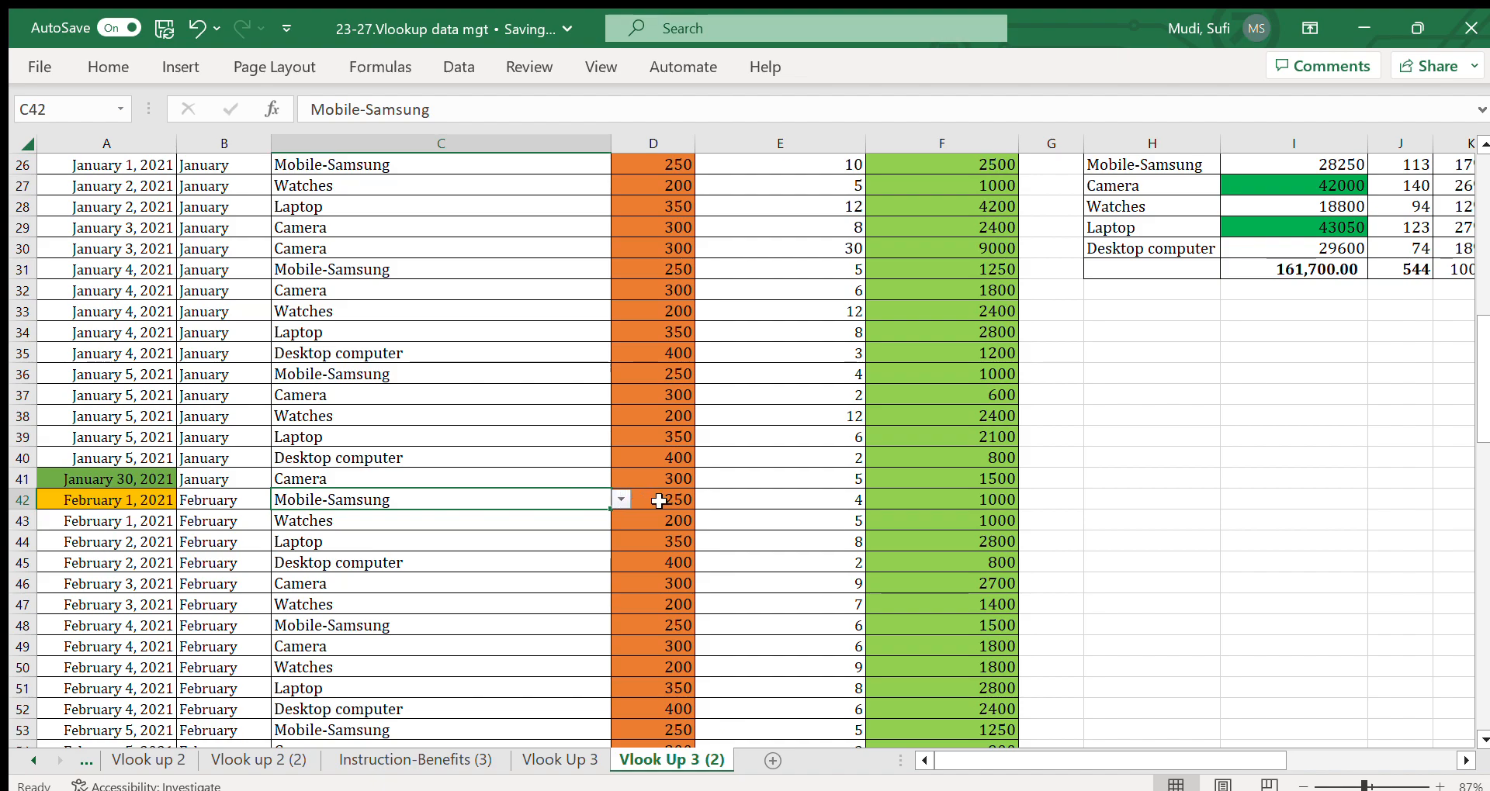
left_click(657, 499)
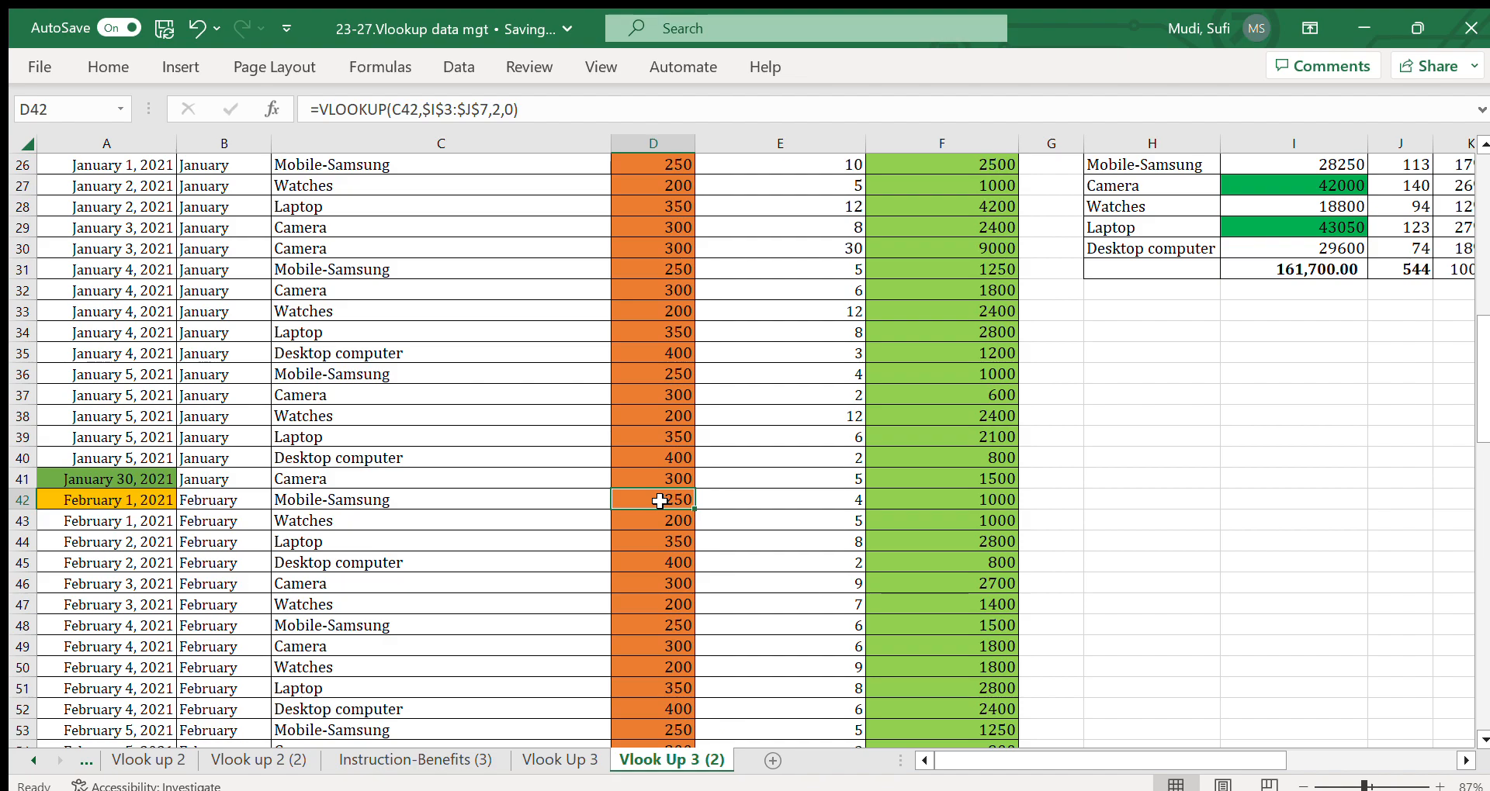
left_click(776, 498)
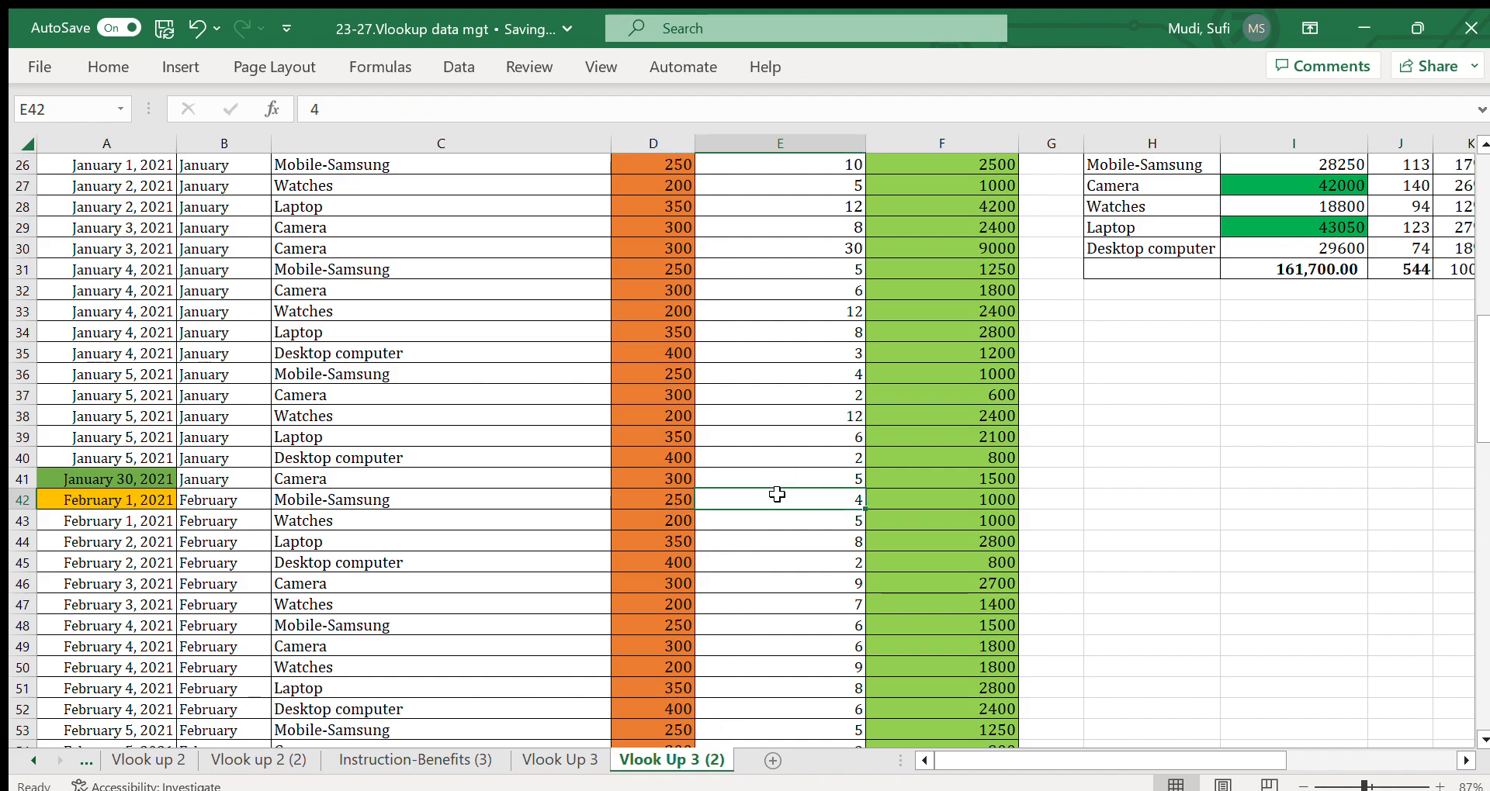
left_click(963, 500)
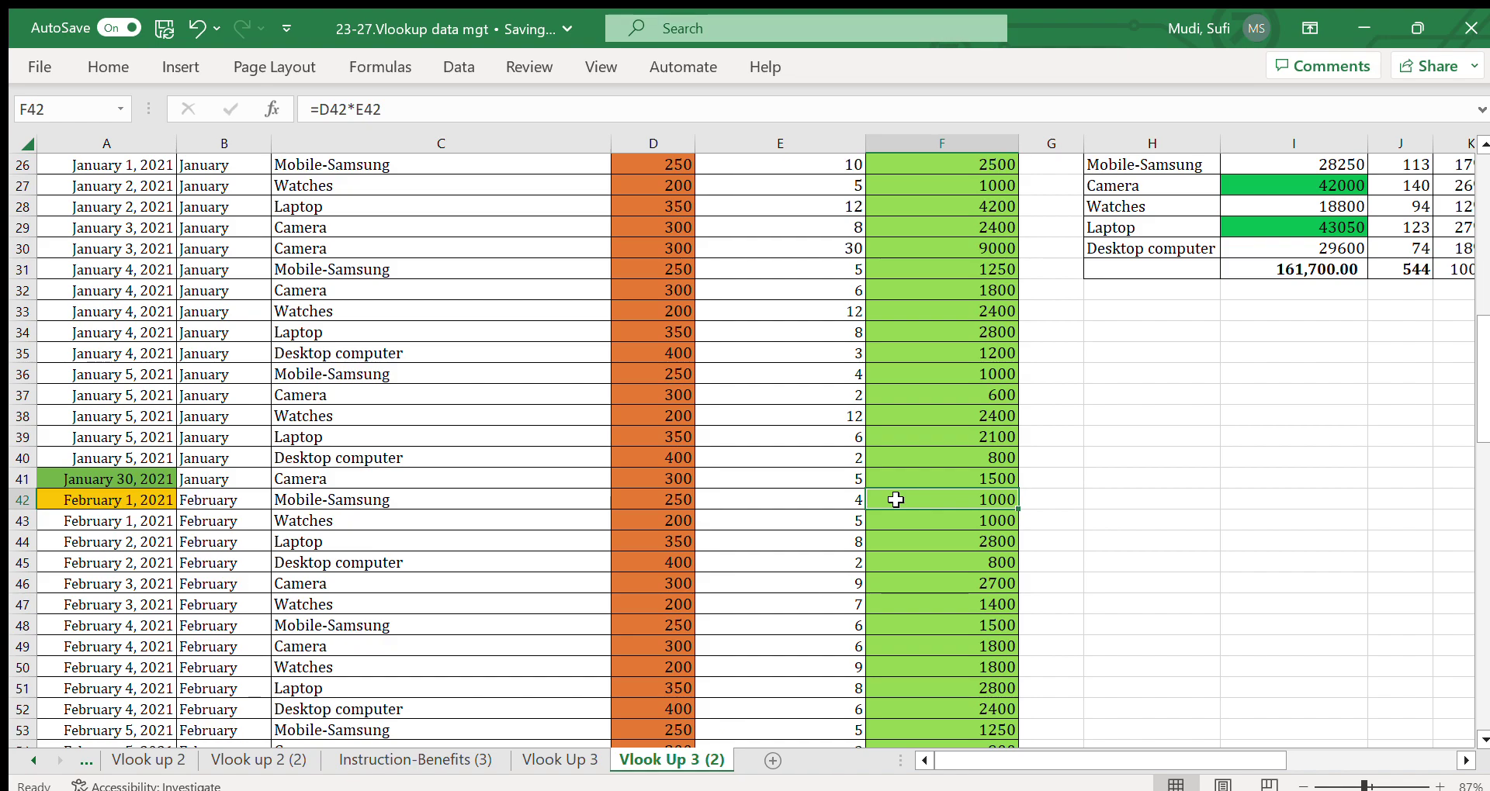
mouse_move(1474, 379)
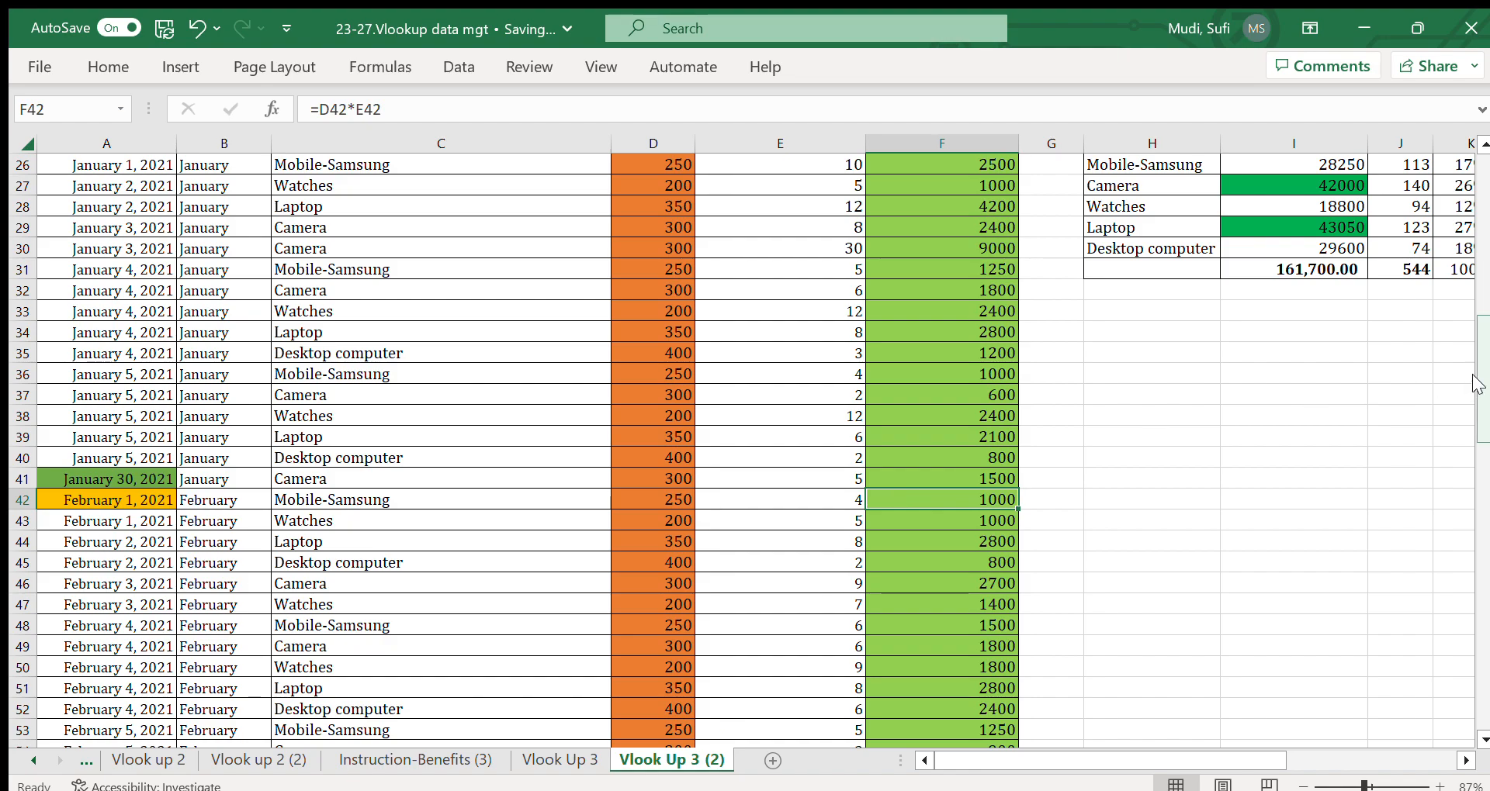
scroll("down", 3)
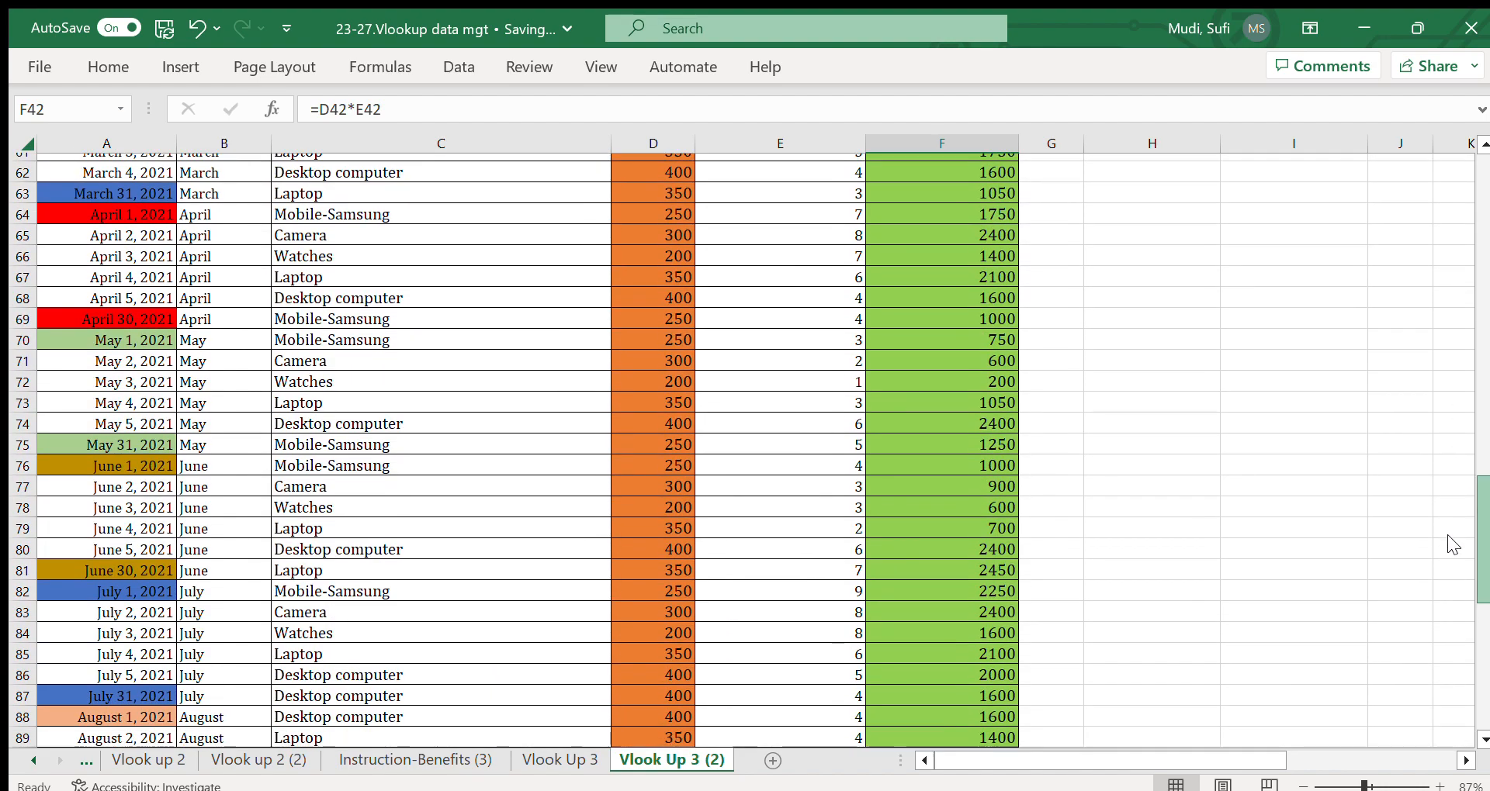
scroll("down", 3)
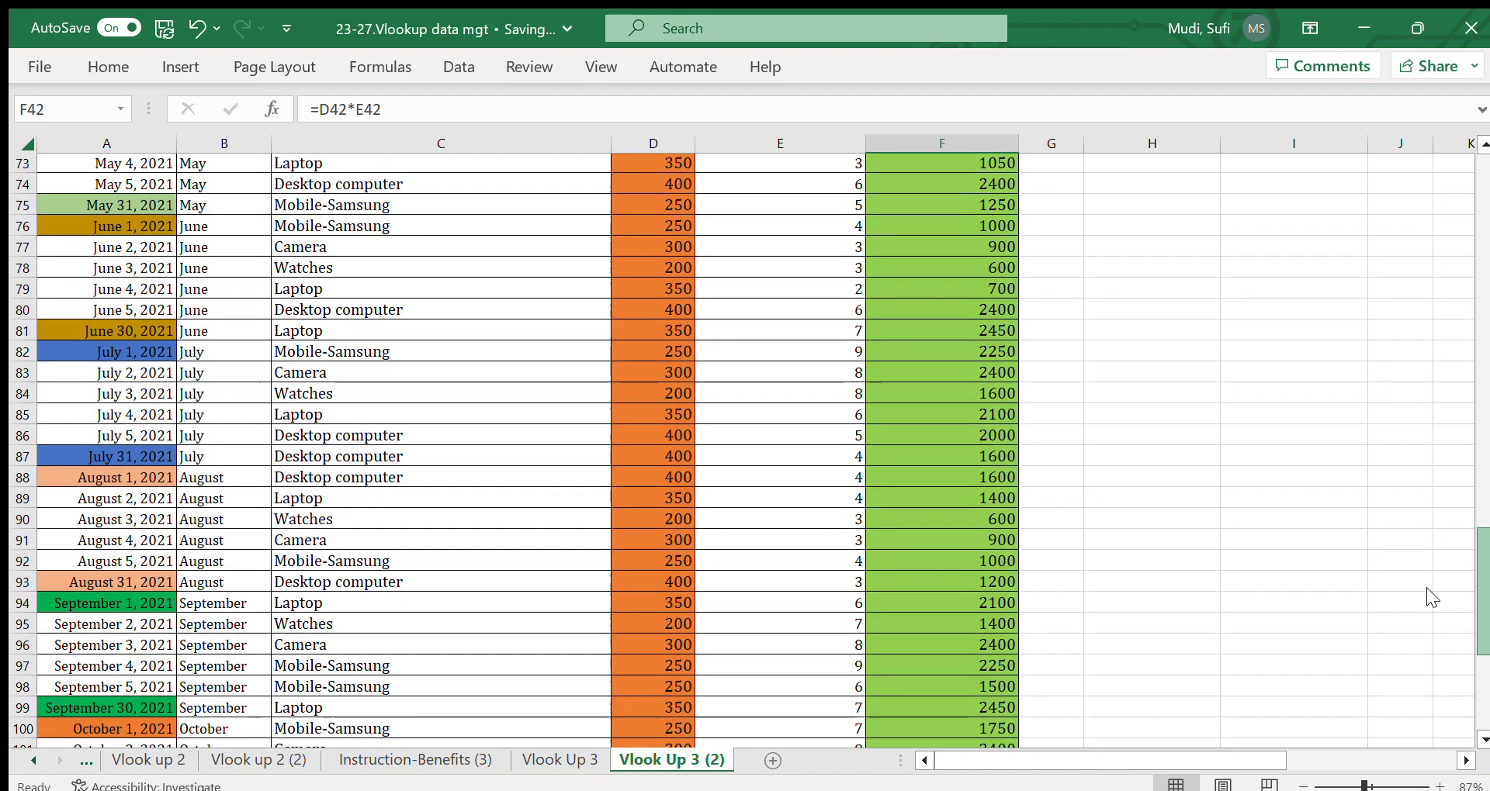
scroll("down", 3)
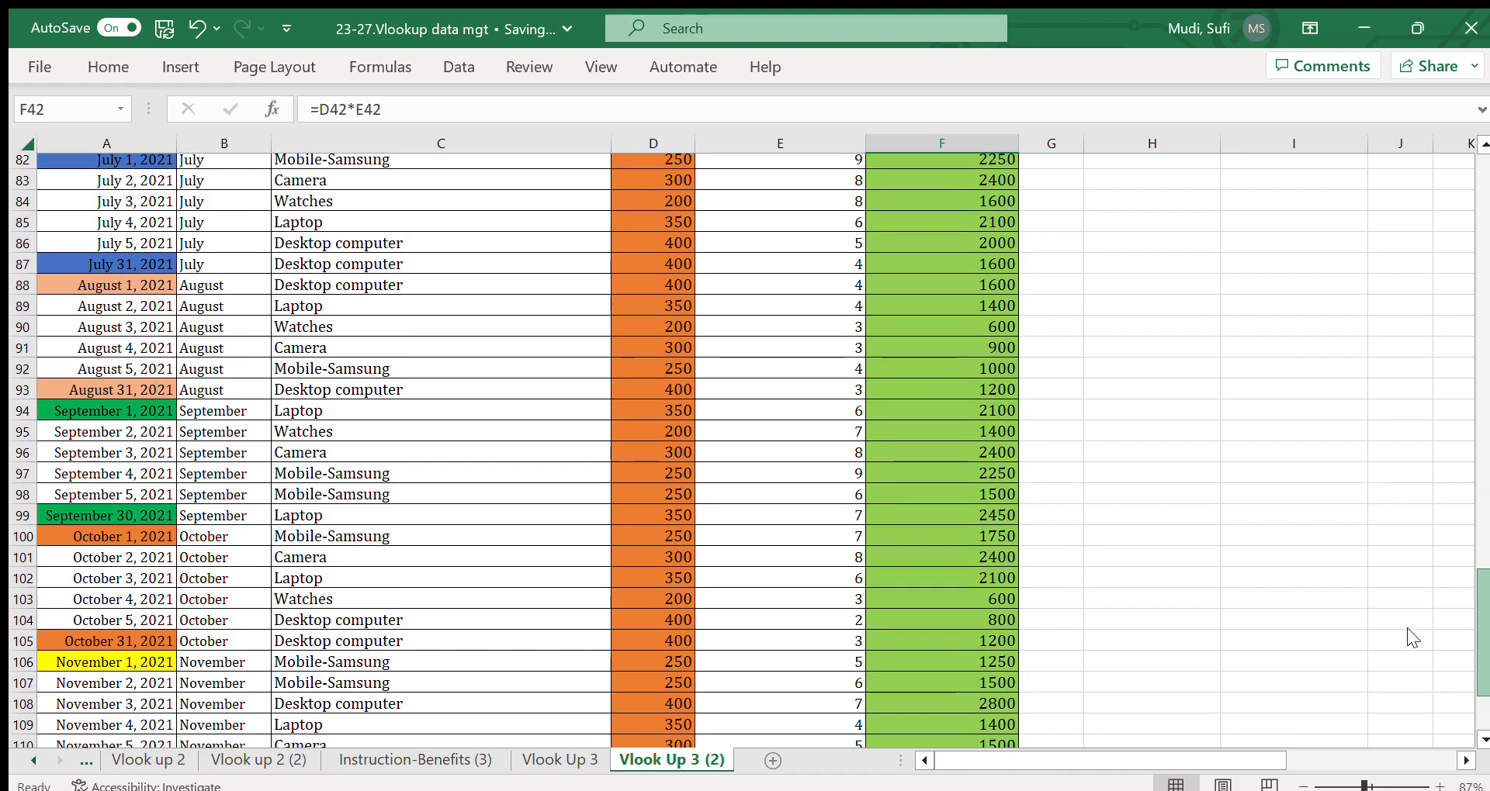
scroll("down", 3)
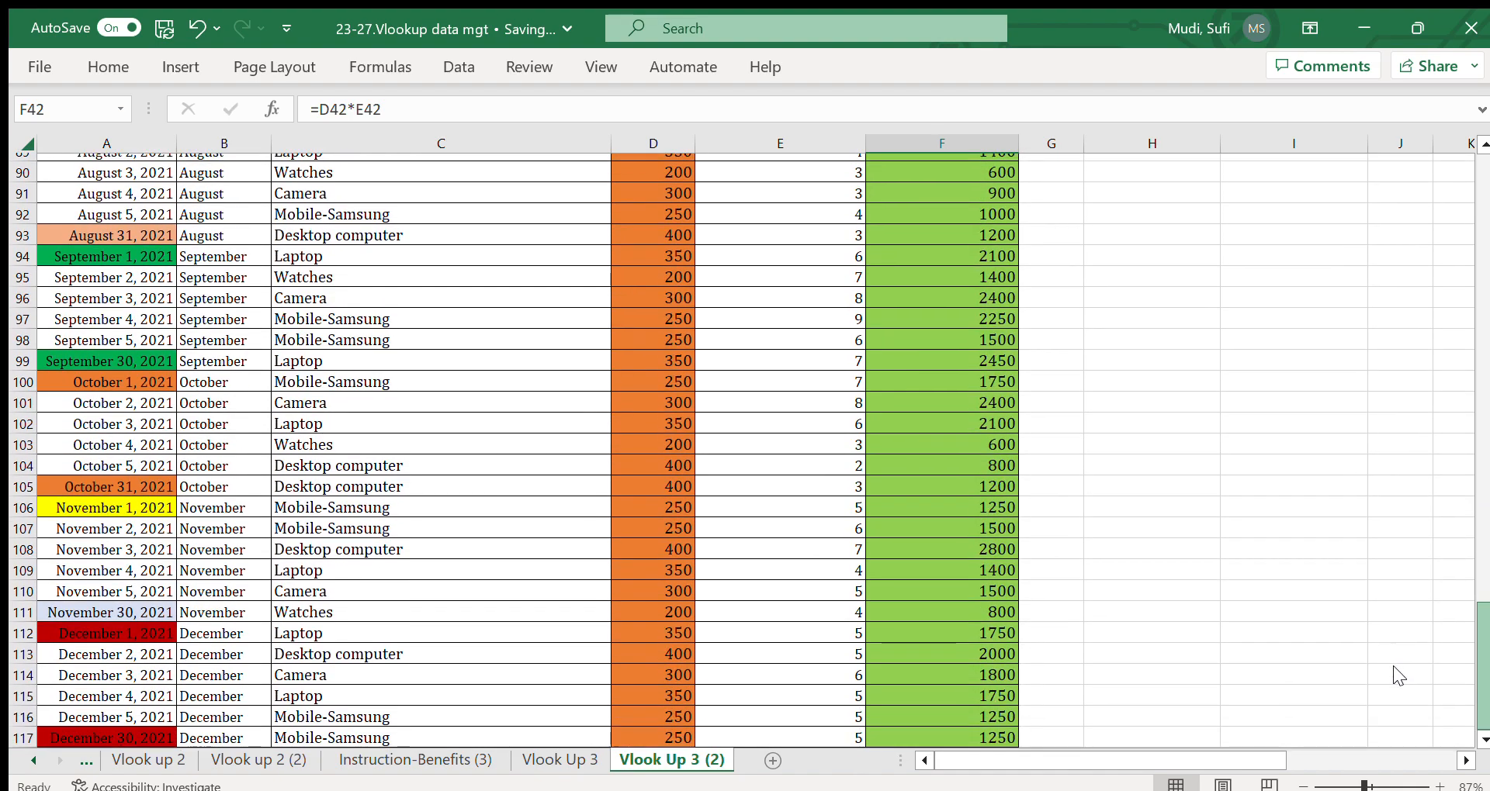
scroll("up", 3)
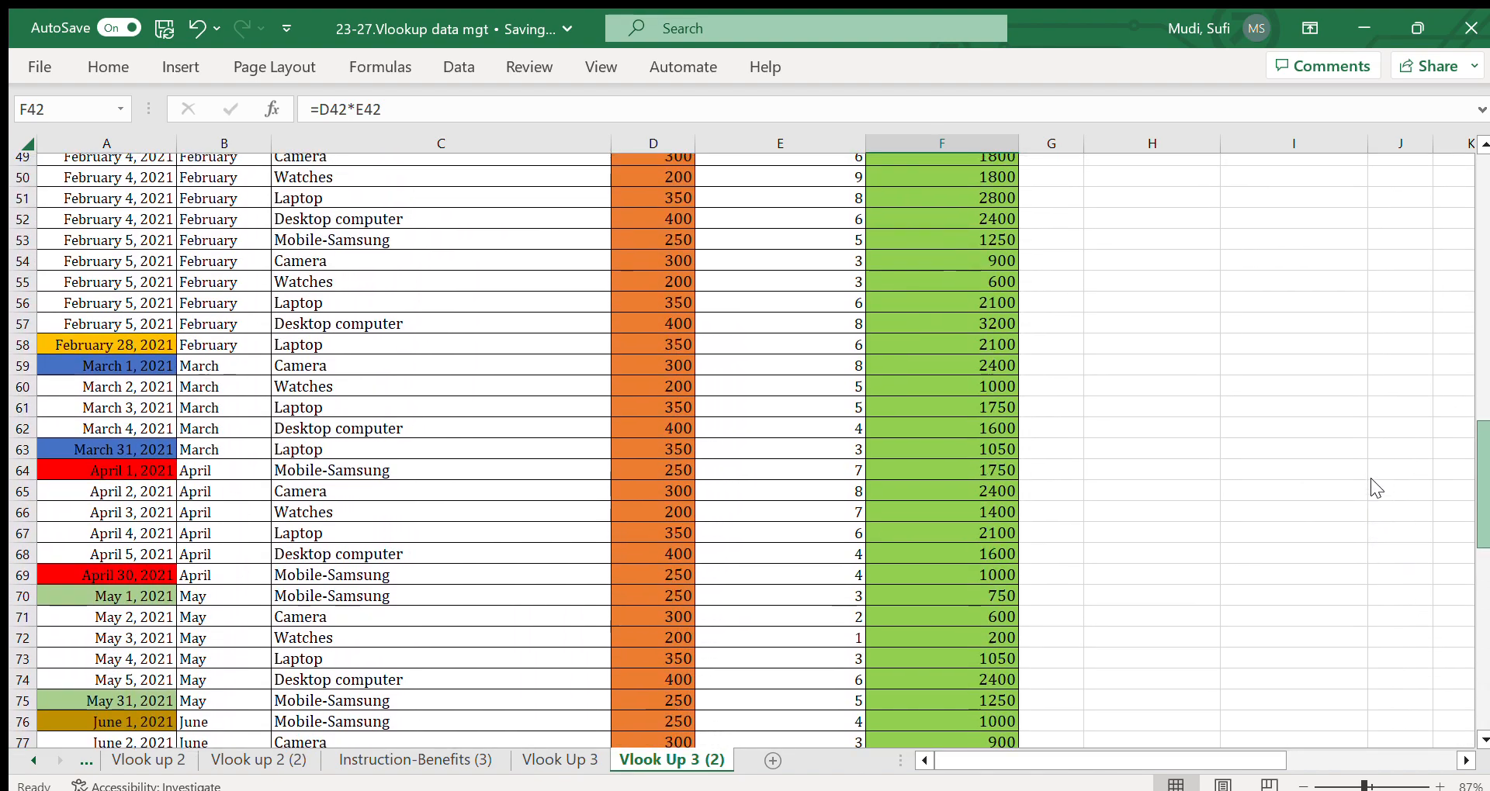
scroll("down", 3)
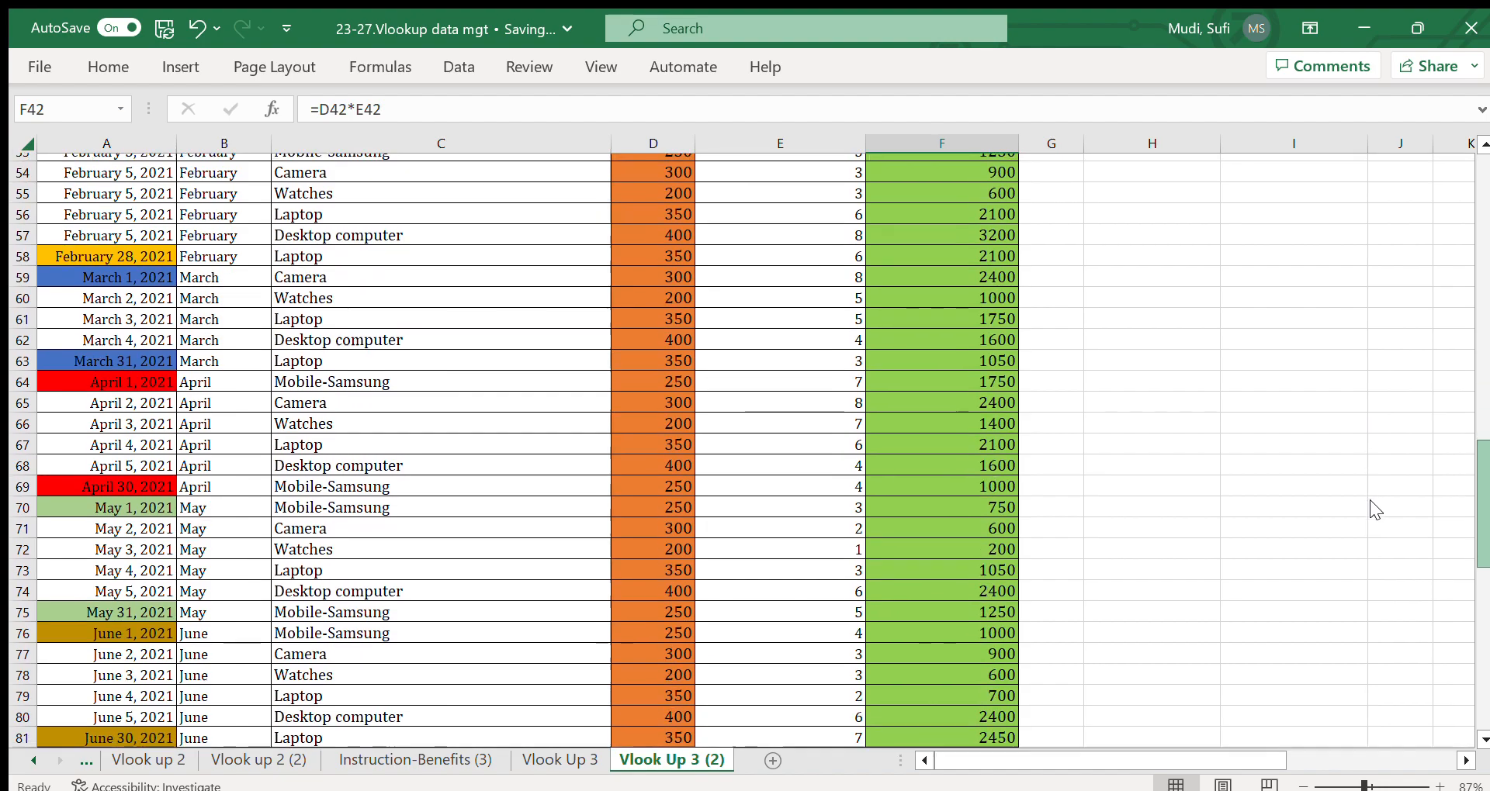
scroll("down", 3)
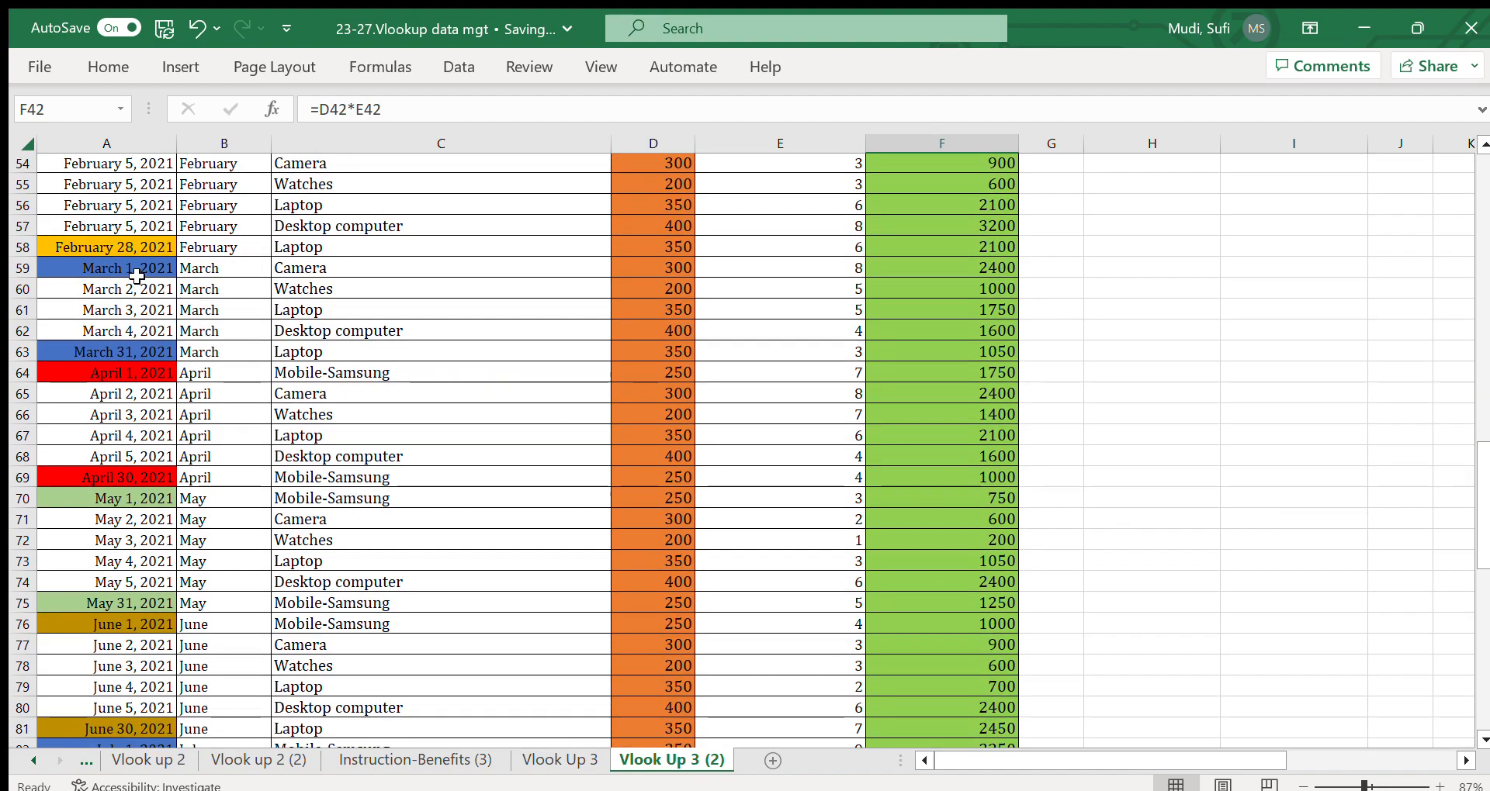
left_click(106, 309)
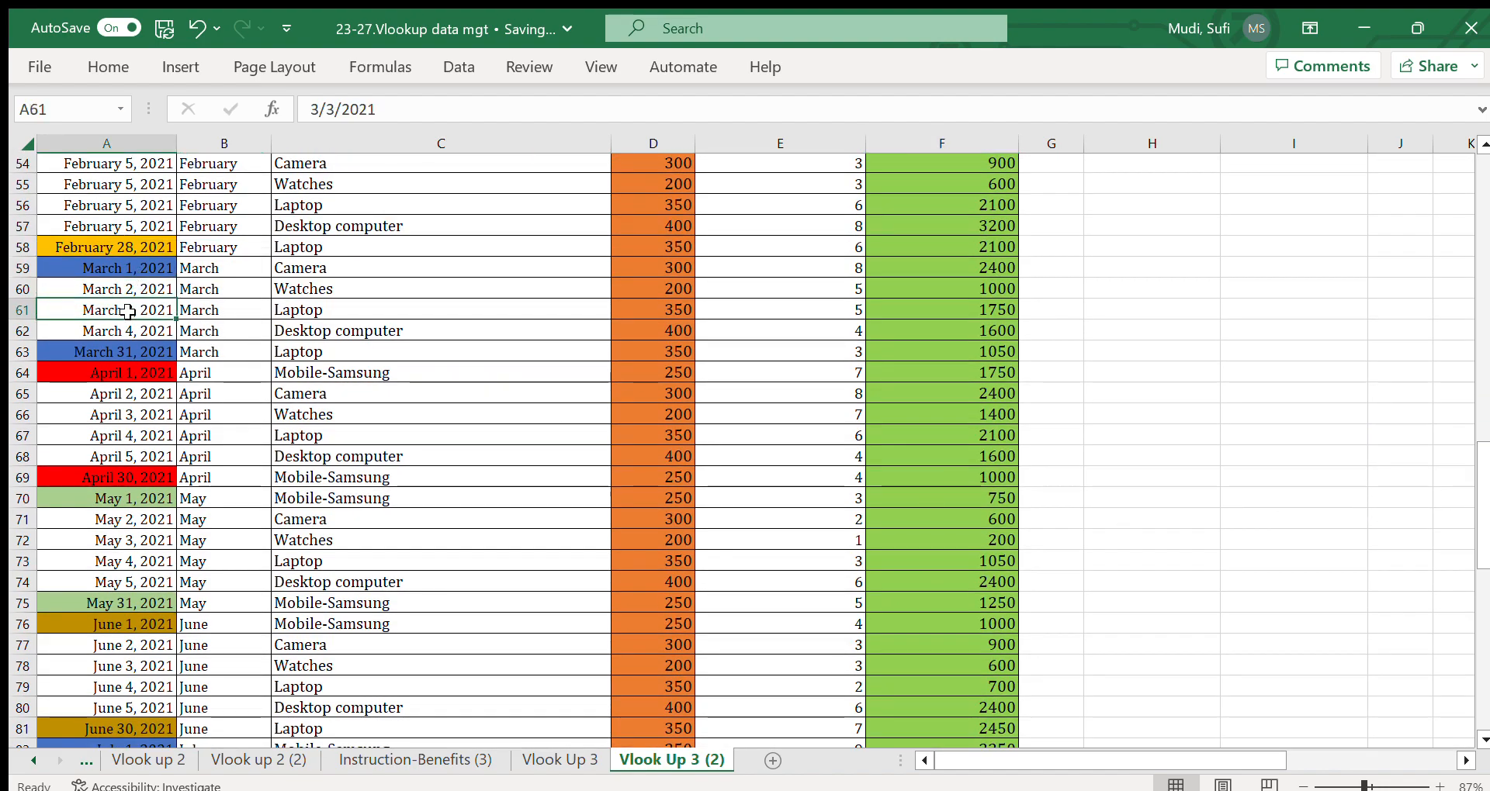
left_click(106, 331)
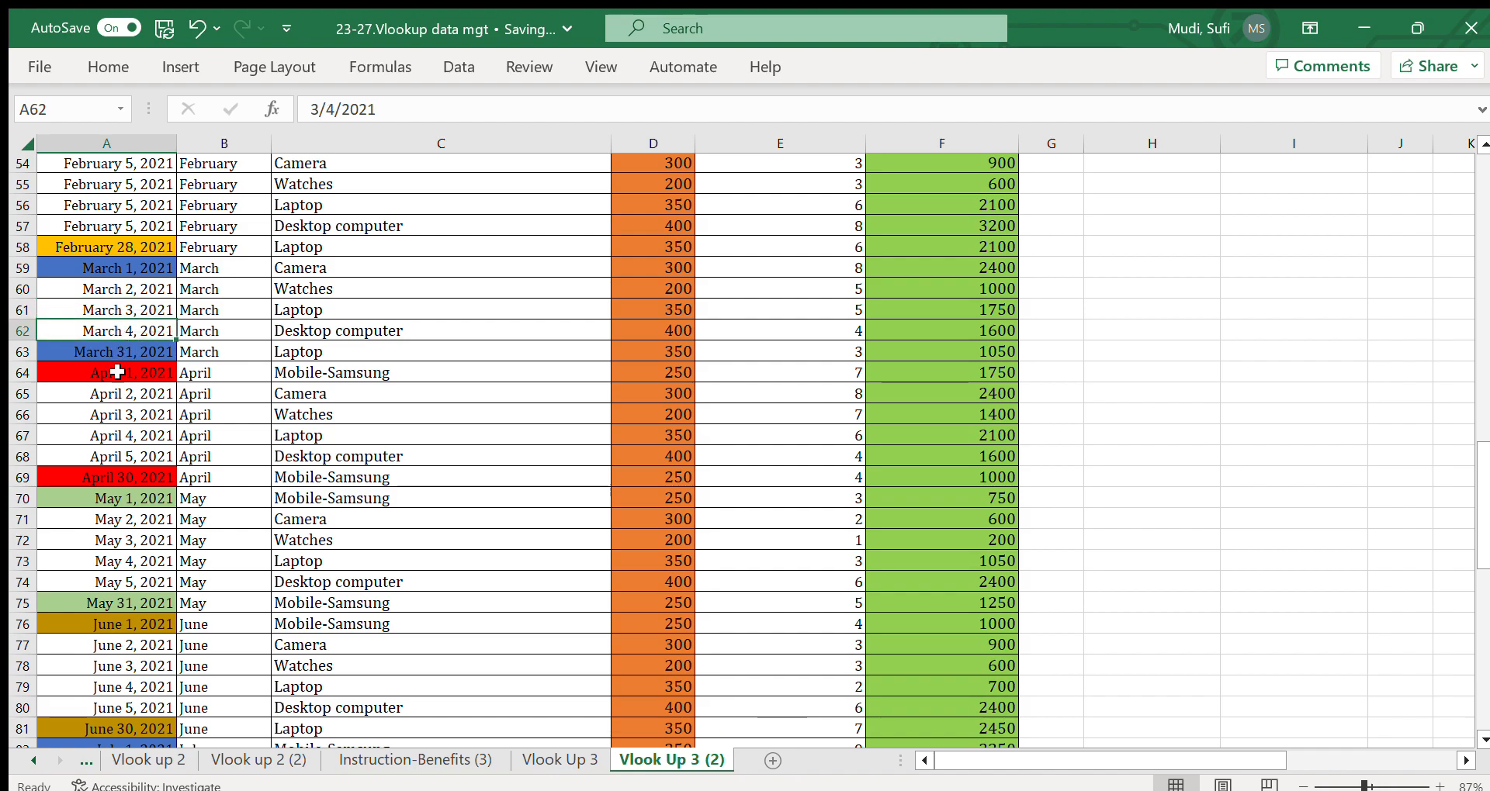
left_click(112, 414)
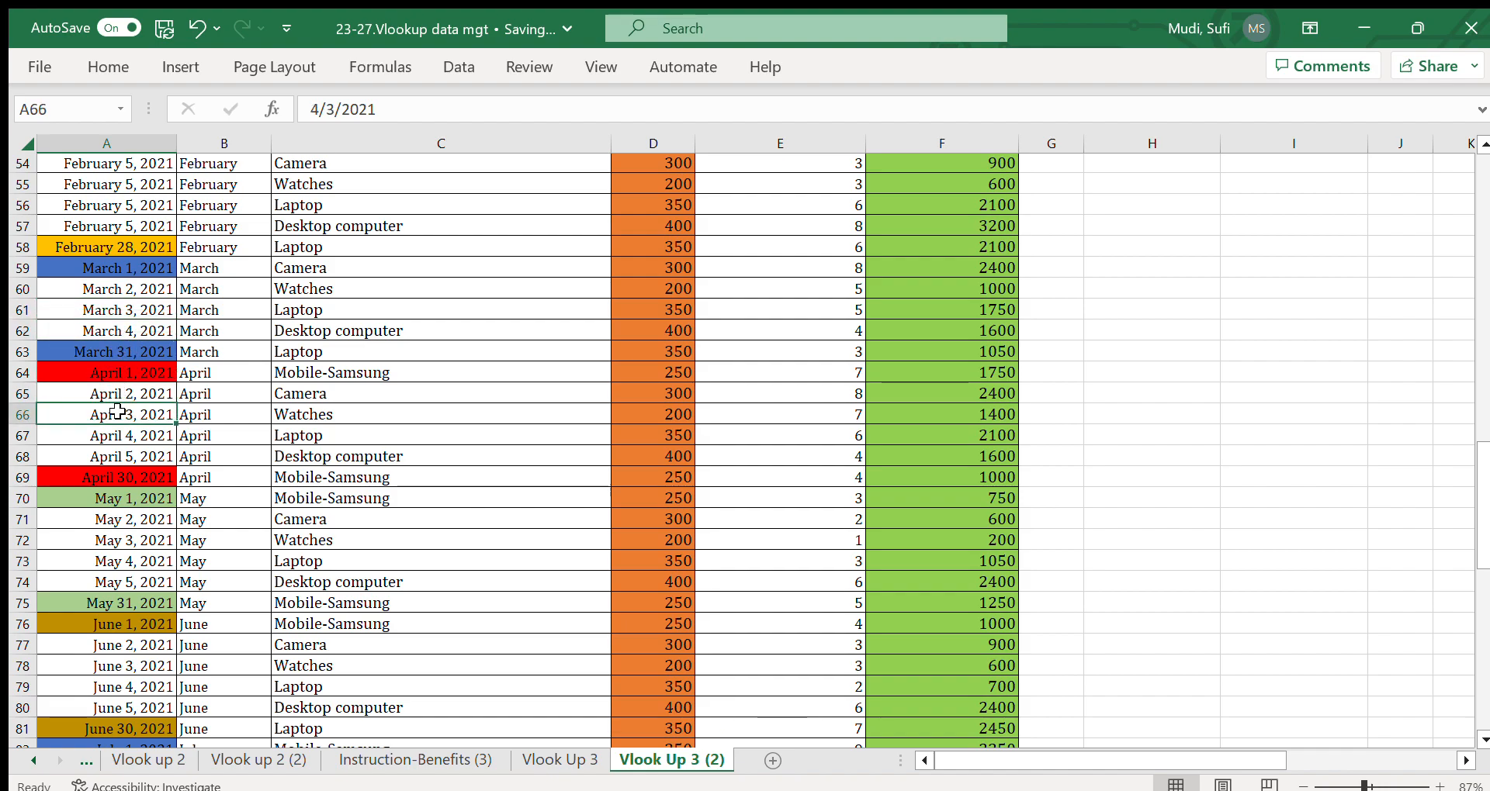
left_click(109, 582)
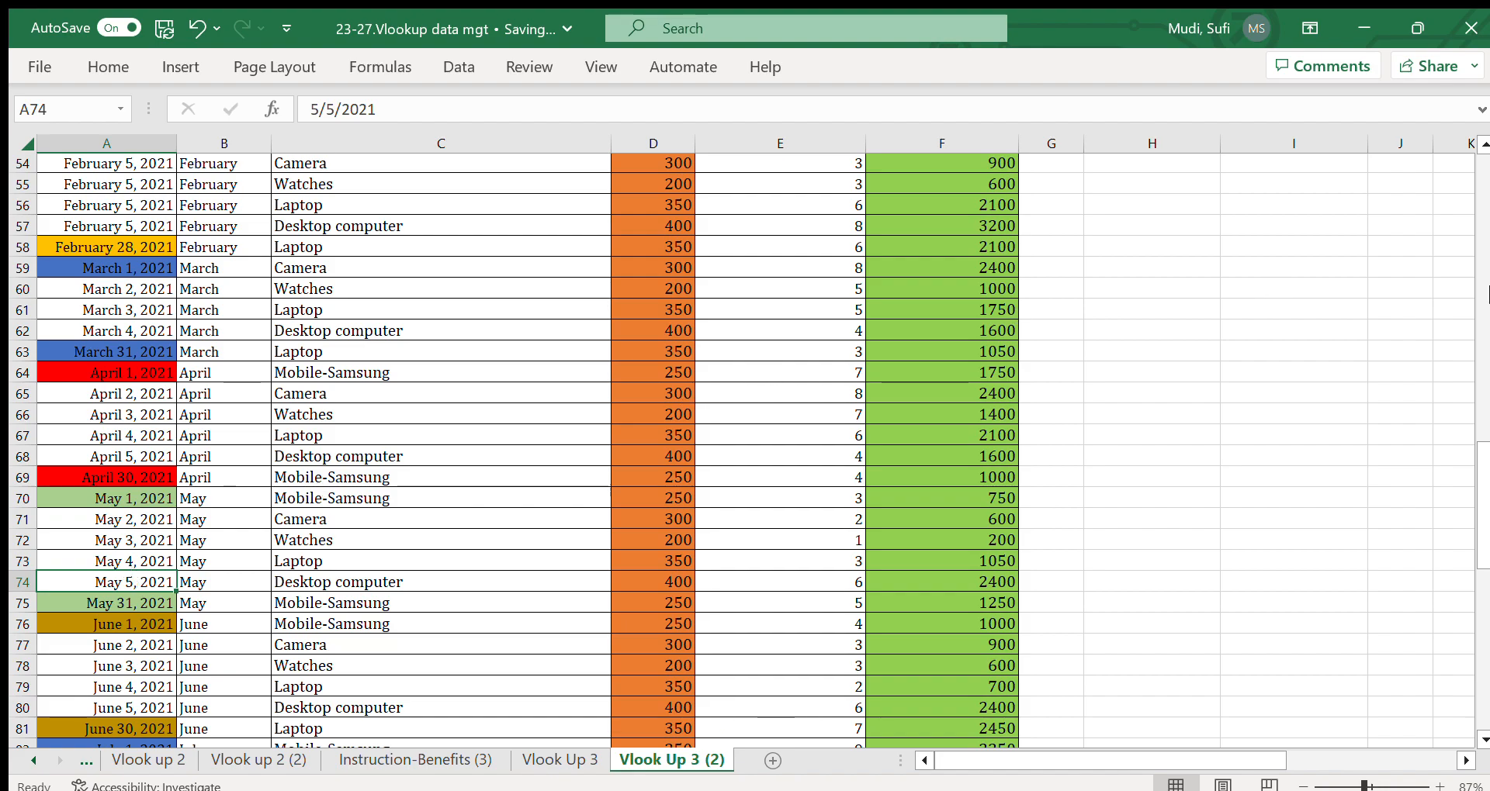
scroll("down", 3)
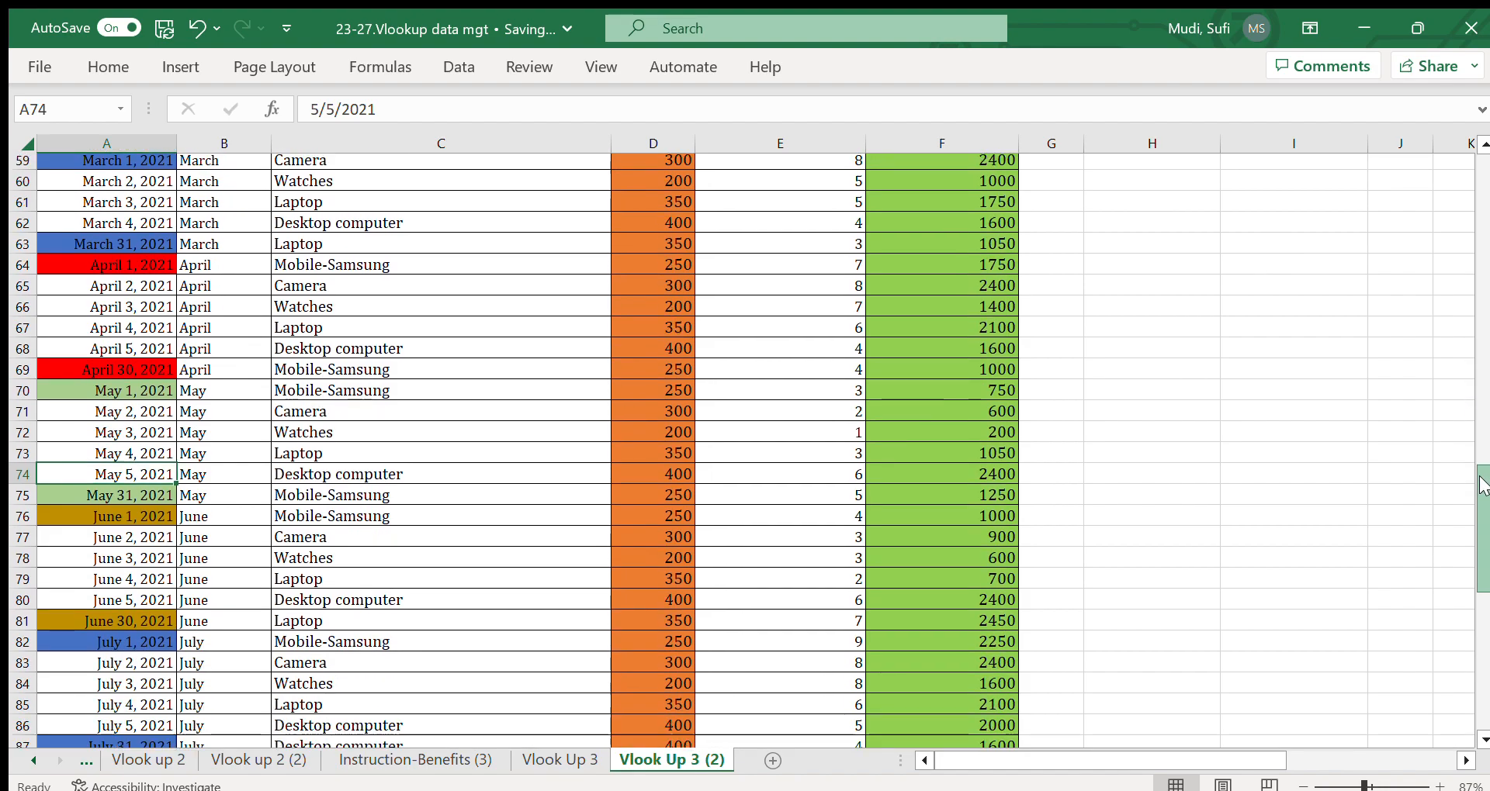
scroll("up", 3)
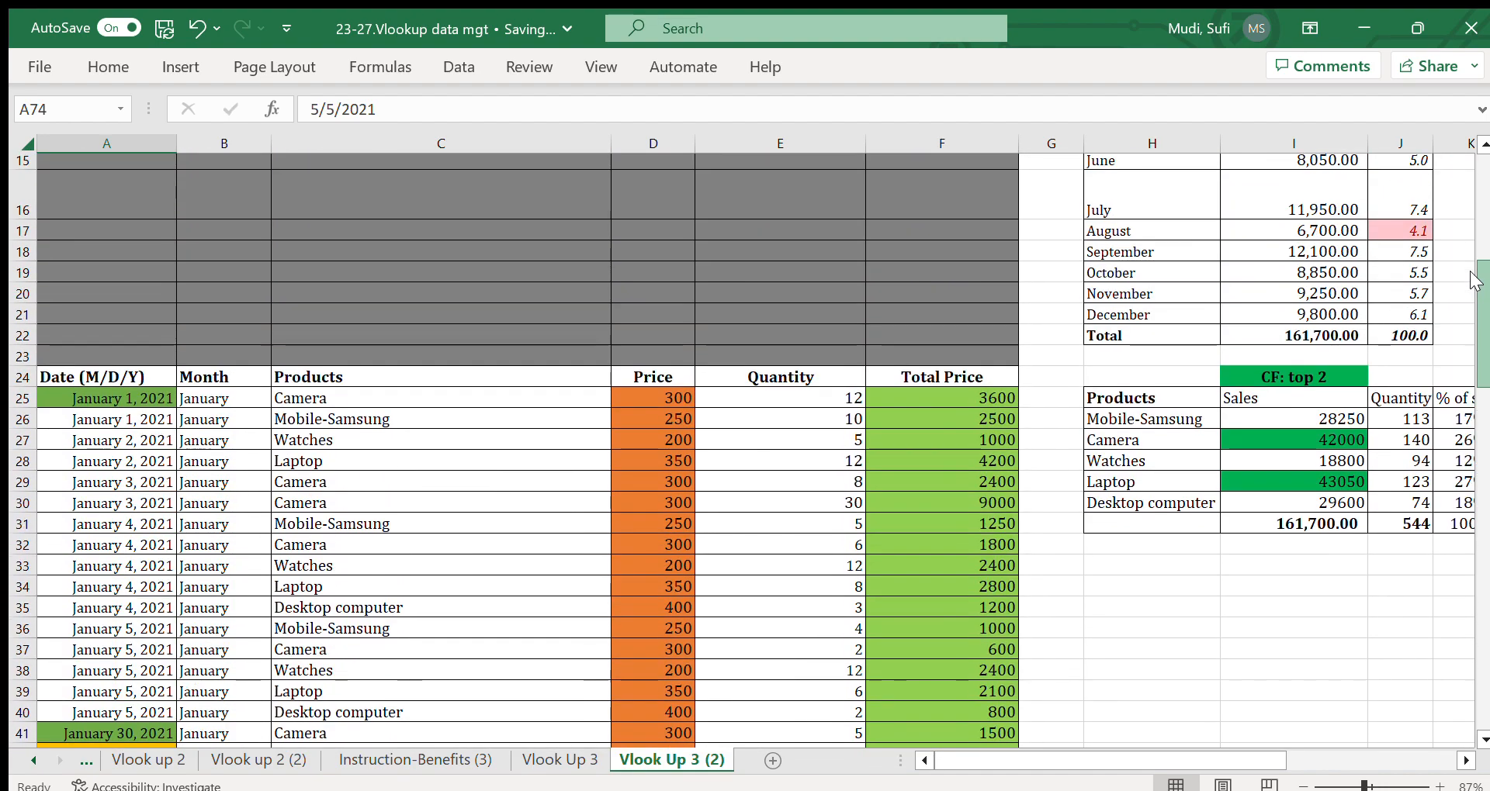
scroll("up", 3)
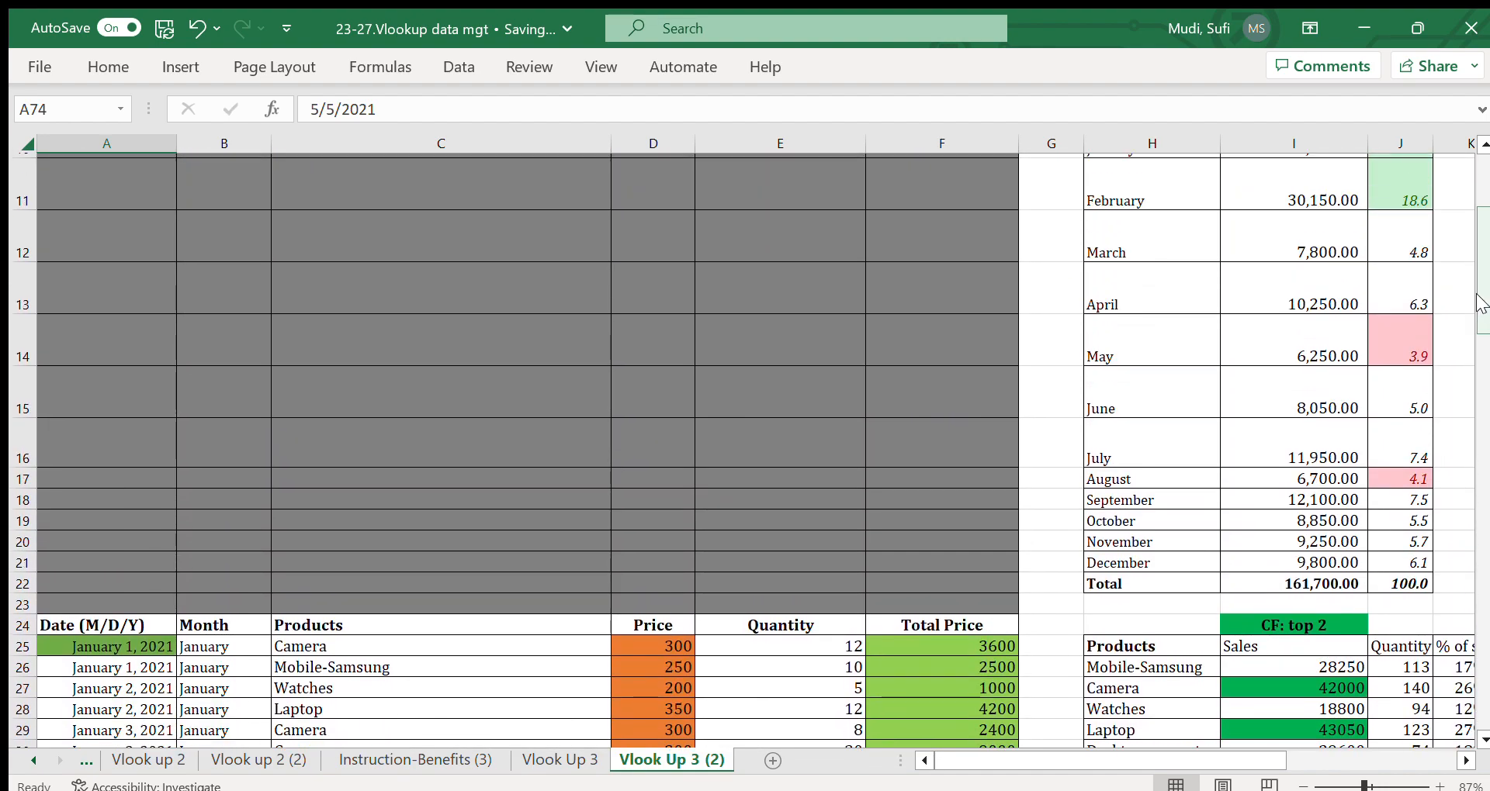
scroll("up", 3)
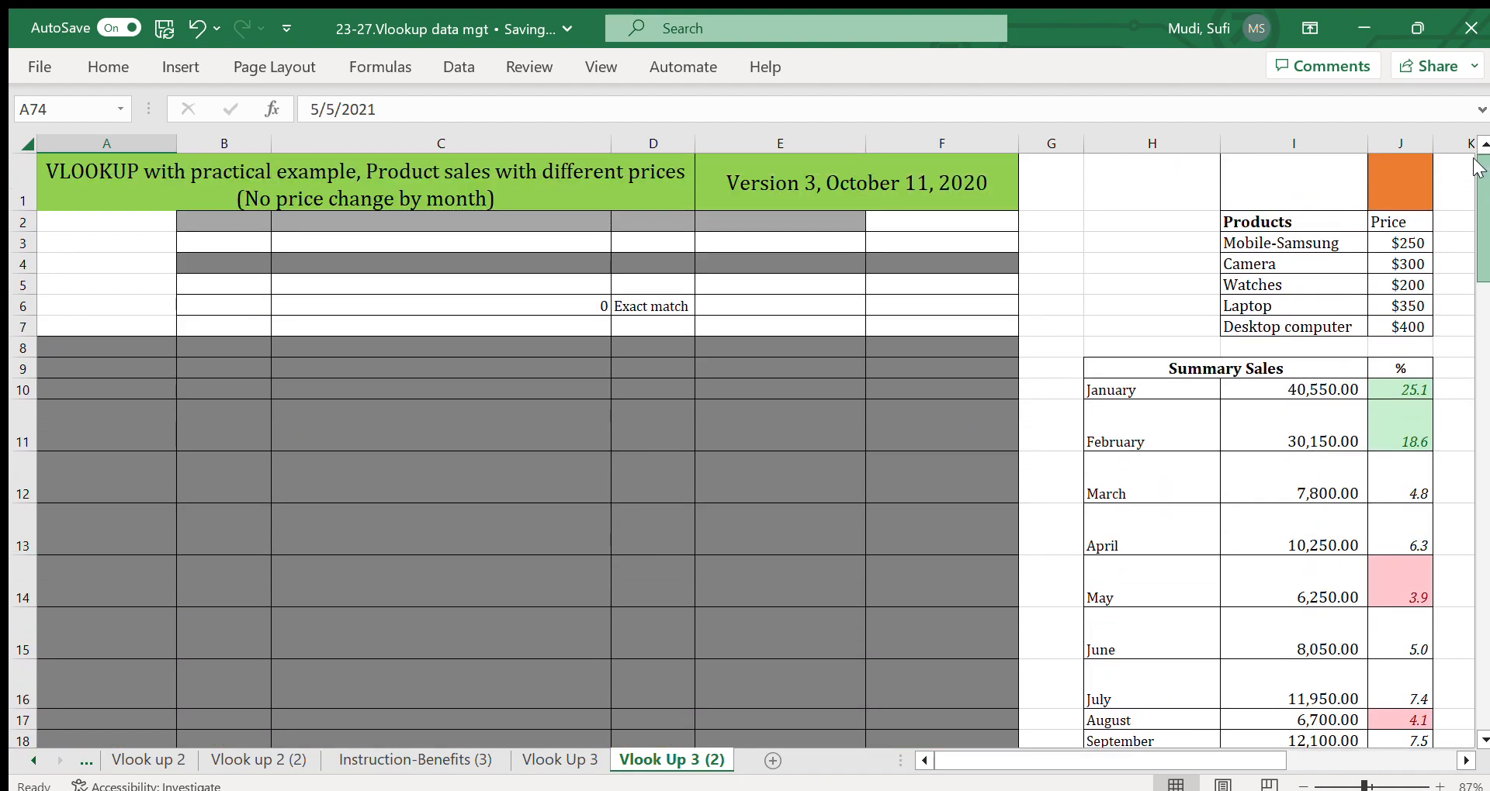
mouse_move(1478, 760)
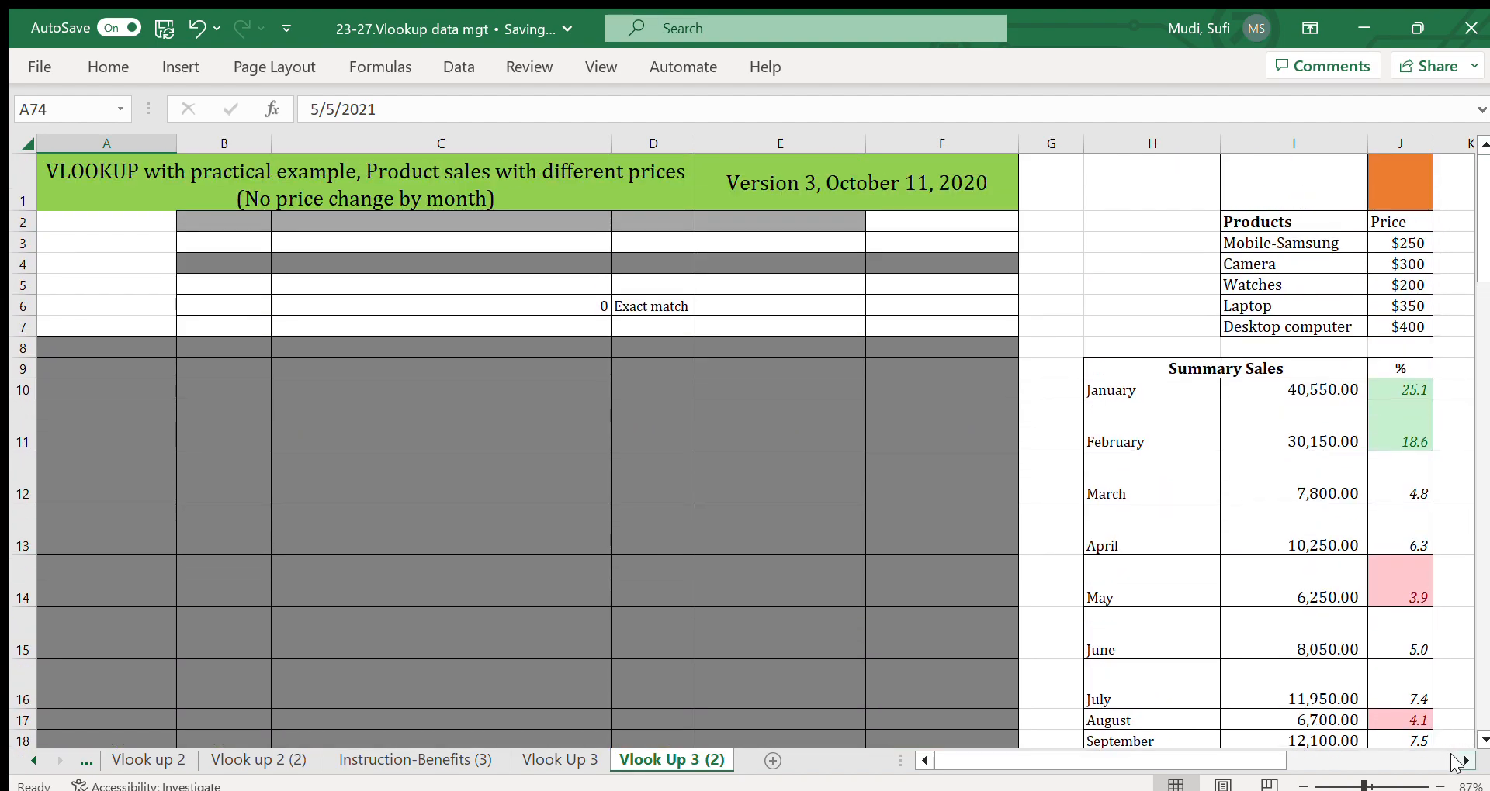
scroll("right", 3)
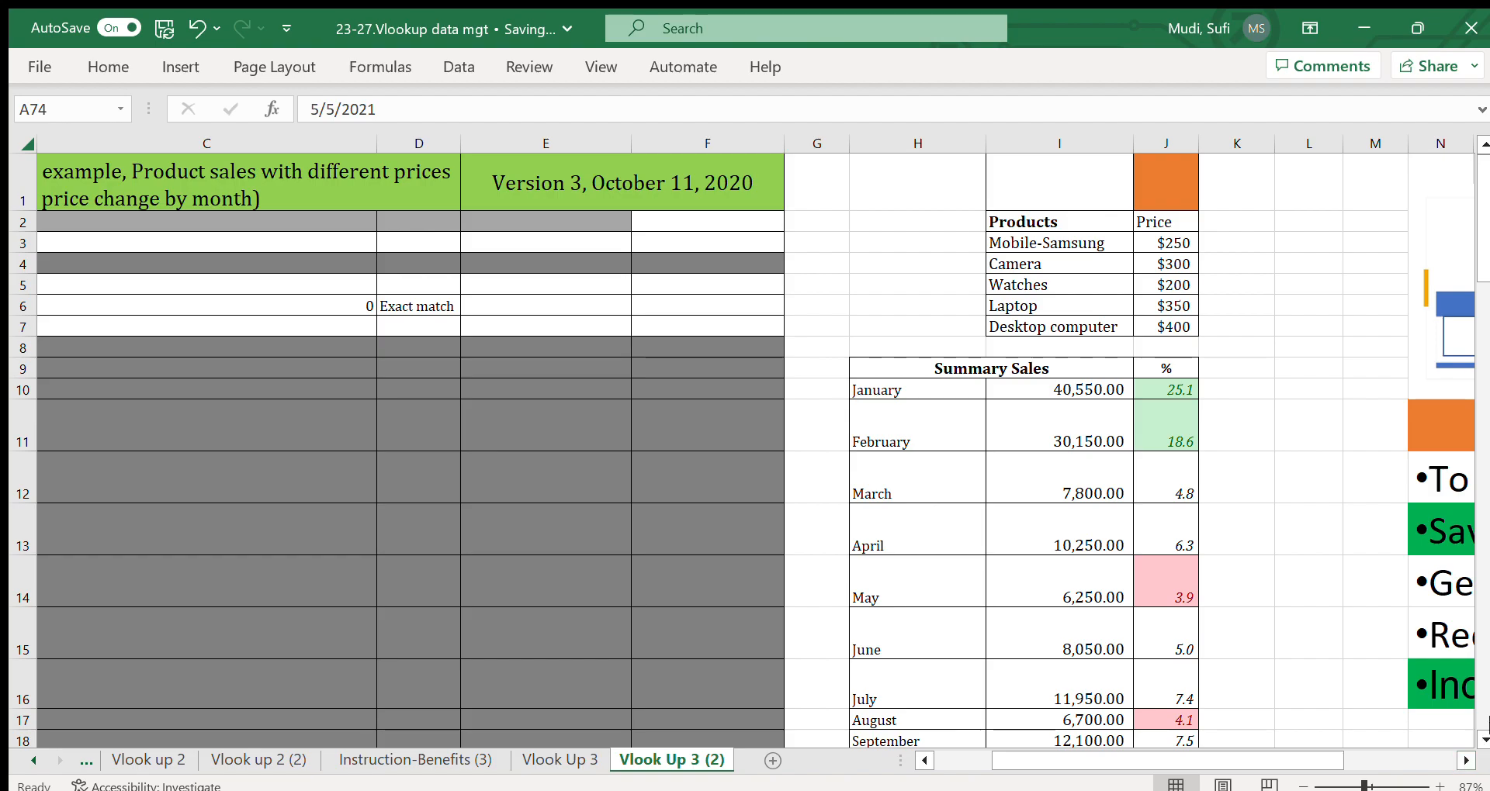
scroll("down", 3)
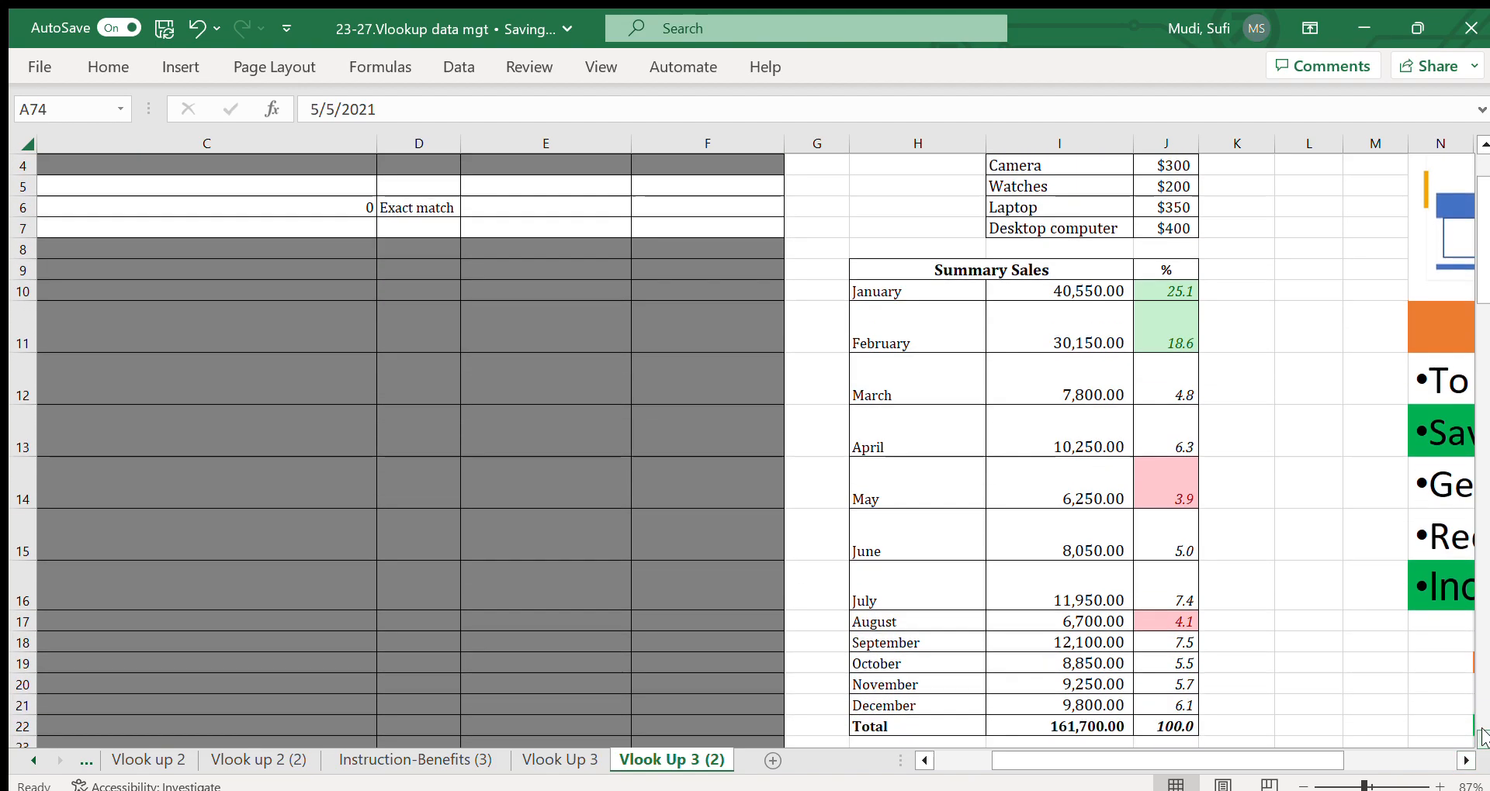
scroll("down", 3)
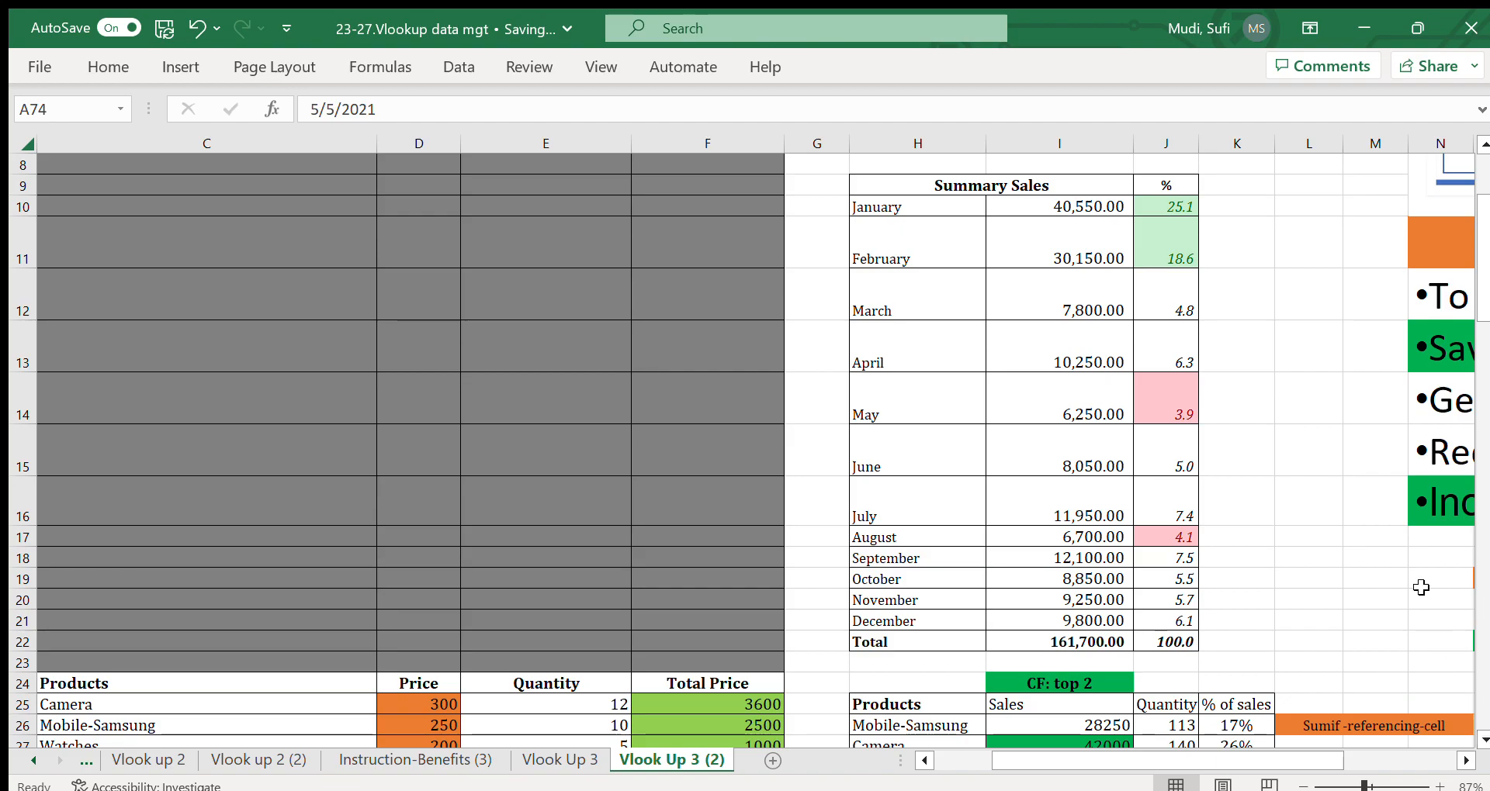
mouse_move(915, 217)
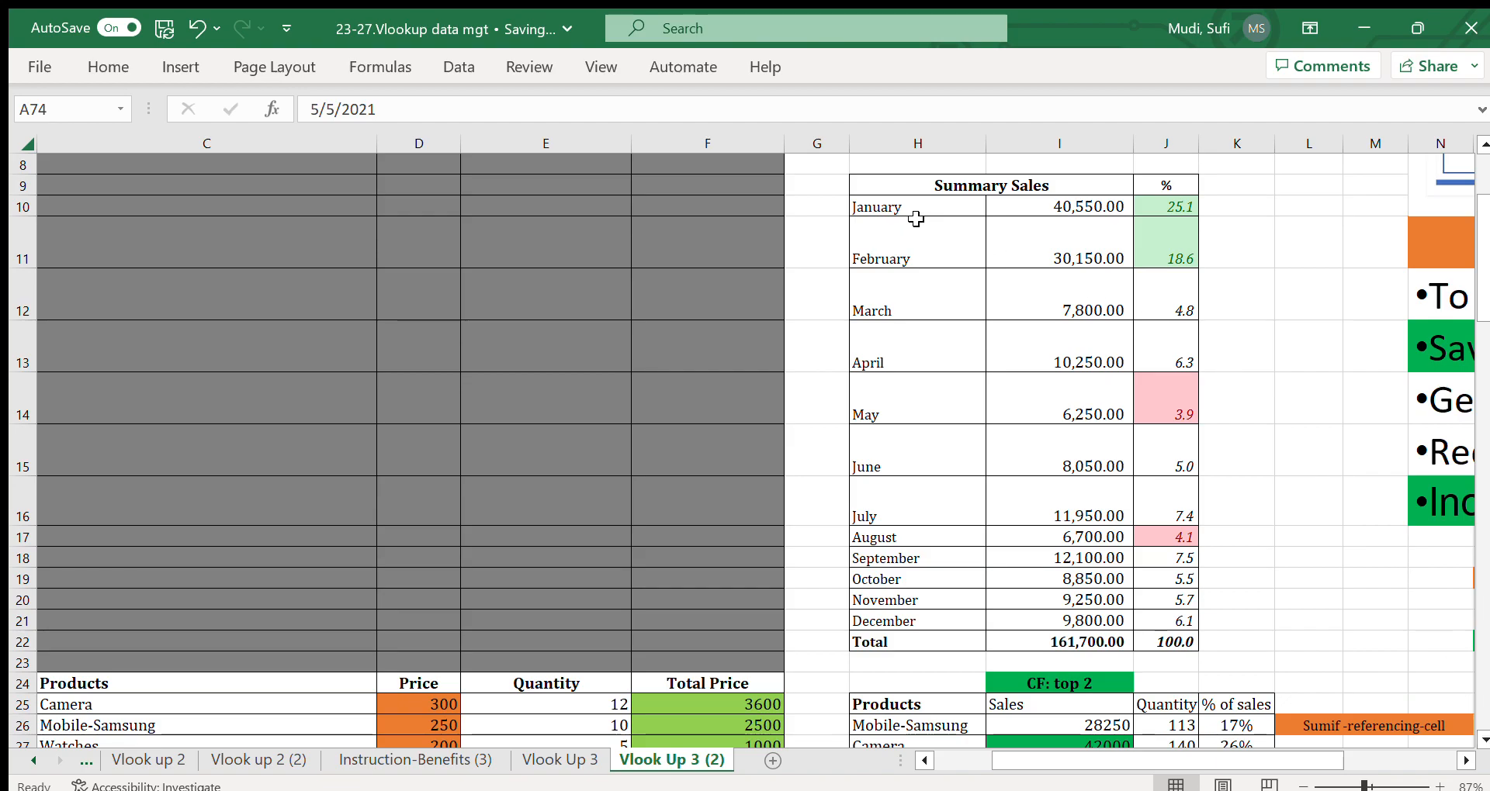
left_click(917, 206)
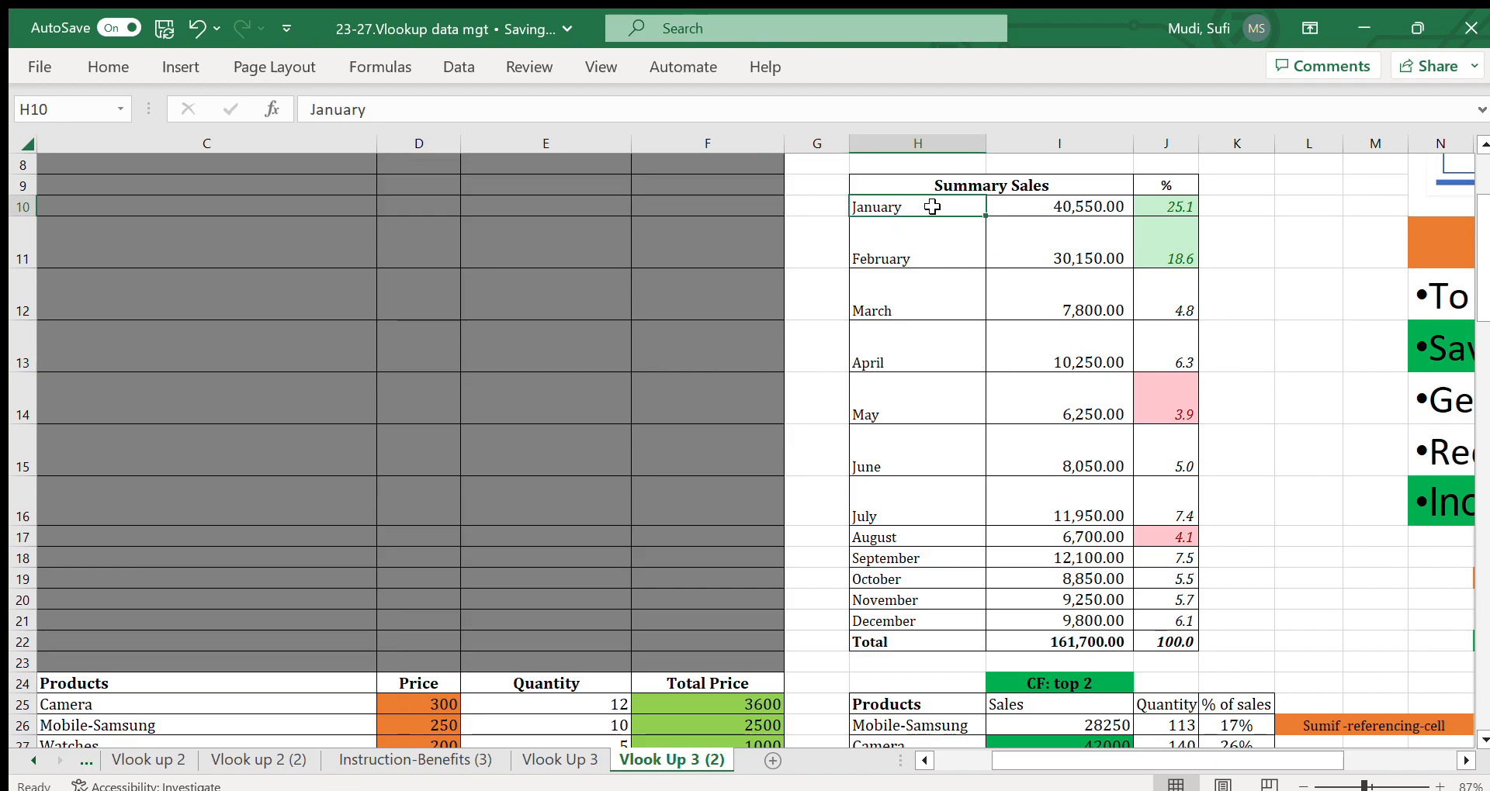
mouse_move(928, 481)
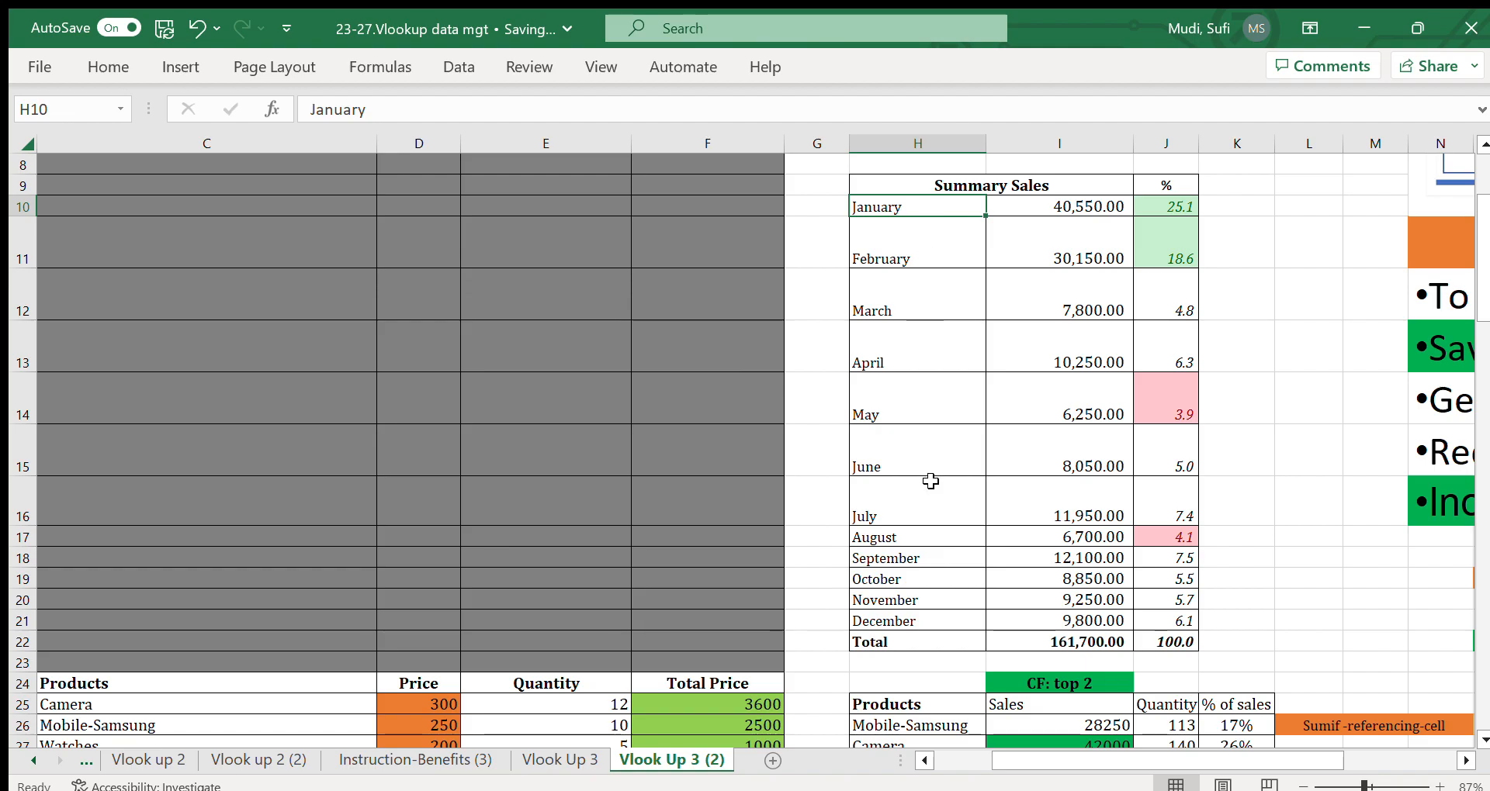
left_click(1058, 207)
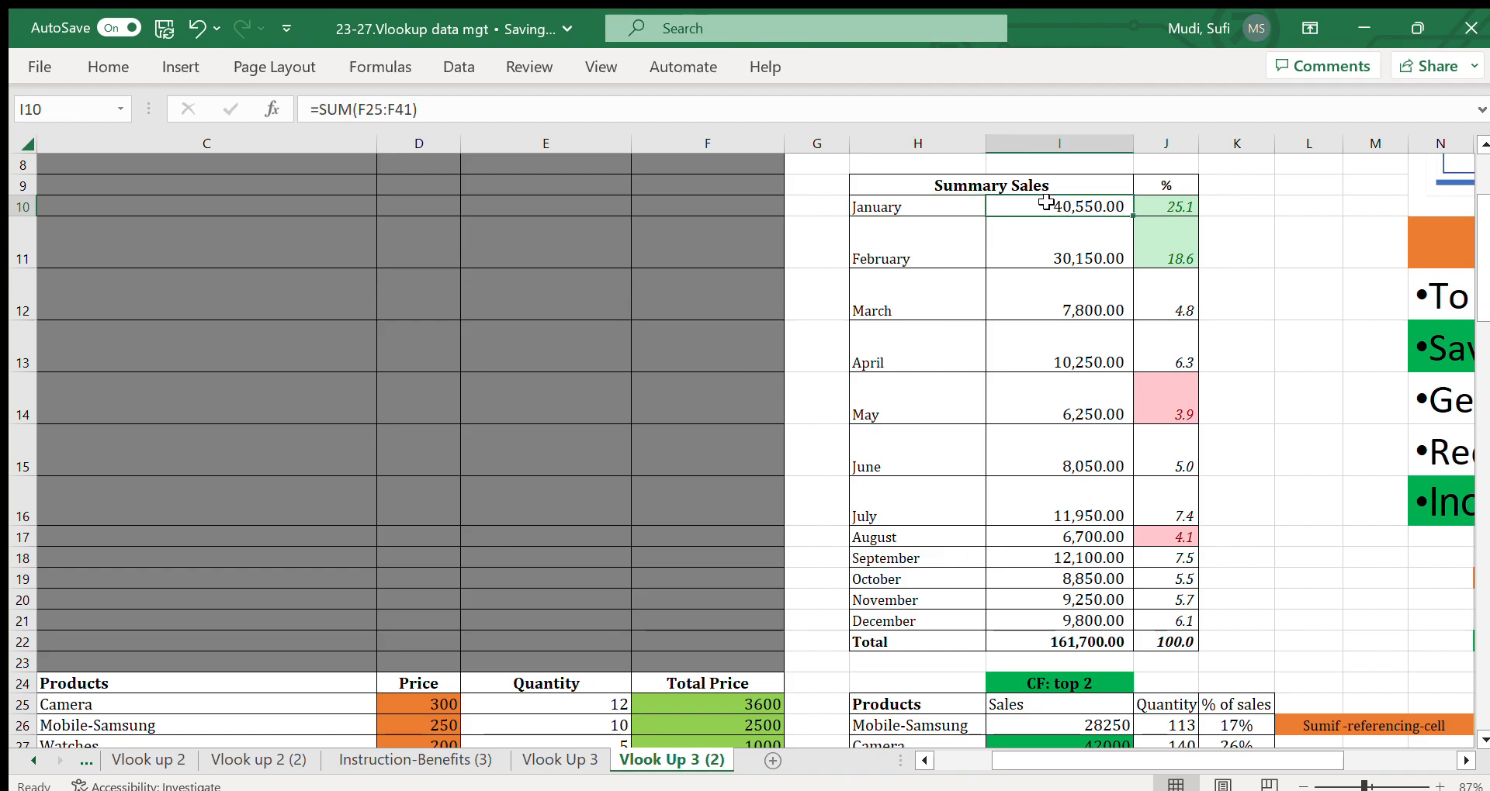
mouse_move(933, 216)
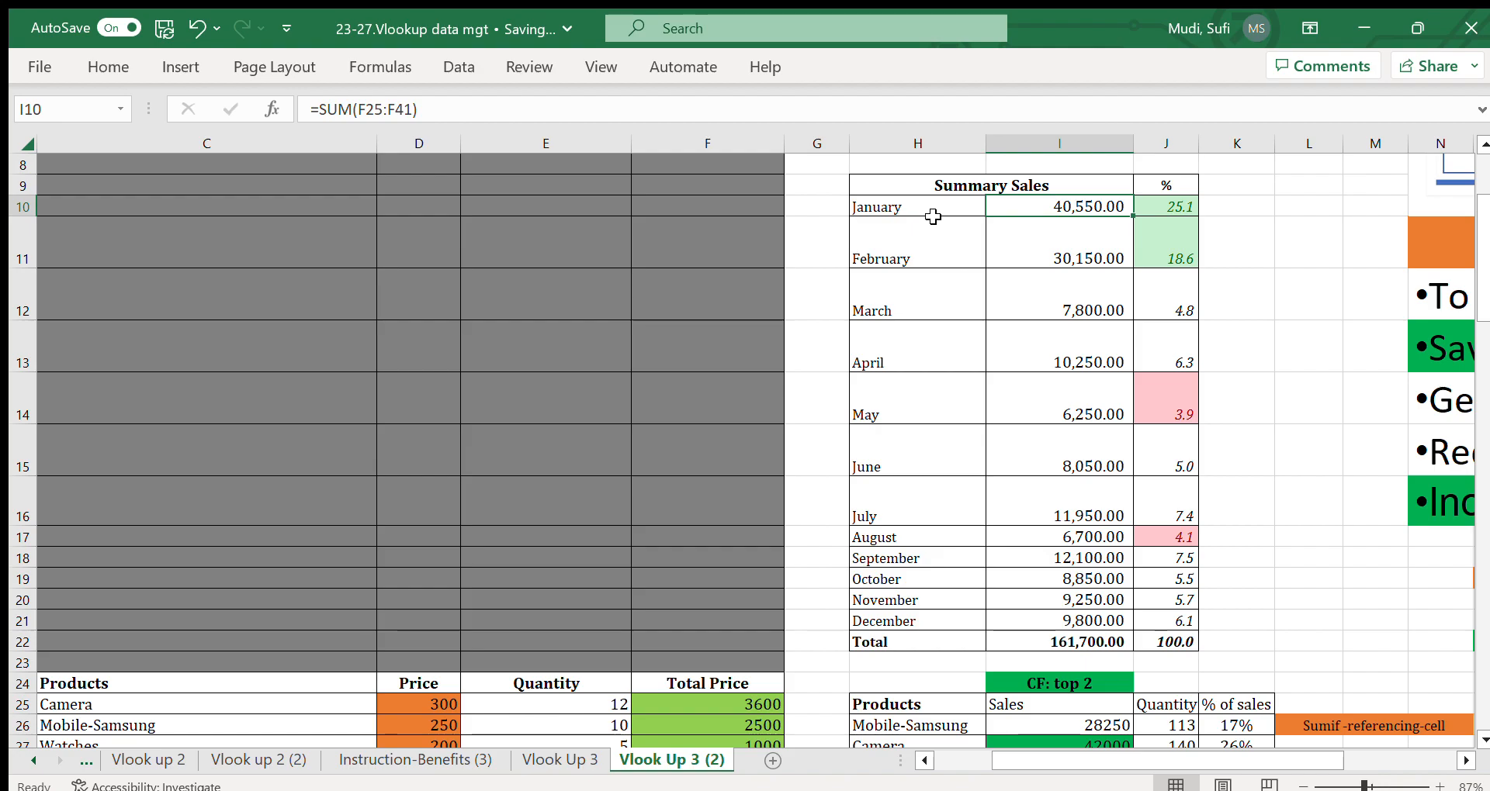
mouse_move(1042, 210)
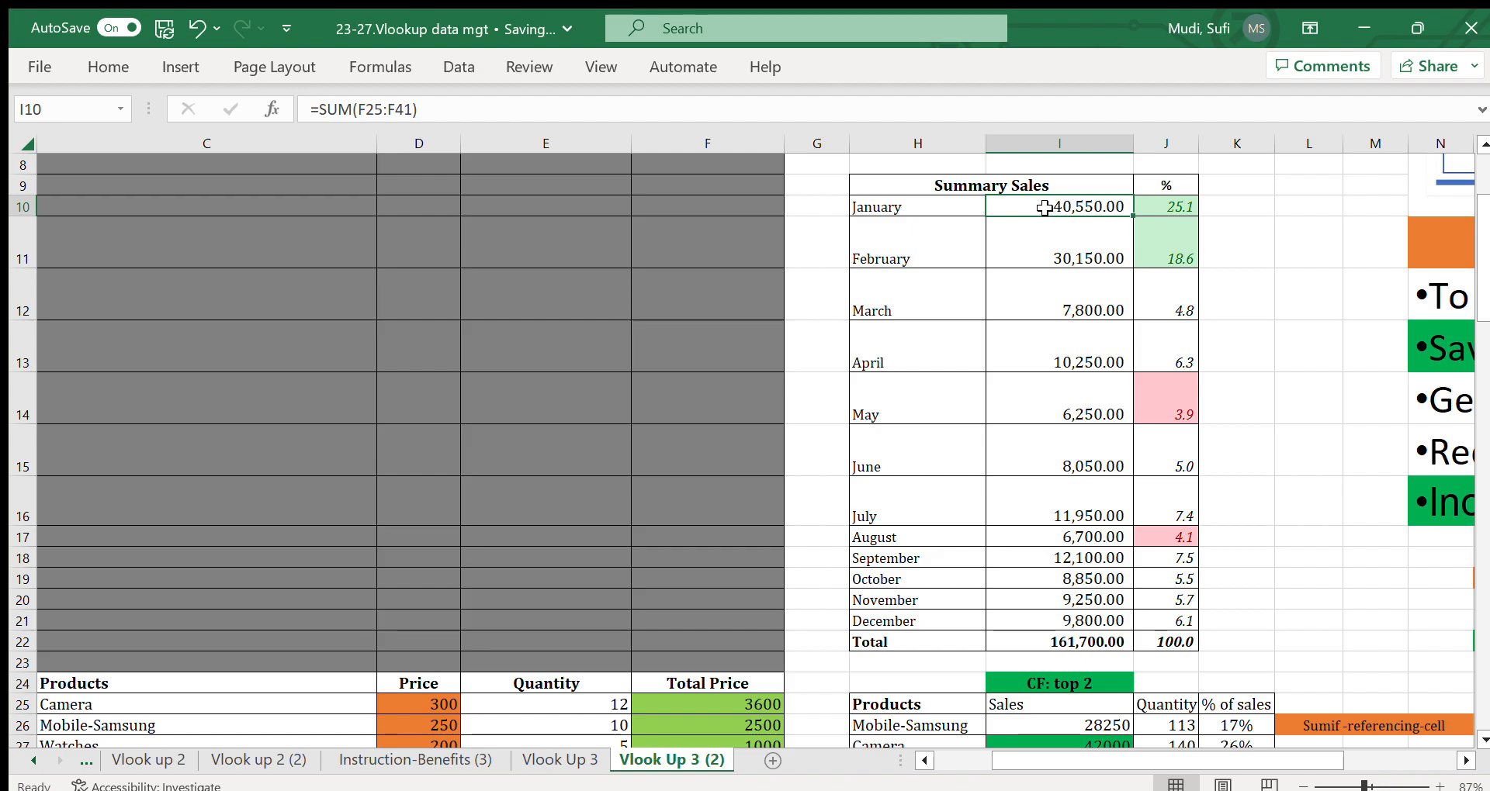
left_click(1166, 207)
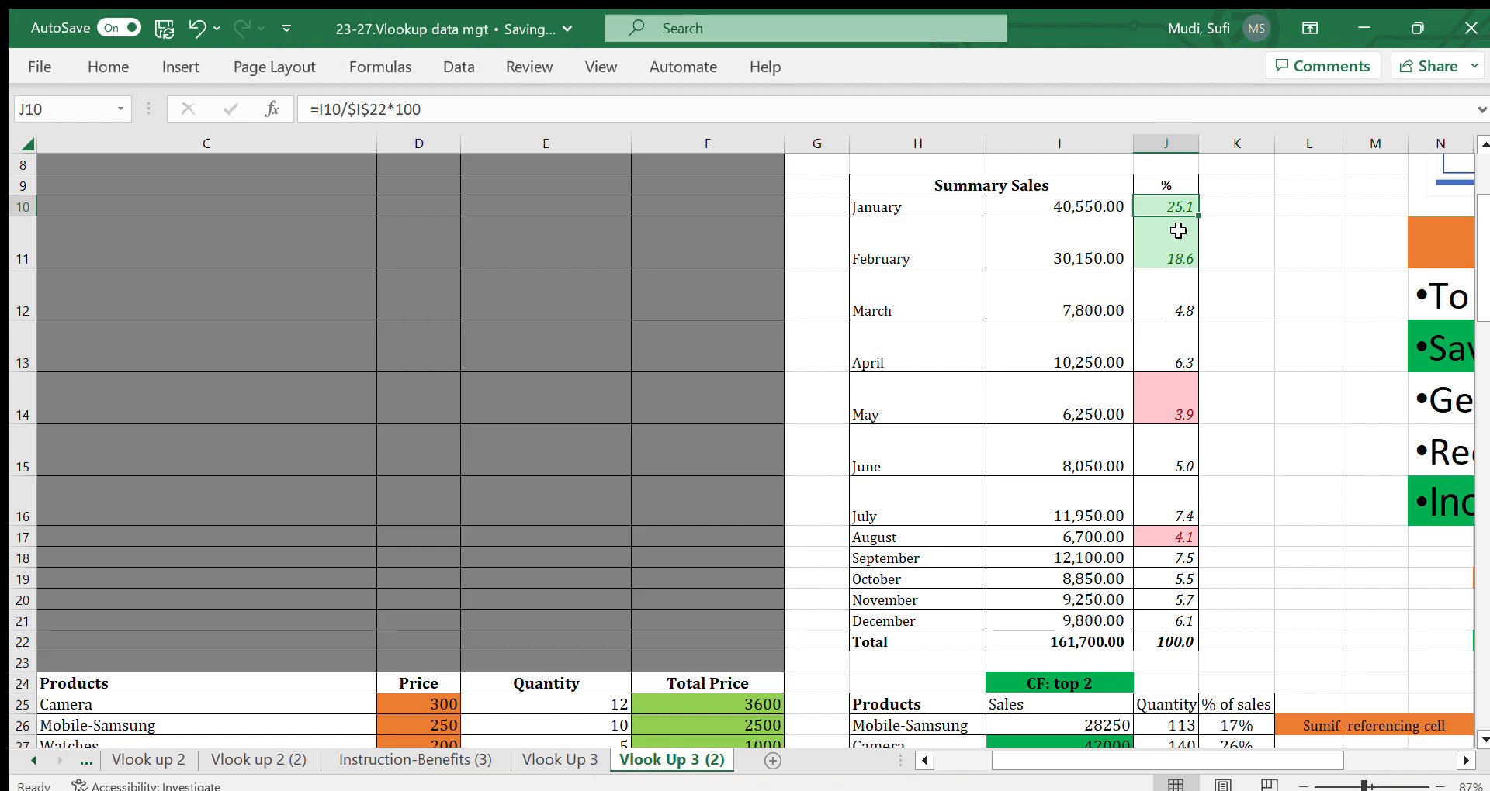
left_click(917, 242)
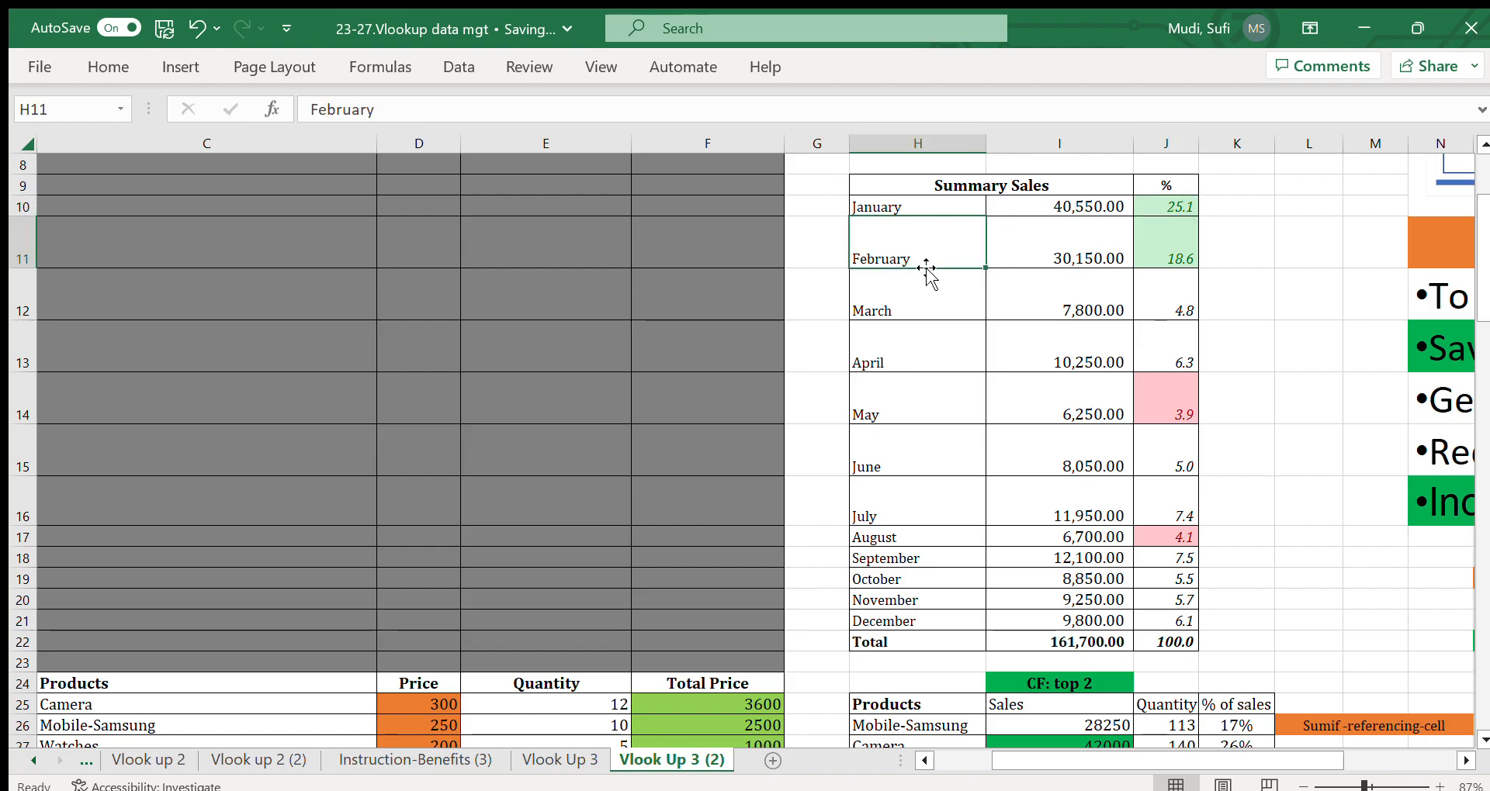
left_click(1059, 240)
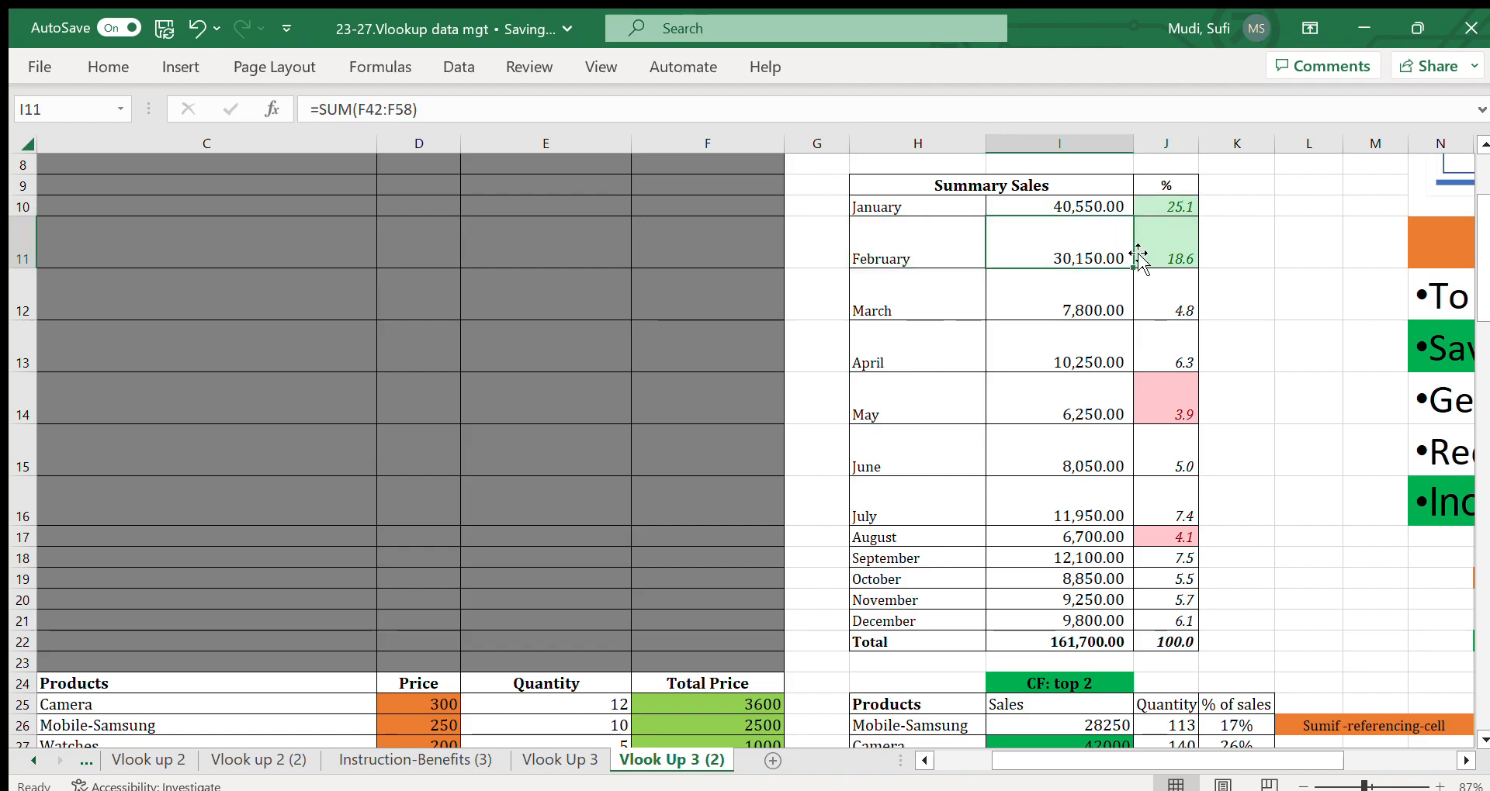
left_click(1165, 258)
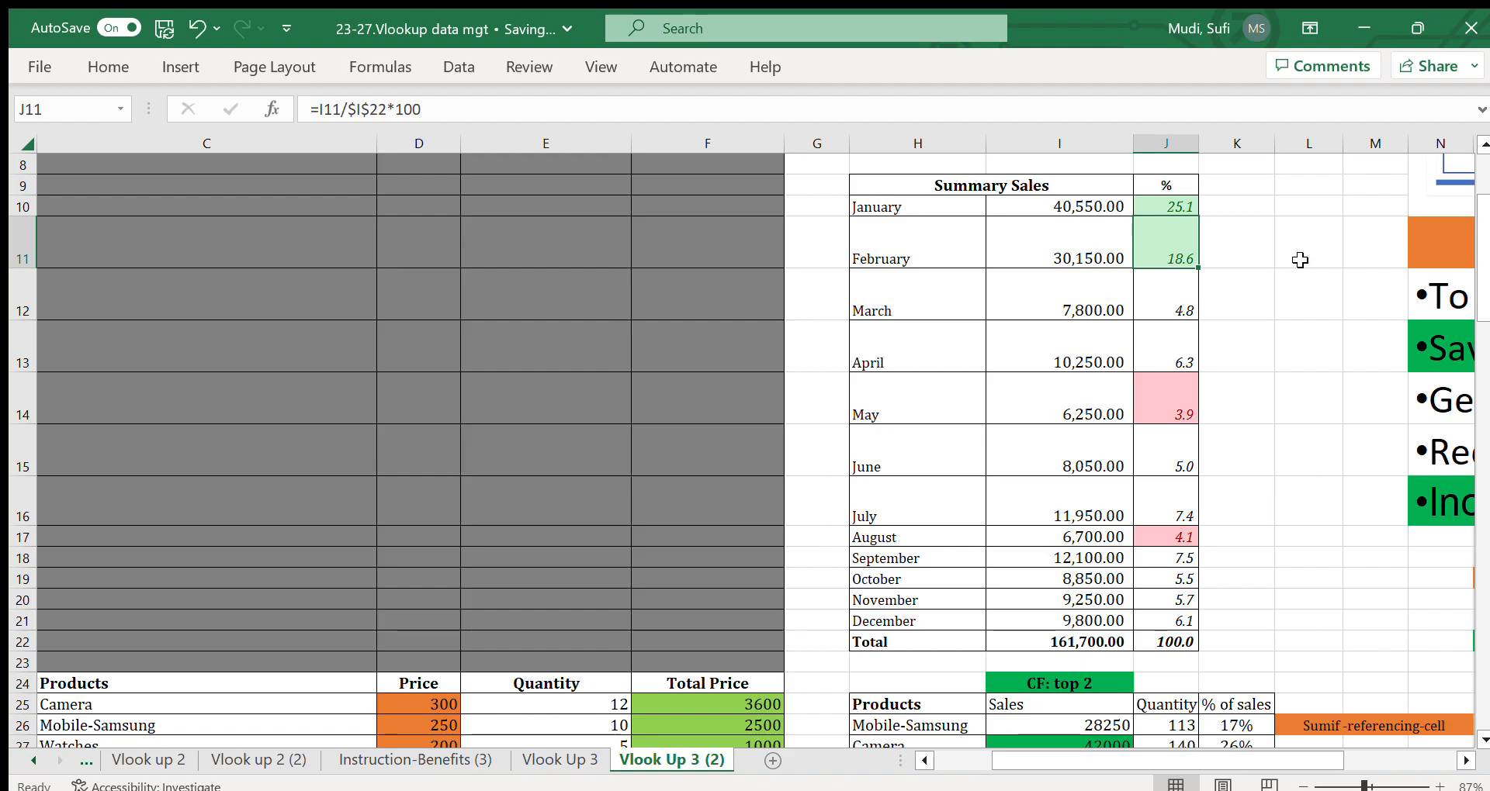
mouse_move(1069, 391)
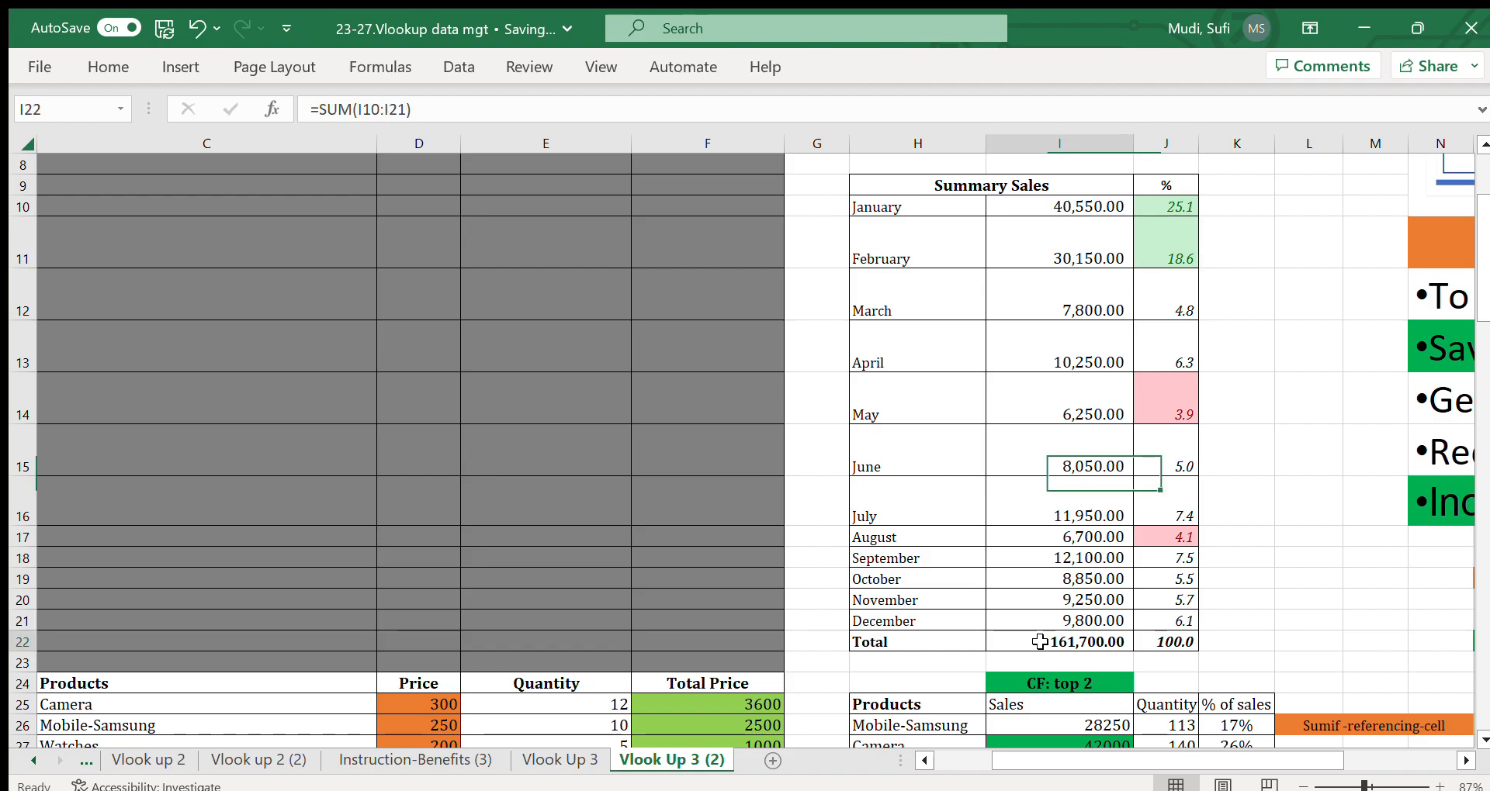
left_click(1059, 642)
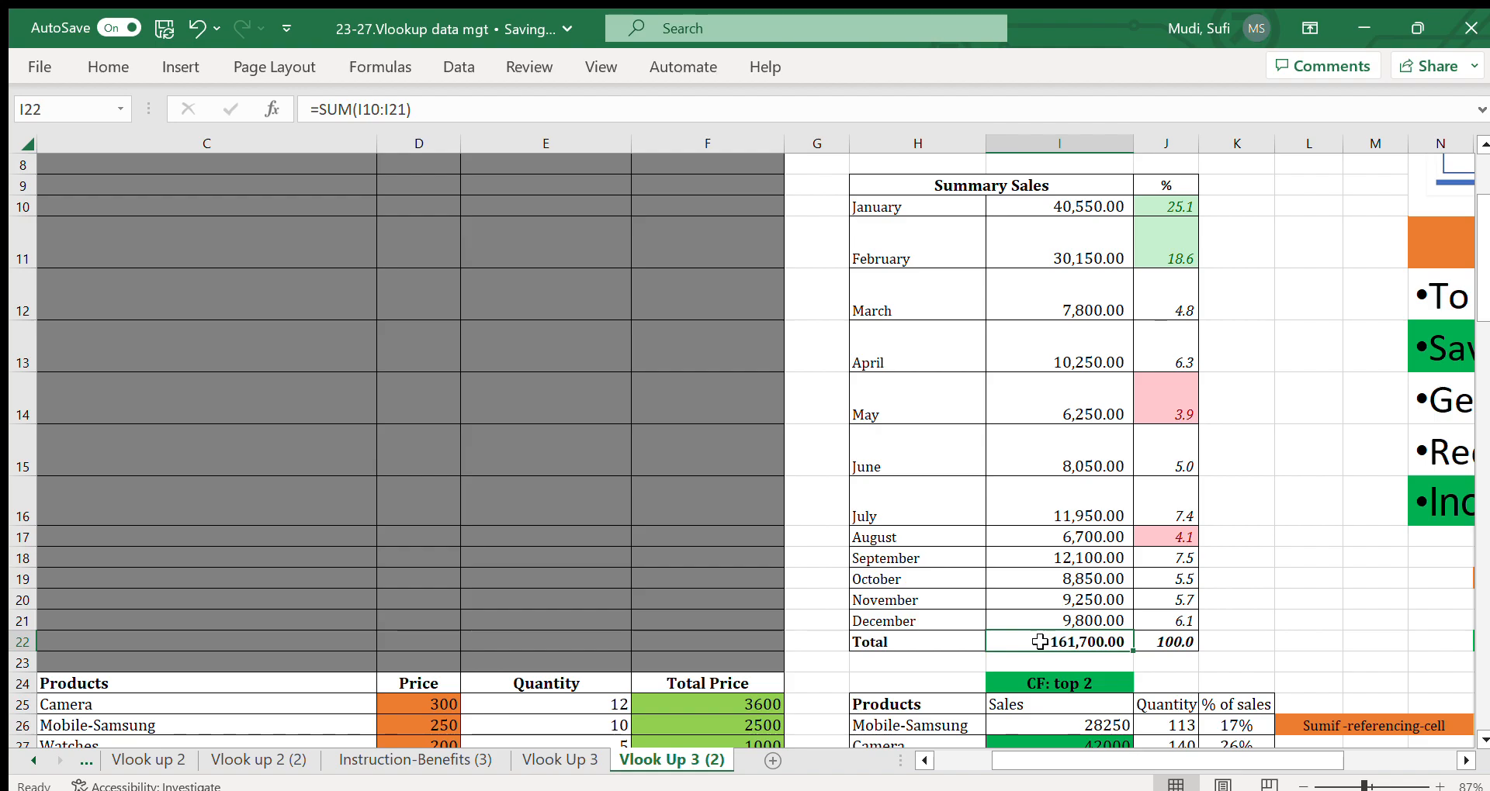
left_click(1165, 206)
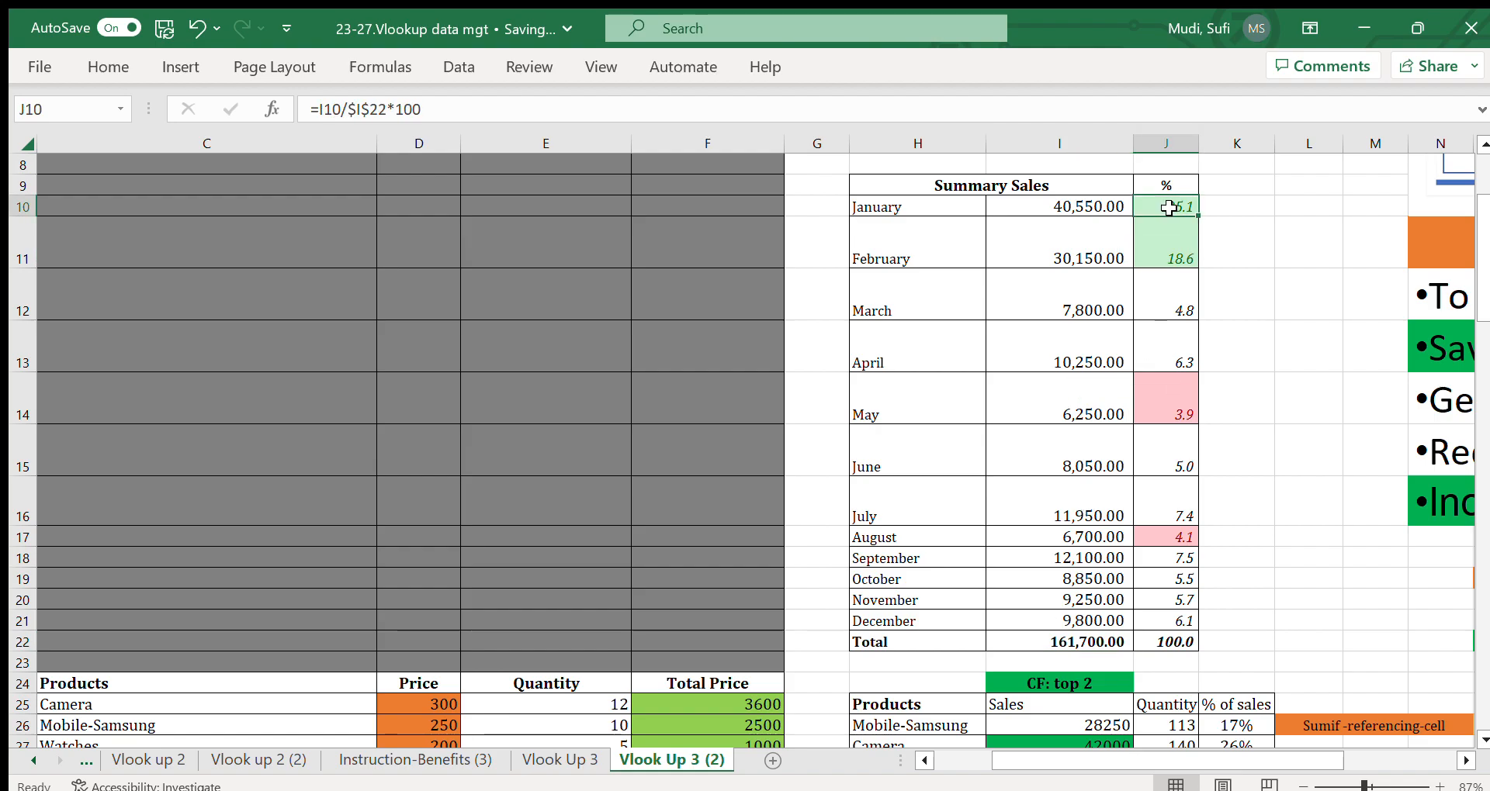
left_click(1235, 242)
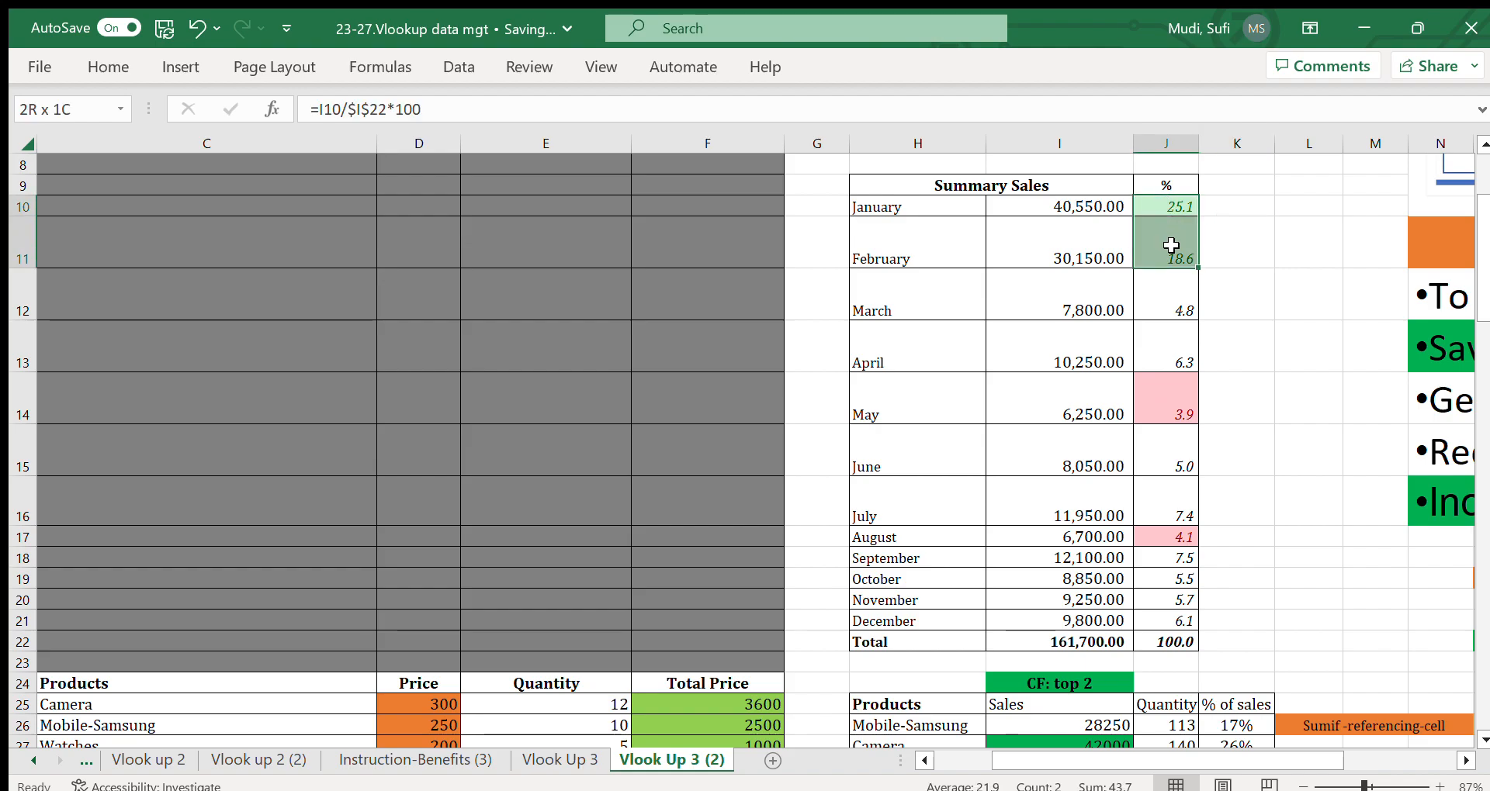
left_click(1235, 240)
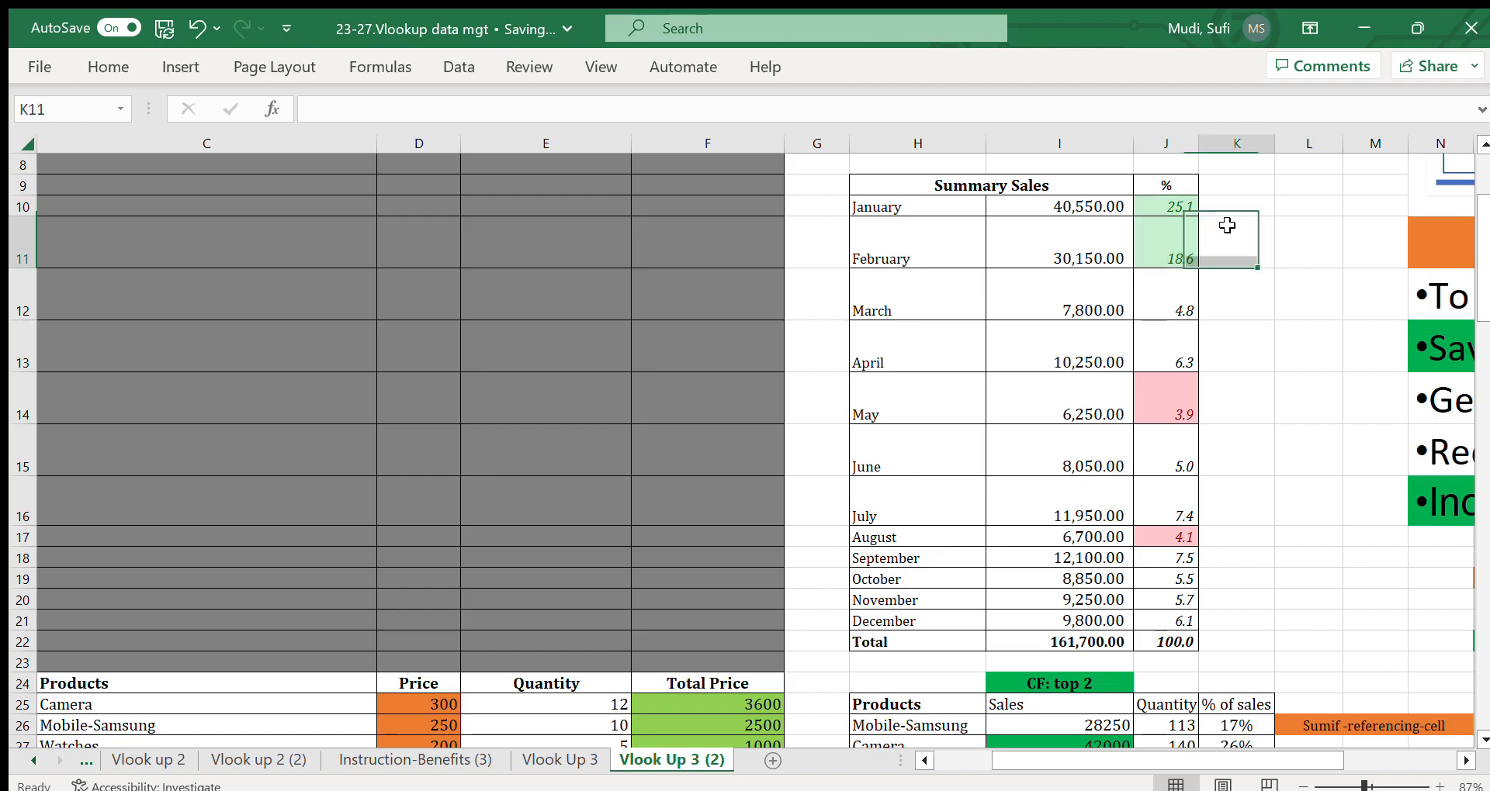
left_click(1165, 206)
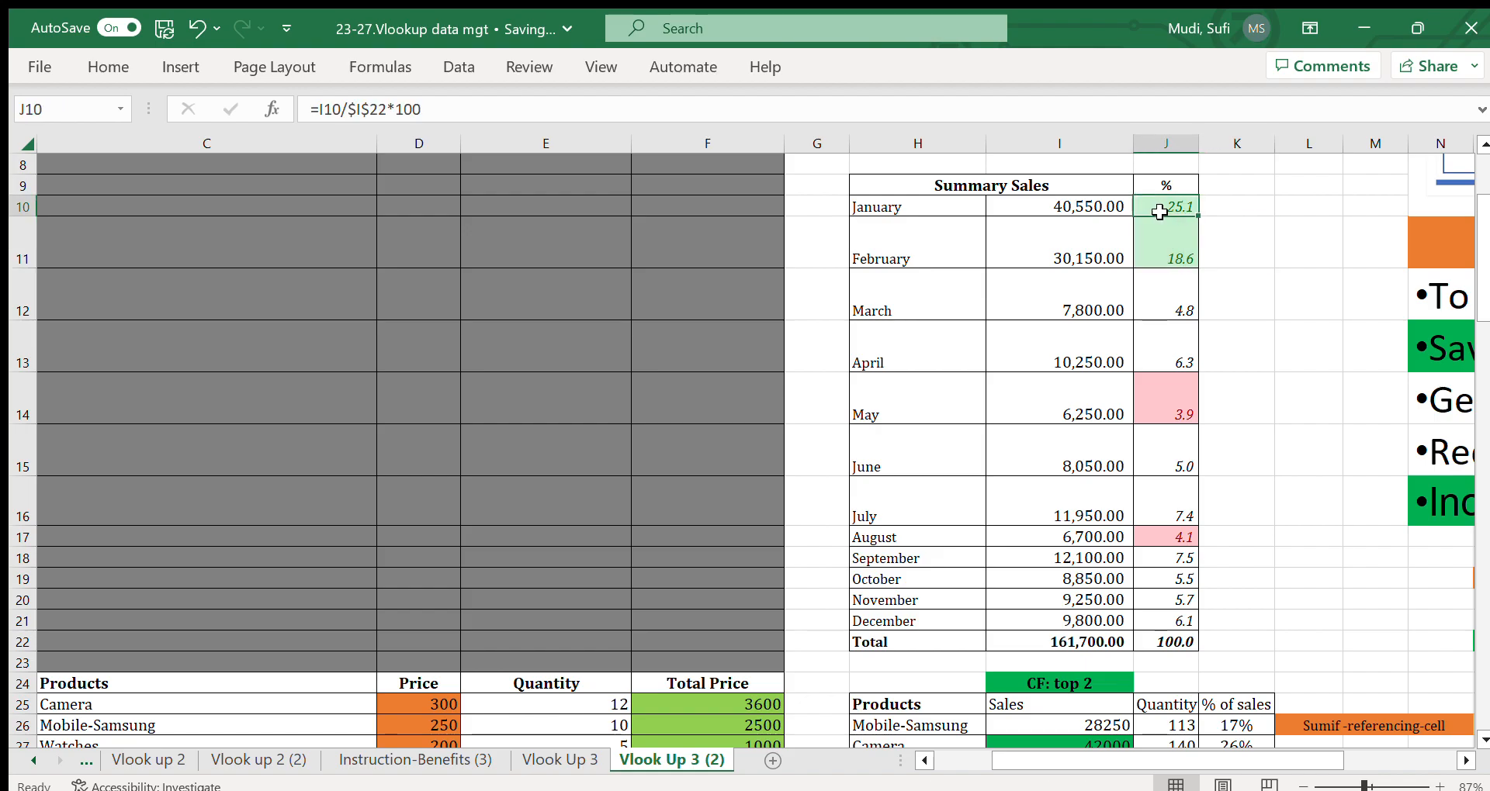
left_click_drag(1166, 206, 1165, 251)
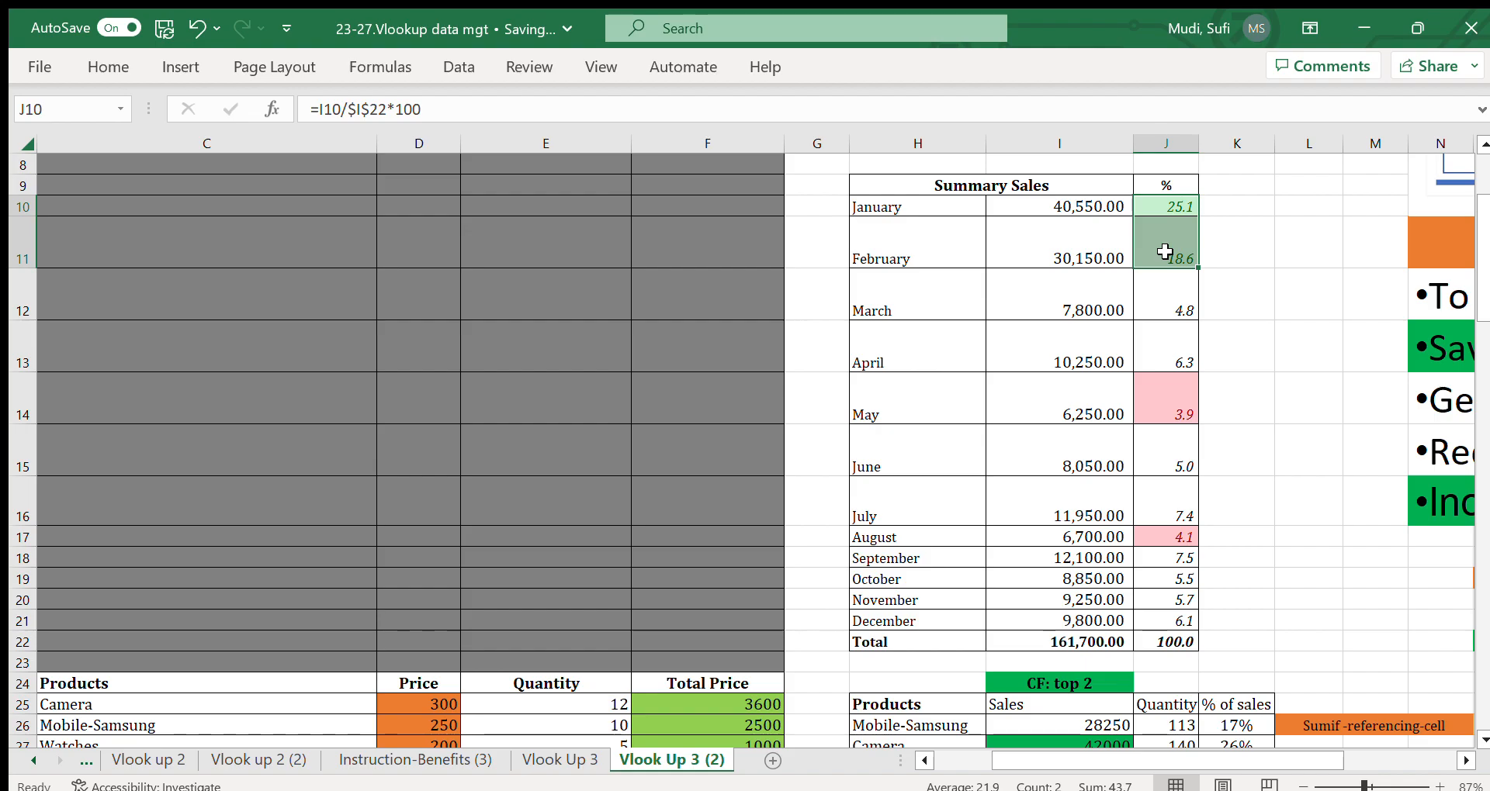
mouse_move(521, 180)
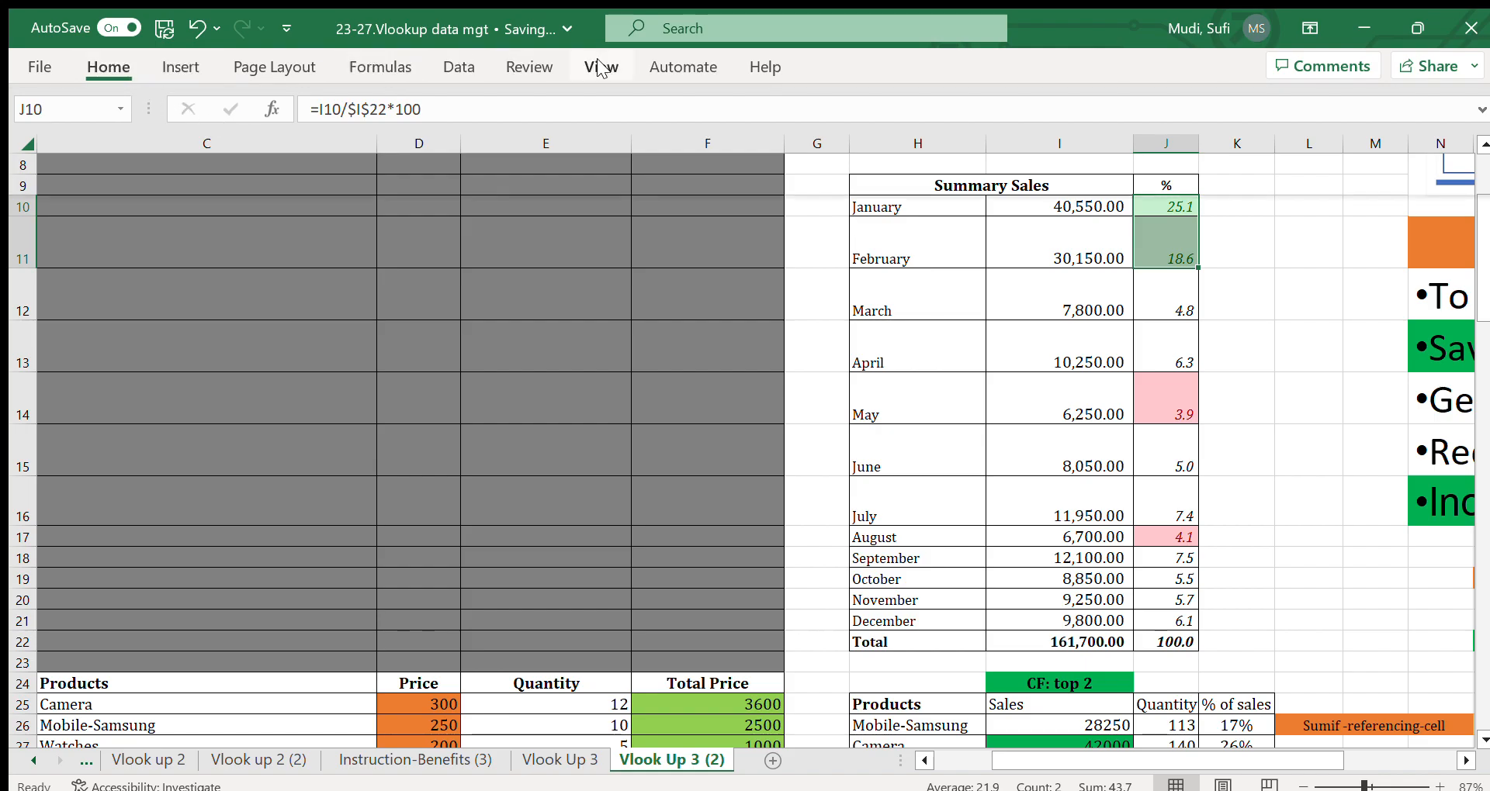
mouse_move(800, 145)
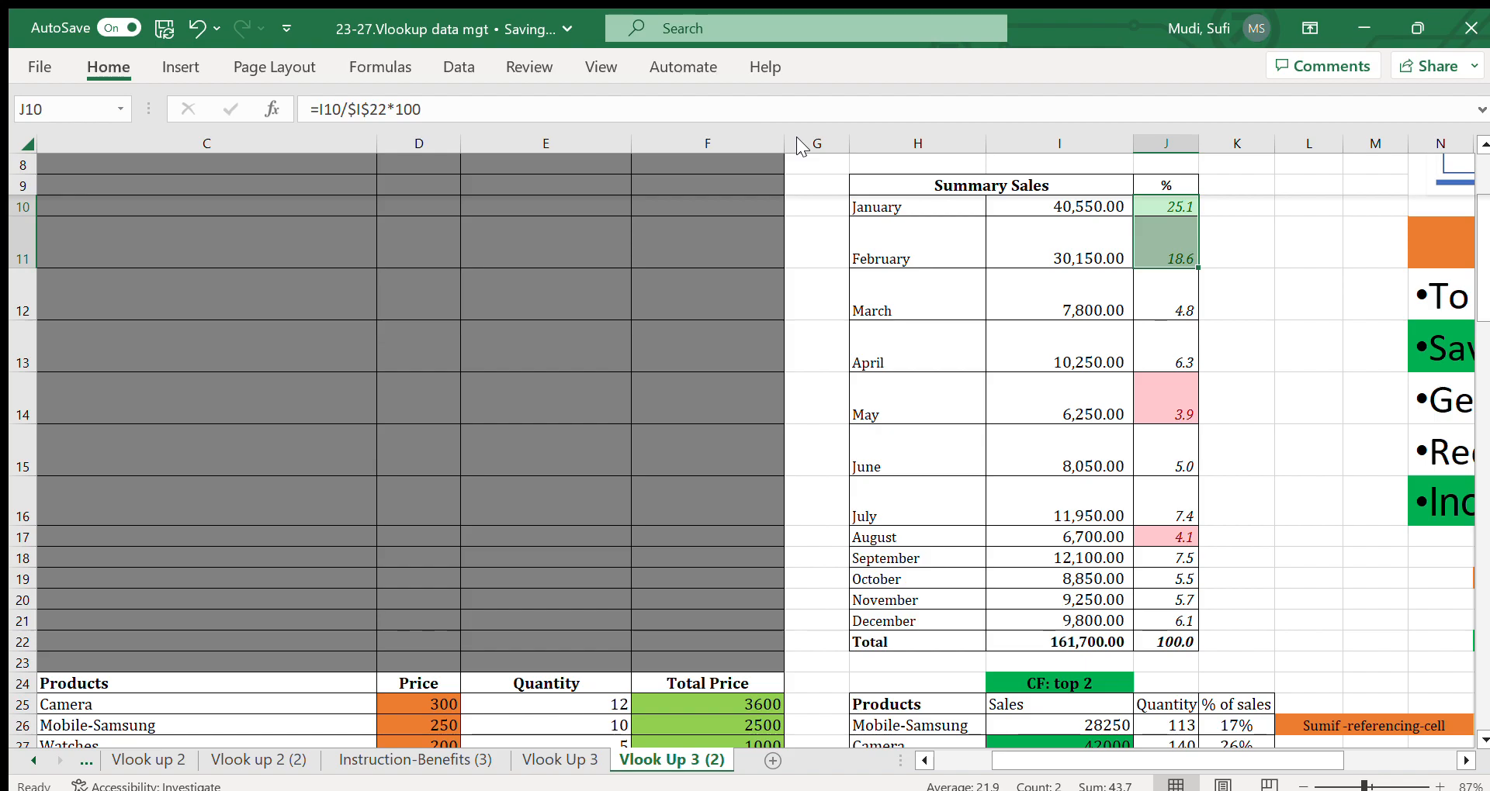
mouse_move(822, 174)
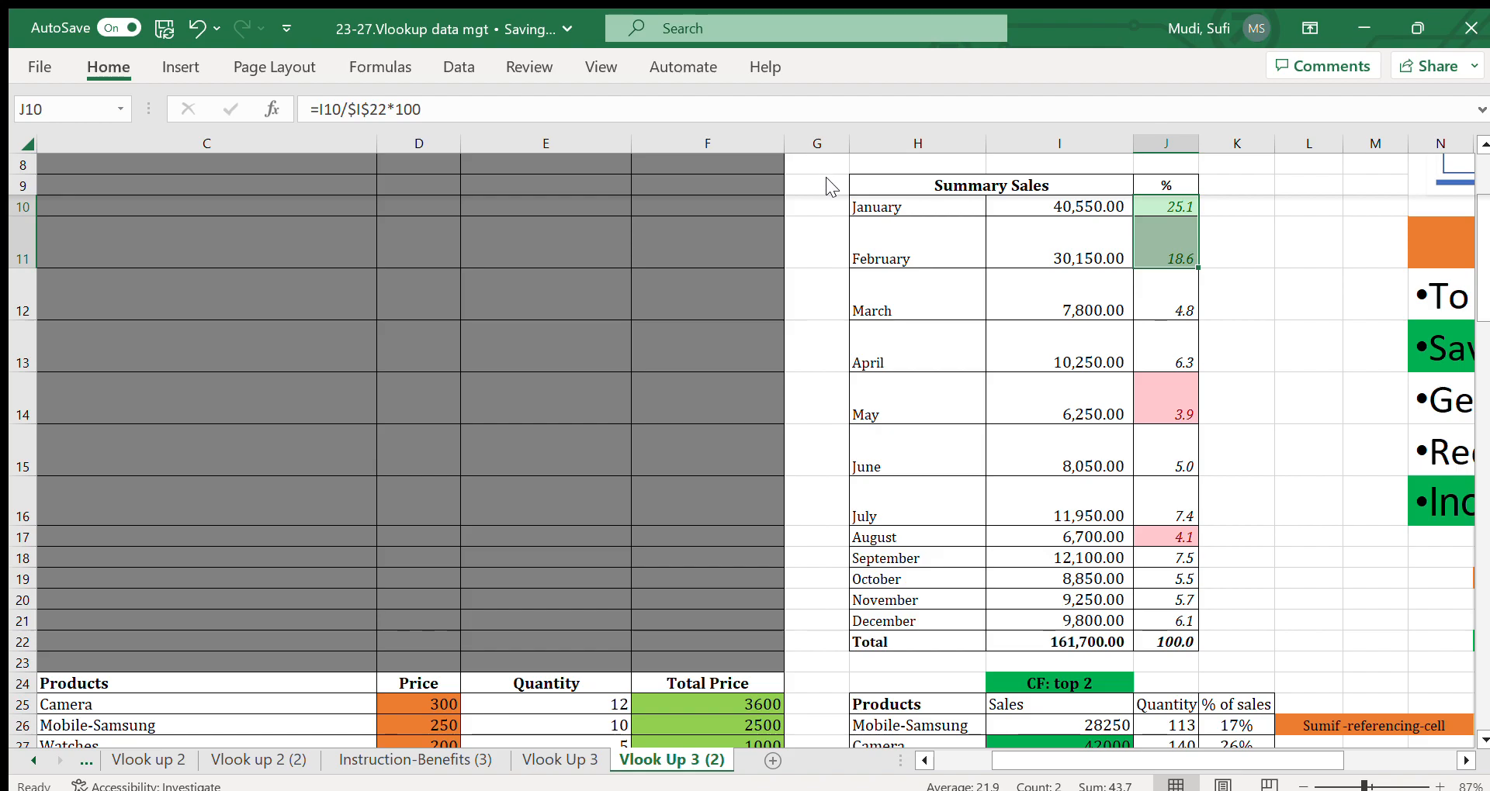
mouse_move(1179, 379)
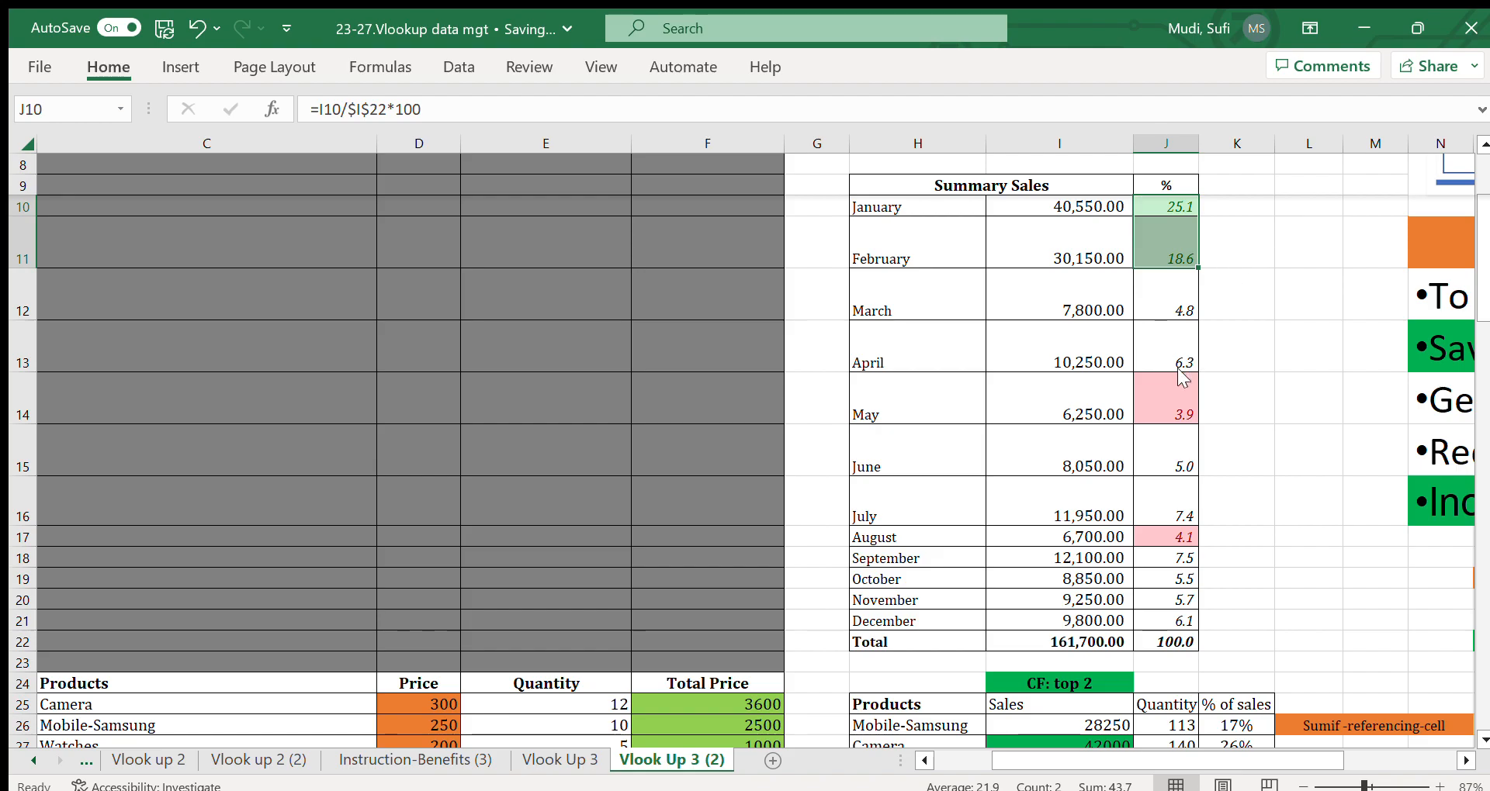
left_click(1166, 394)
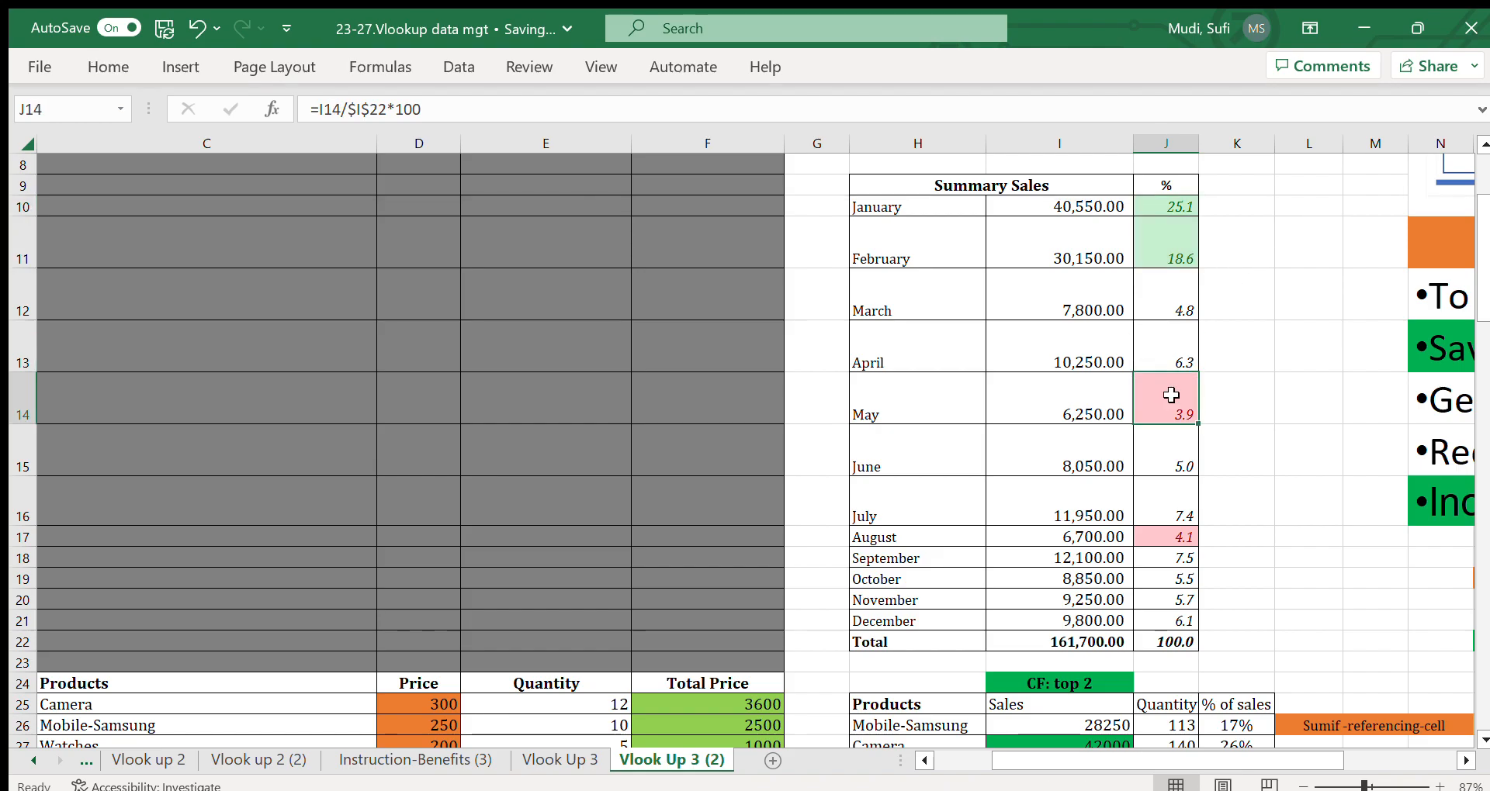
left_click_drag(1171, 397, 1184, 535)
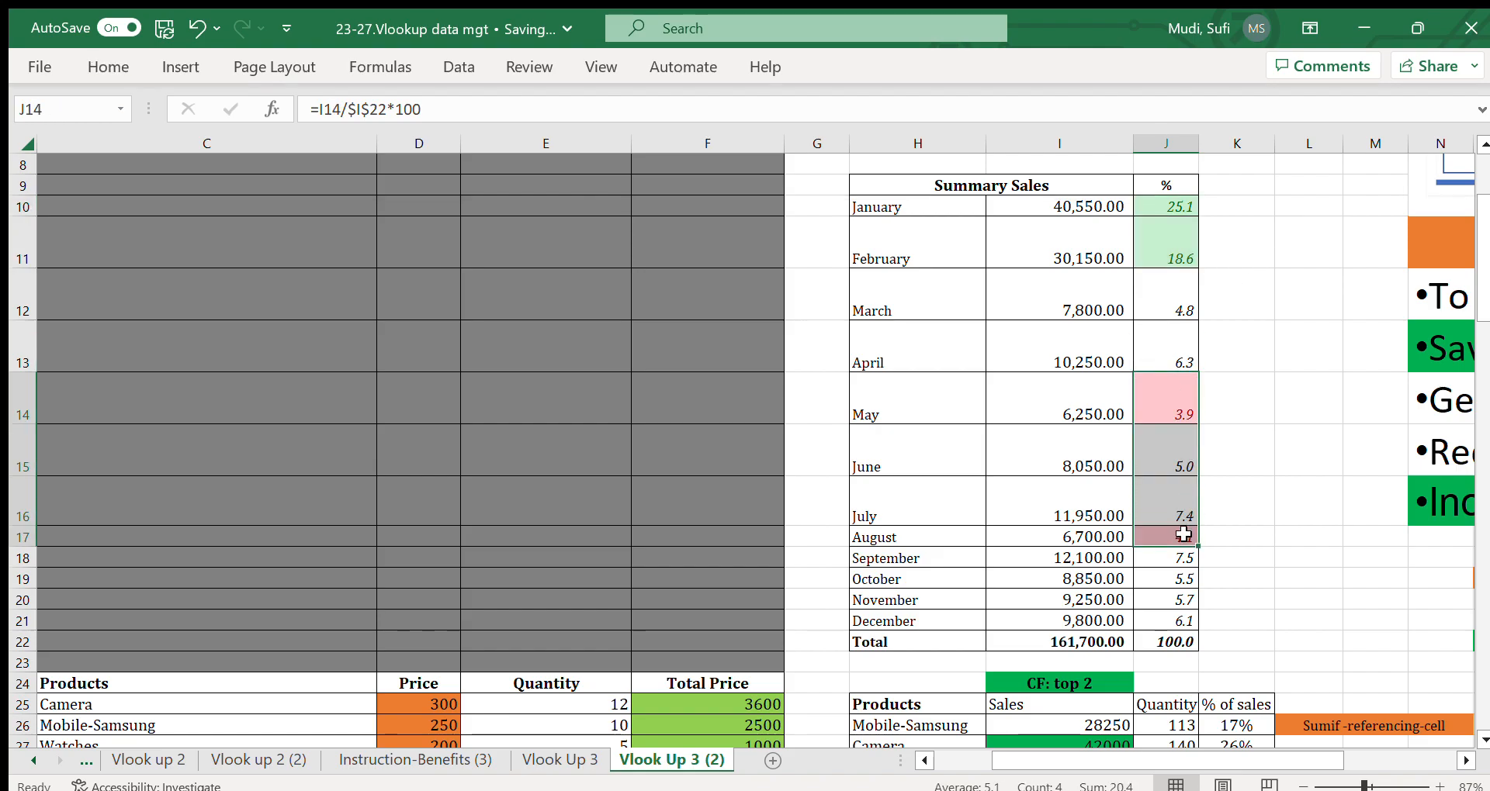
left_click(1165, 535)
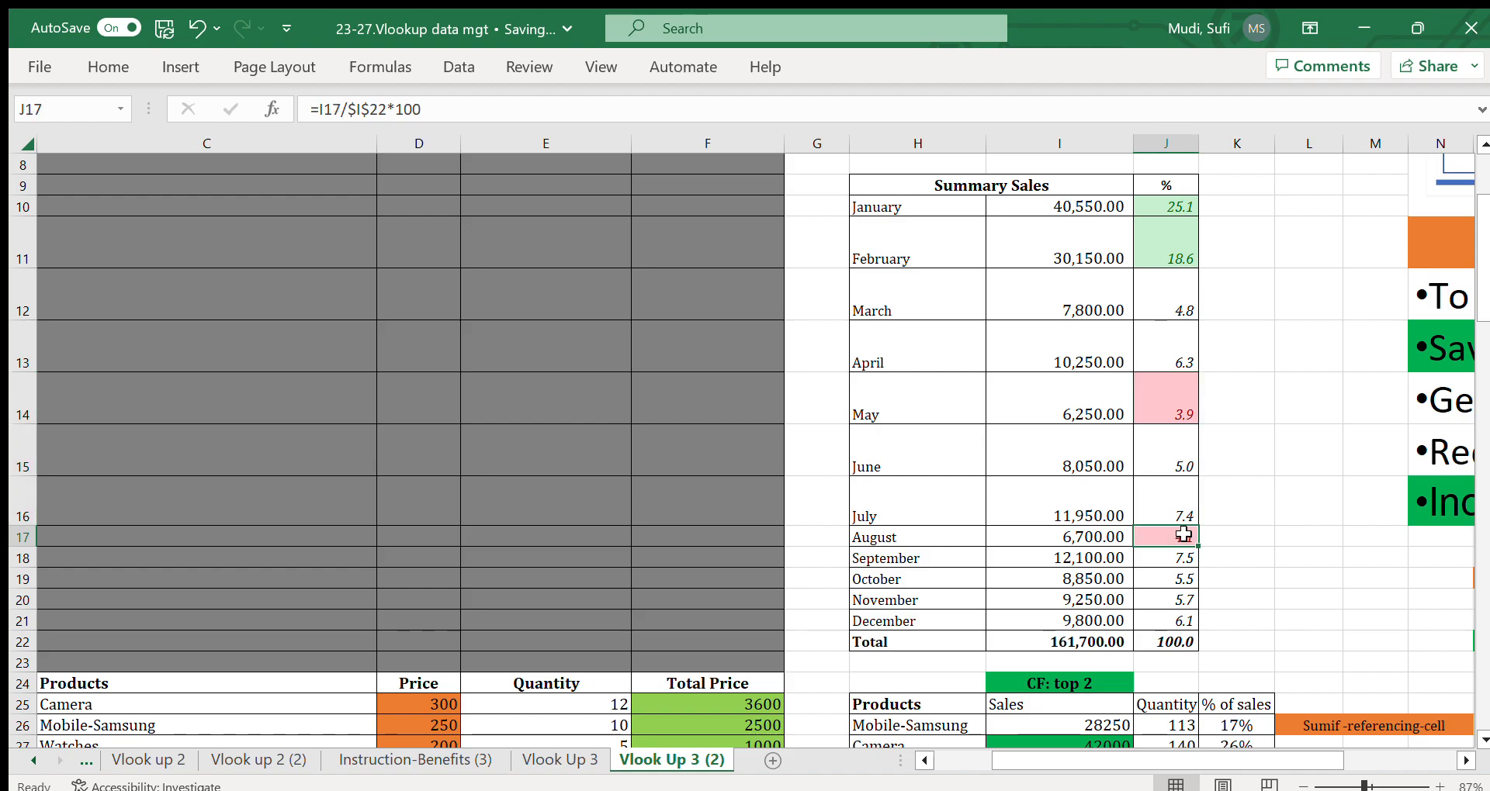
left_click(1167, 401)
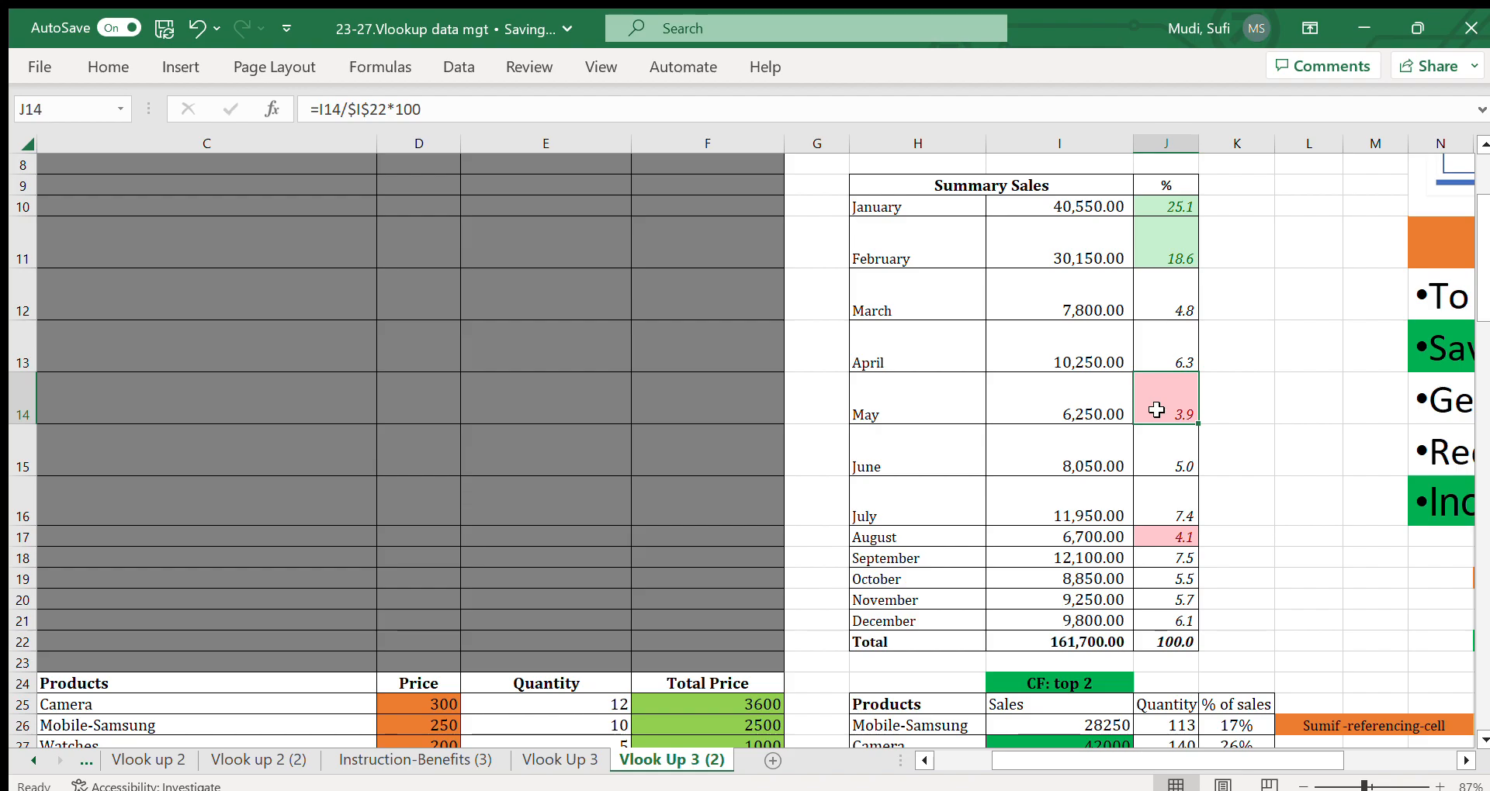
left_click_drag(1166, 410, 1165, 518)
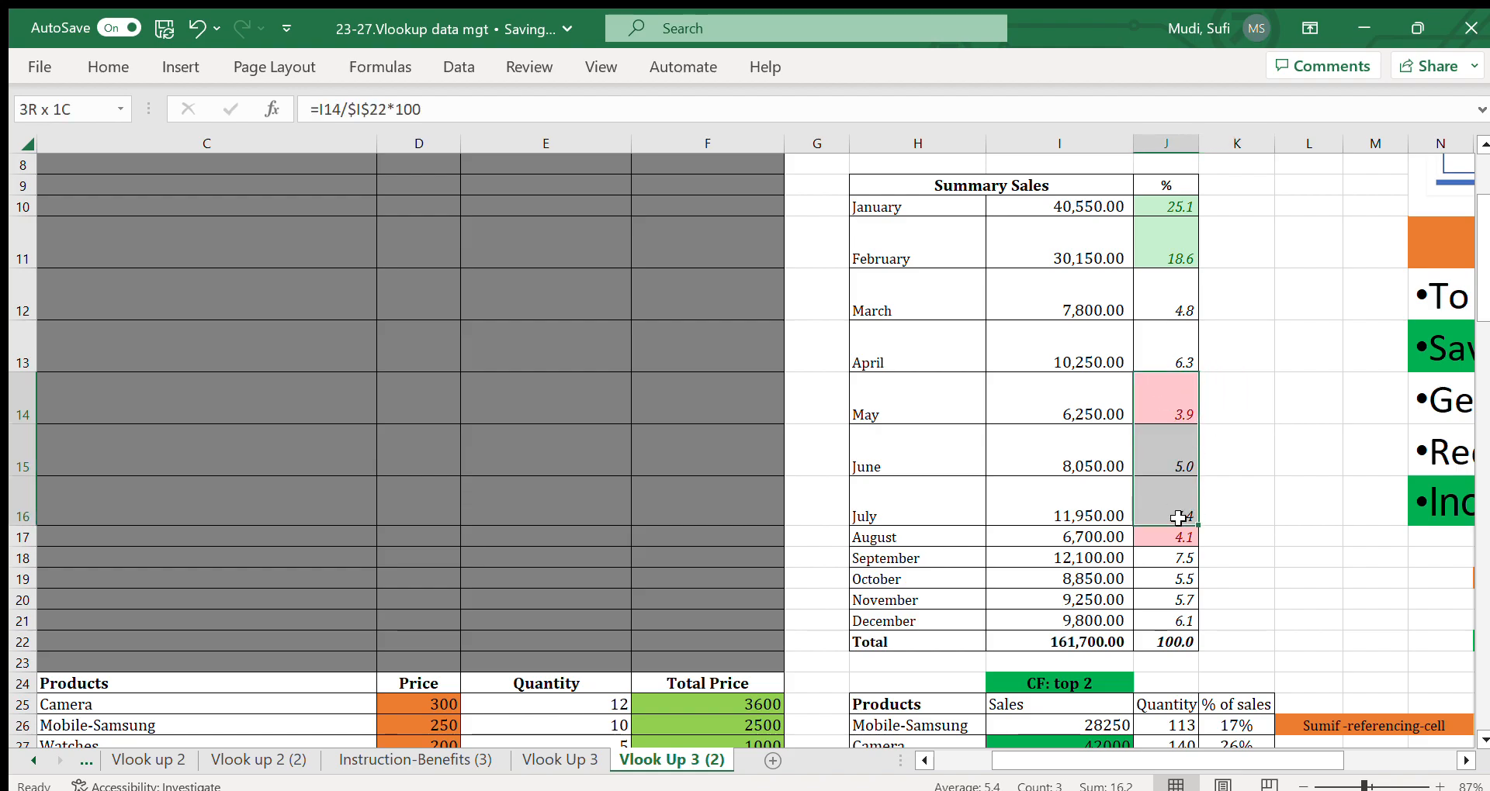
left_click(1242, 499)
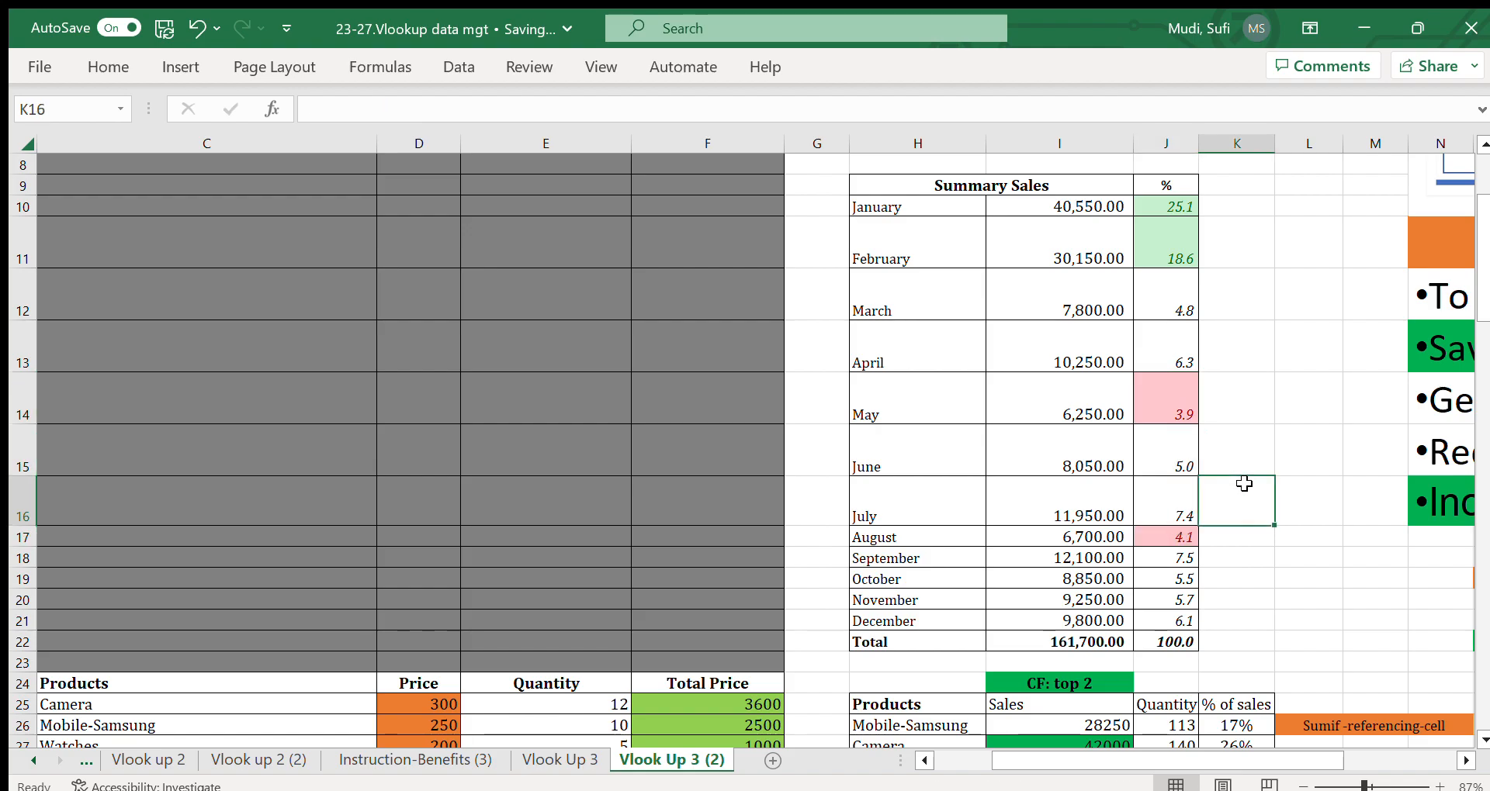
left_click(1165, 399)
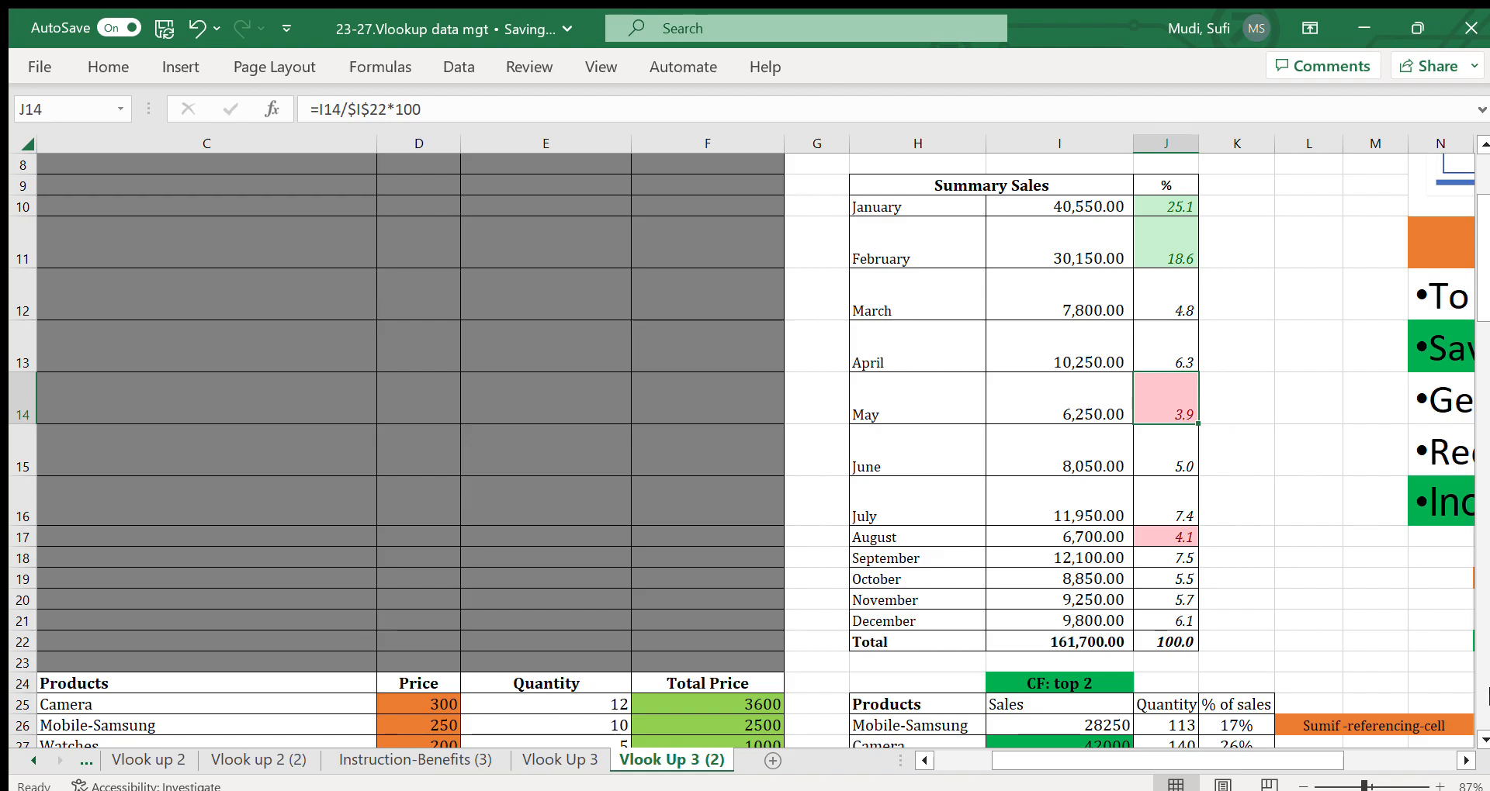
Step: Inspect the SUMIF in I26 over C$25:C$120 and F$25:F$120 giving Mobile-Samsung 28250
scroll("down", 3)
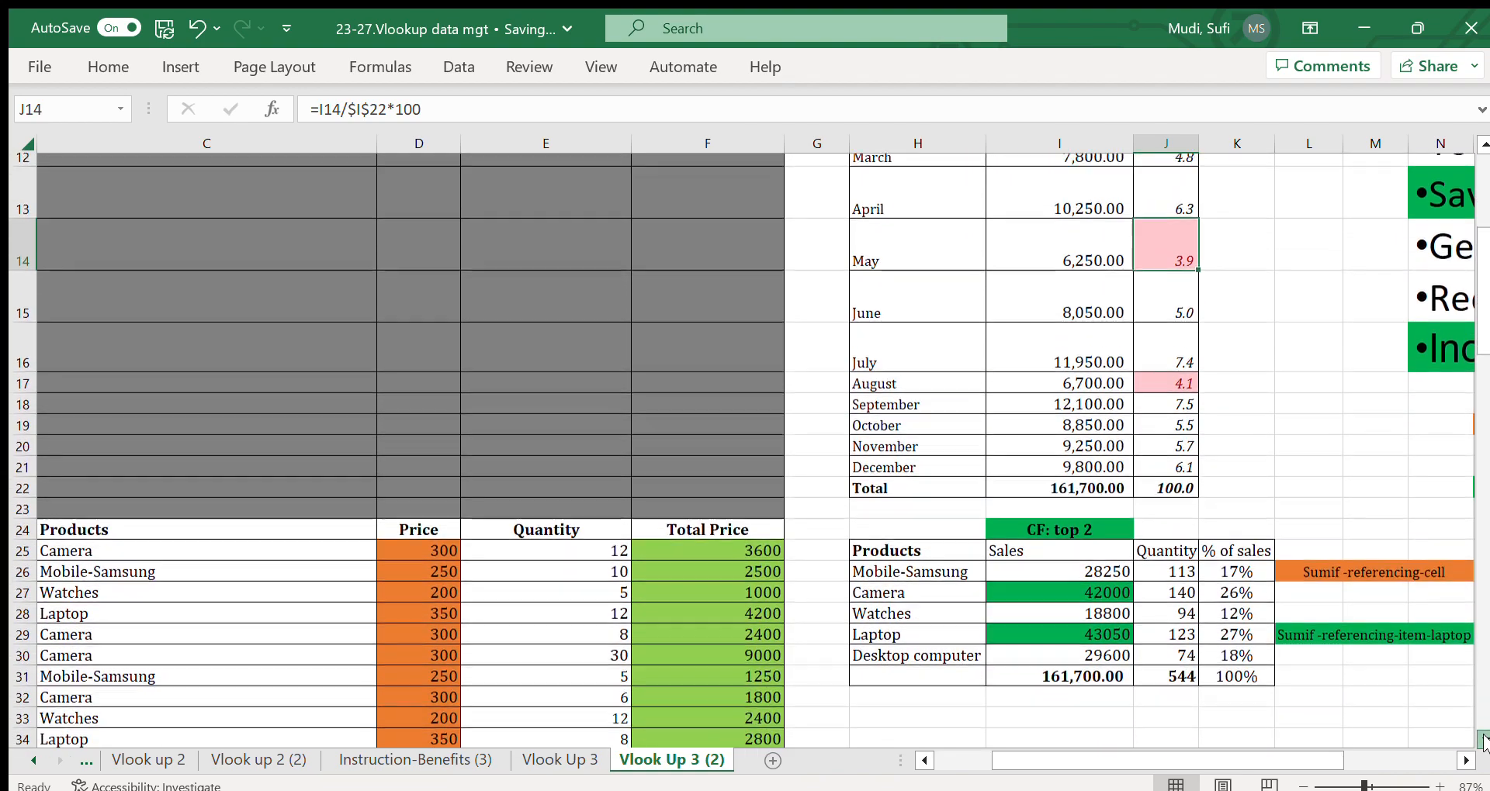
scroll("down", 3)
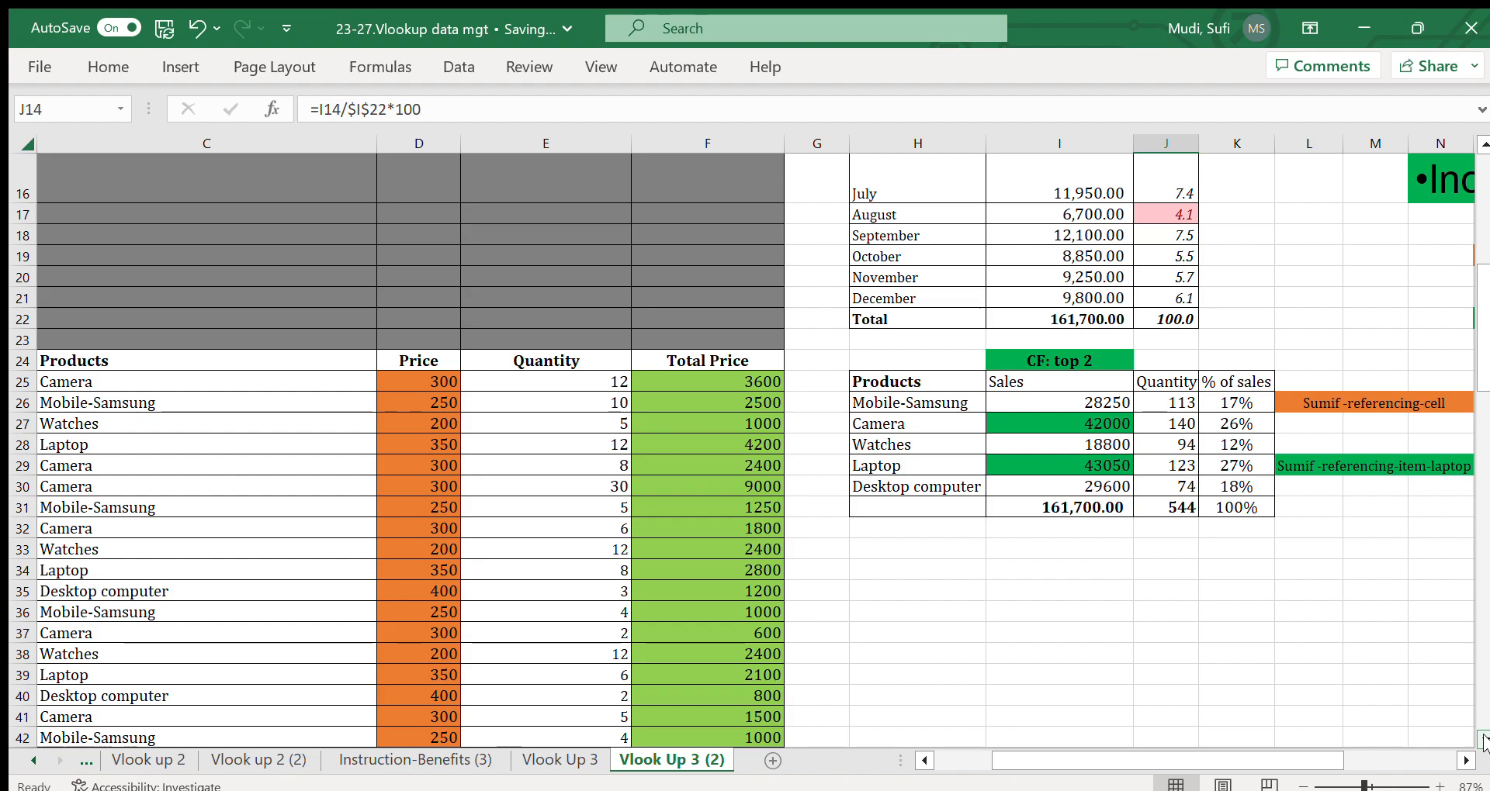
left_click(1059, 611)
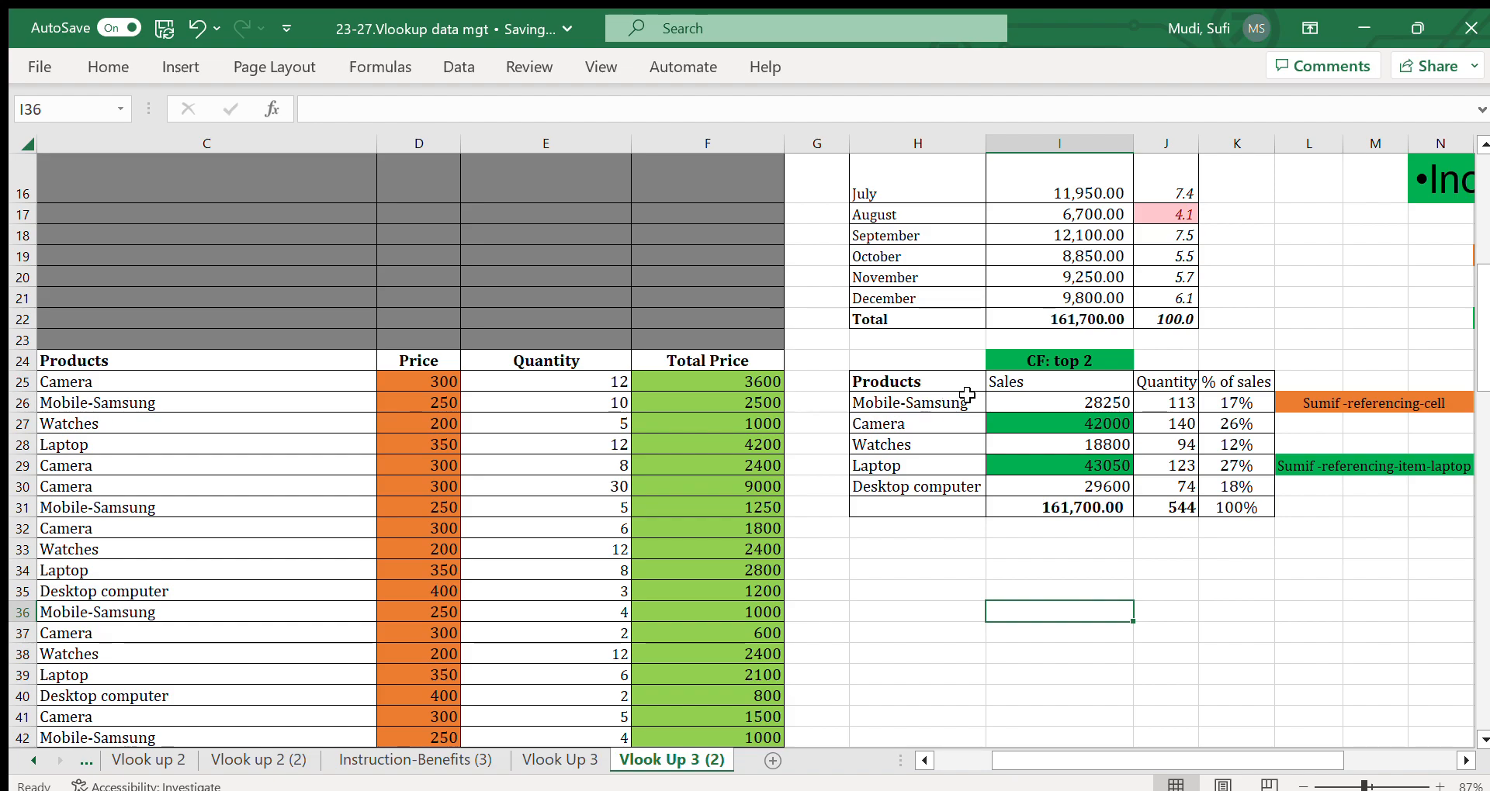
left_click(1059, 403)
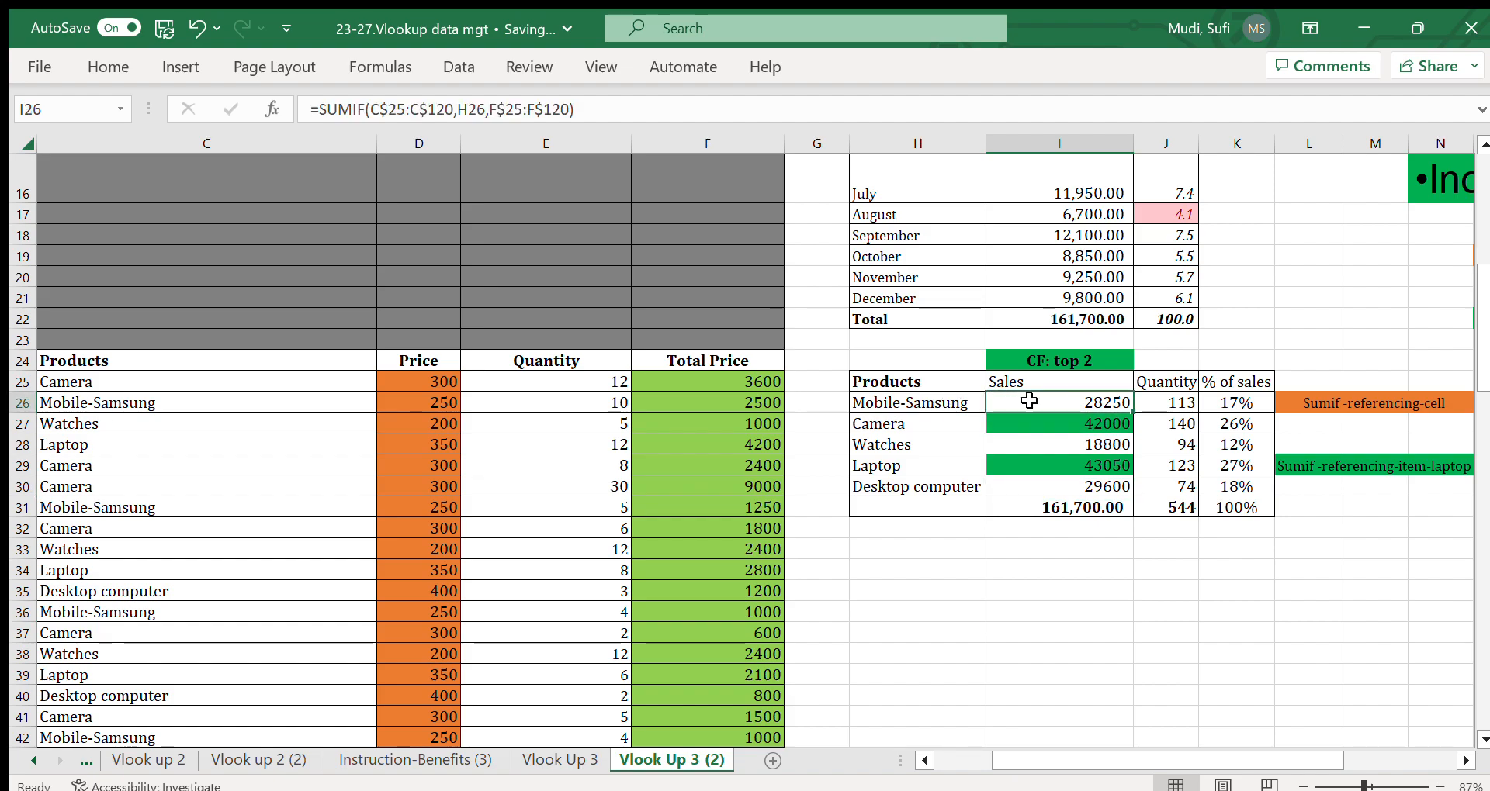
left_click(915, 403)
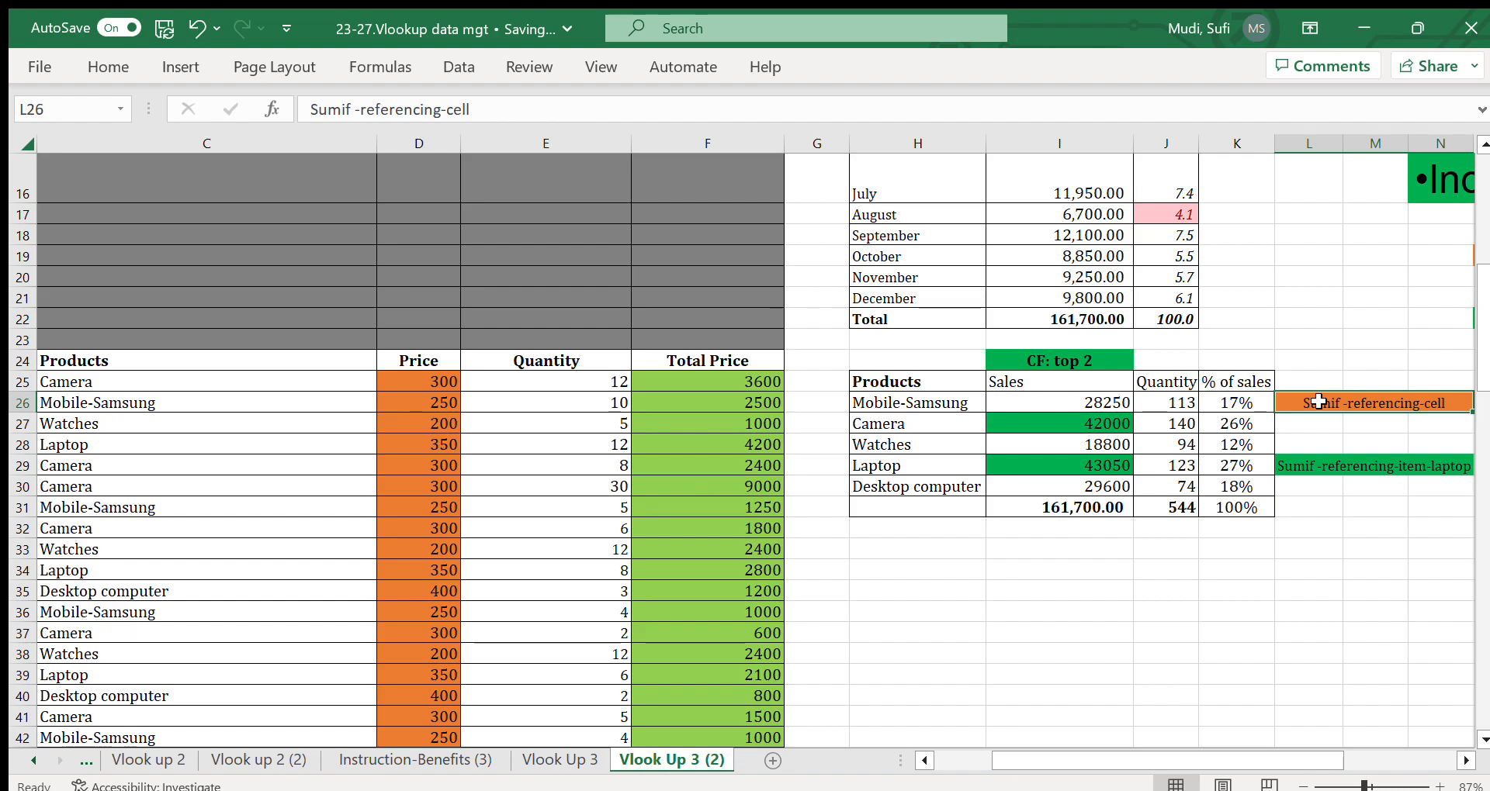
left_click(1059, 403)
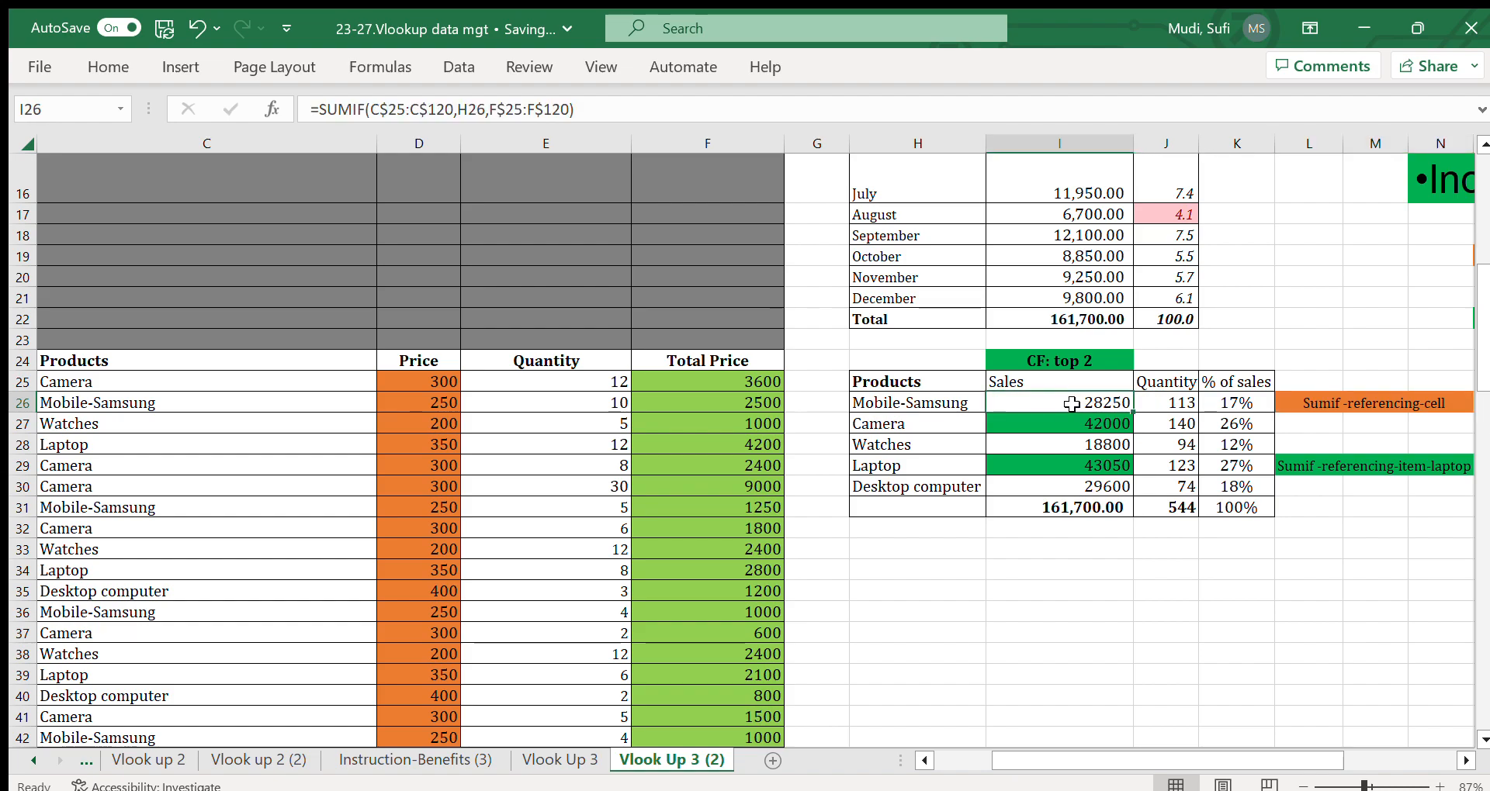
mouse_move(977, 382)
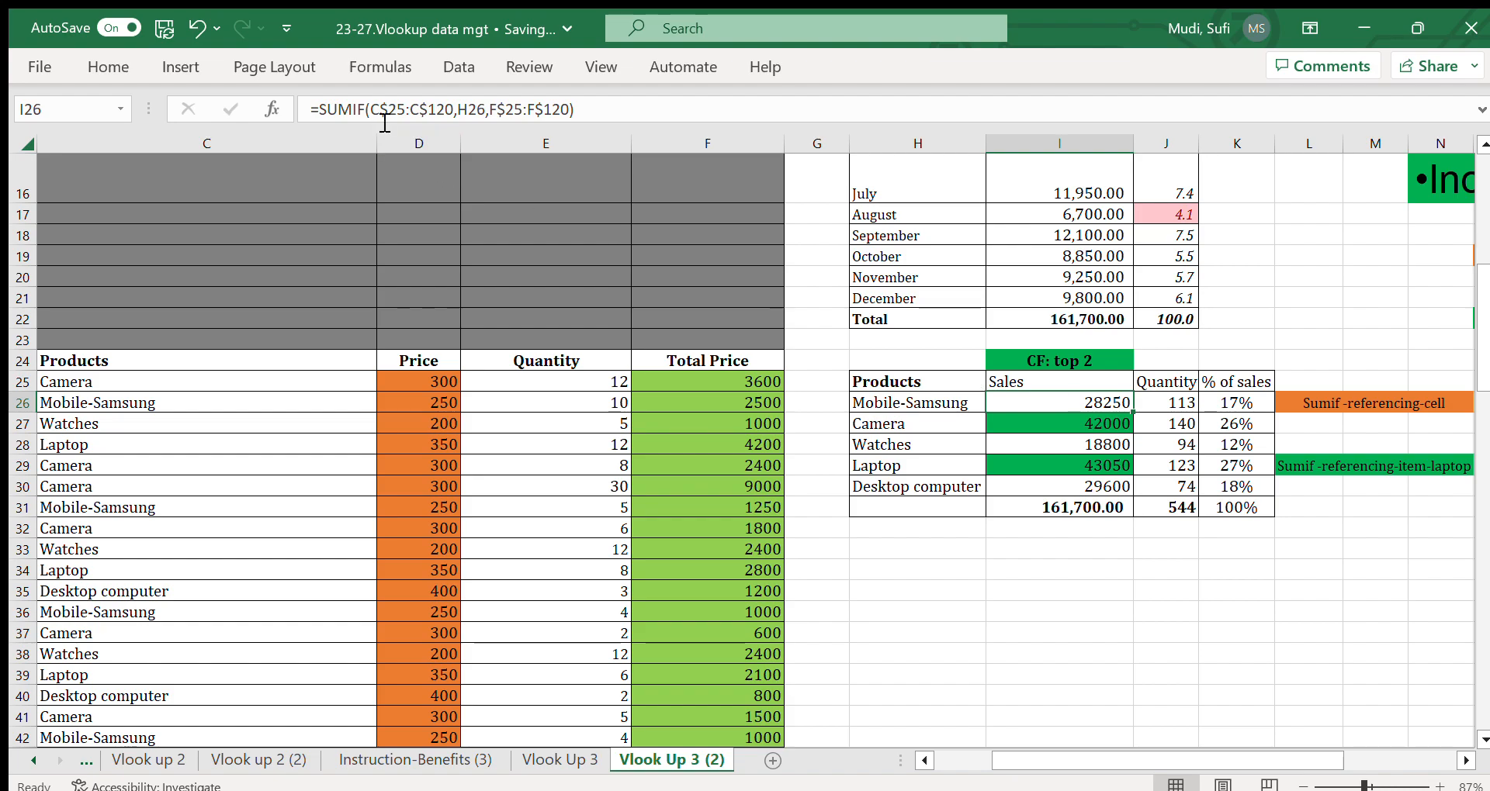
mouse_move(794, 293)
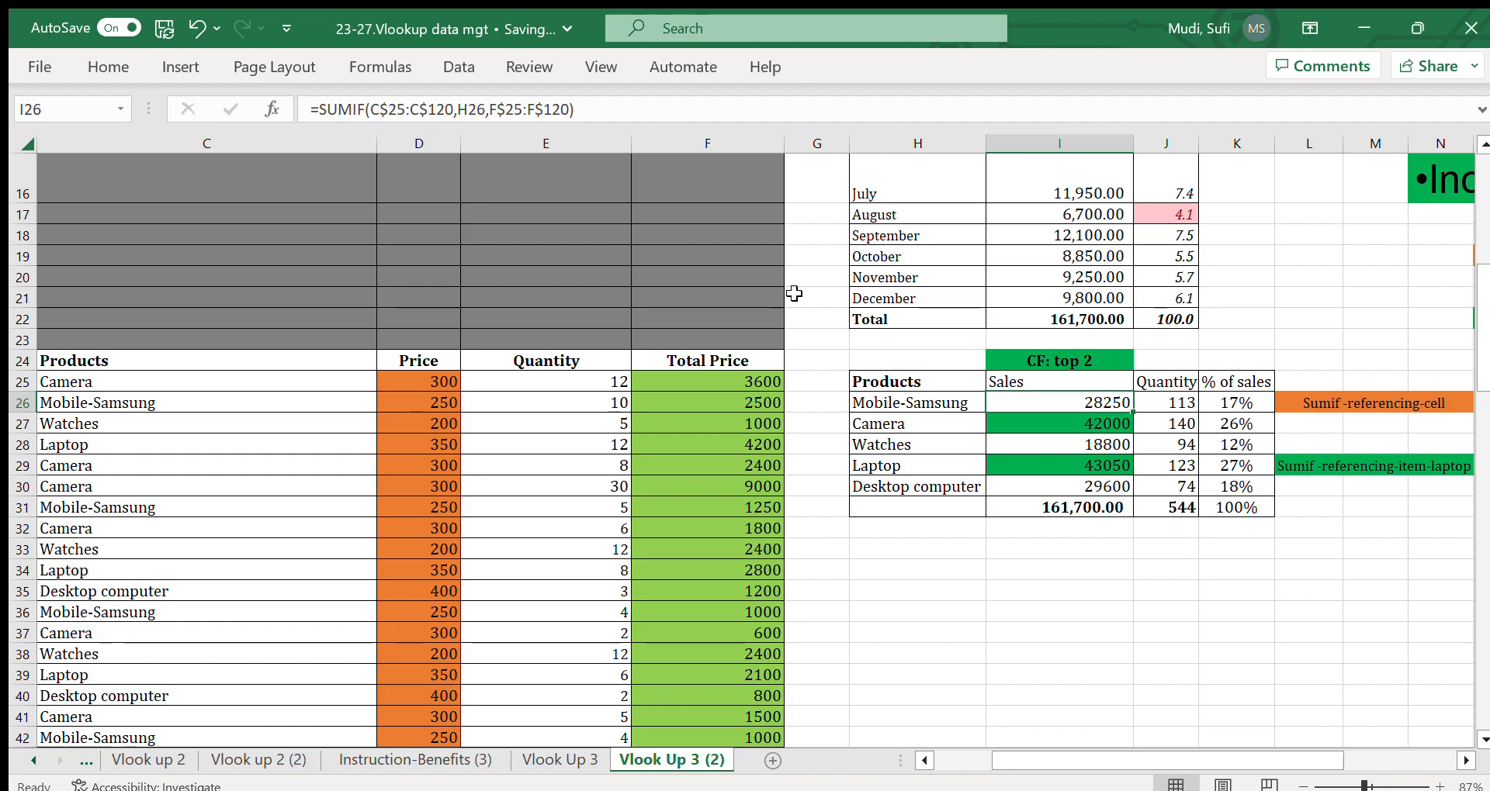
double_click(1058, 403)
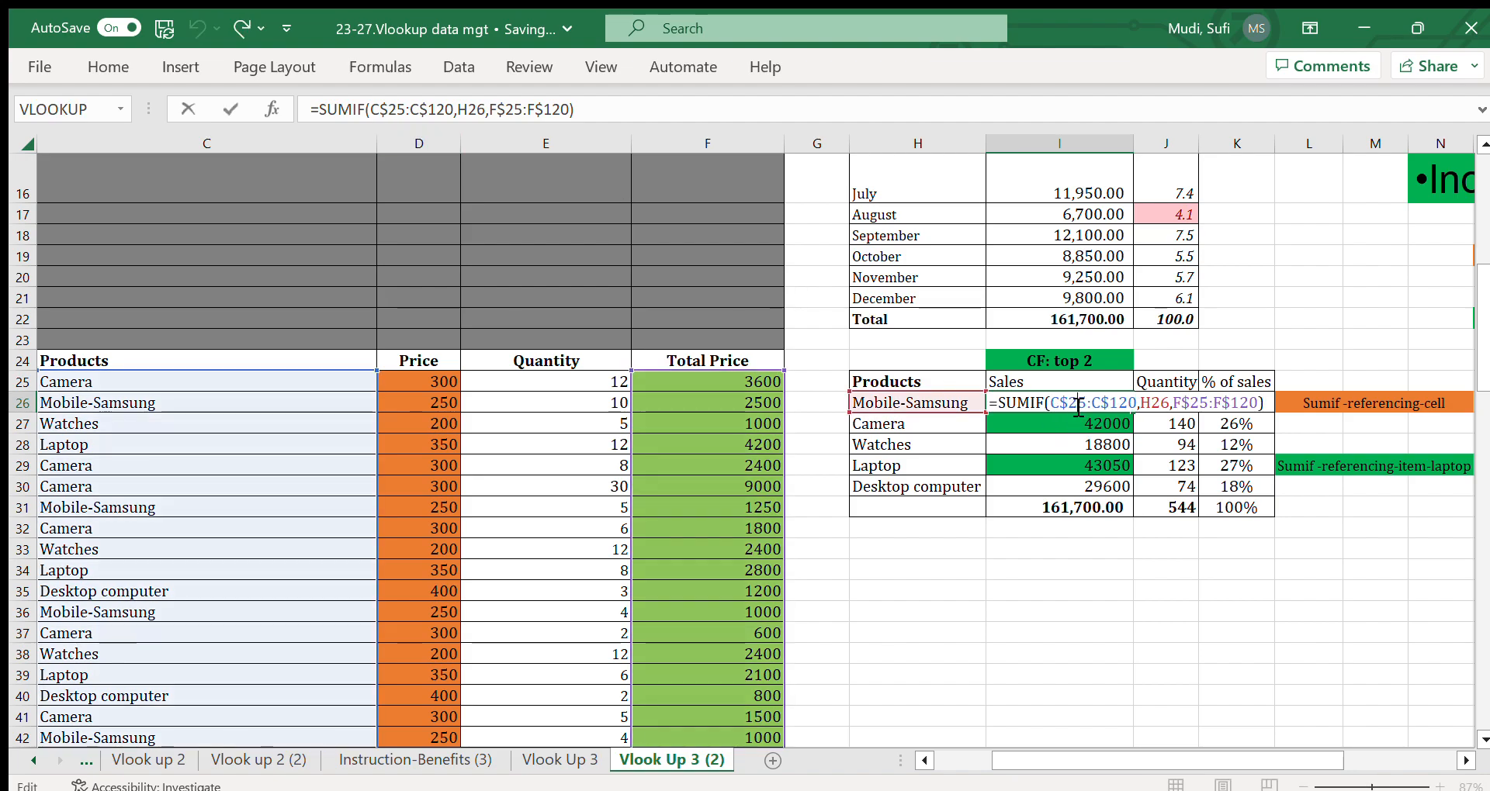
mouse_move(130, 404)
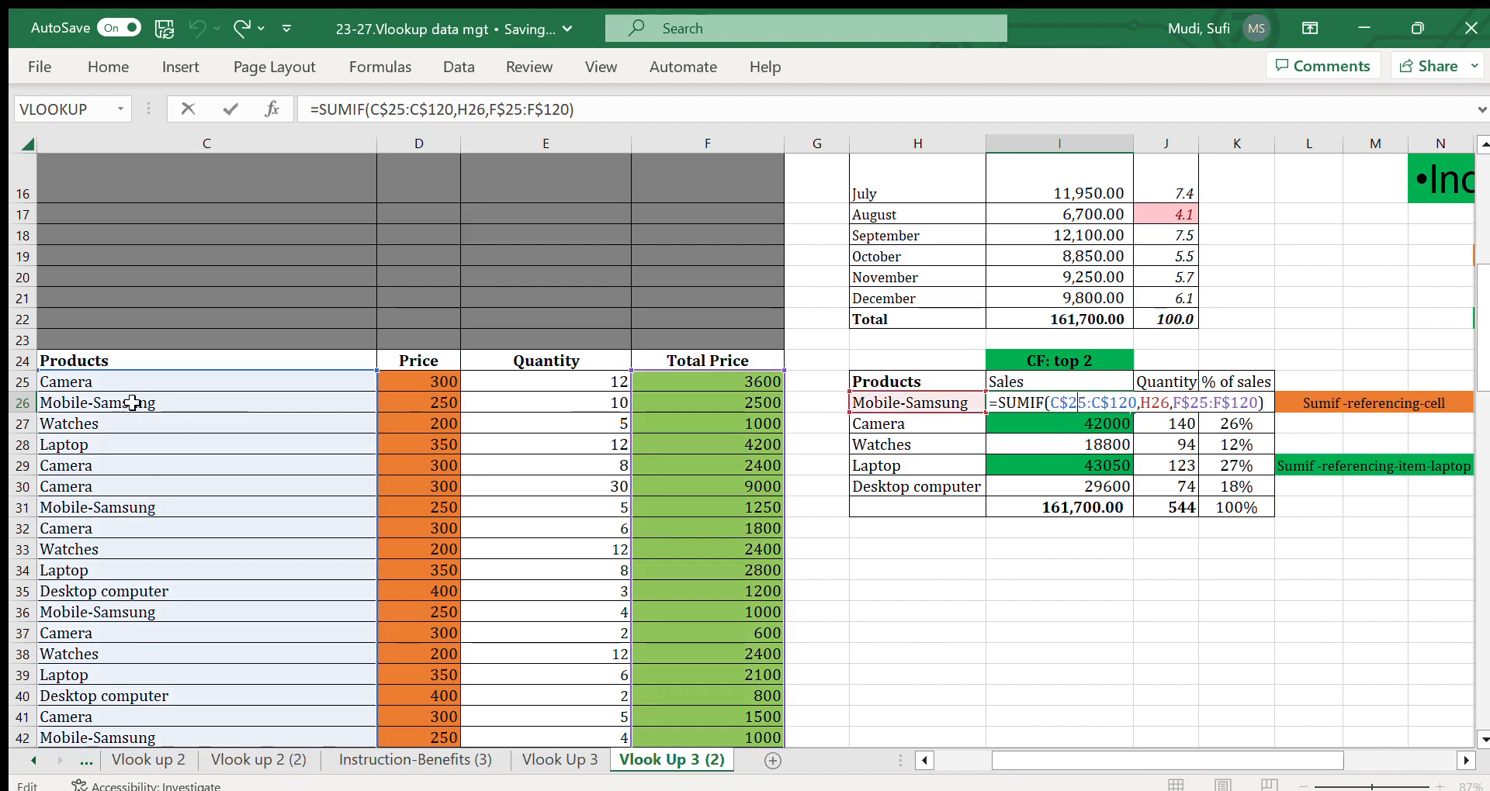
mouse_move(132, 391)
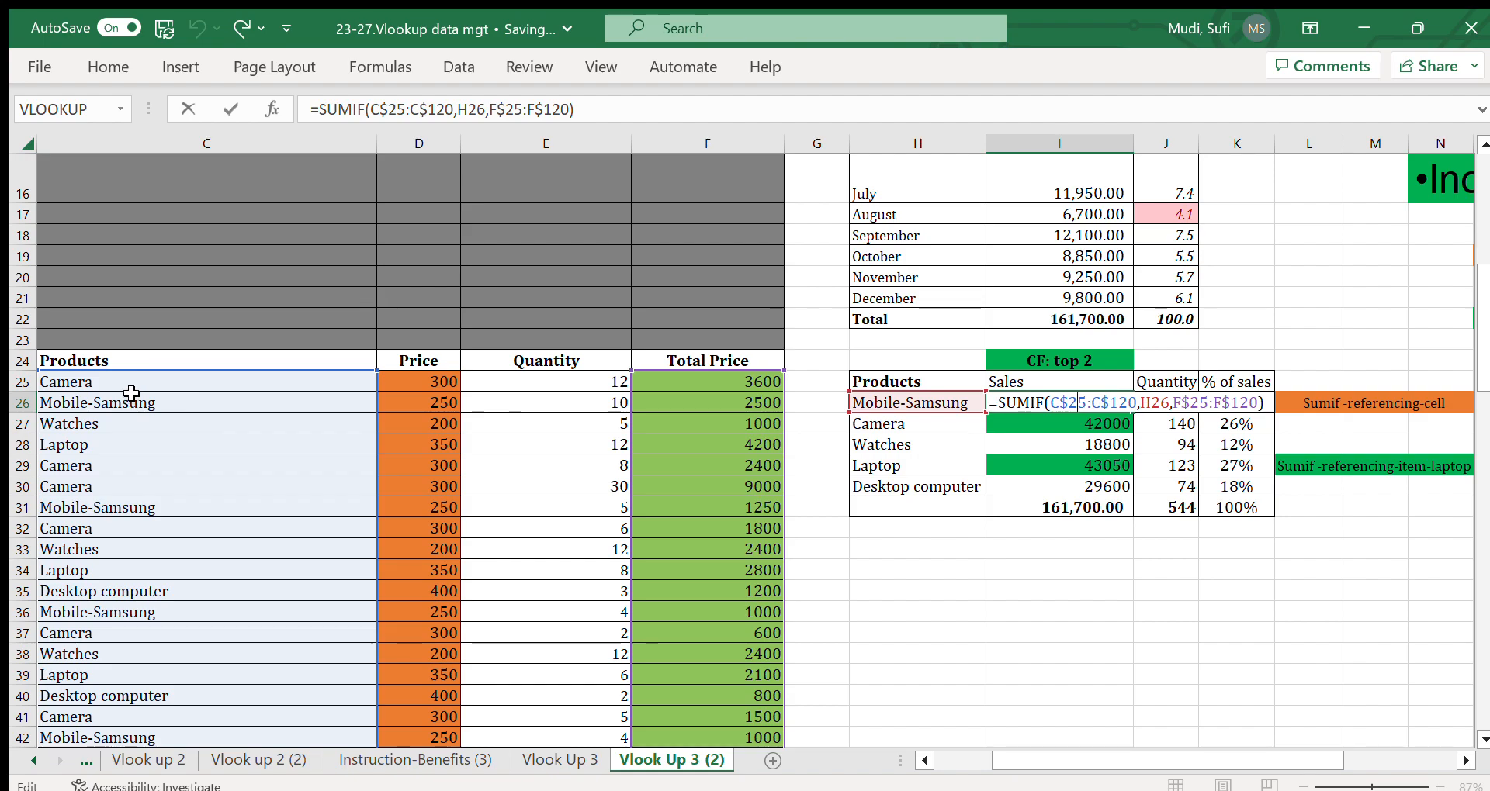
mouse_move(129, 386)
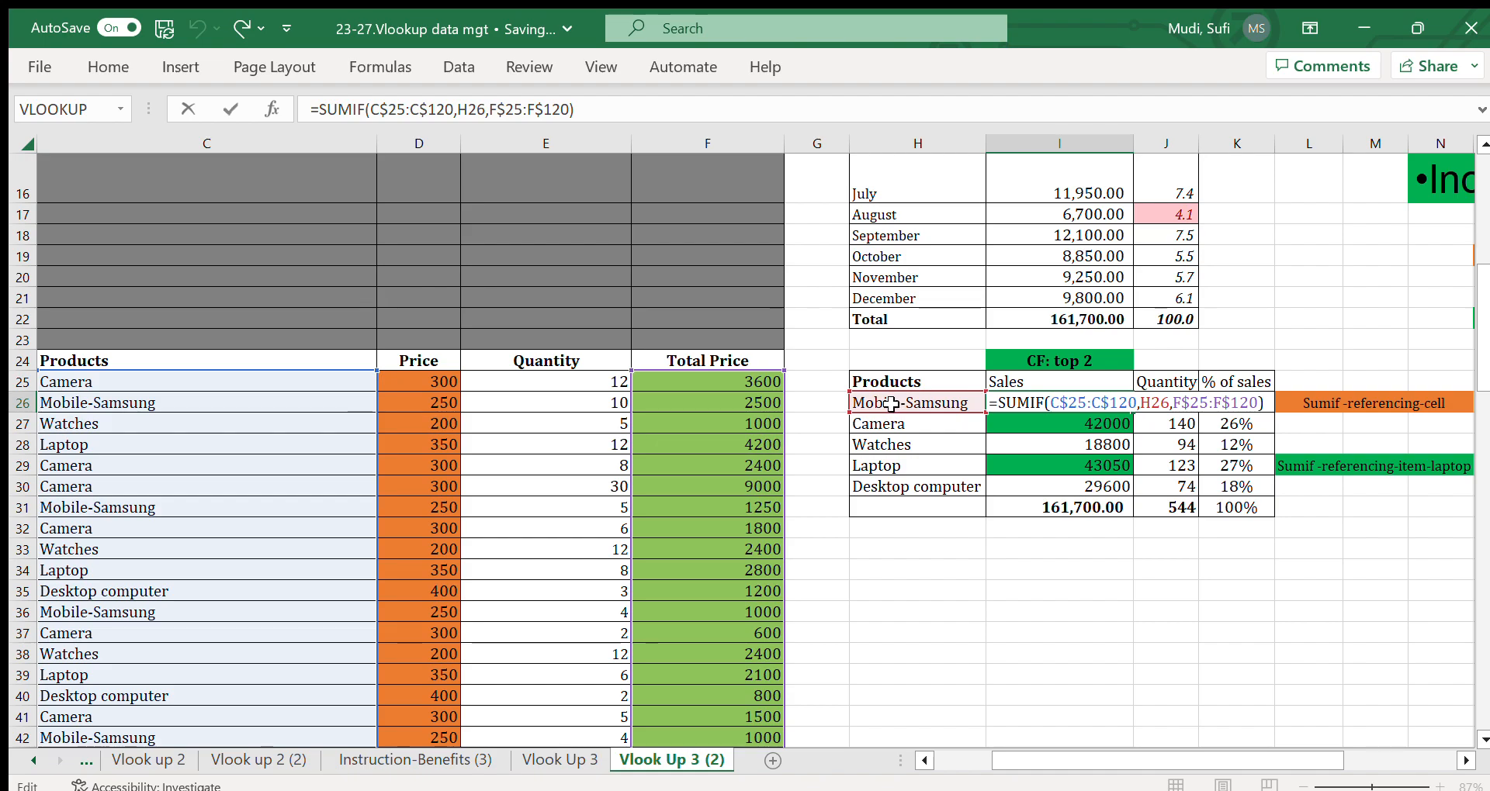
key("Enter")
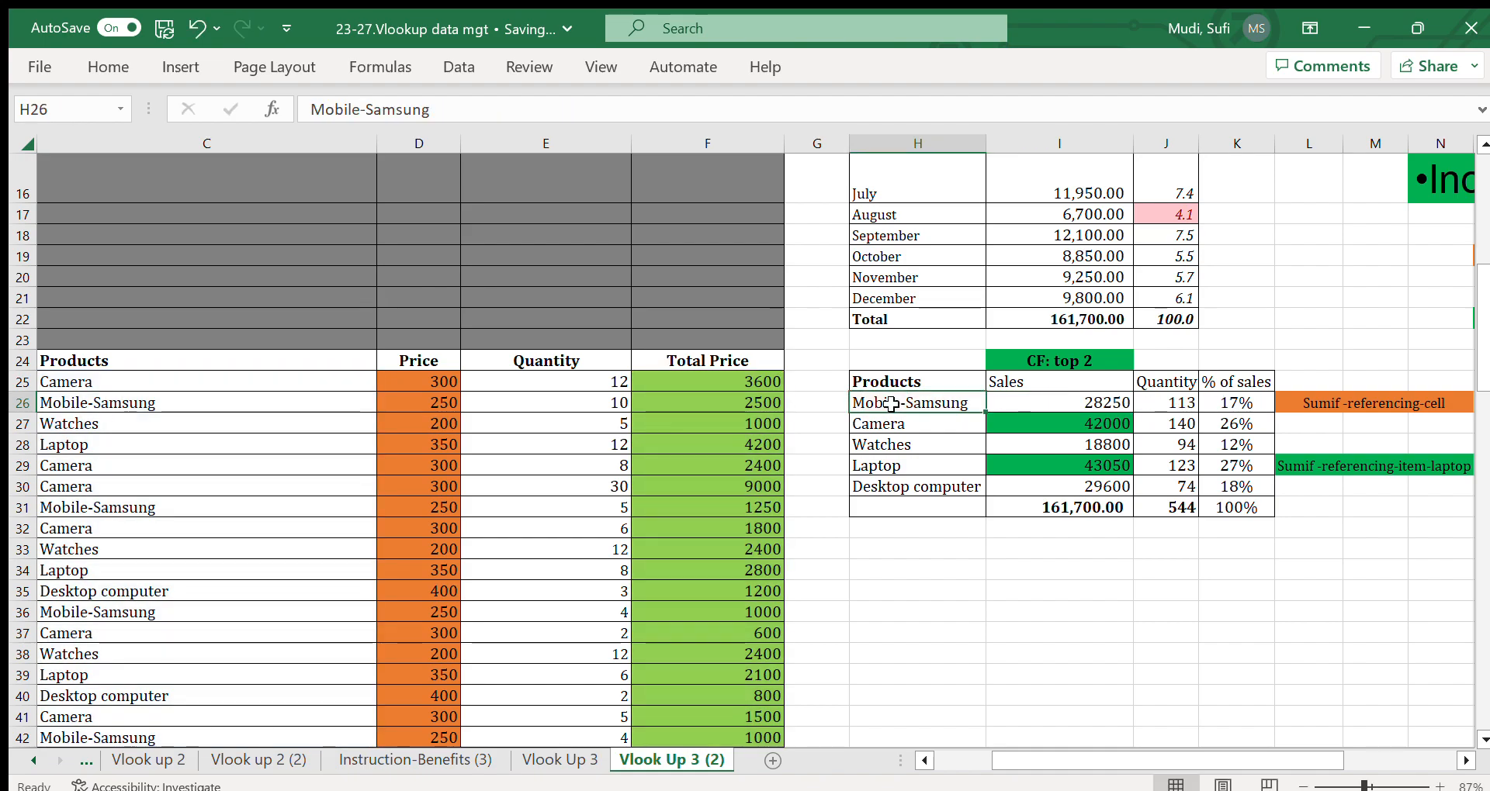
mouse_move(1090, 404)
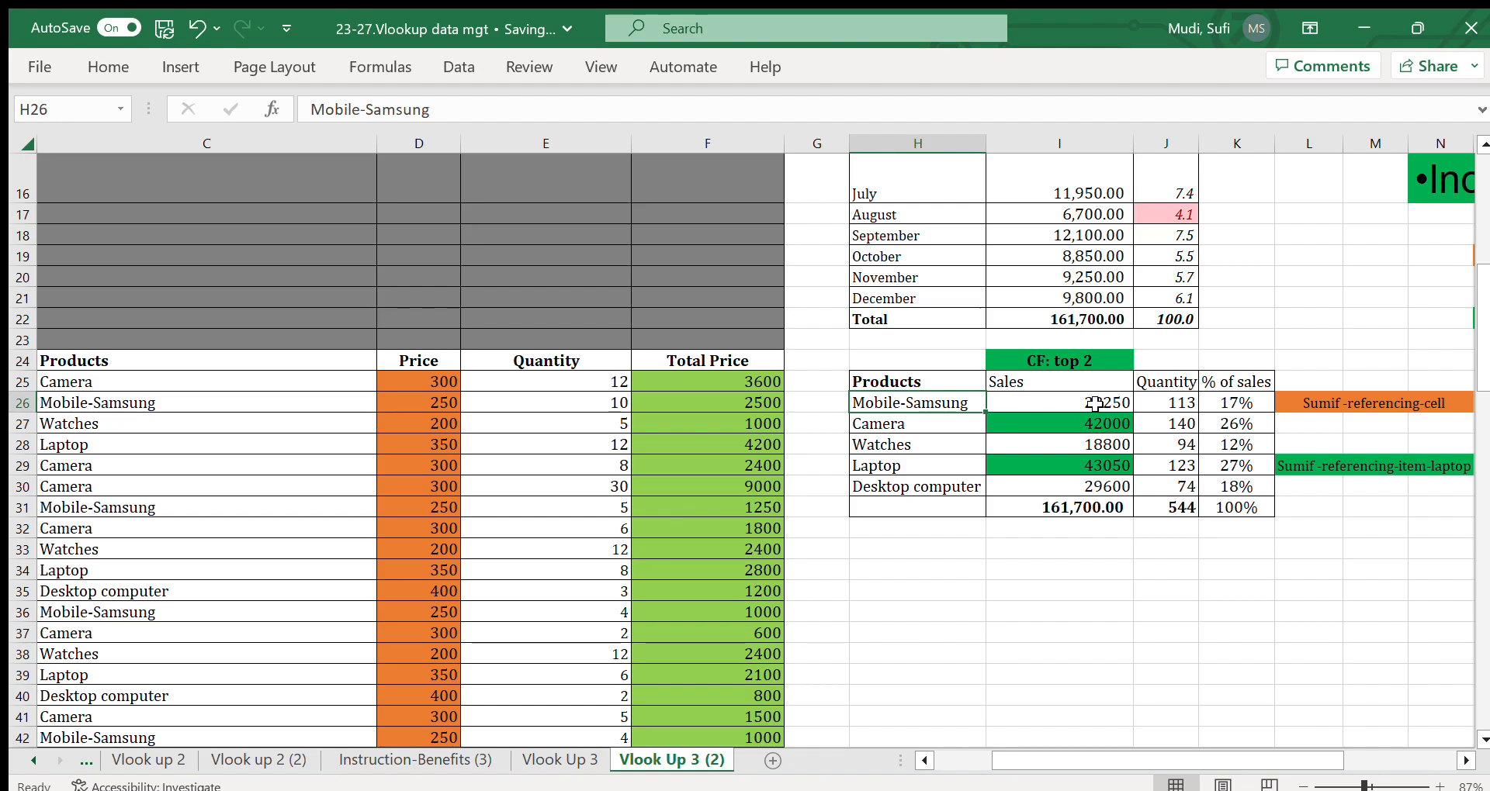
double_click(1058, 404)
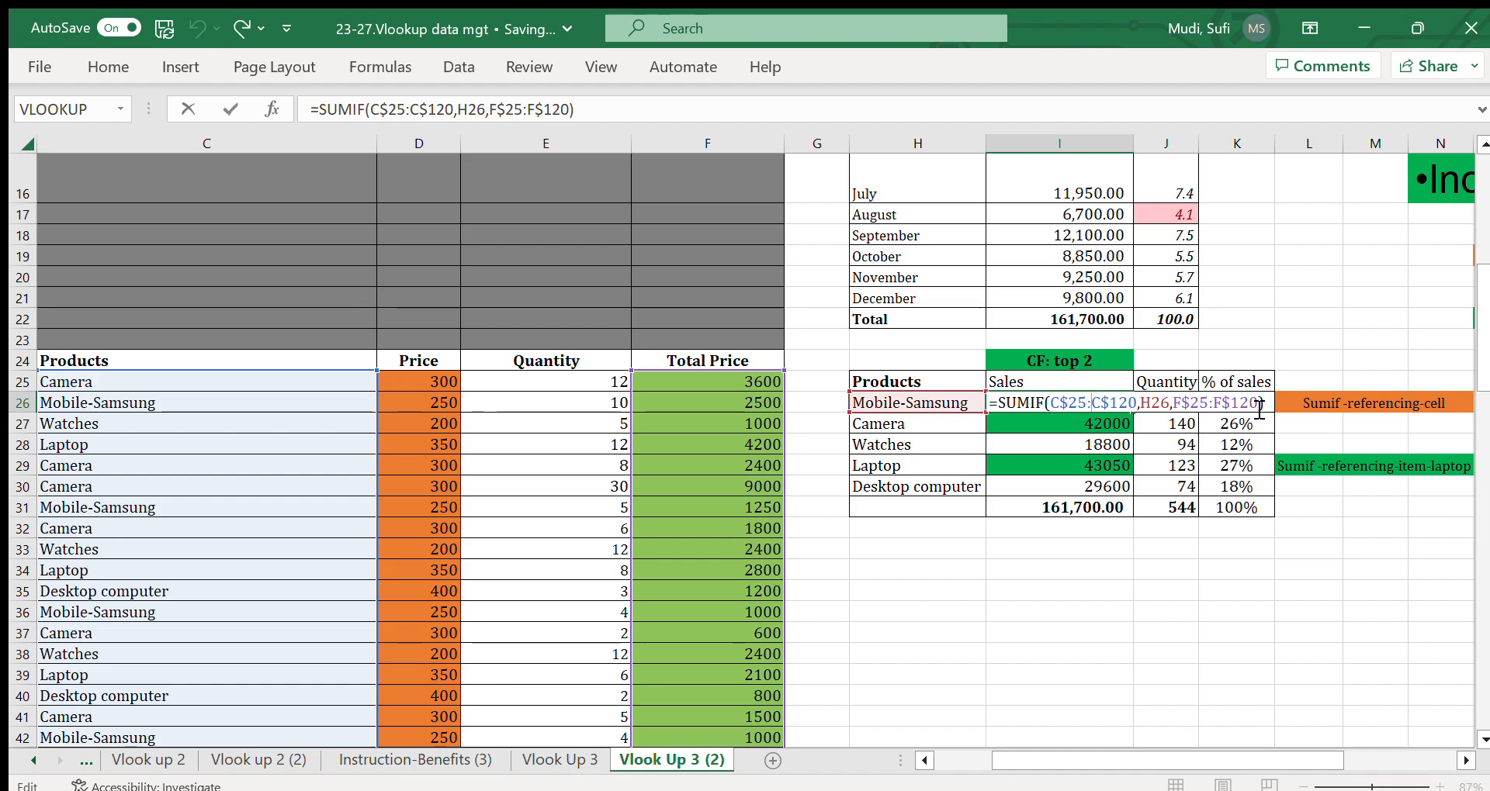
key("Enter")
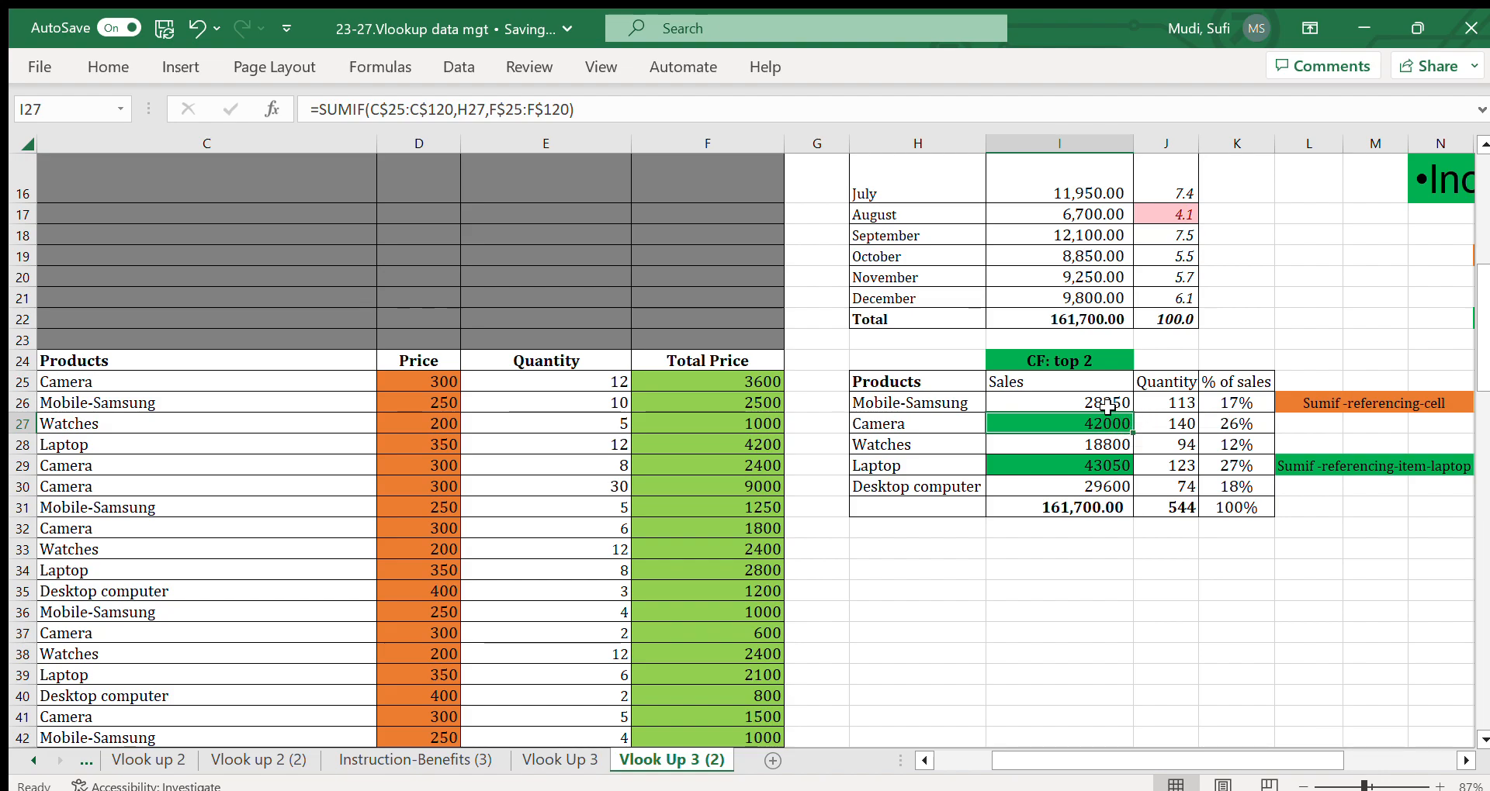
left_click(1058, 403)
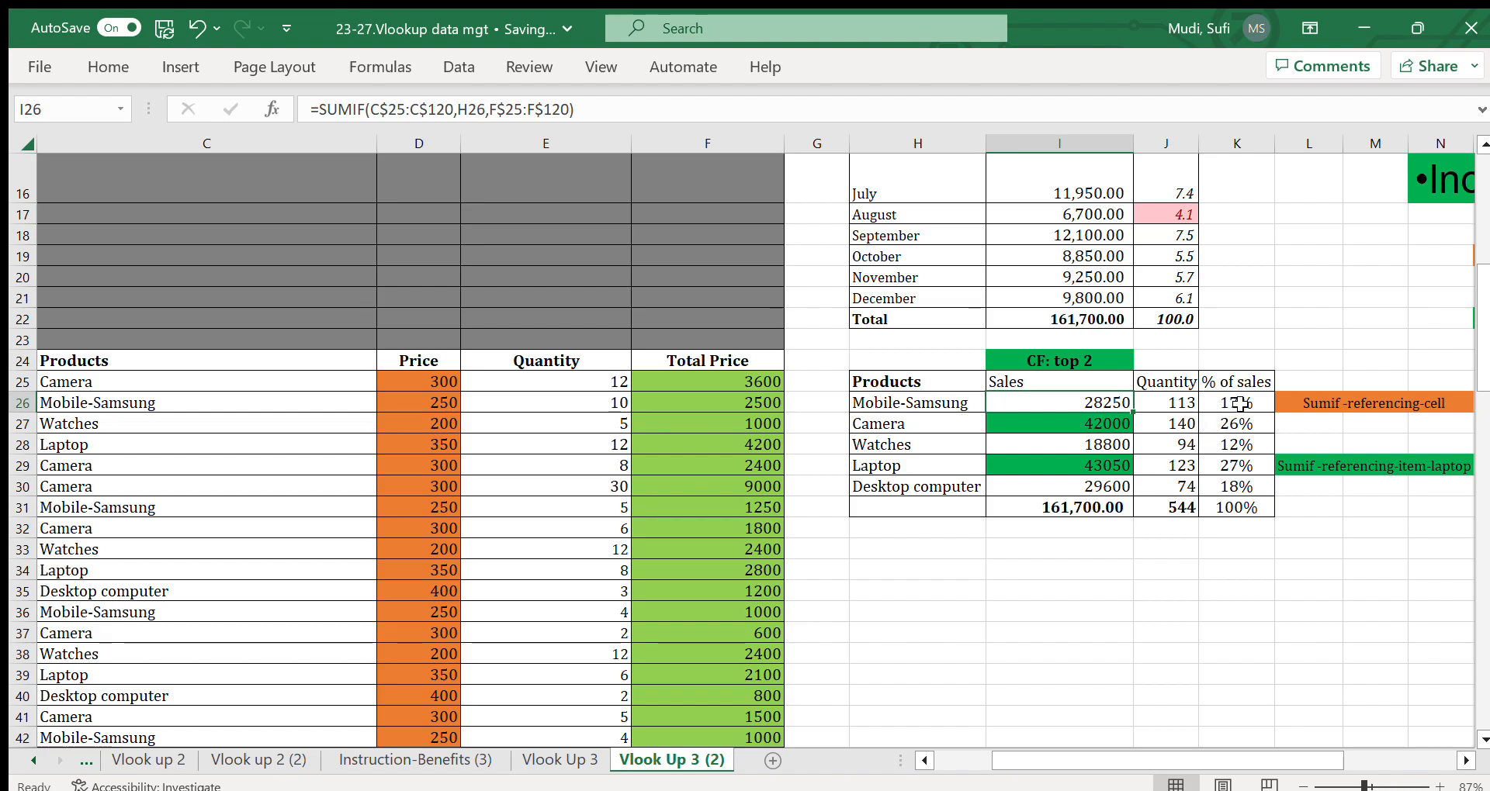
left_click(1236, 404)
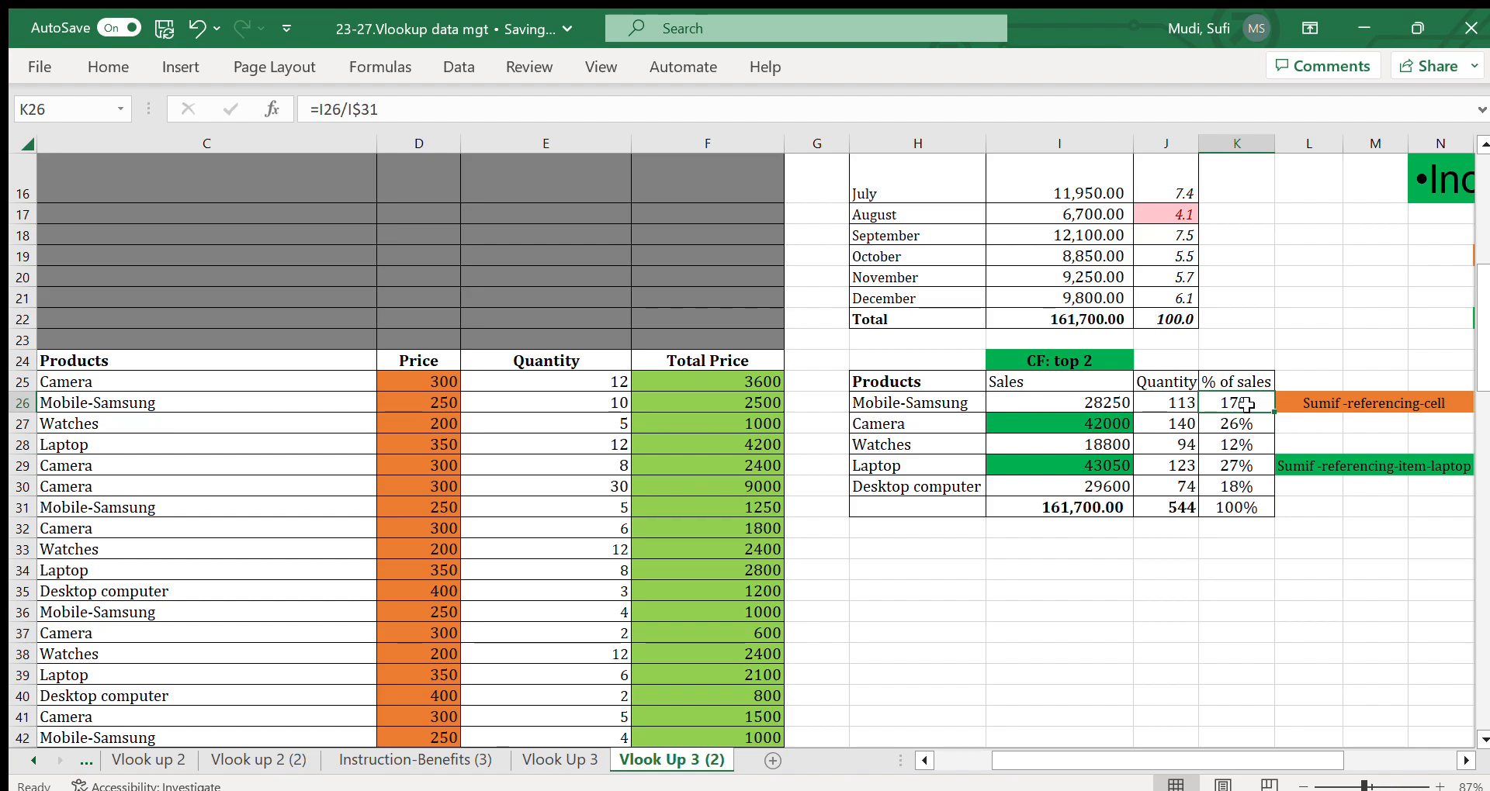
left_click(1066, 508)
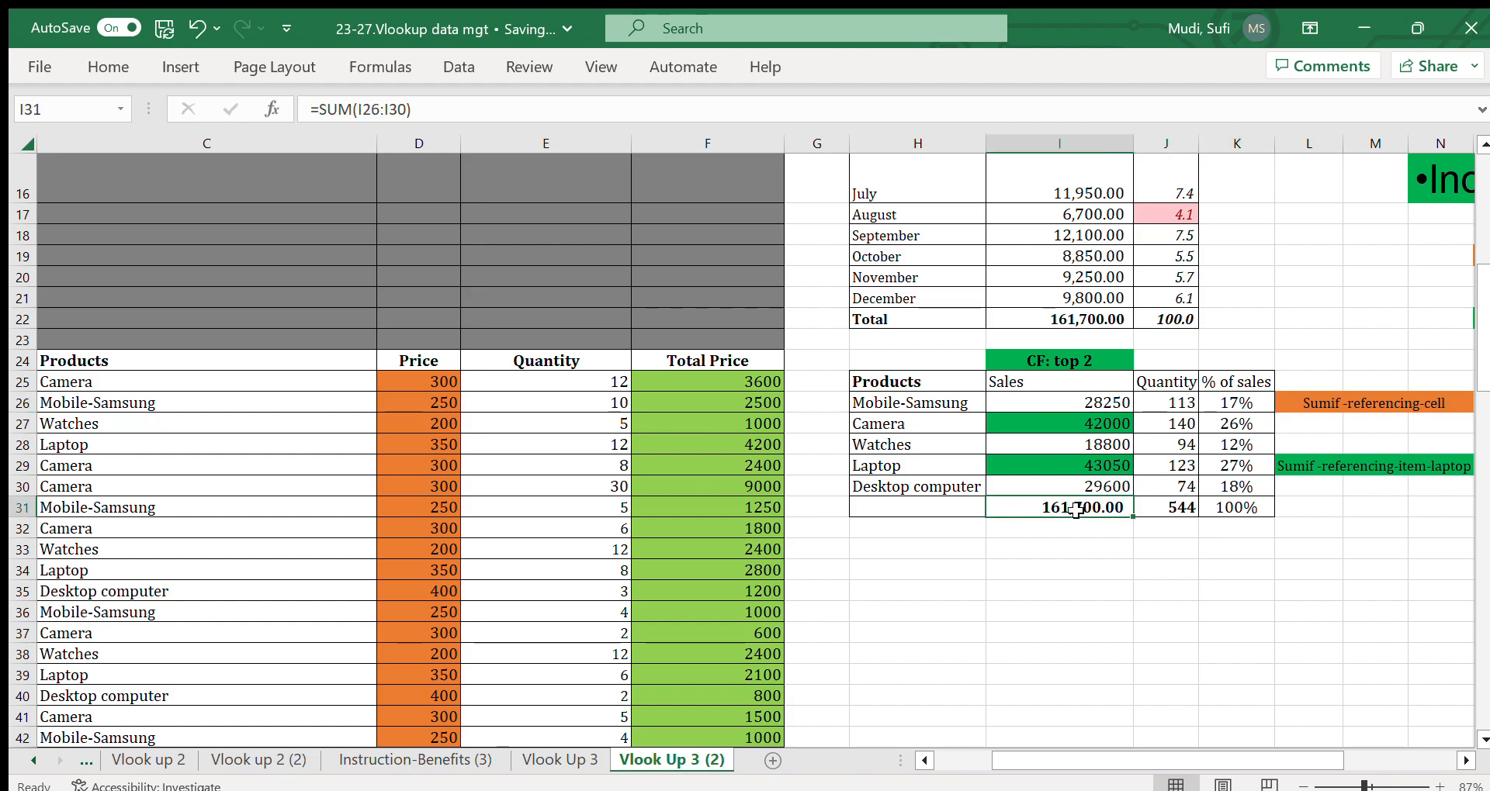
left_click(916, 404)
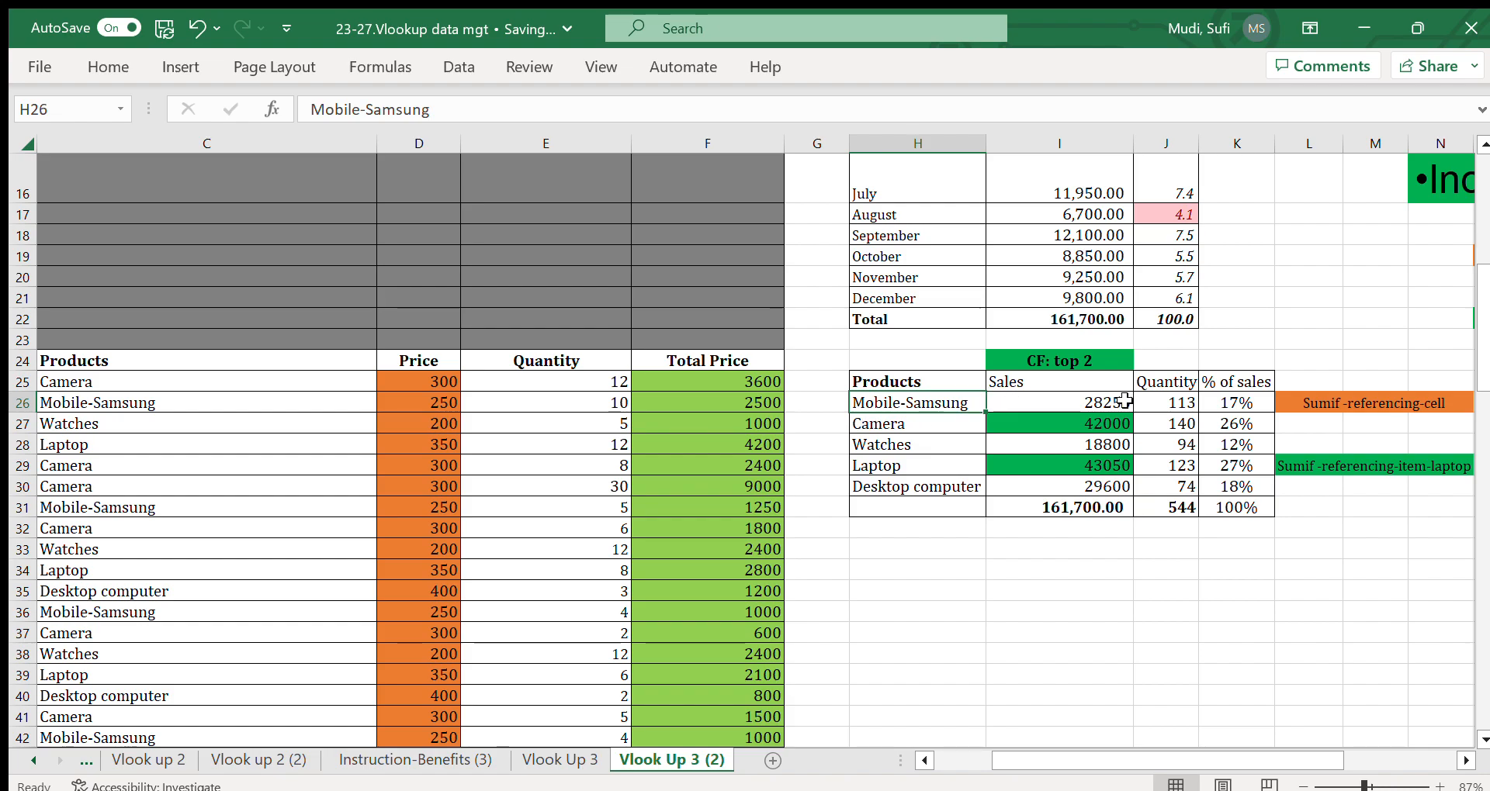
left_click(1167, 403)
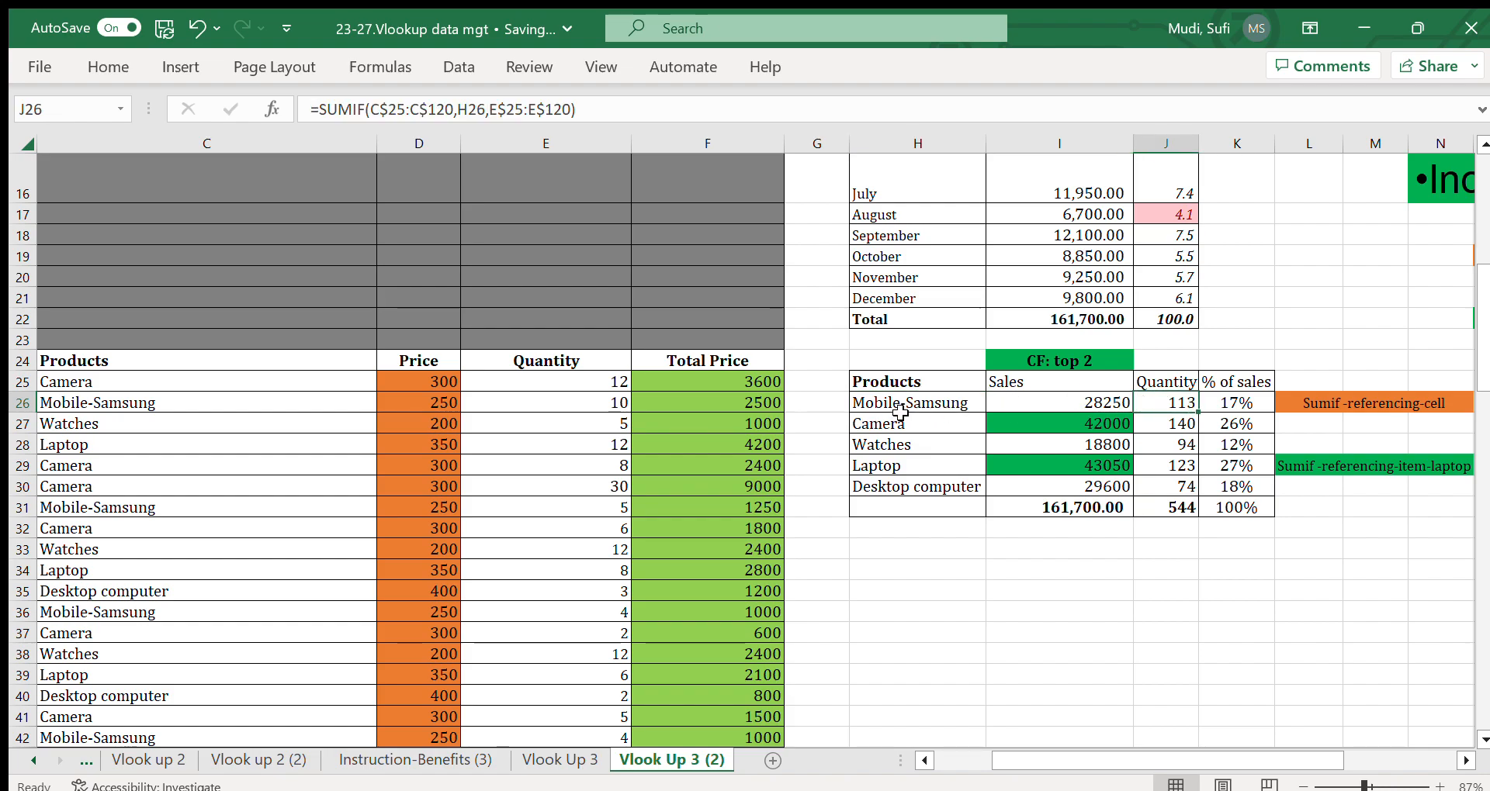
left_click(916, 403)
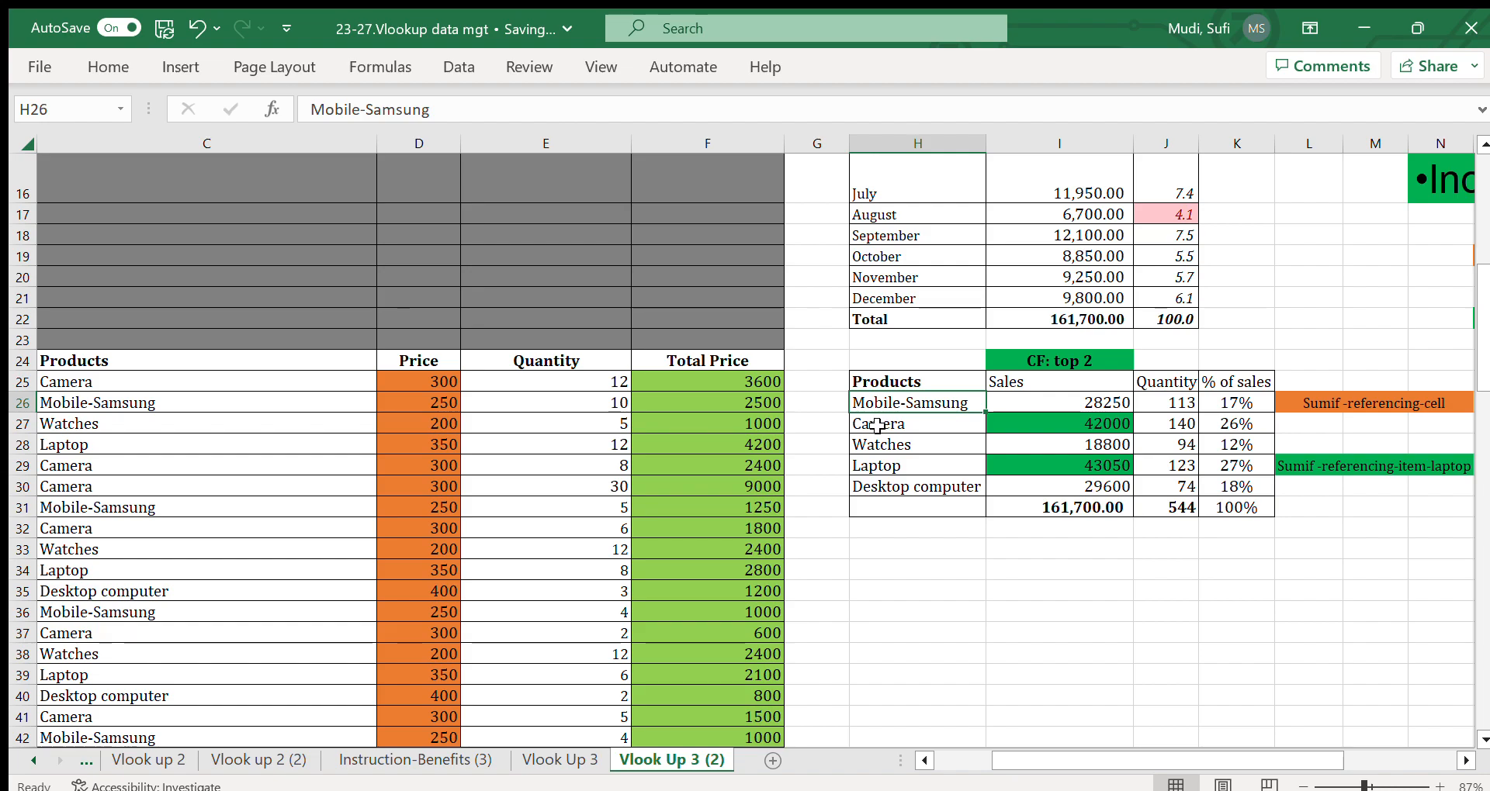
left_click(915, 424)
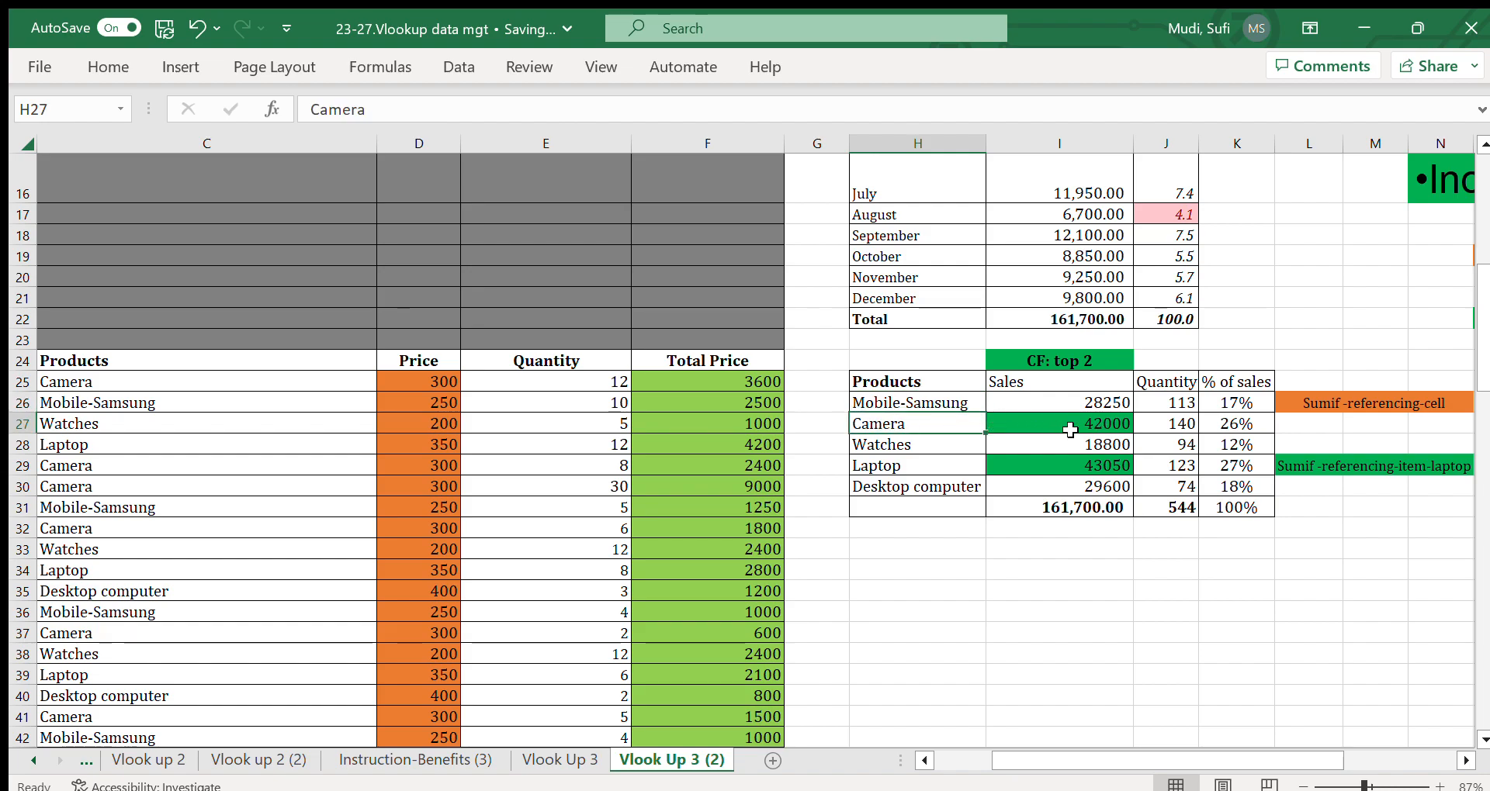
mouse_move(1044, 424)
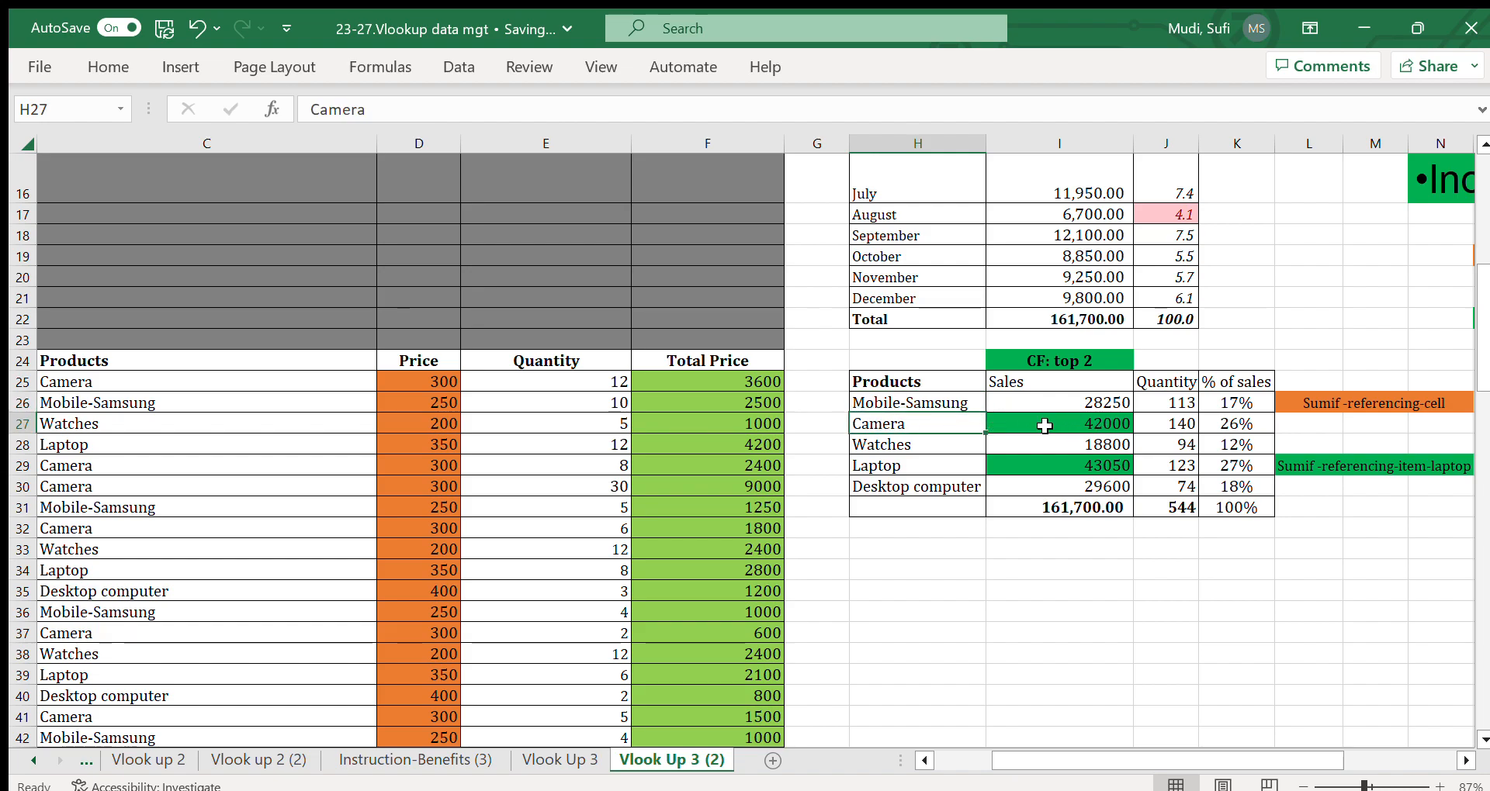
left_click(1088, 424)
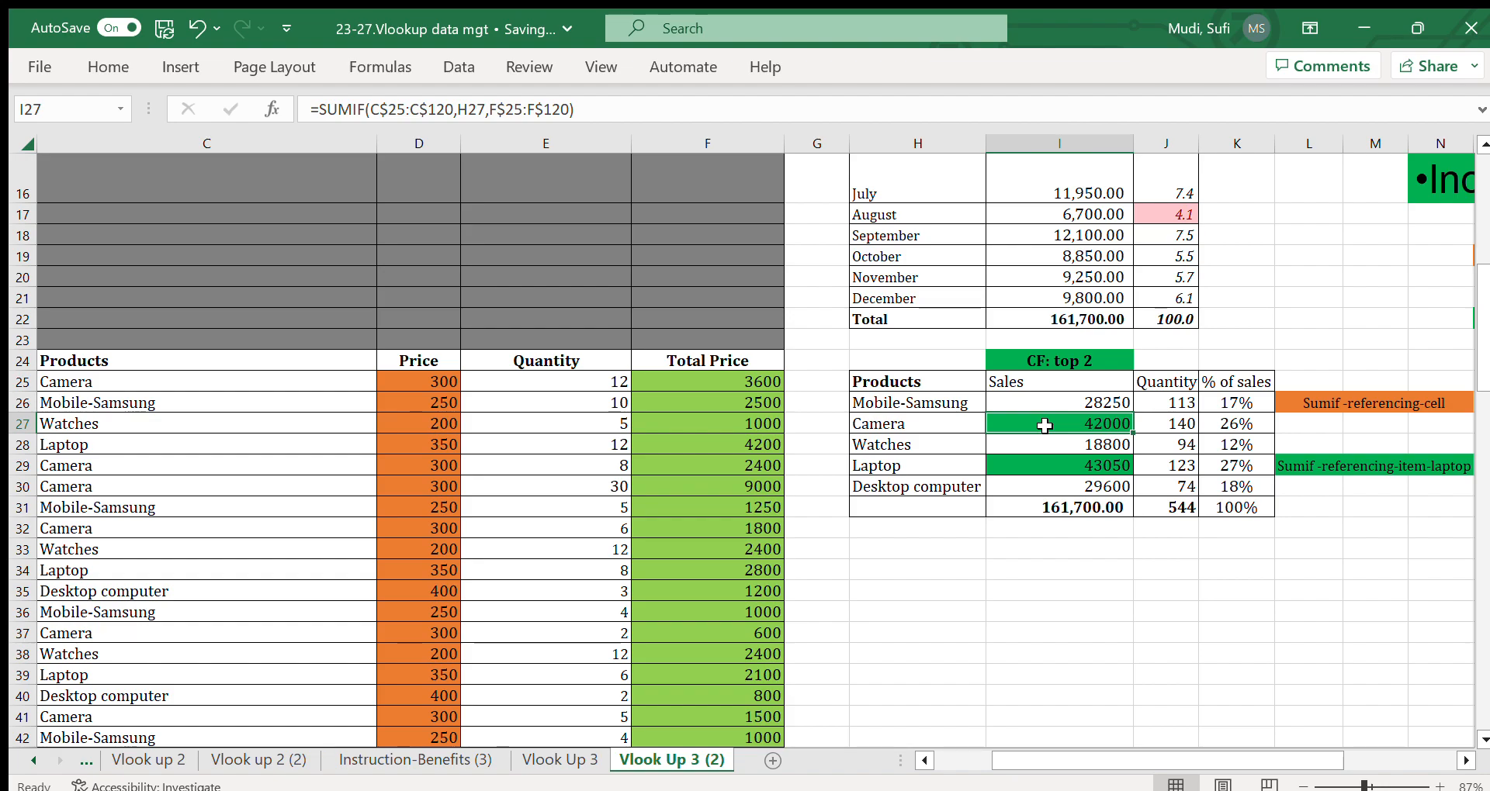
left_click(1166, 423)
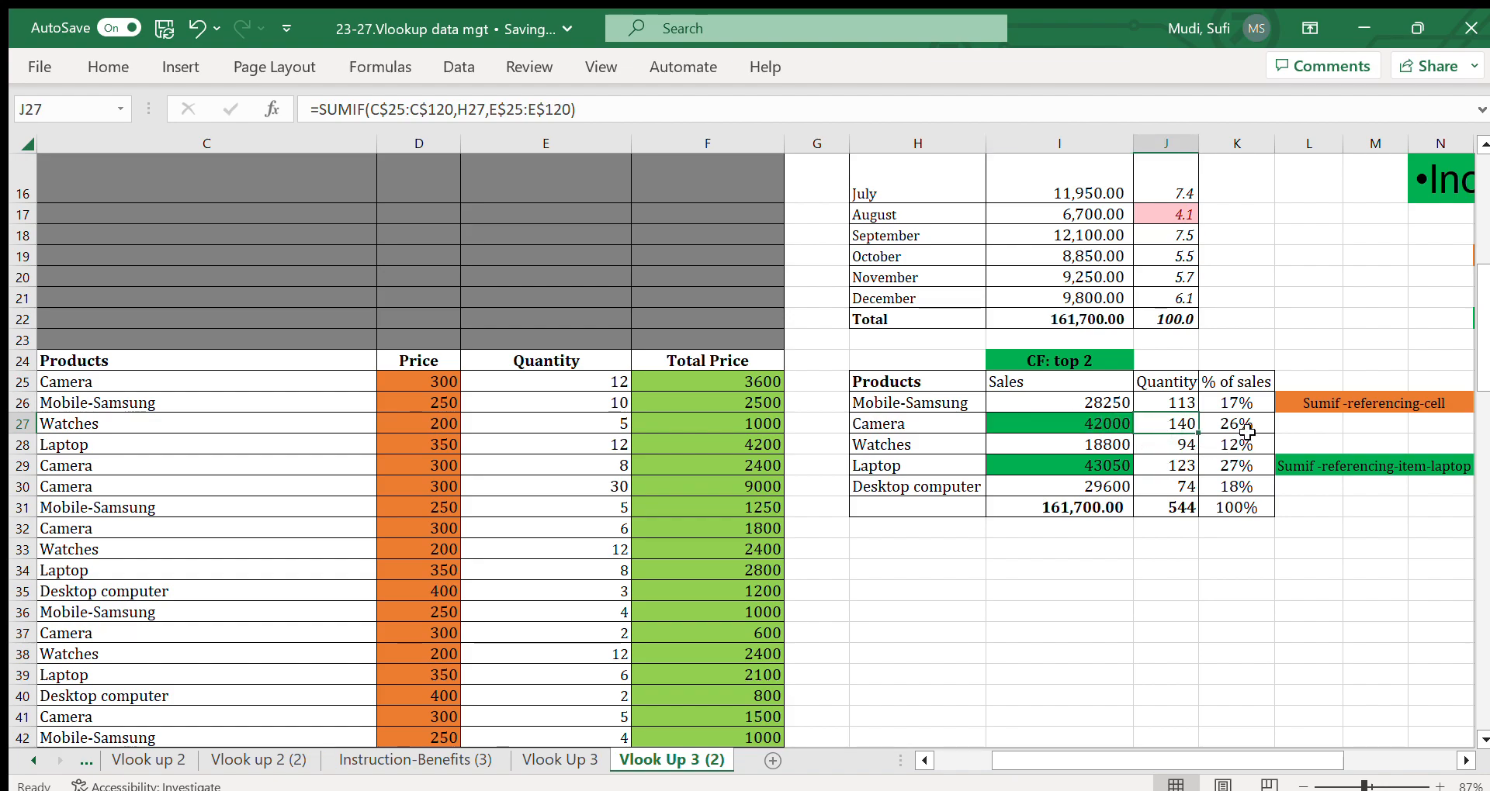
left_click(1235, 424)
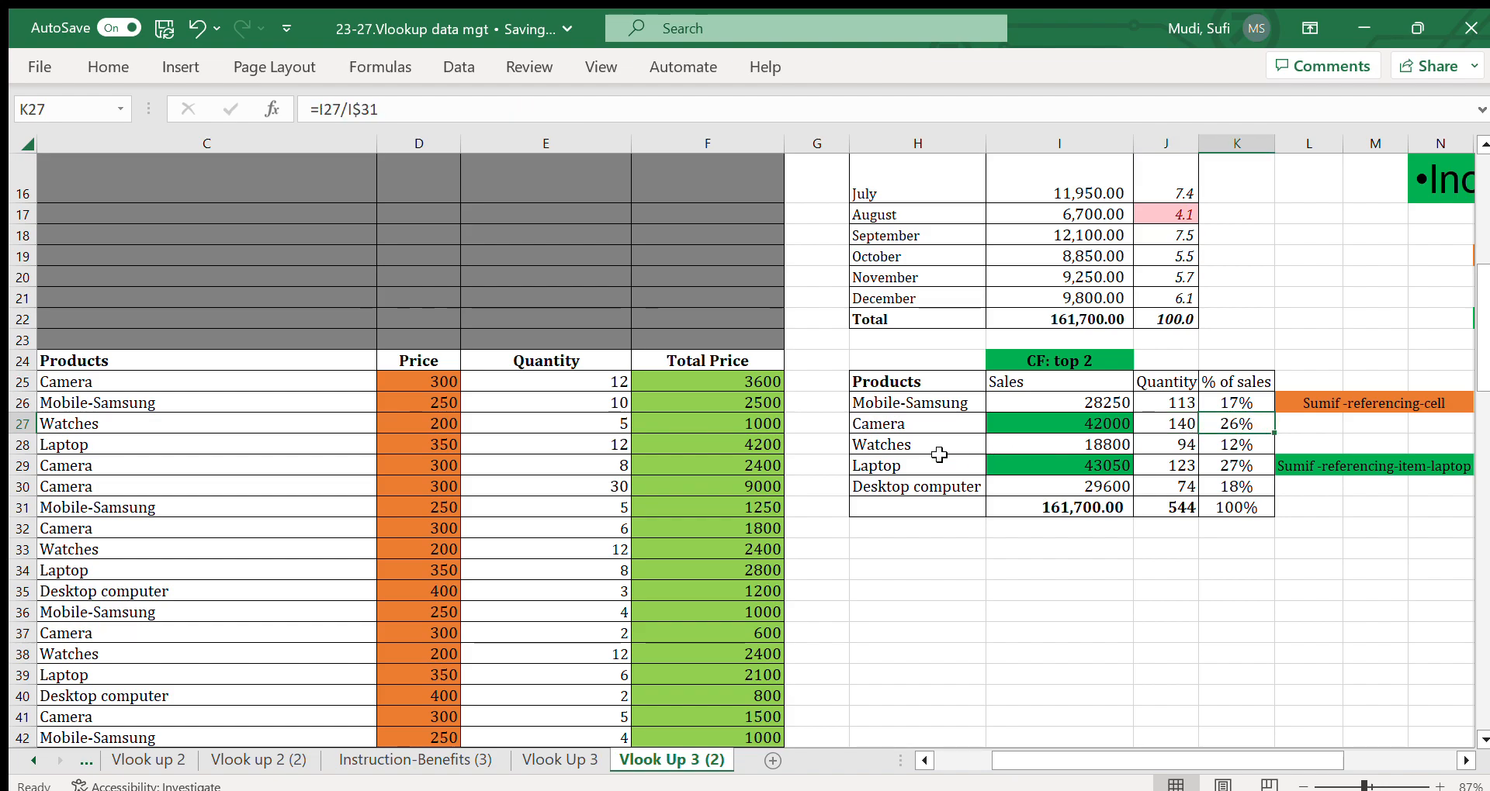
left_click(906, 444)
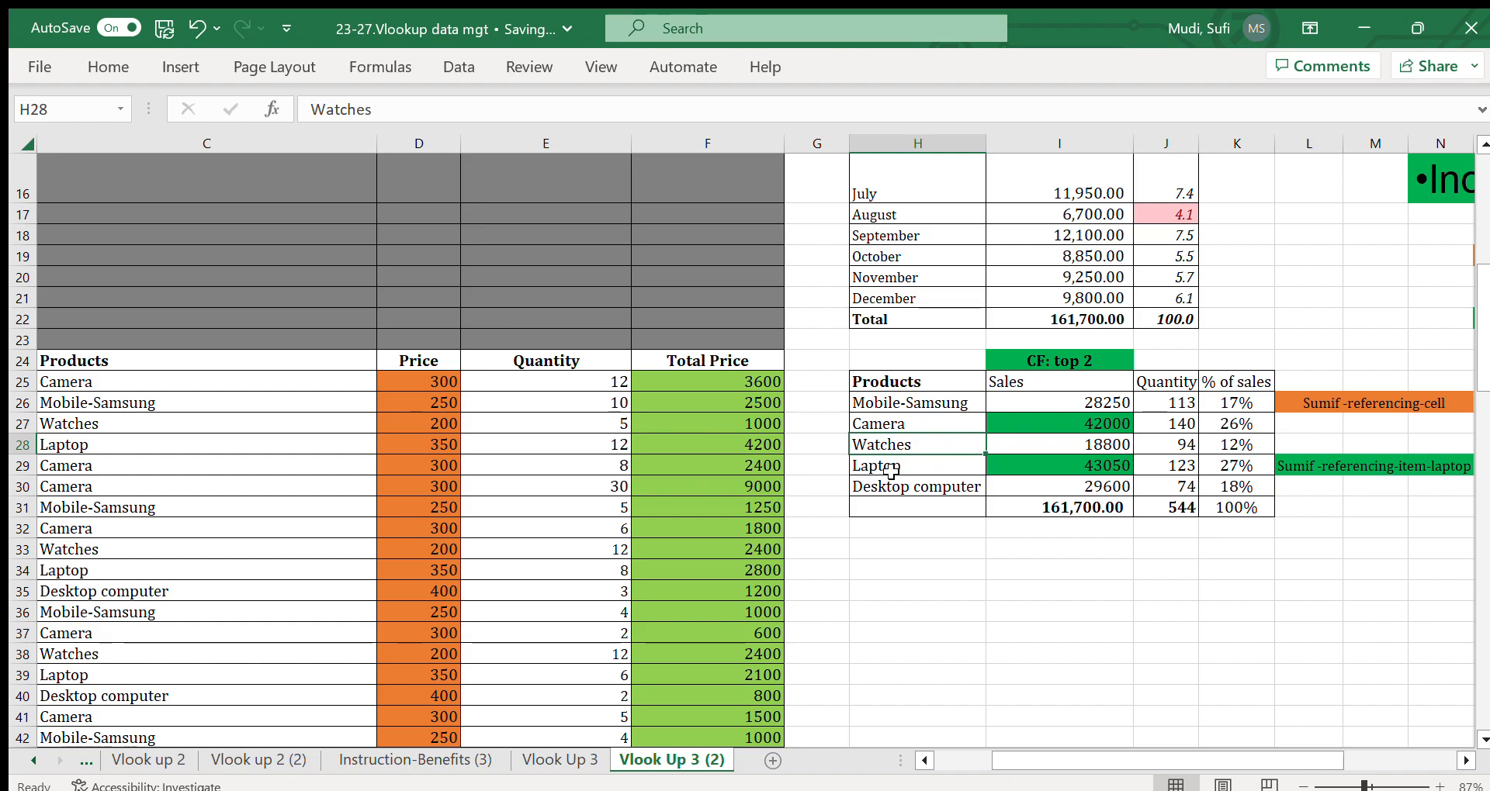
left_click(915, 465)
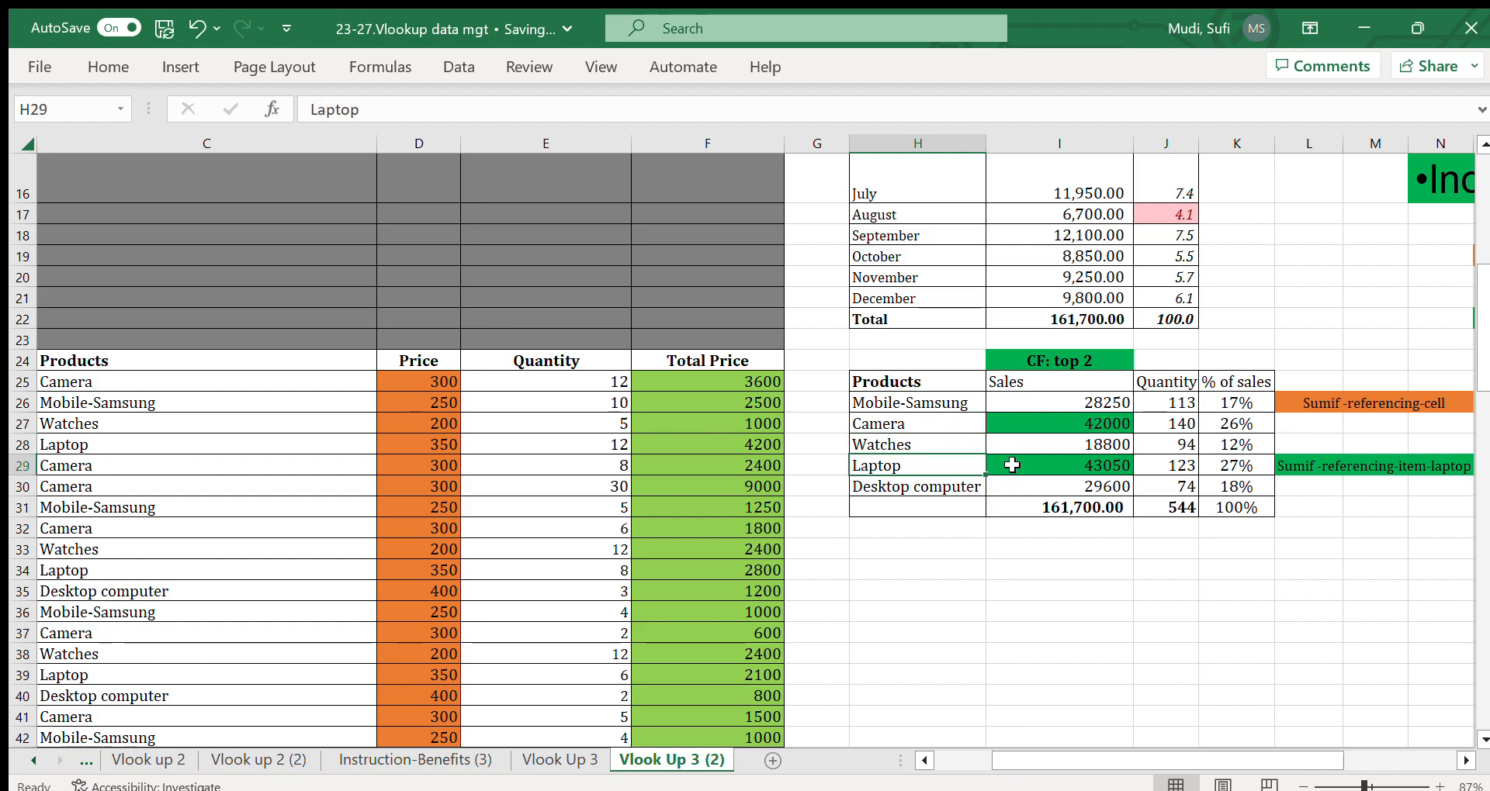
left_click(1065, 466)
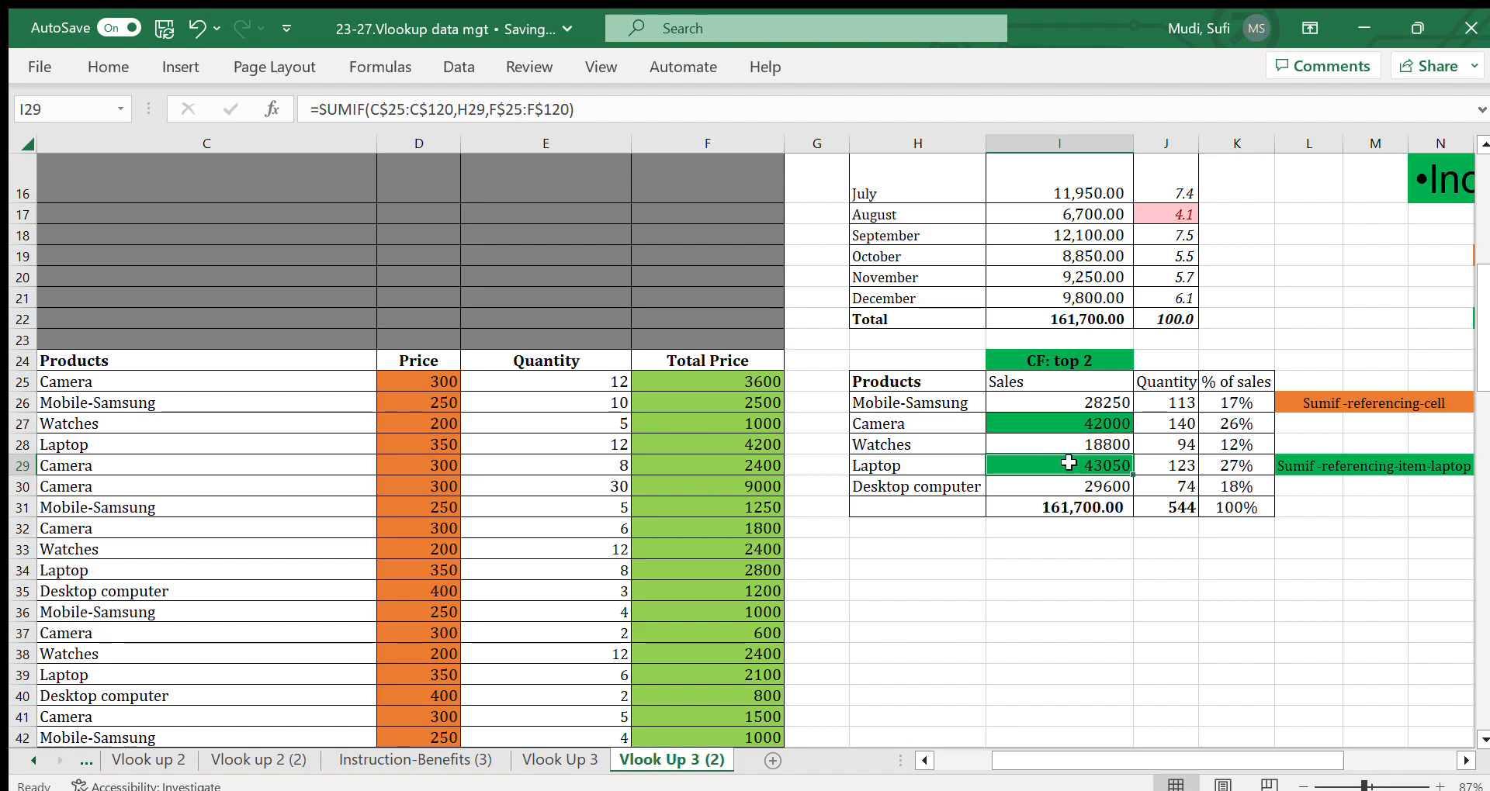
mouse_move(1149, 466)
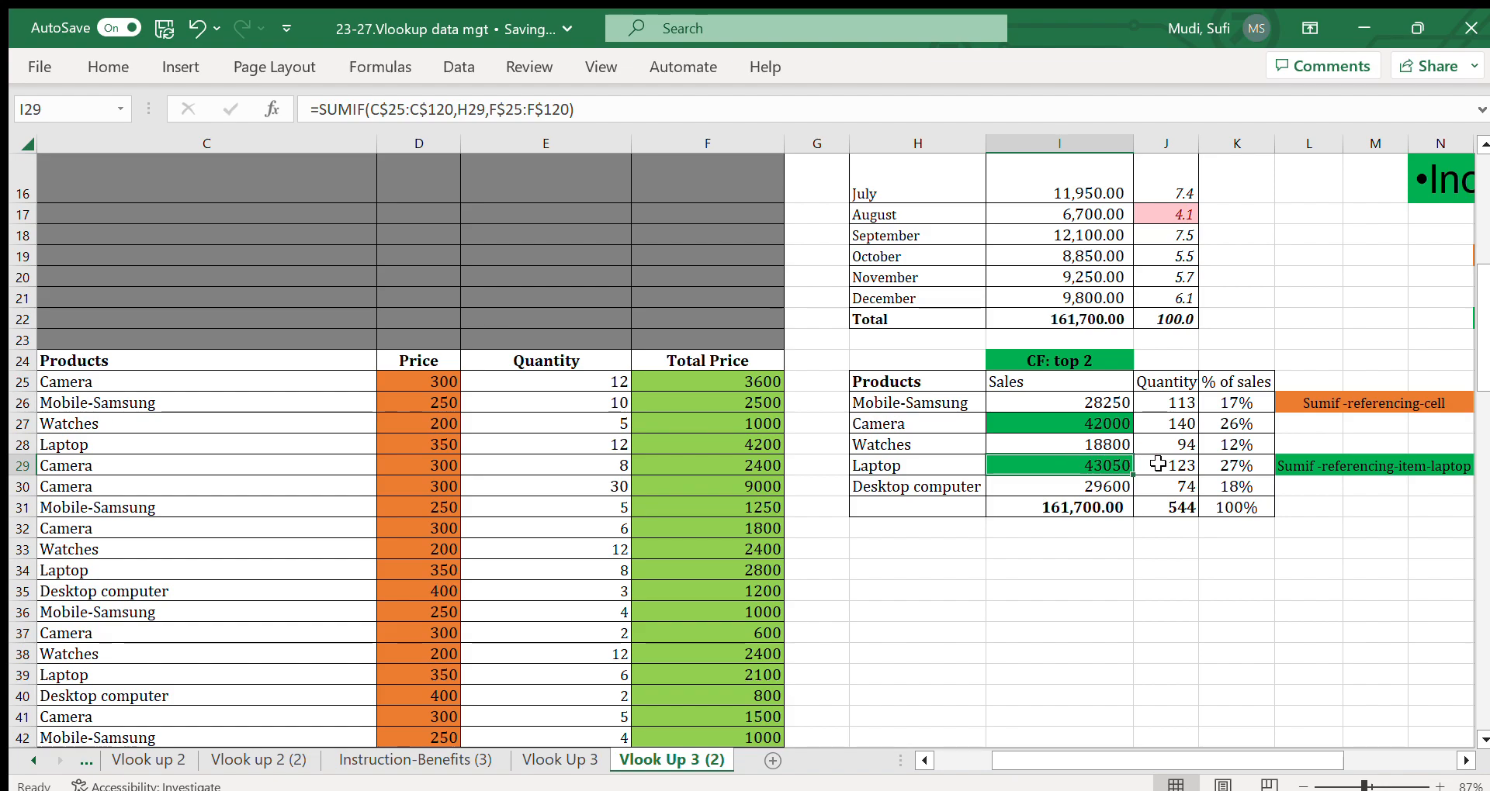
left_click(1167, 466)
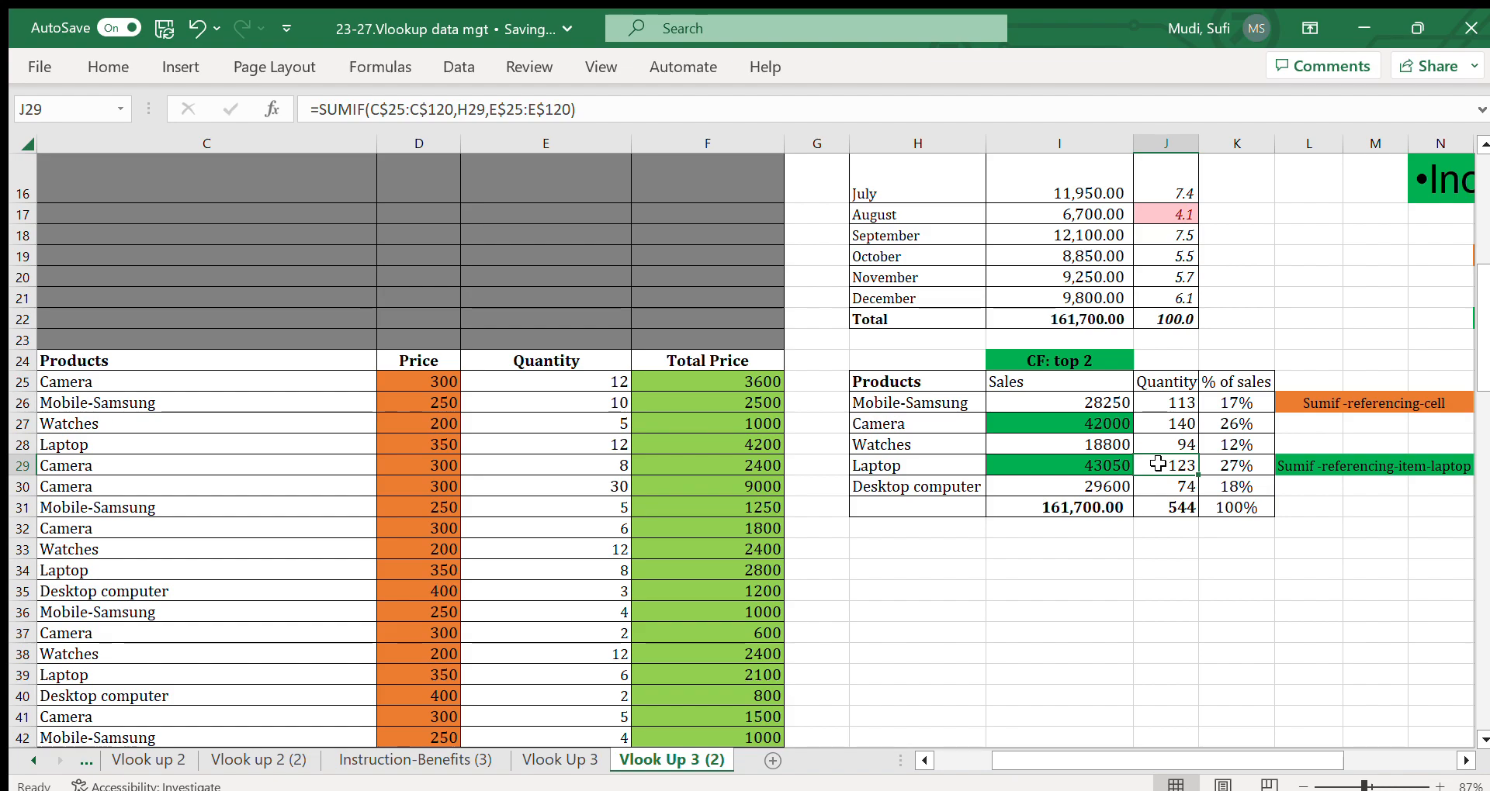
mouse_move(1222, 467)
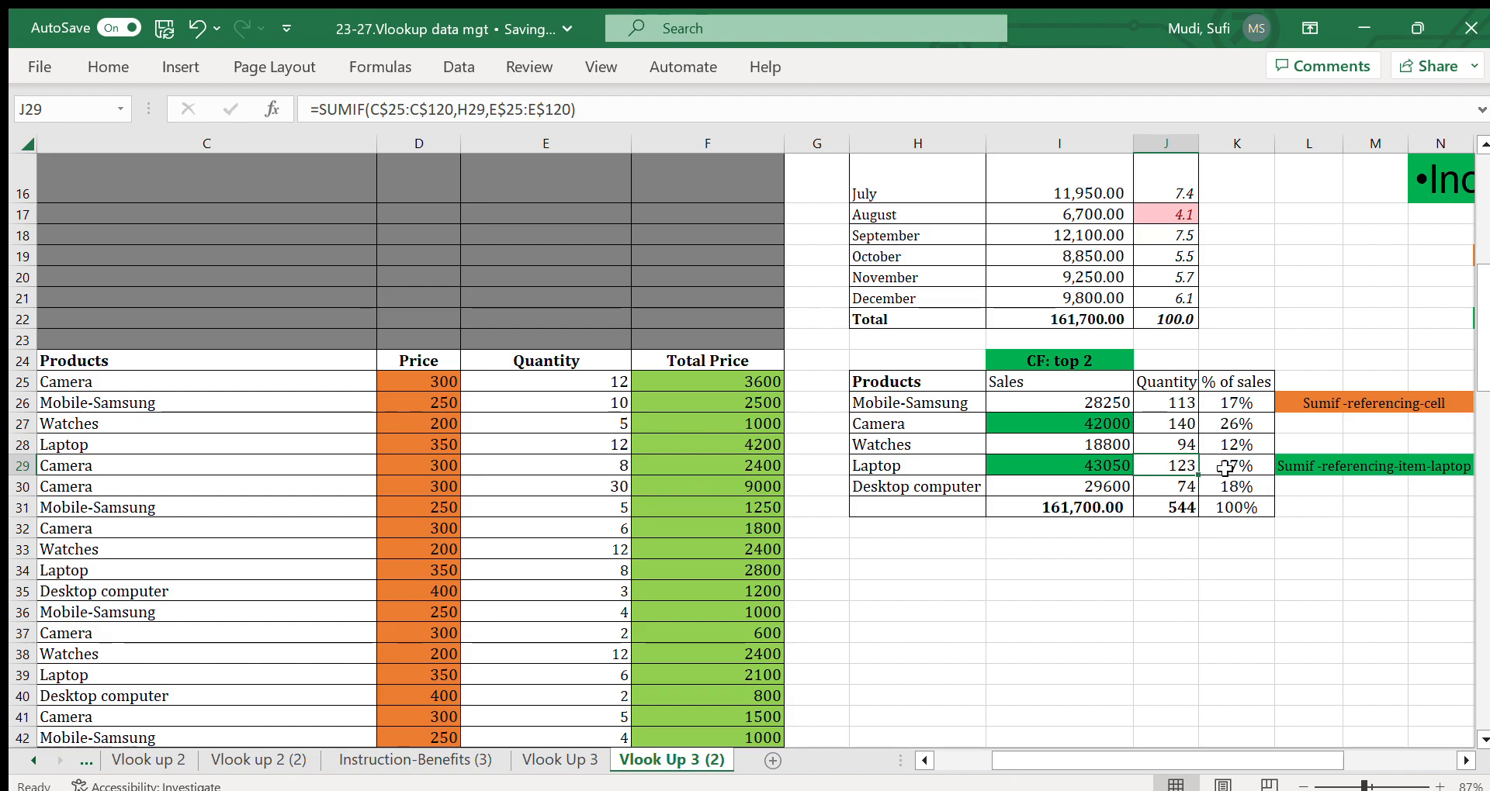
left_click(1235, 466)
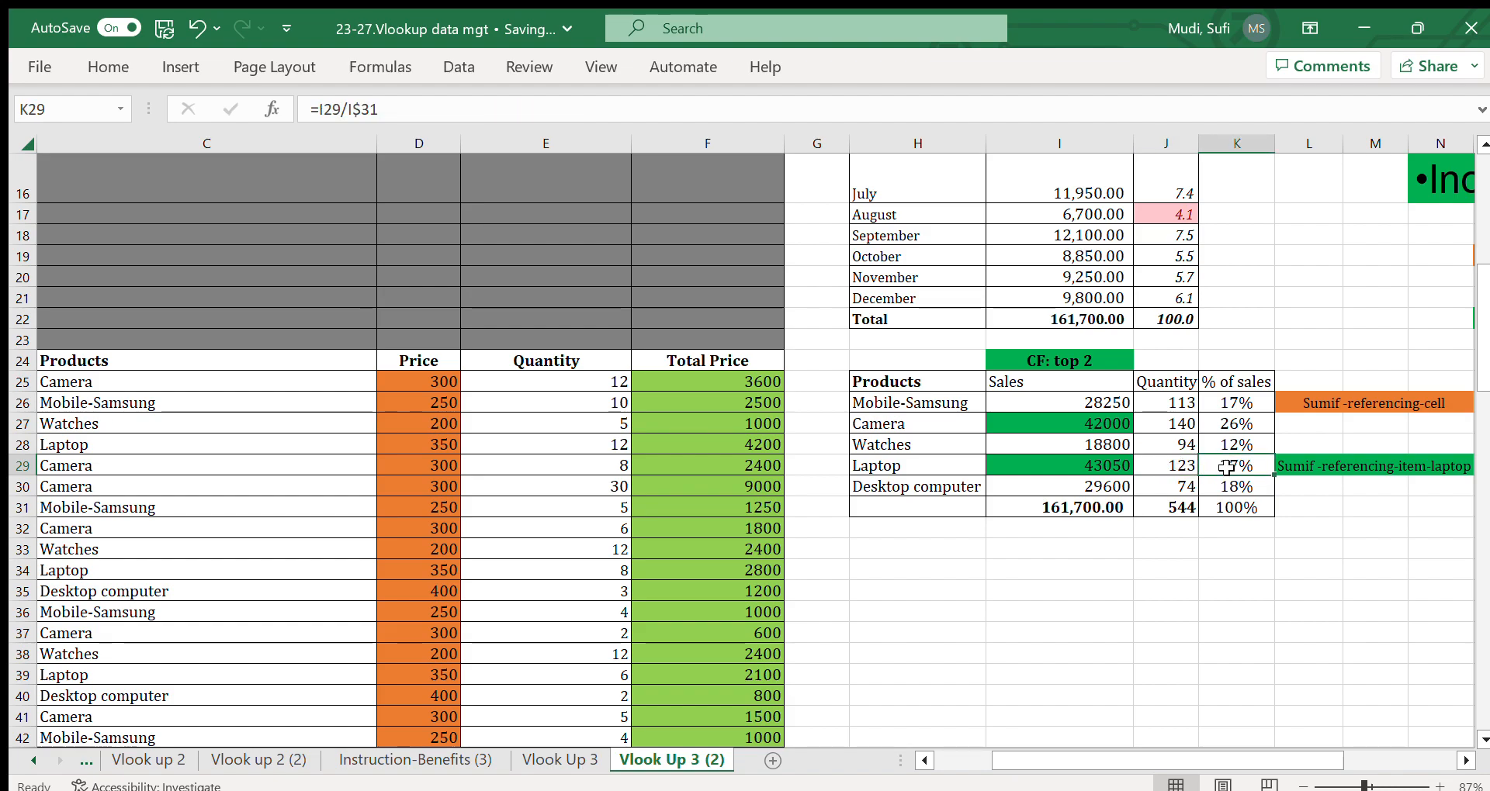
mouse_move(1237, 467)
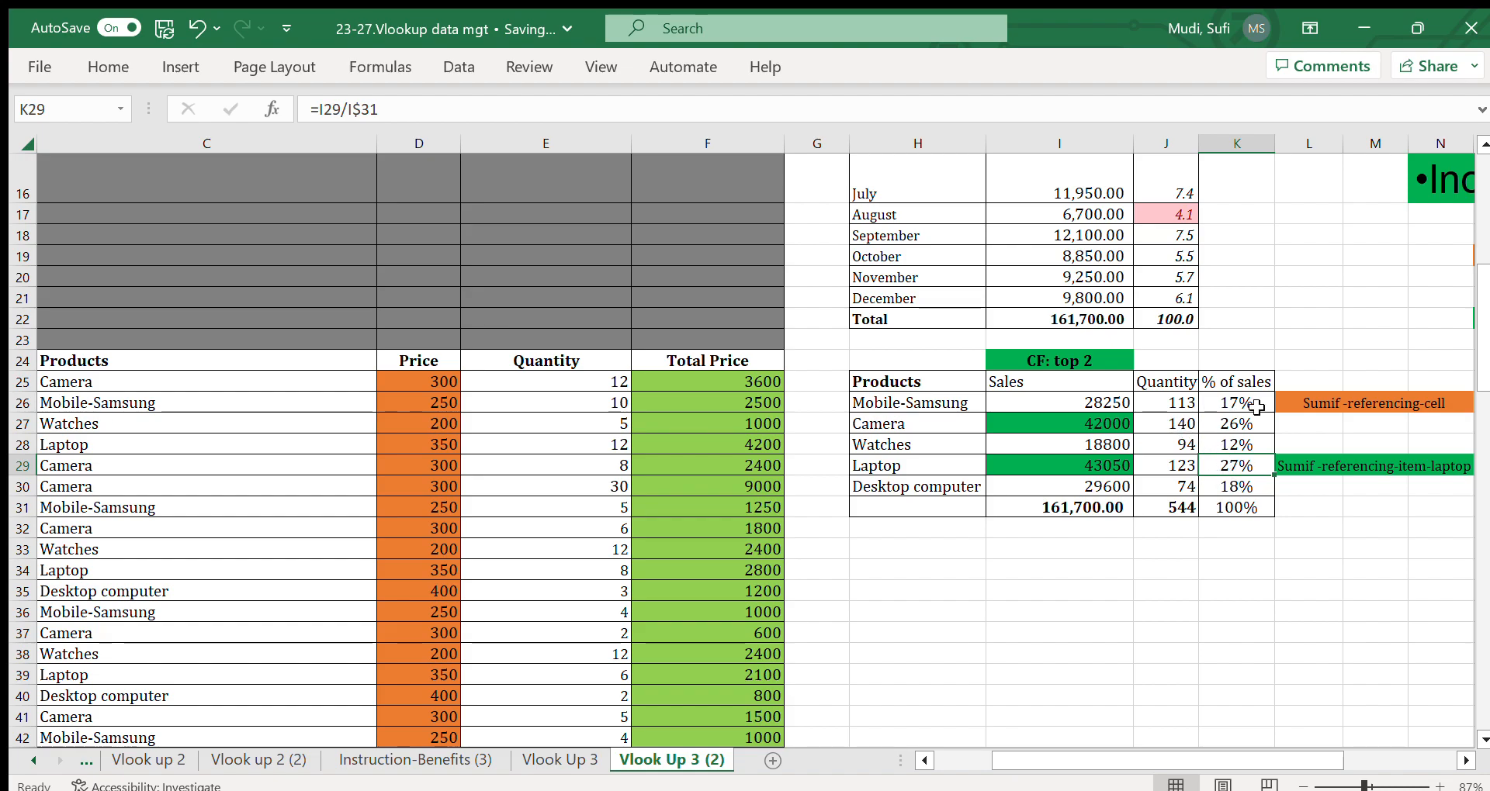
left_click(1059, 404)
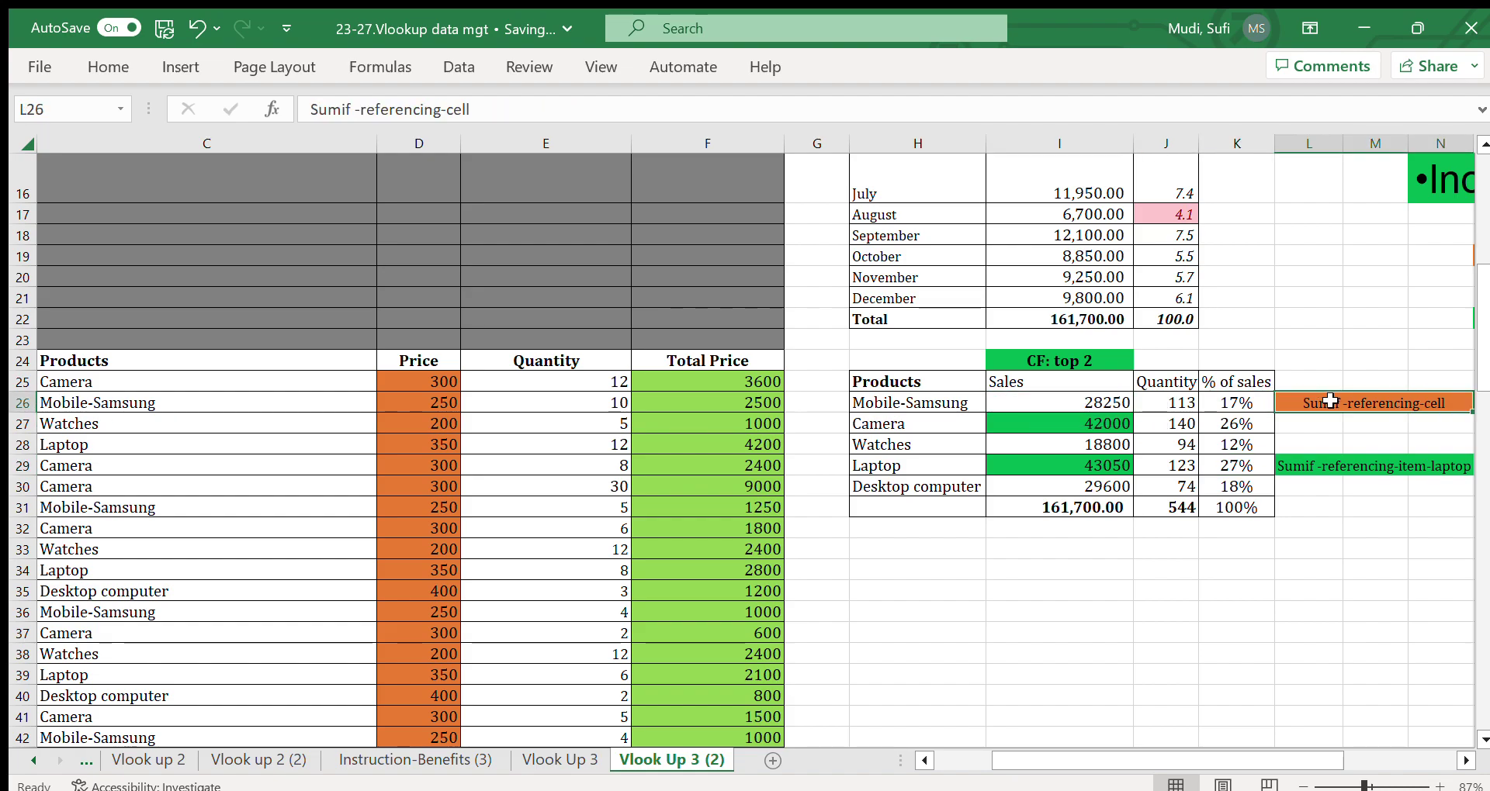
left_click(917, 403)
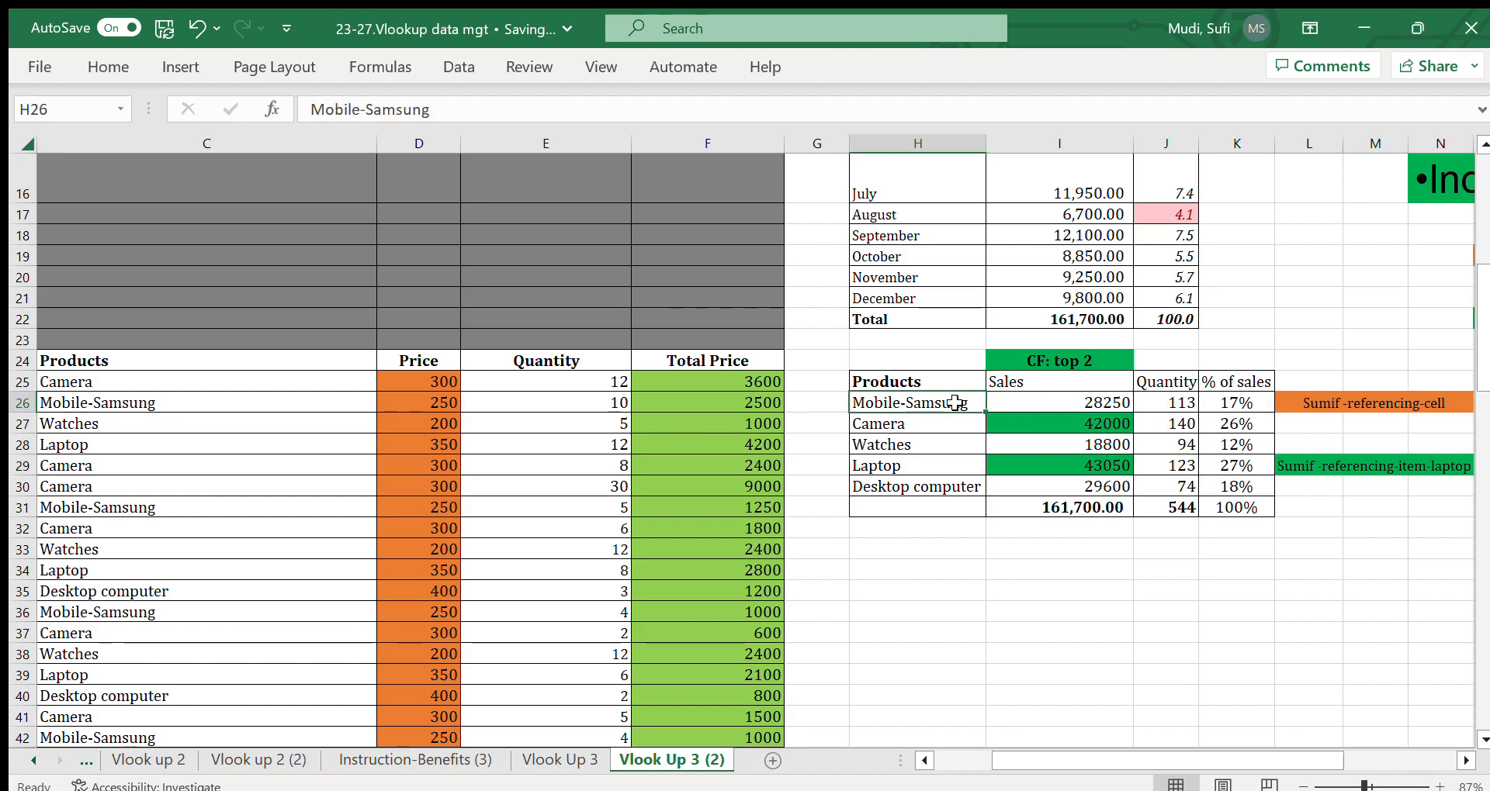
mouse_move(1037, 403)
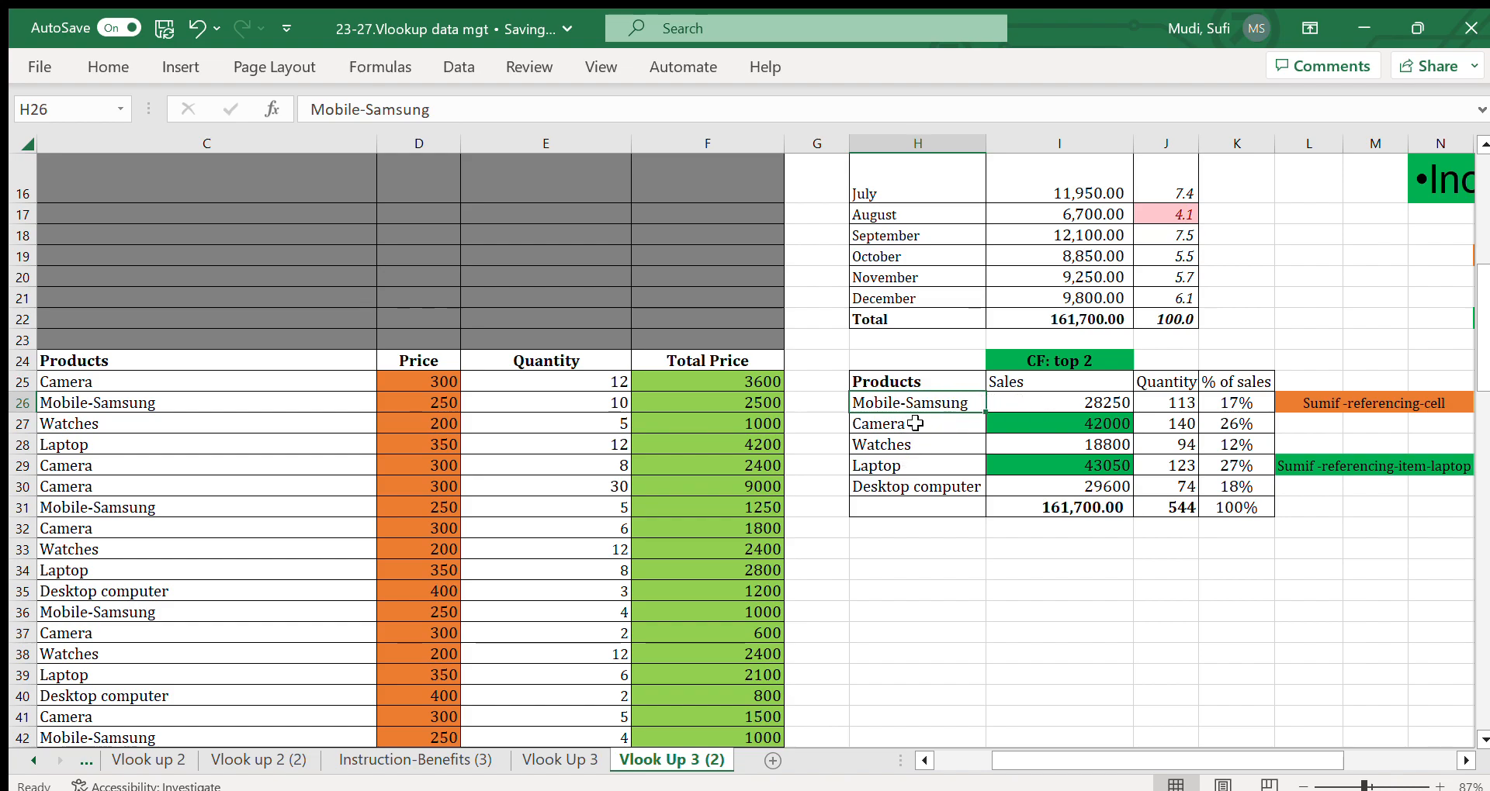
mouse_move(1086, 466)
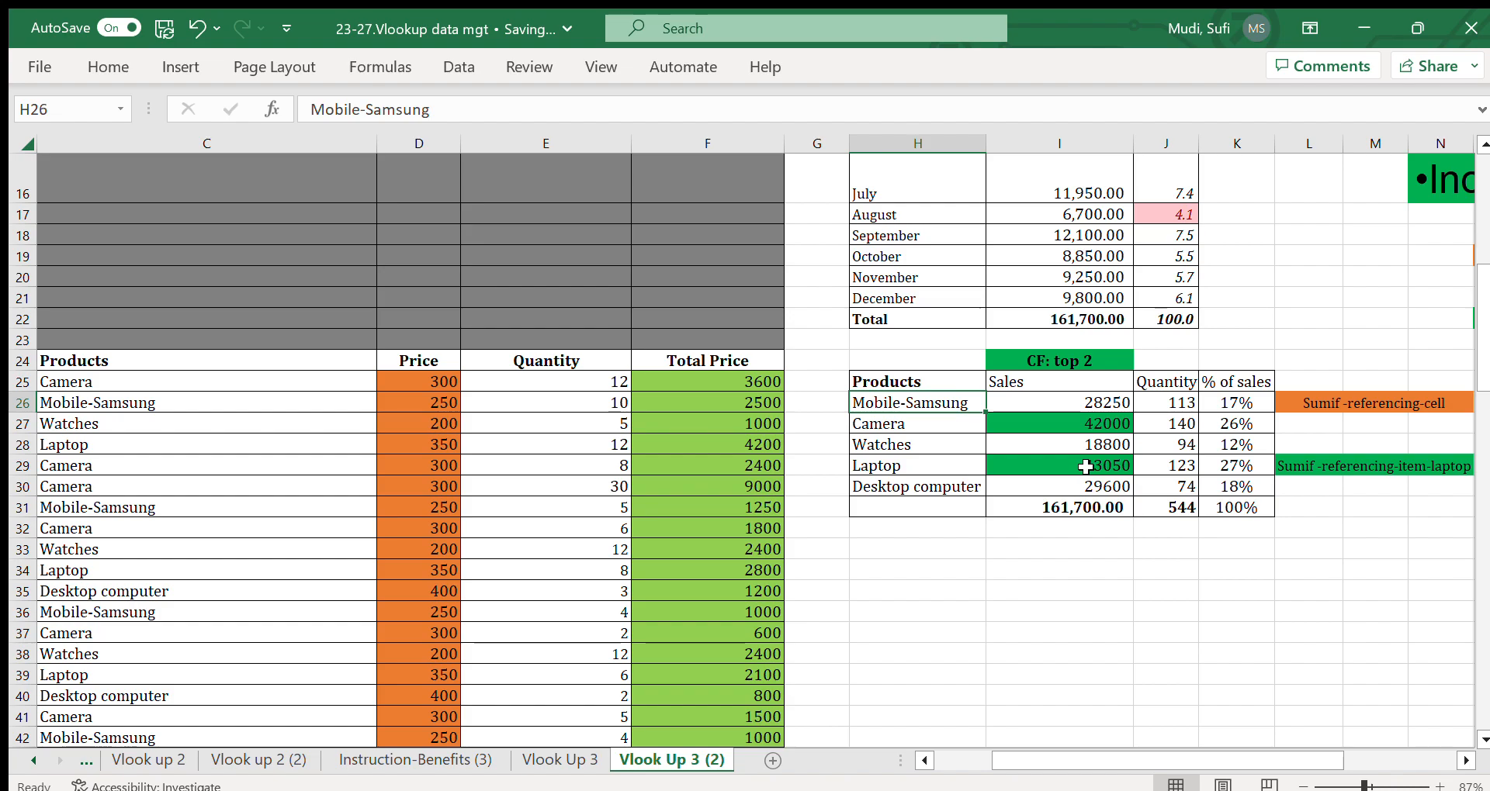
Step: Replace H29 in the I29 SUMIF criterion with the text "Laptop", keeping the 43050 total
left_click(1375, 465)
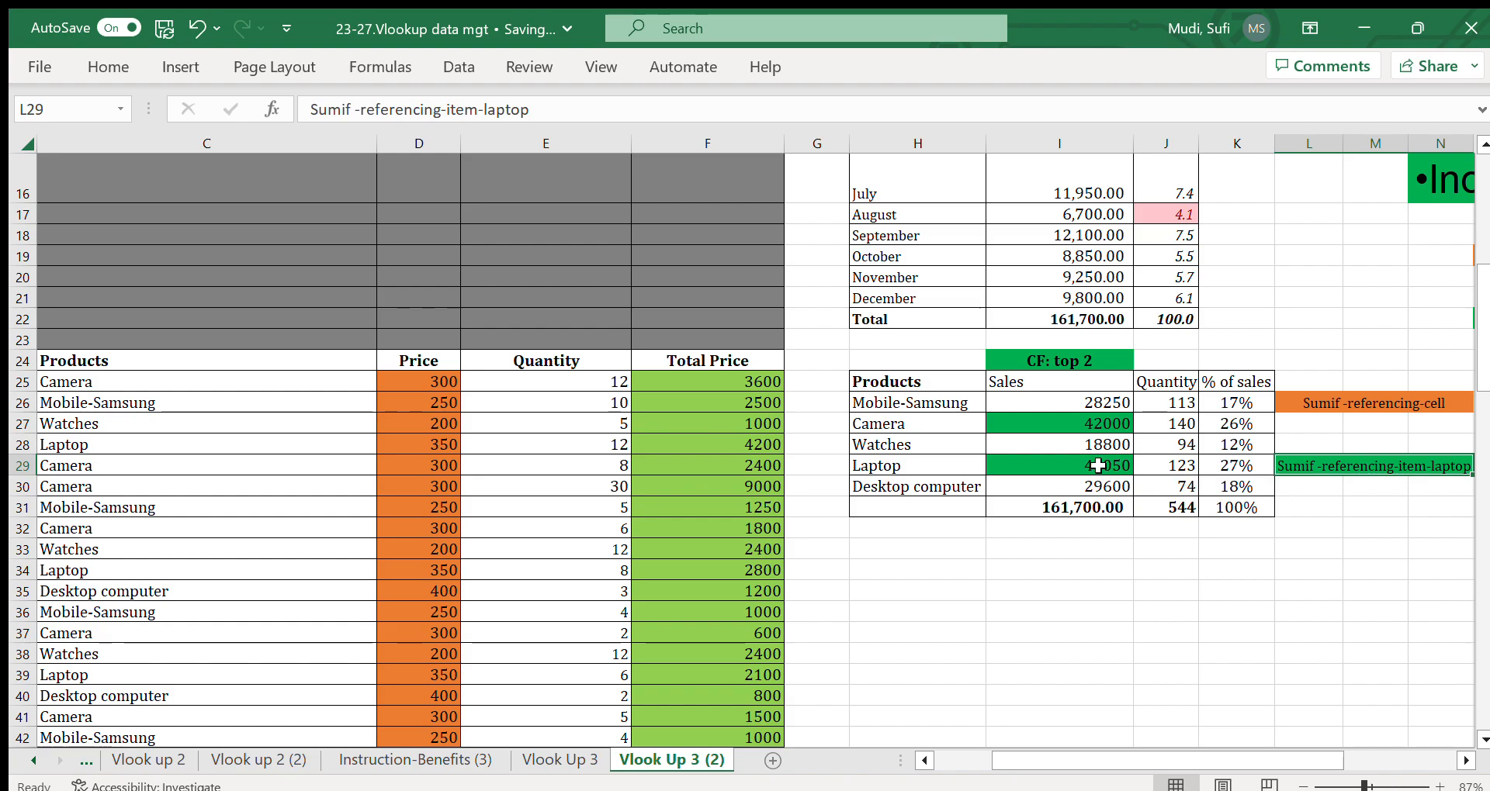
double_click(1082, 465)
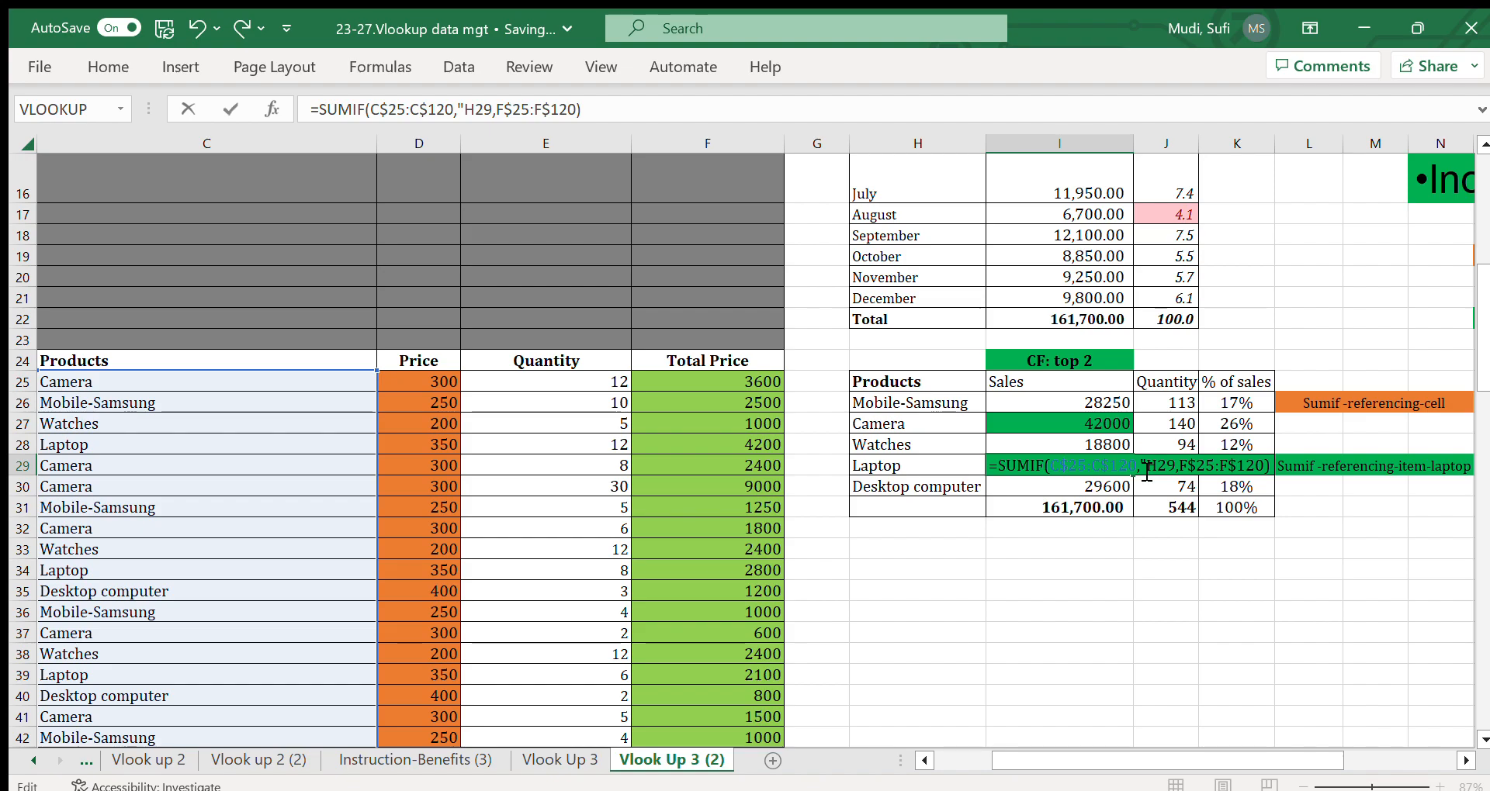
type("Laptop\"")
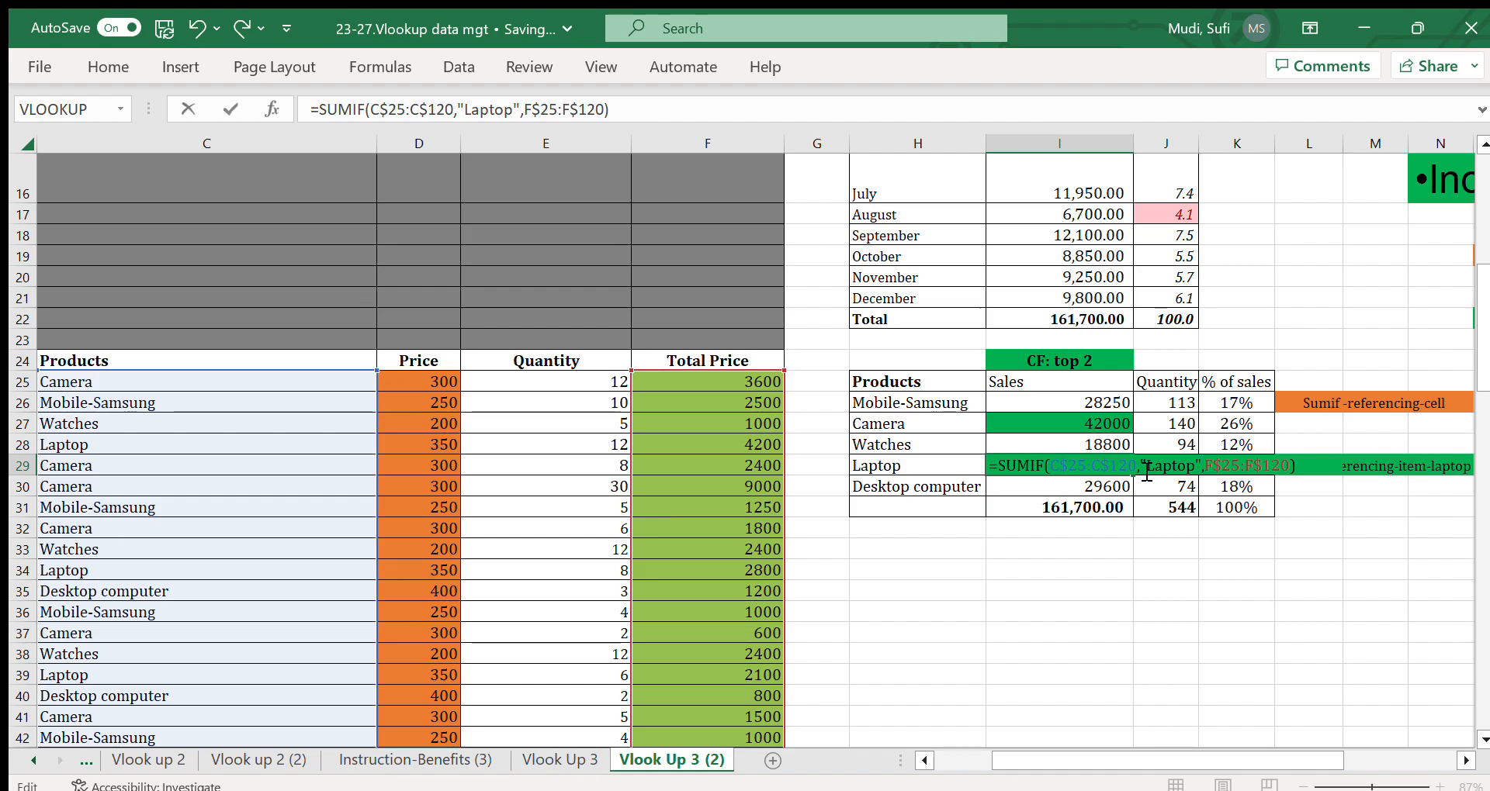
key("Enter")
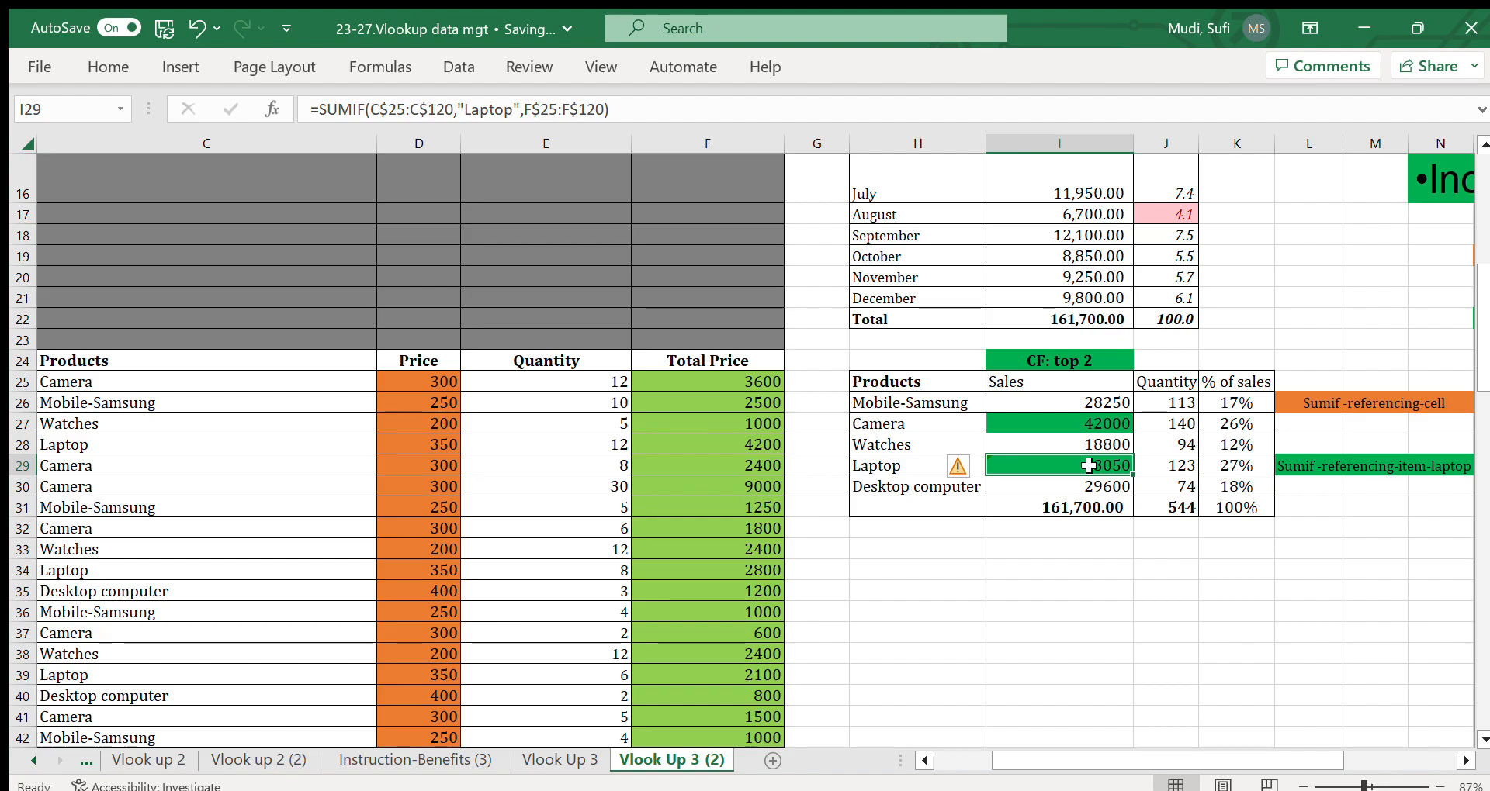
left_click(897, 465)
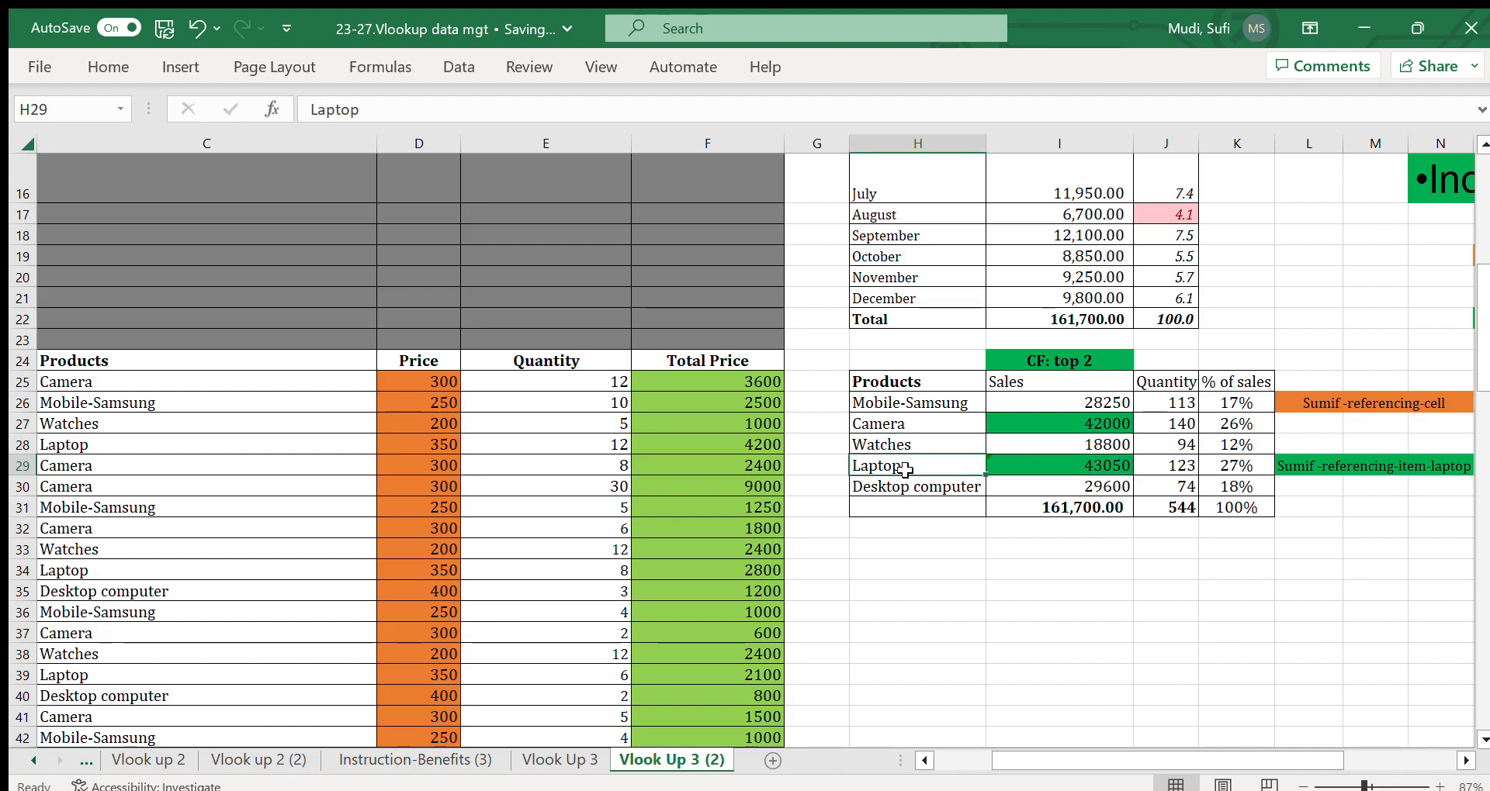
left_click(1082, 465)
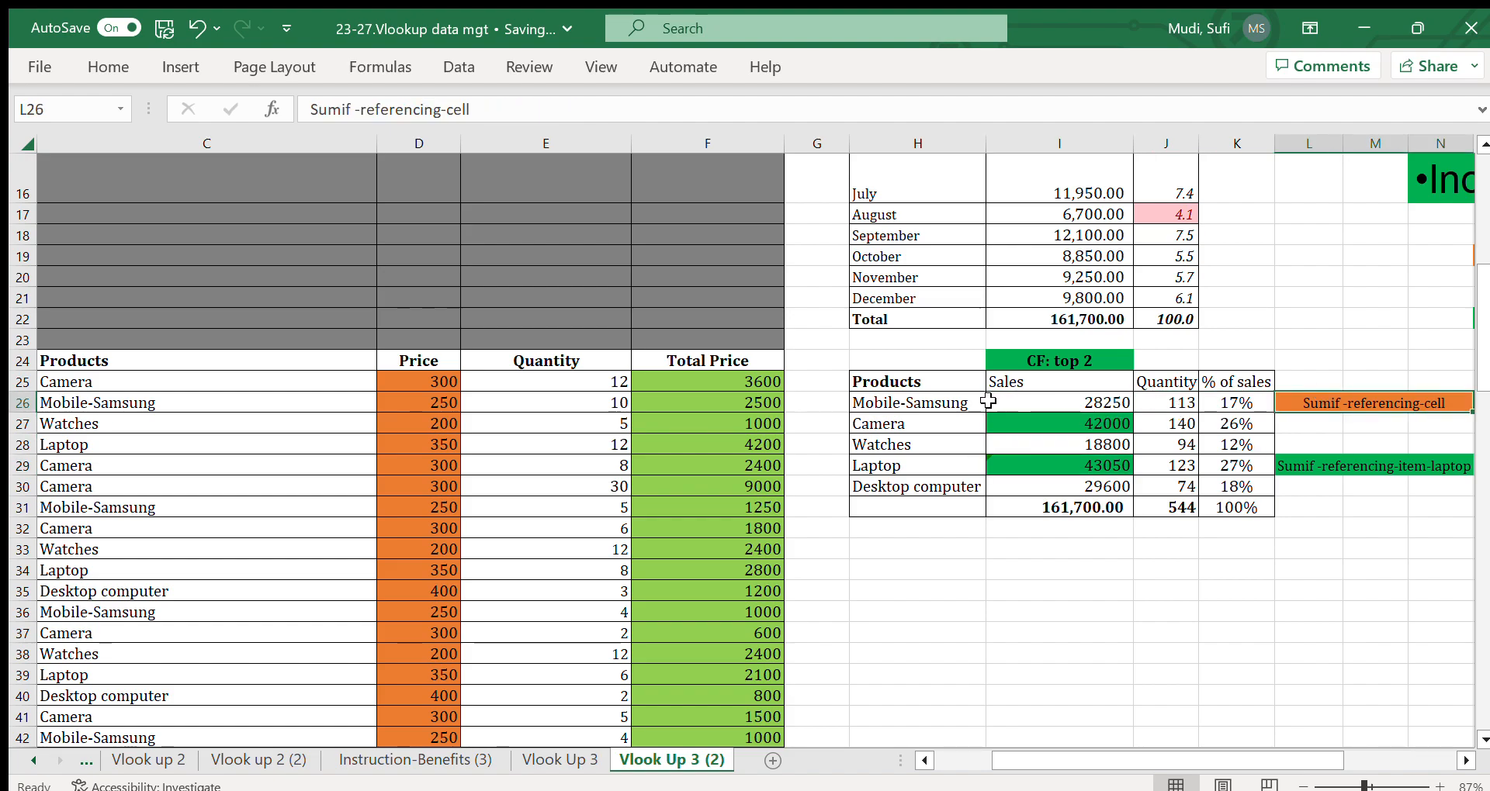
left_click(915, 404)
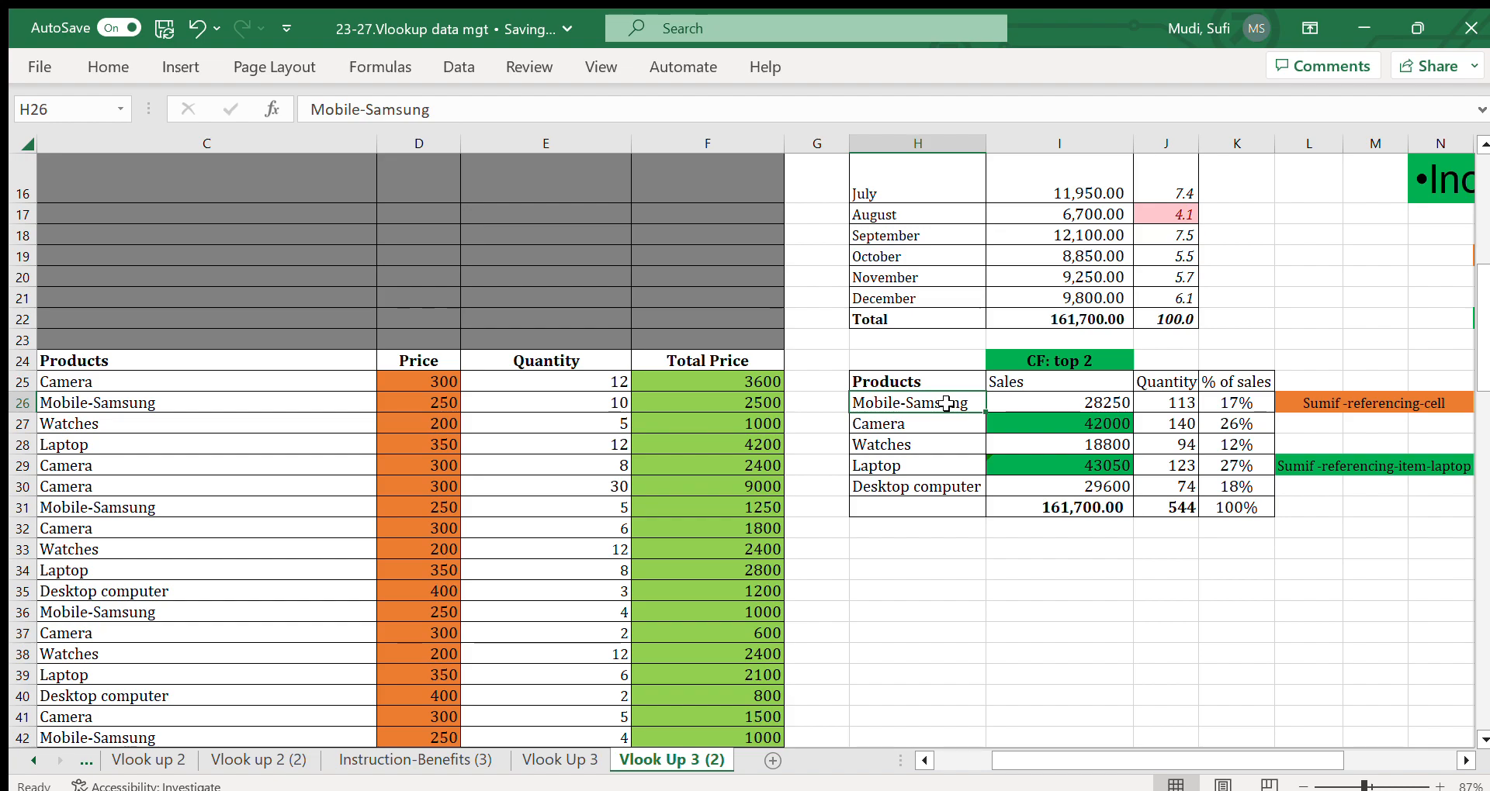
mouse_move(917, 407)
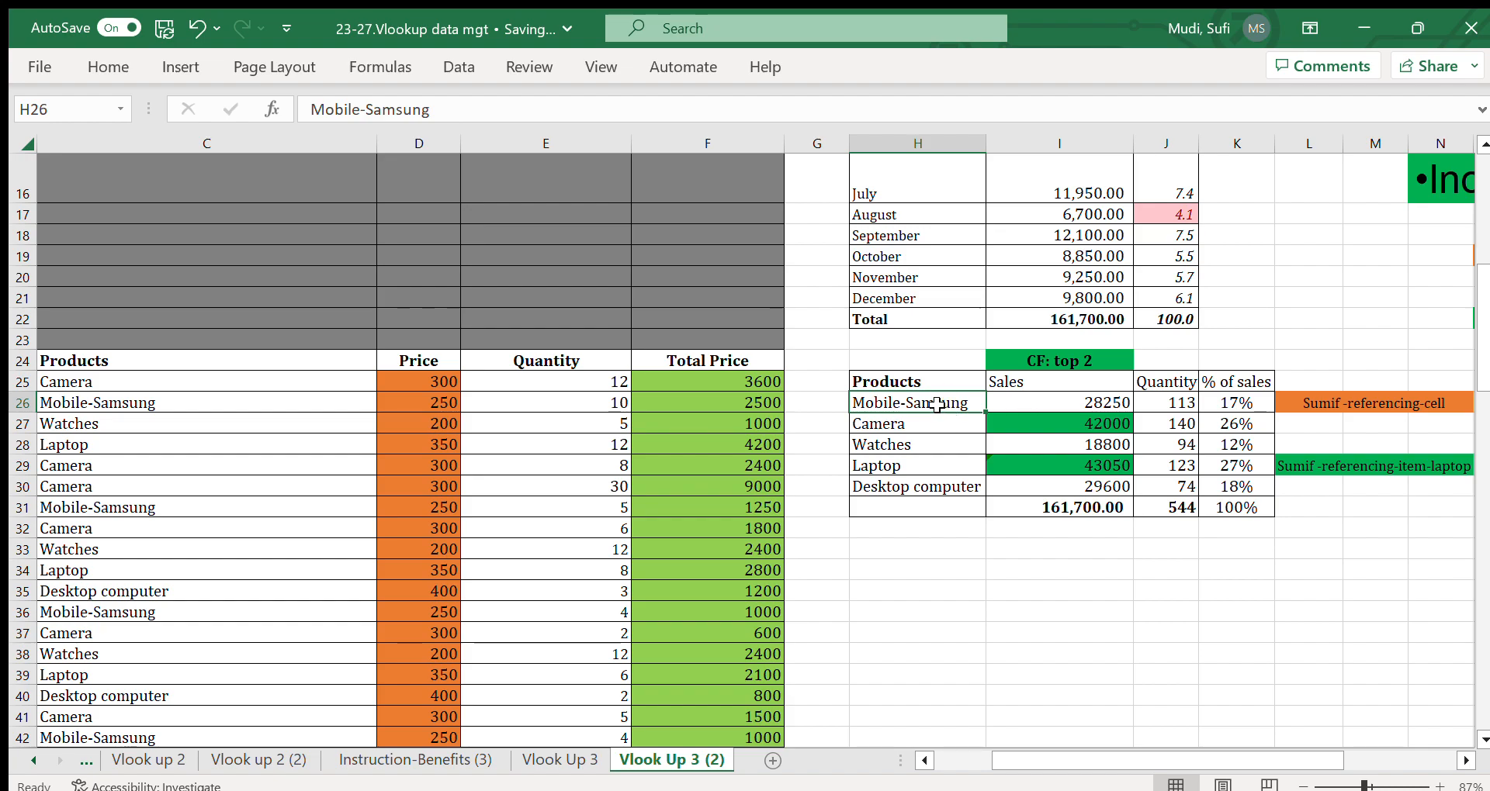
left_click(1088, 466)
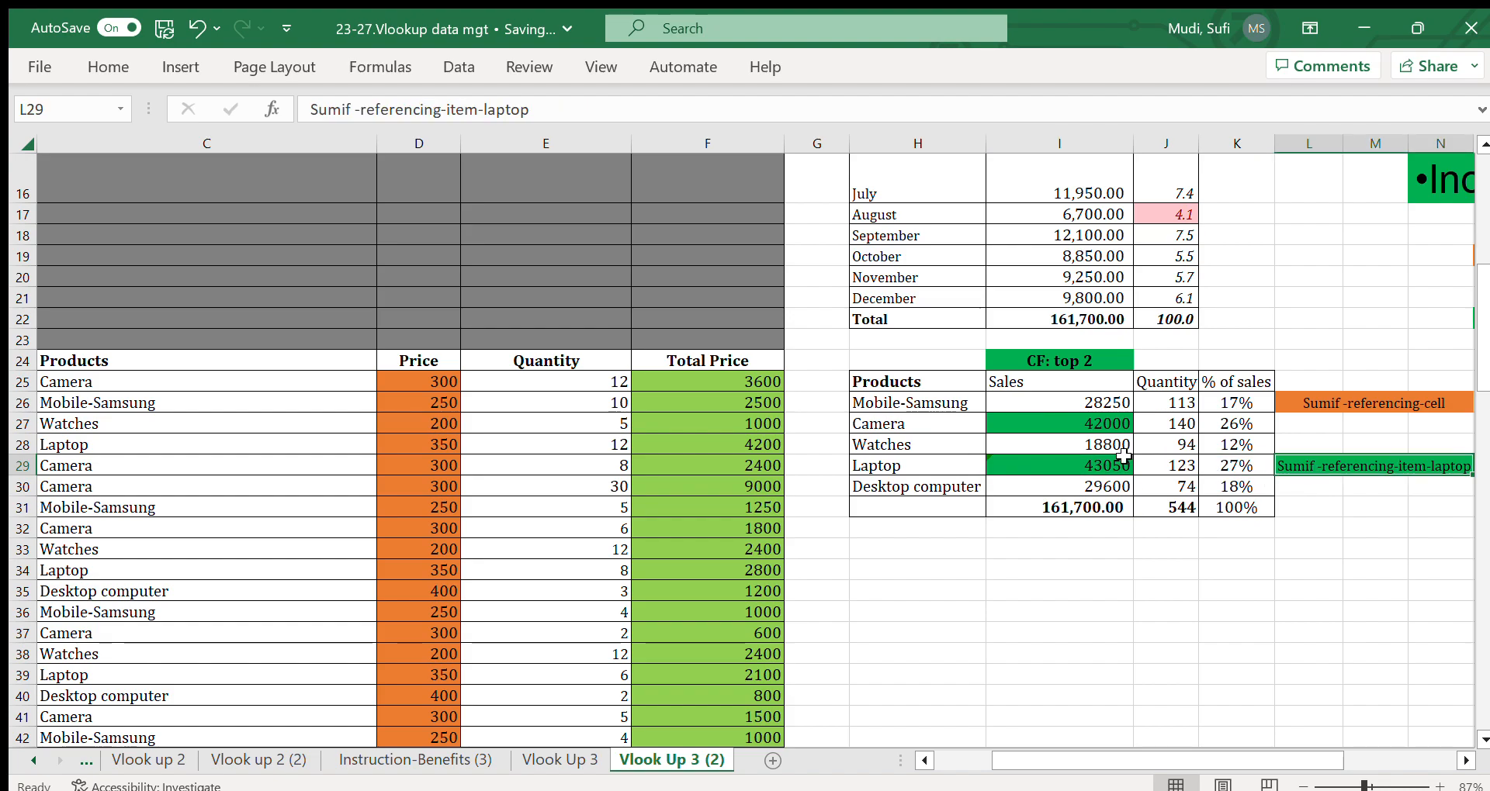
left_click(1057, 466)
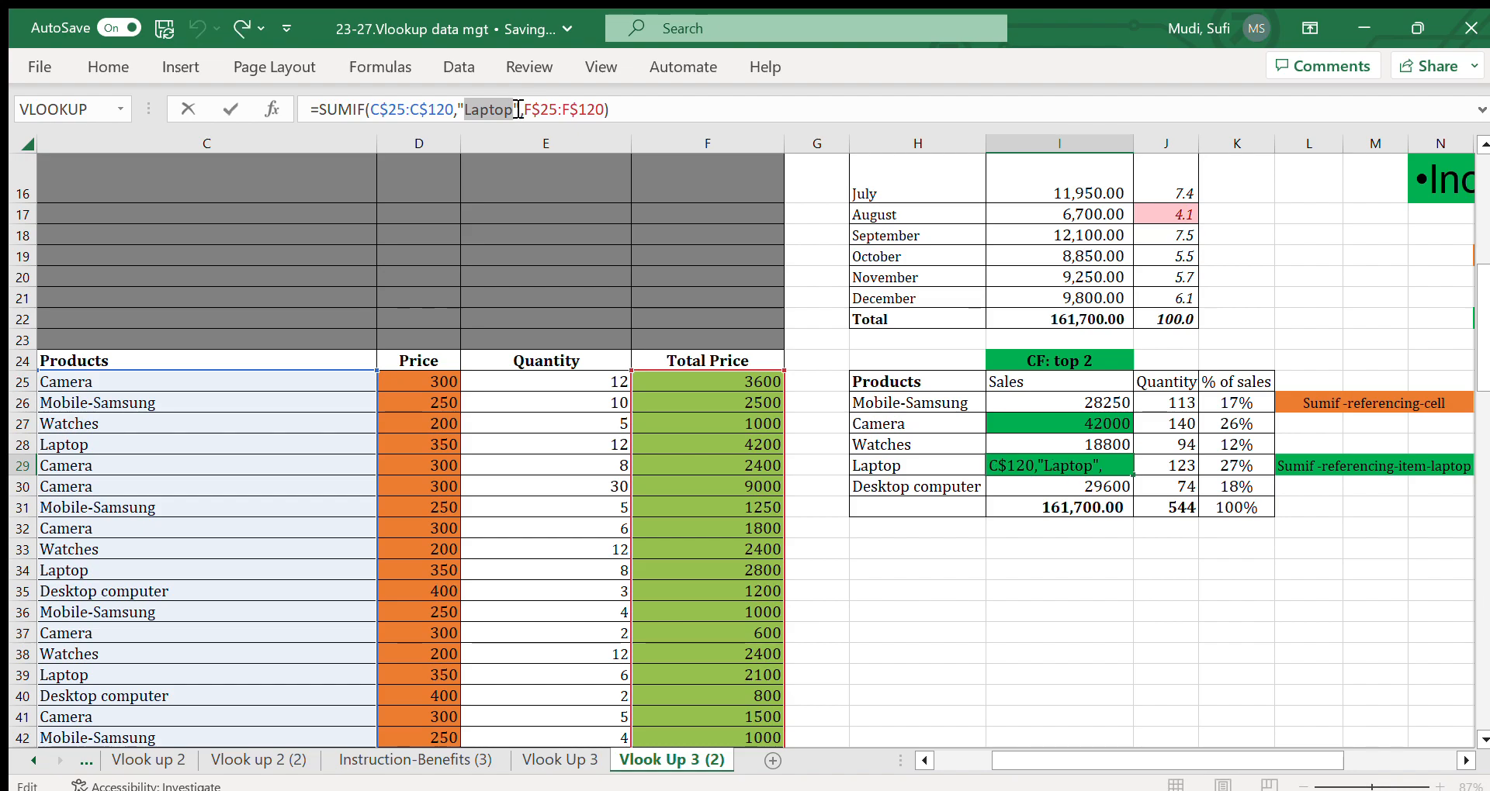
key("Enter")
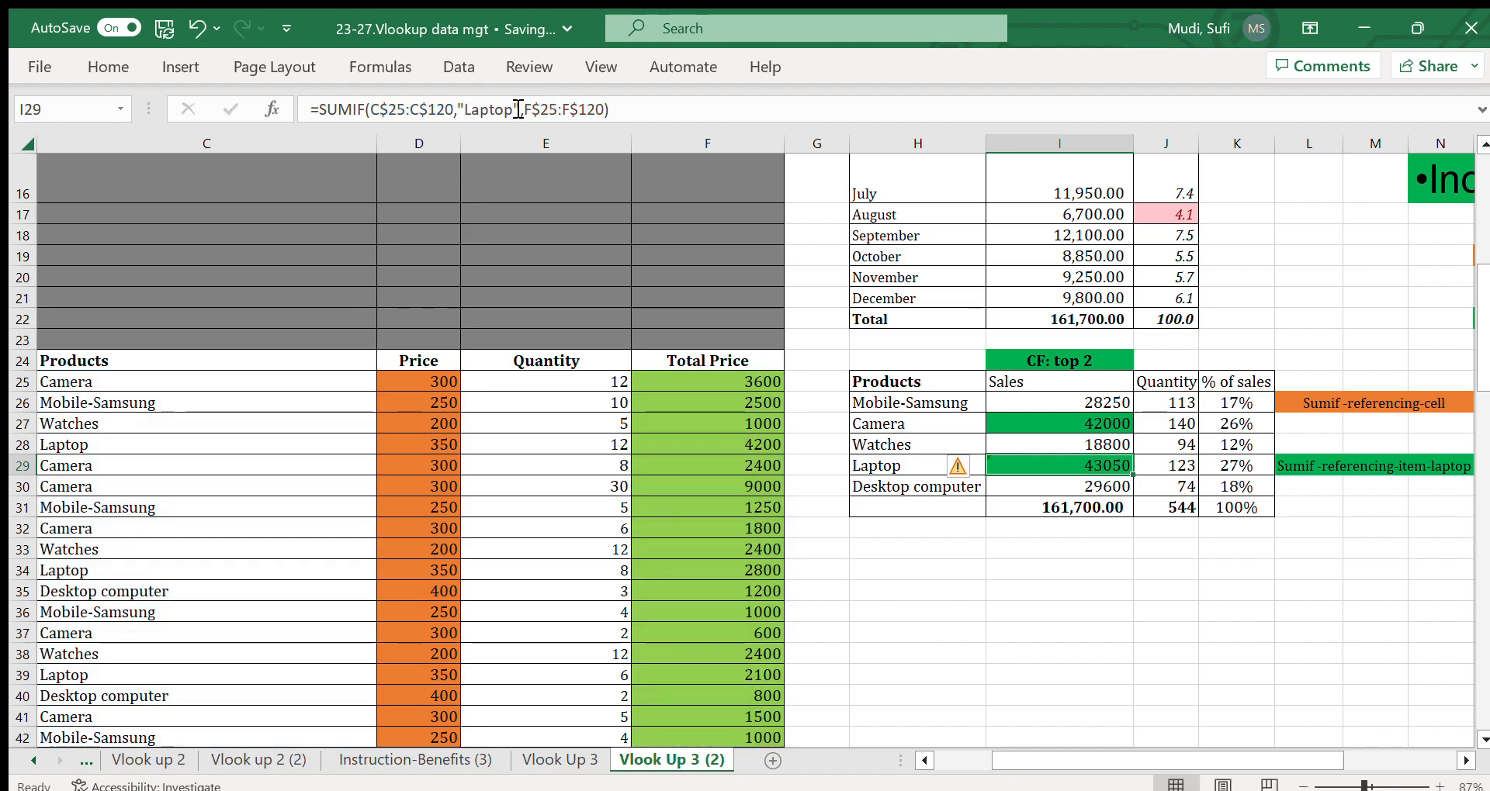
left_click(1056, 568)
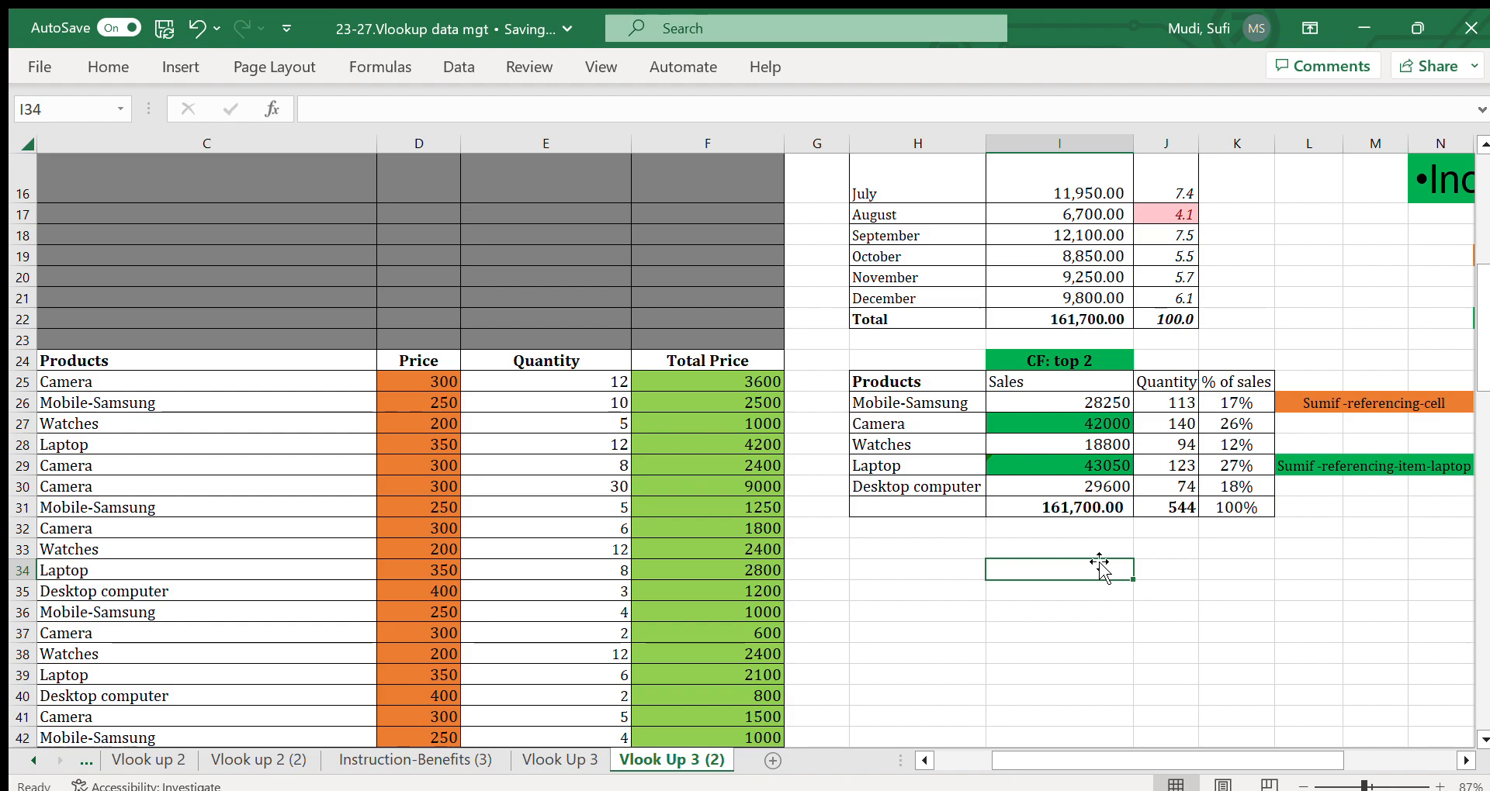
mouse_move(1325, 627)
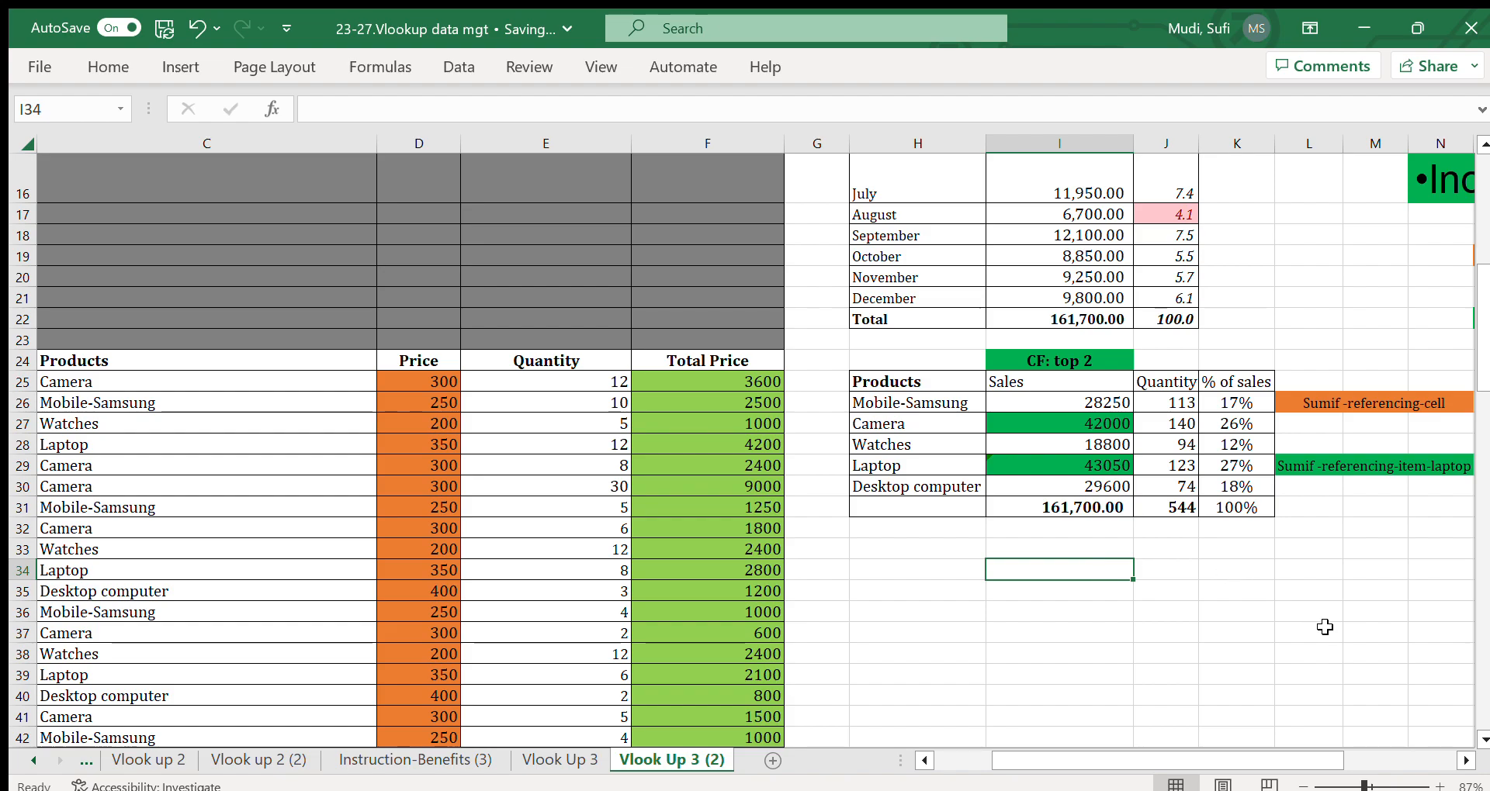
scroll("right", 3)
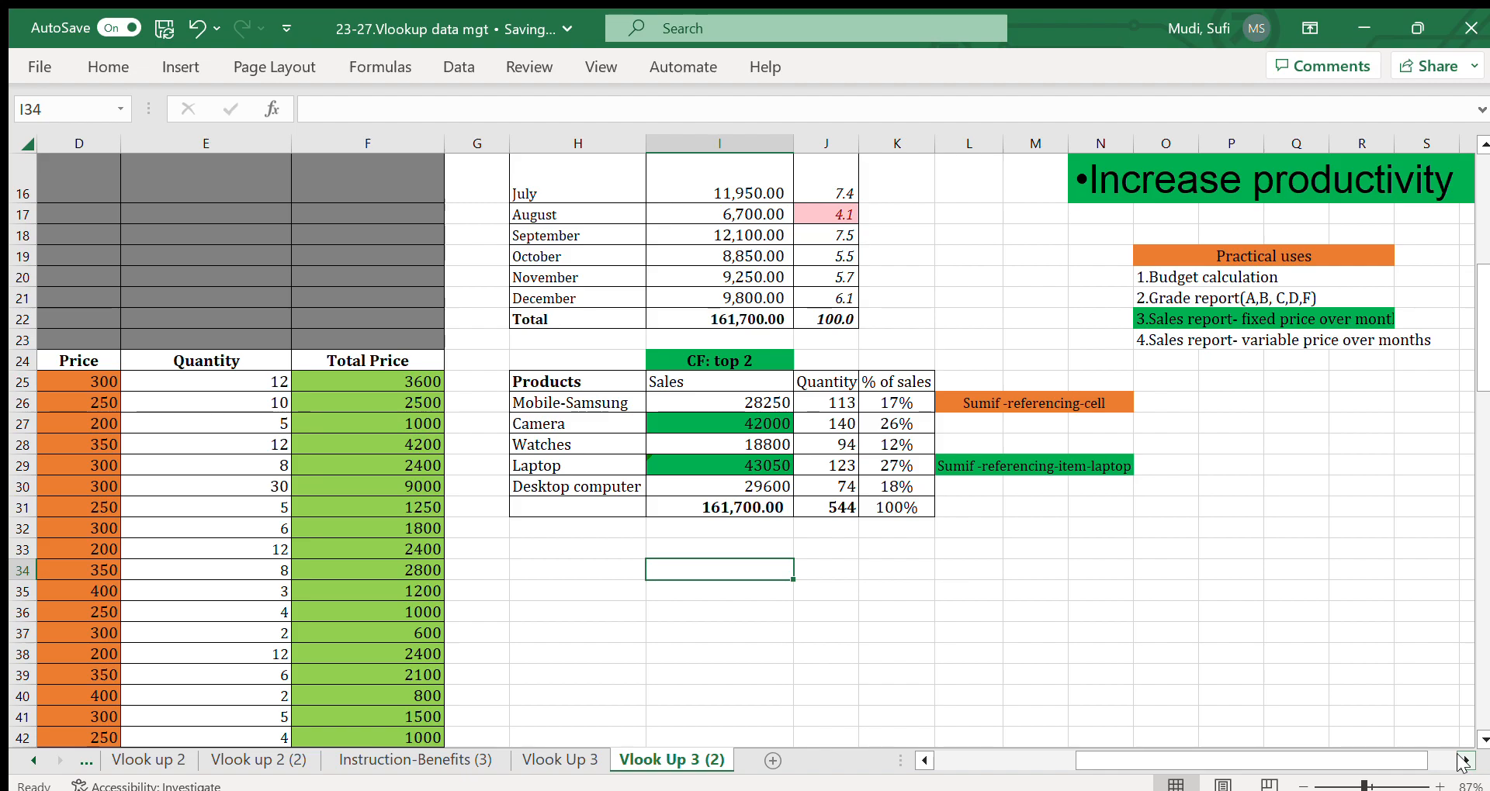
mouse_move(1471, 302)
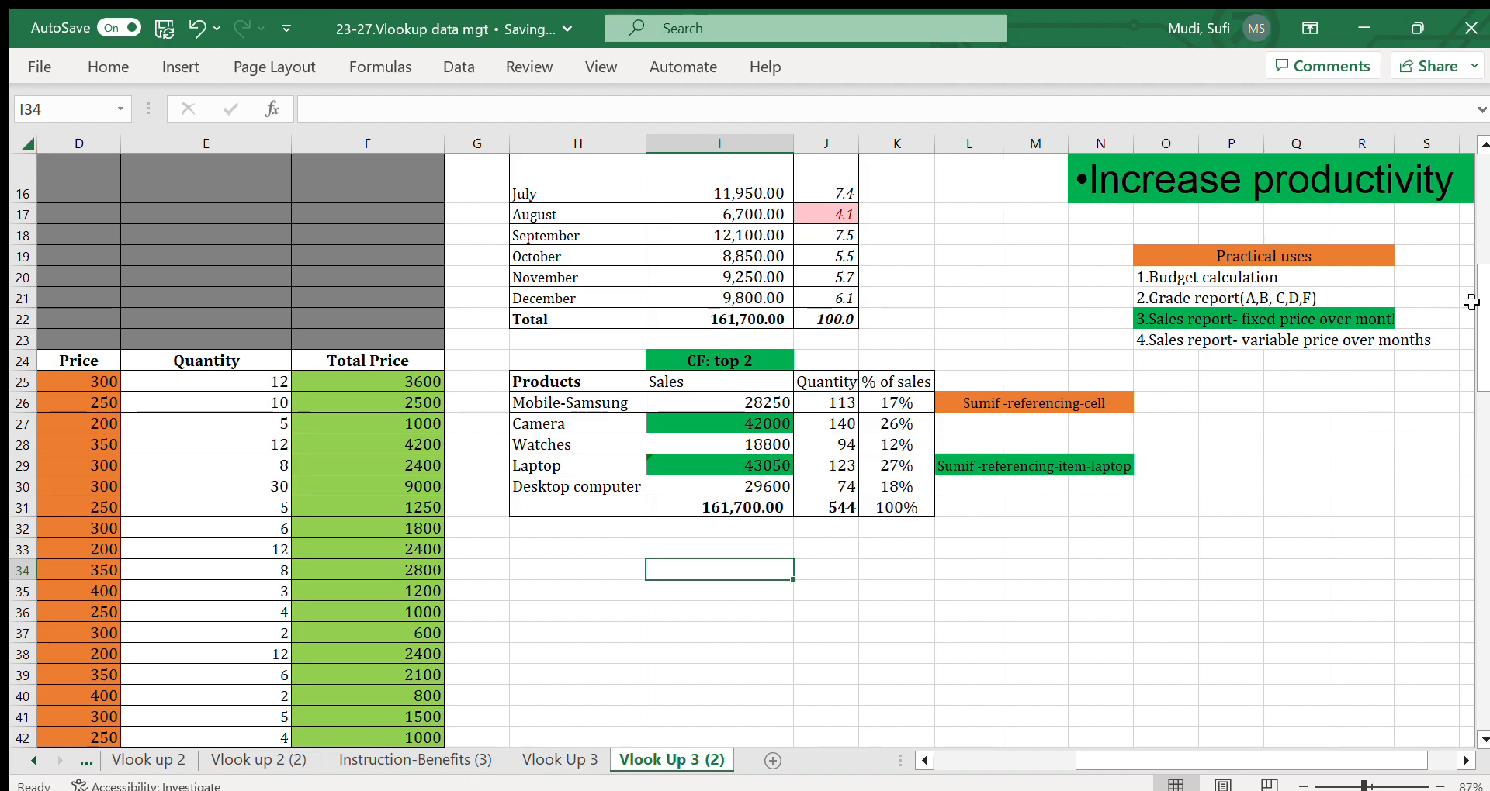
scroll("up", 3)
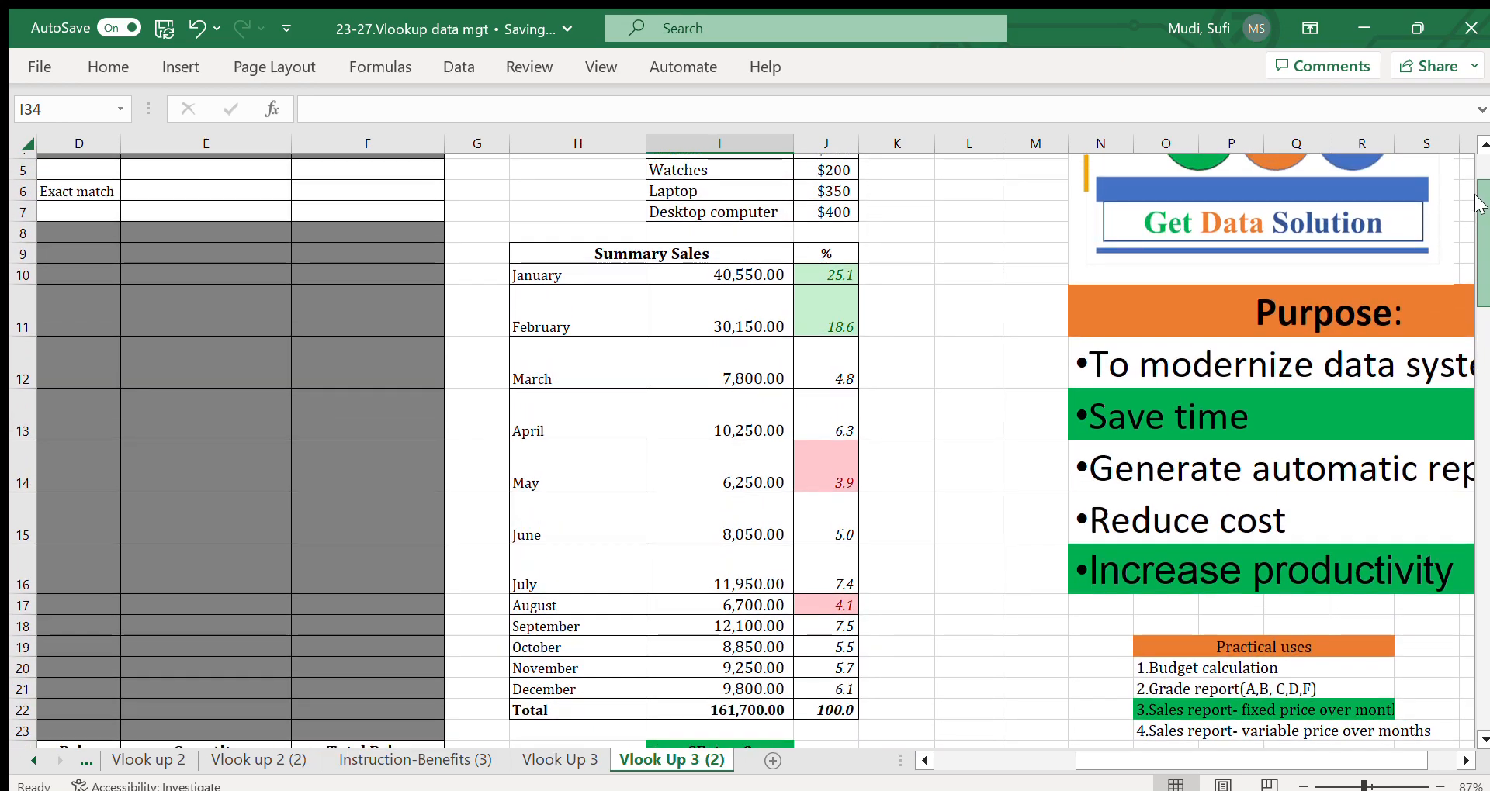
scroll("down", 3)
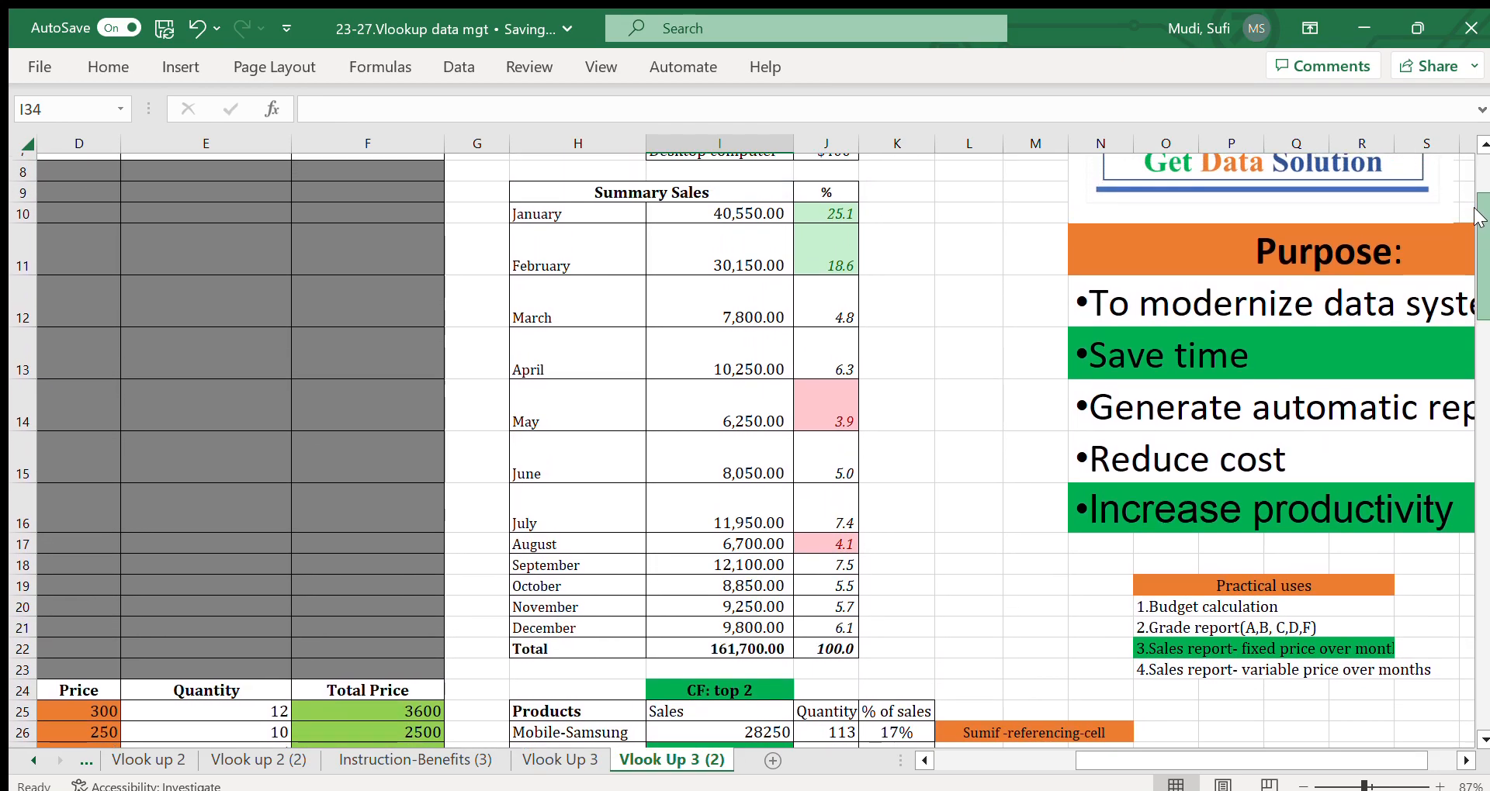
scroll("down", 3)
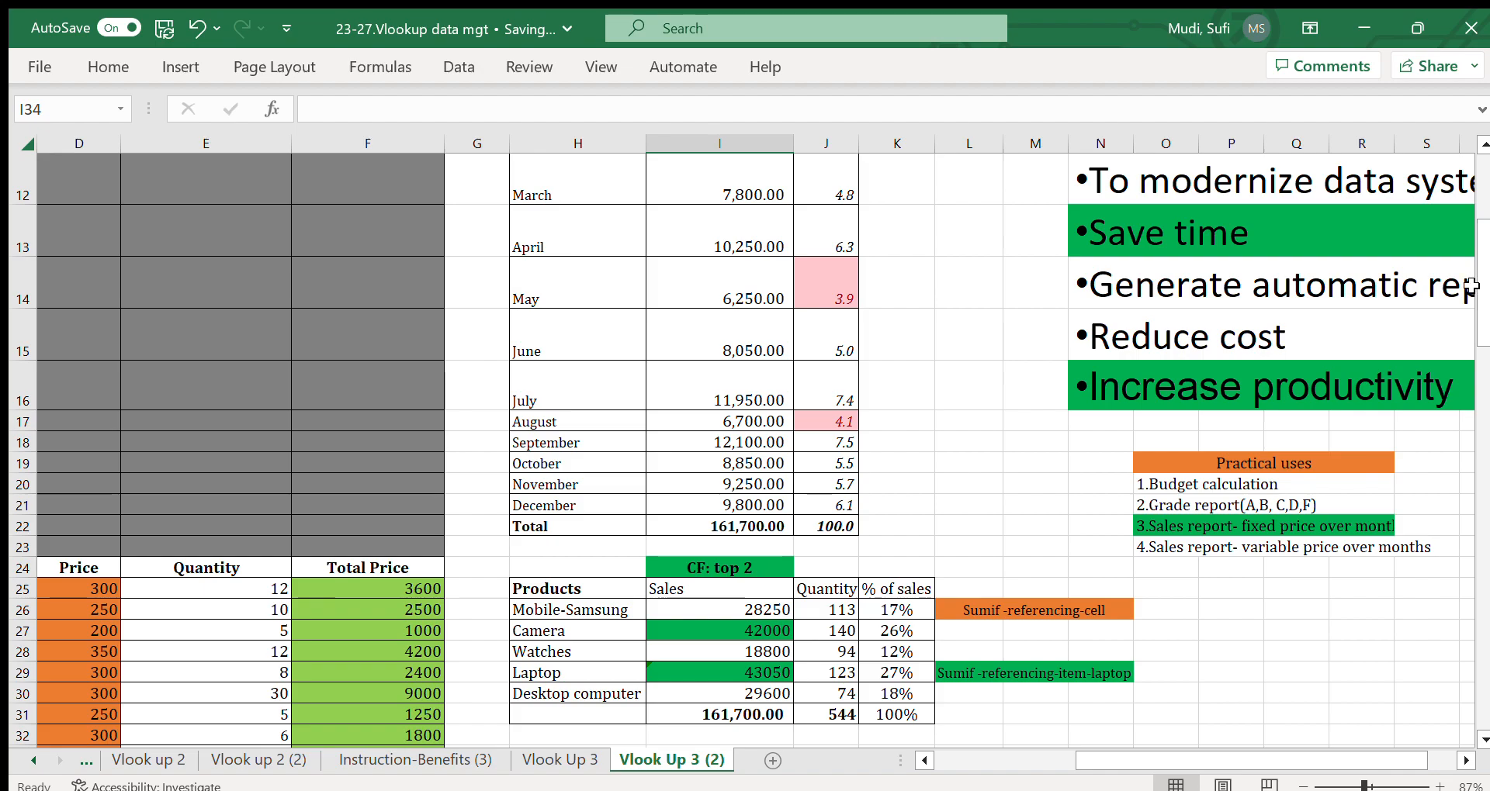
scroll("right", 3)
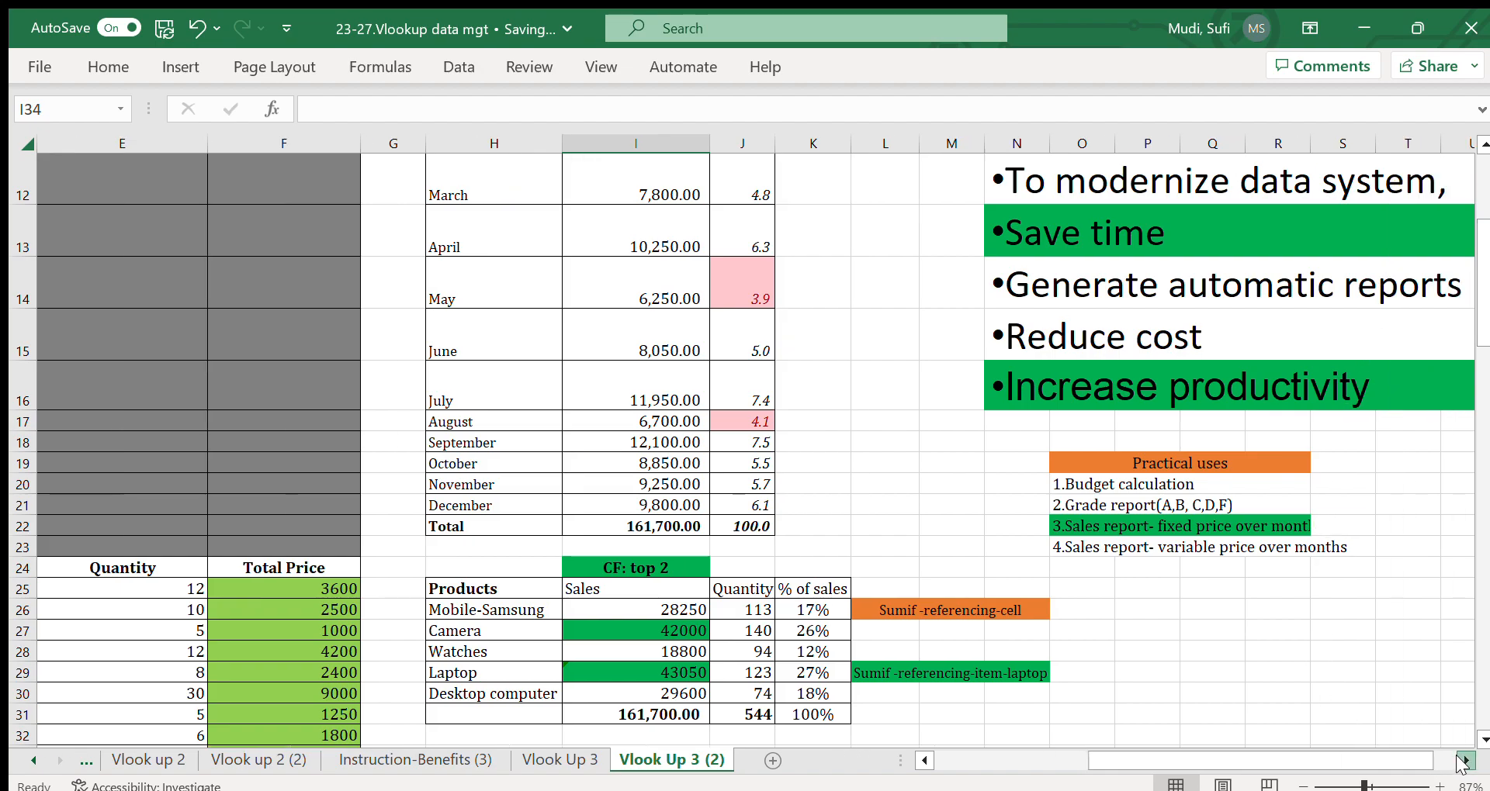
mouse_move(1082, 548)
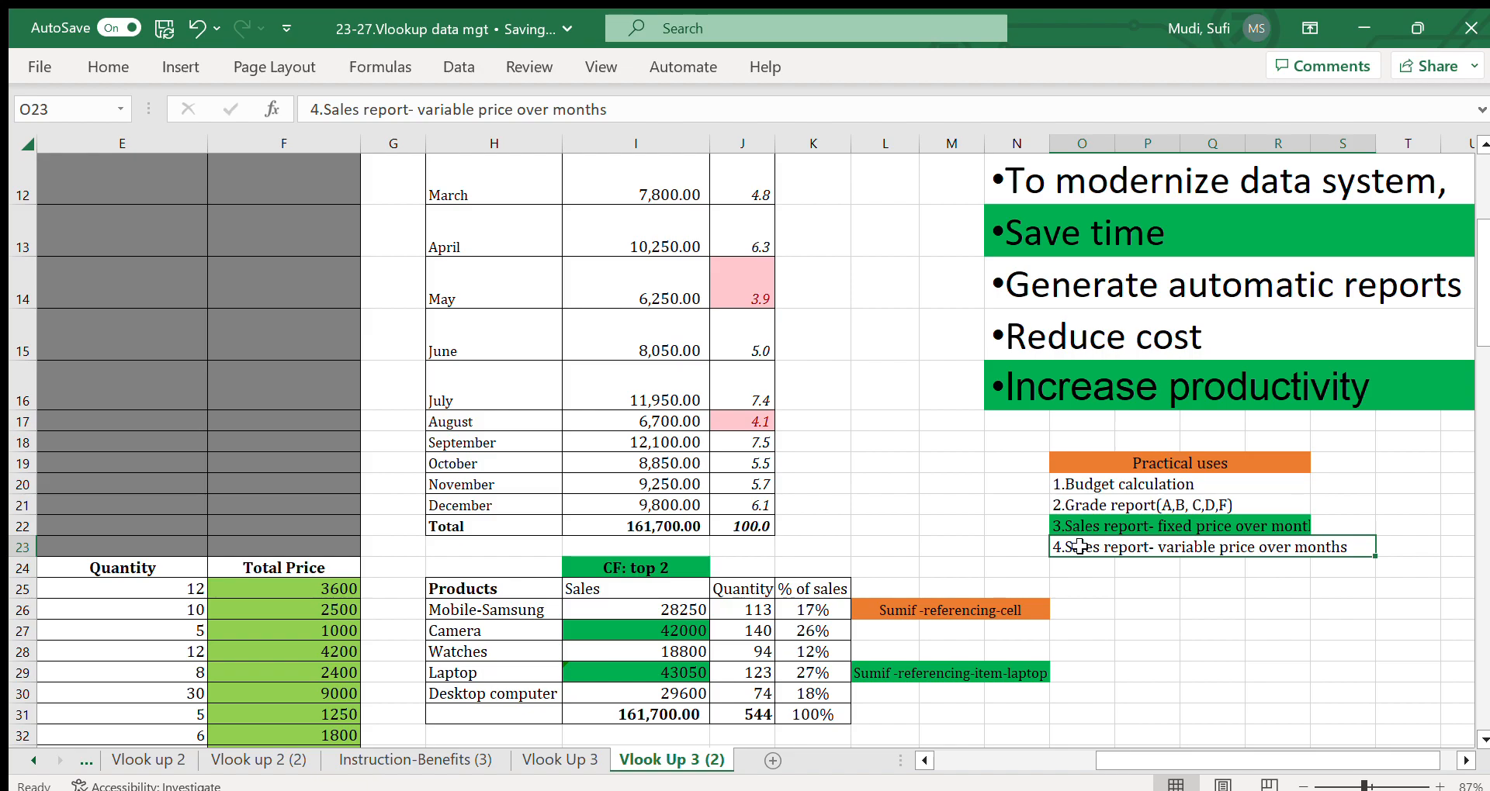
mouse_move(1133, 585)
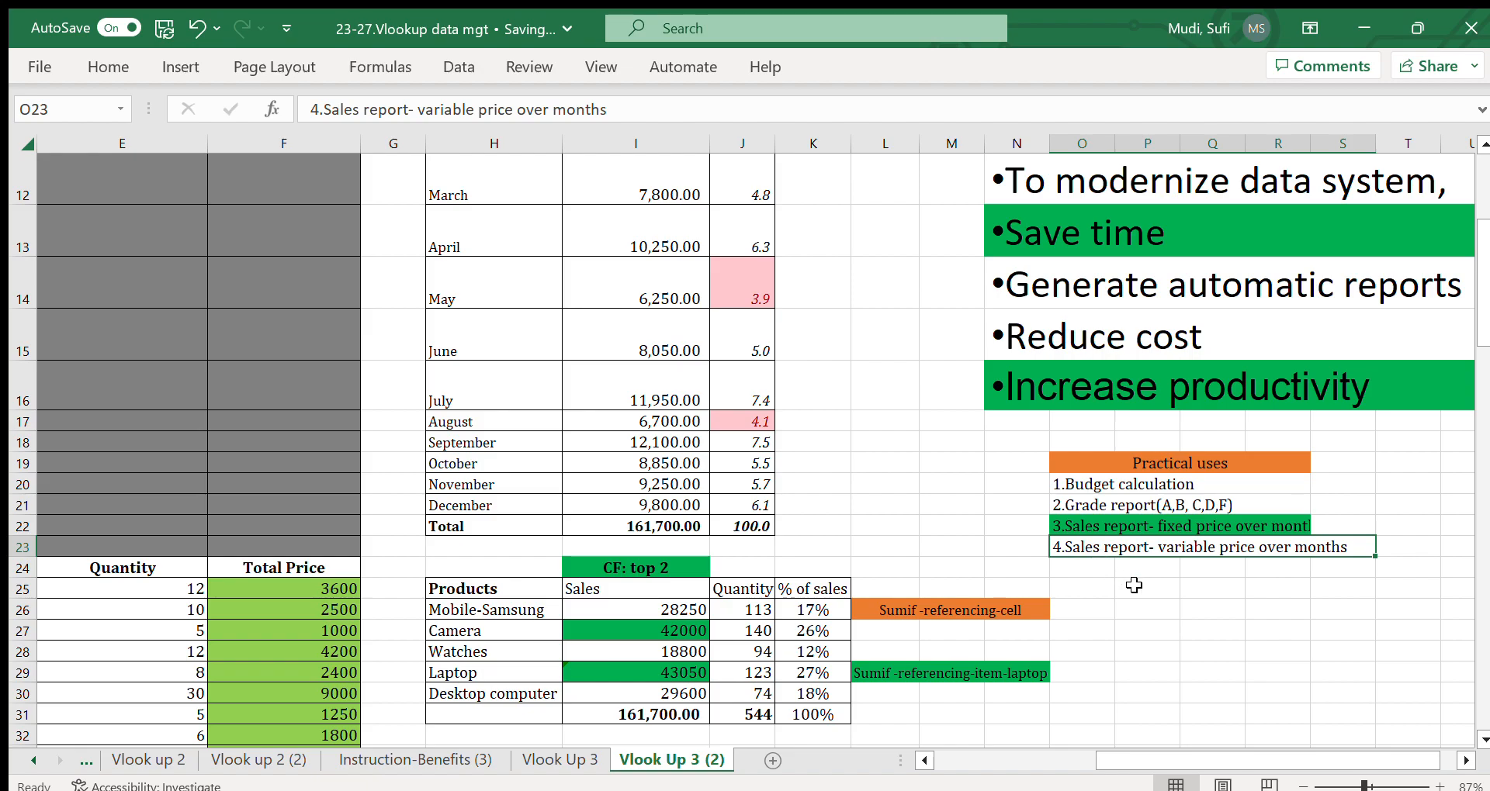